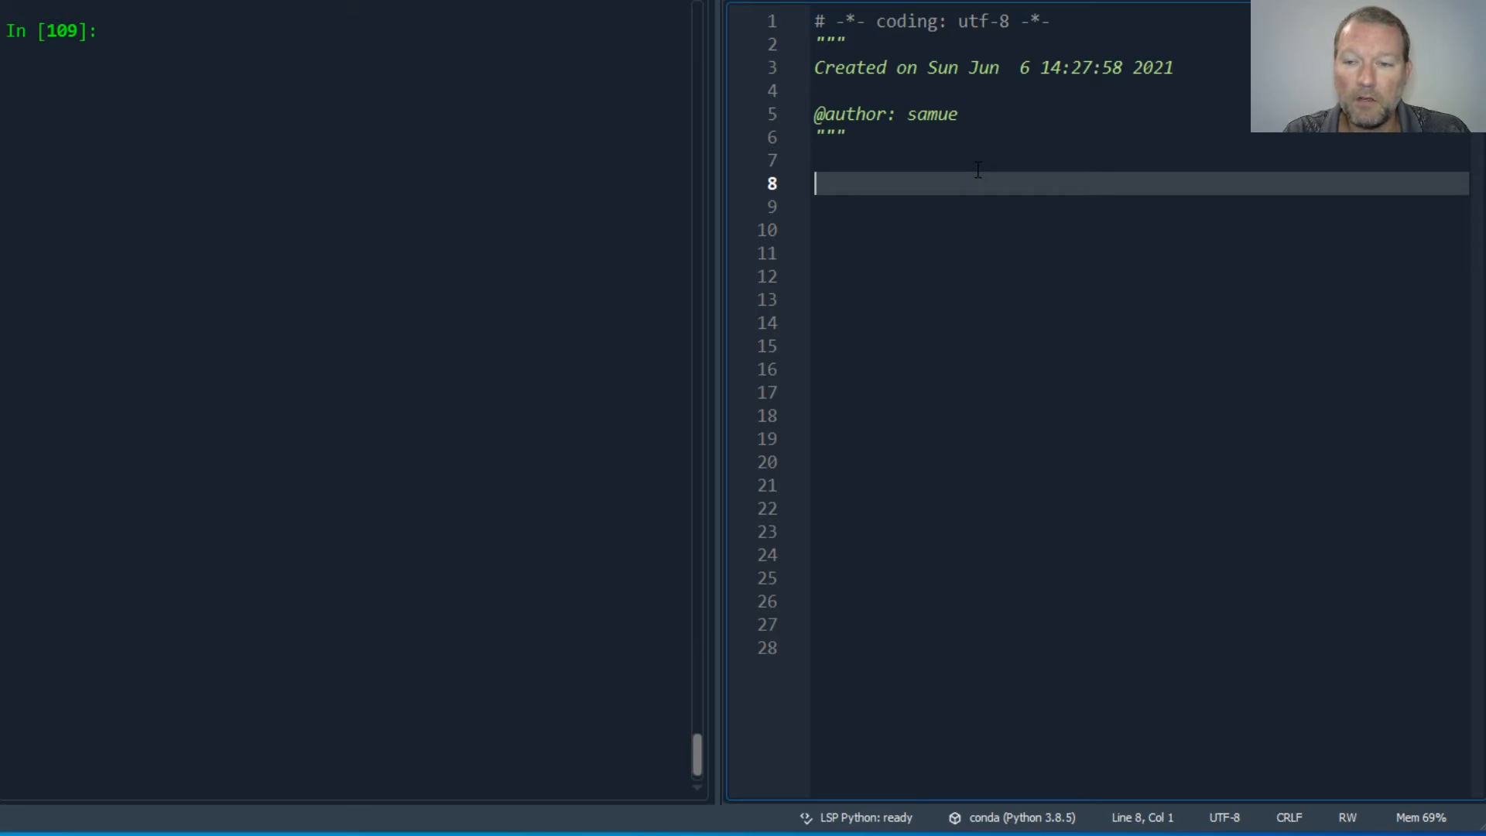
# Add the line 'import cryptography' below the script header
pyautogui.write('import')
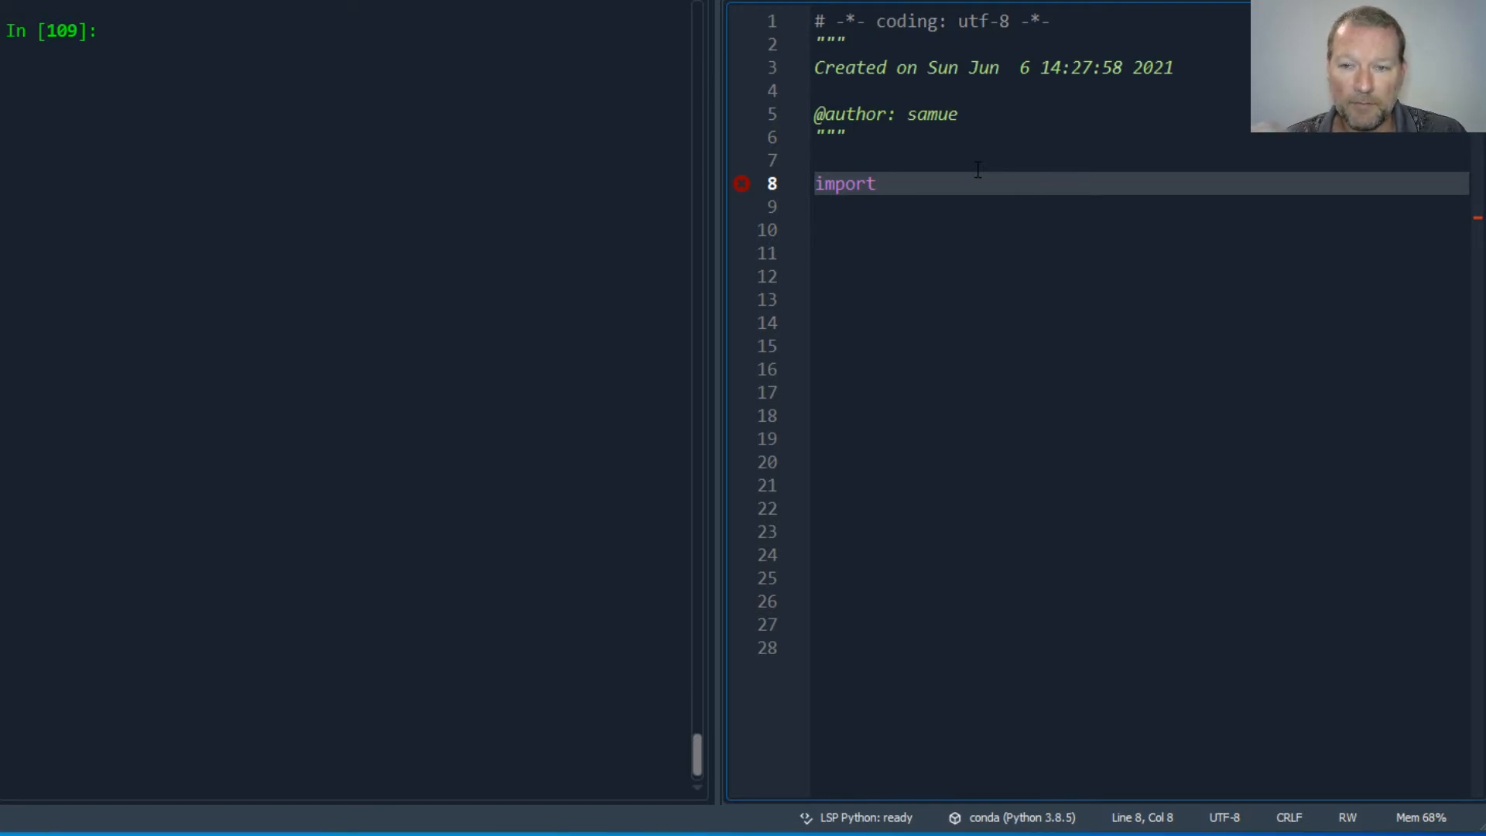
pyautogui.write('" "')
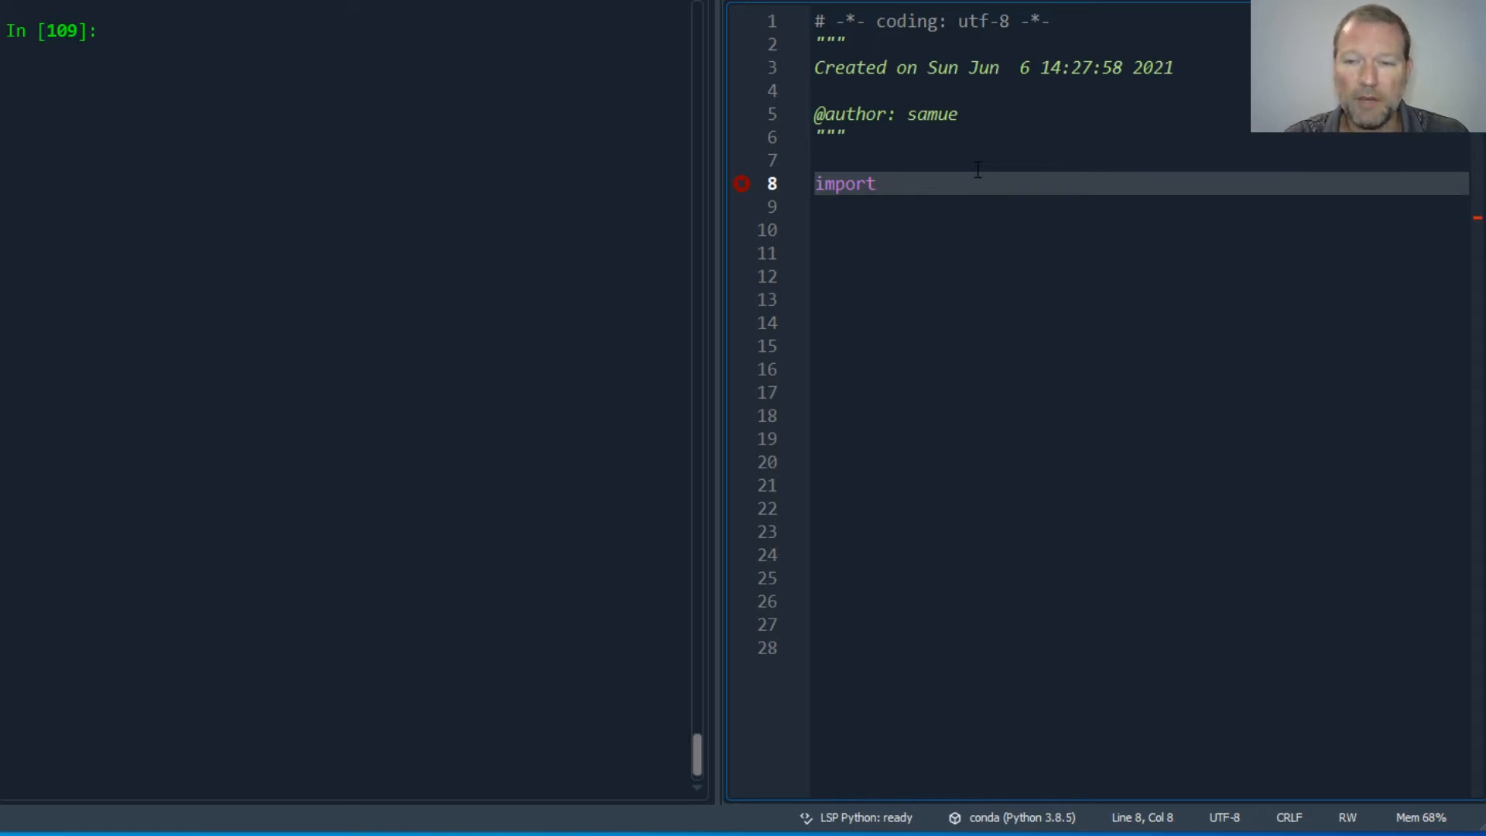
pyautogui.write('cryp')
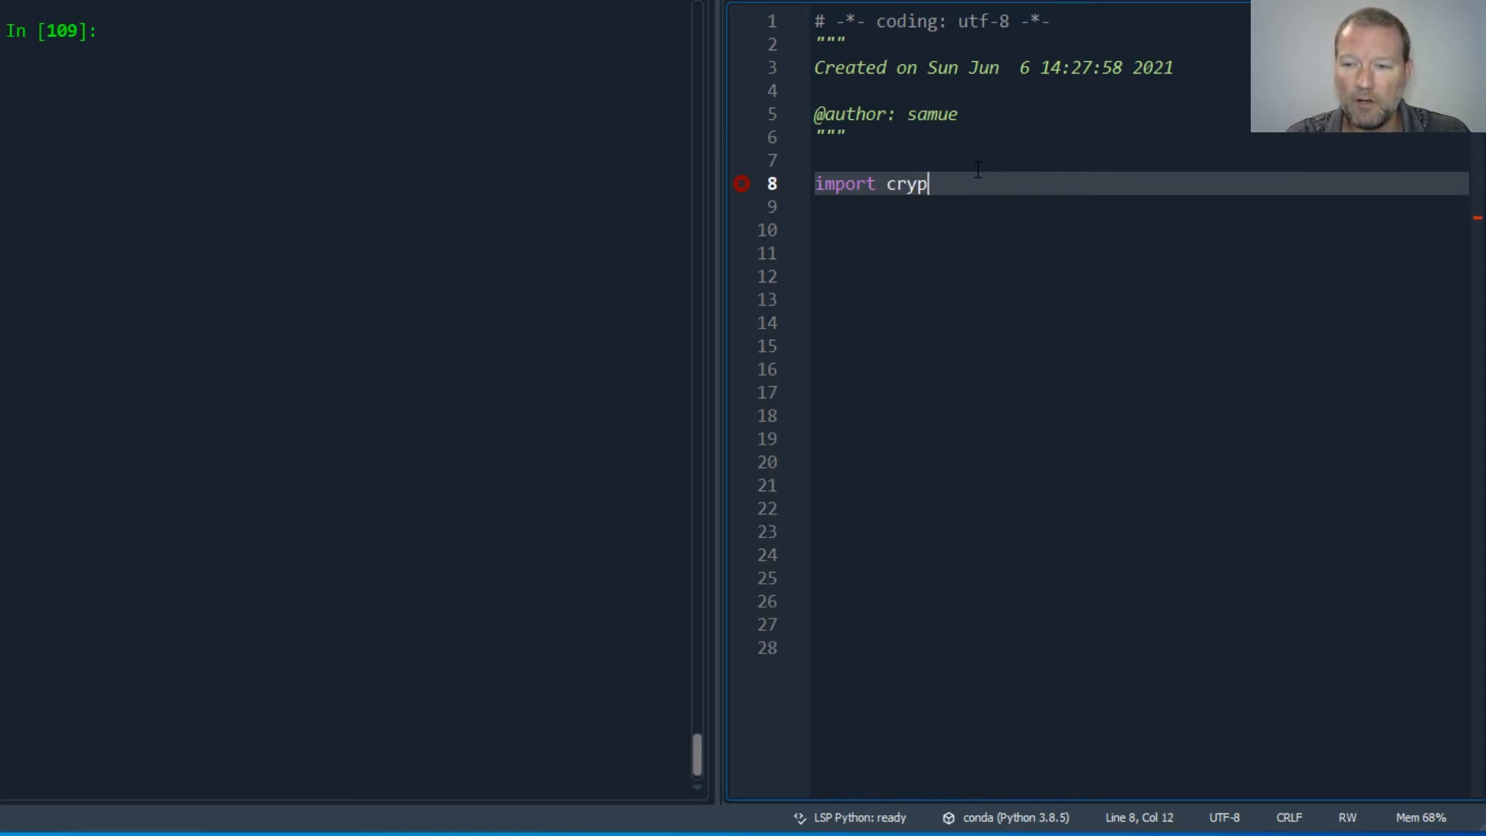
pyautogui.write('tography')
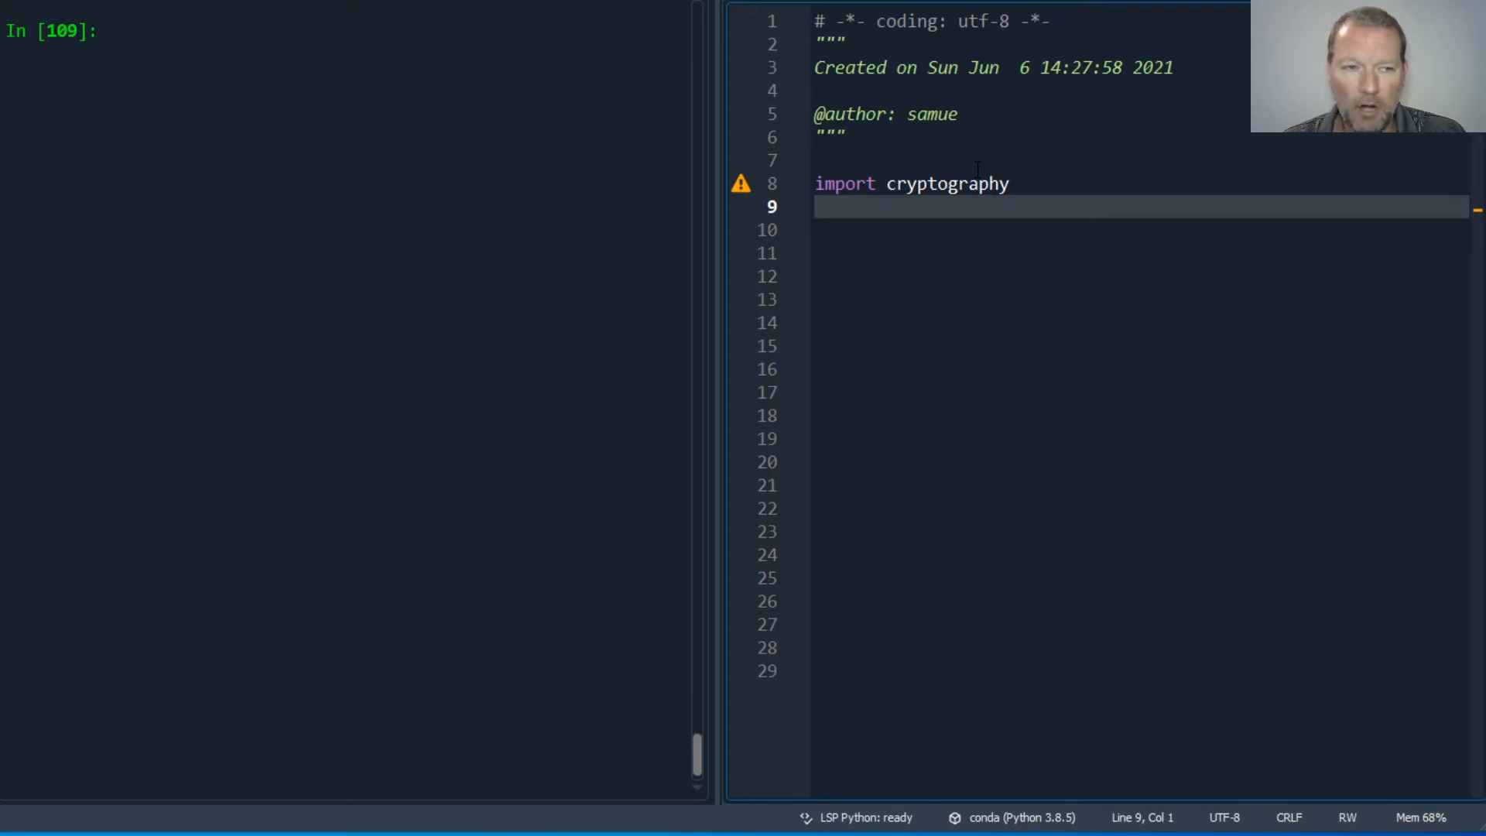
# Add the line 'from cyrptography import fernet' (module name misspelled) beneath it
pyautogui.write('from')
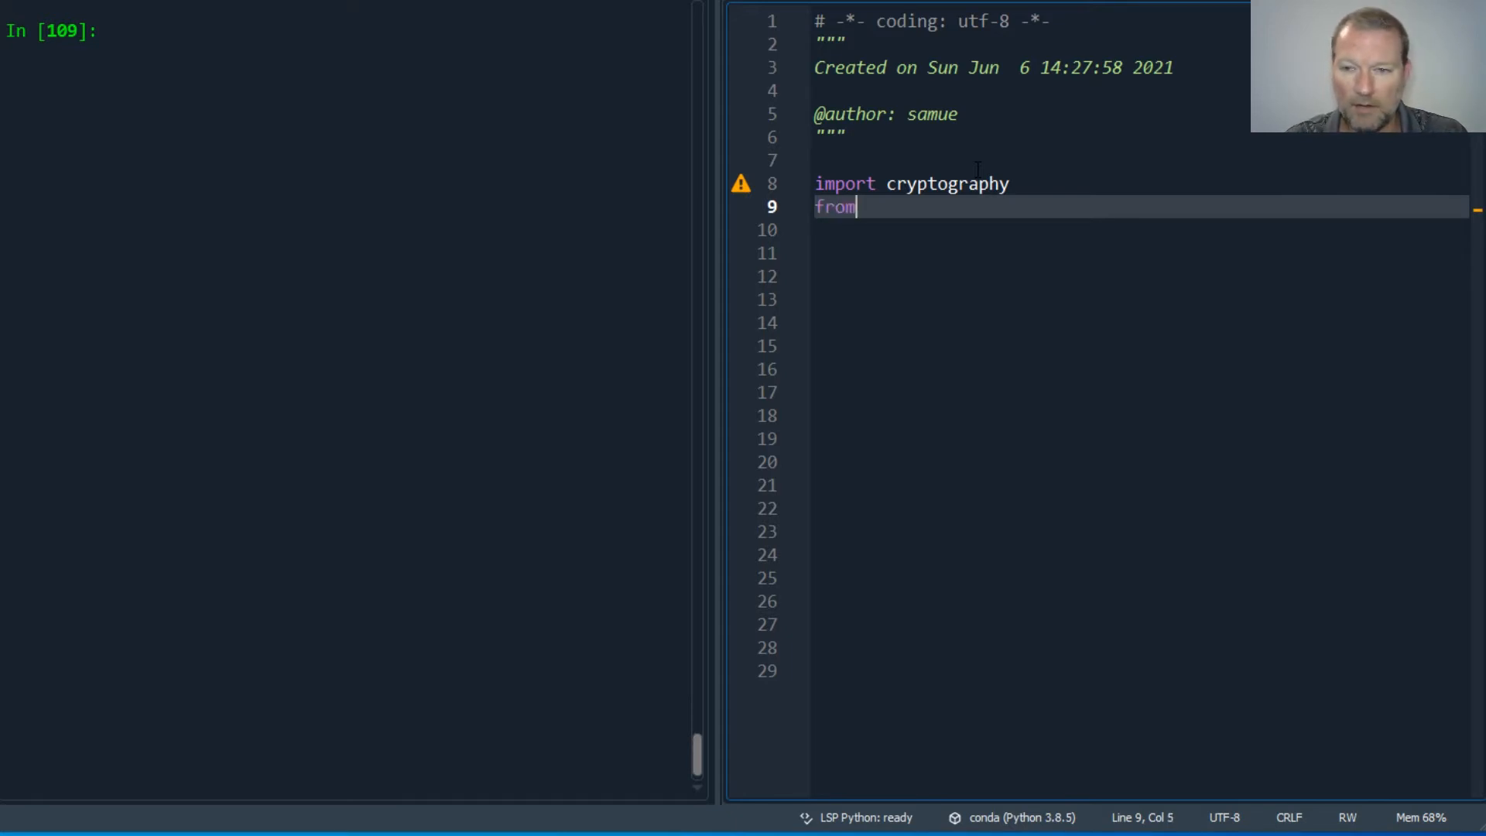
pyautogui.write('cyrp')
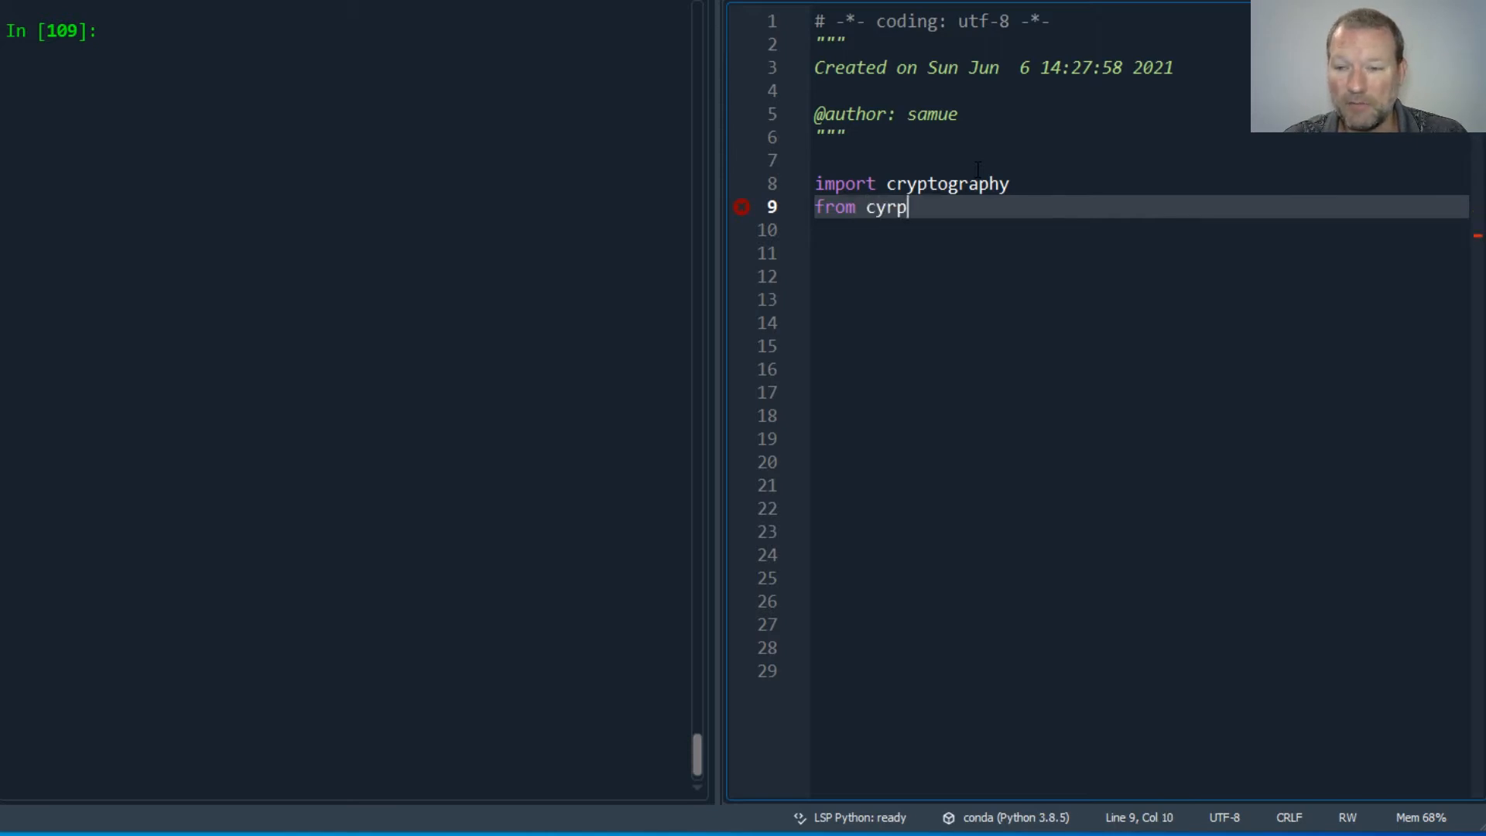
pyautogui.press('Backspace')
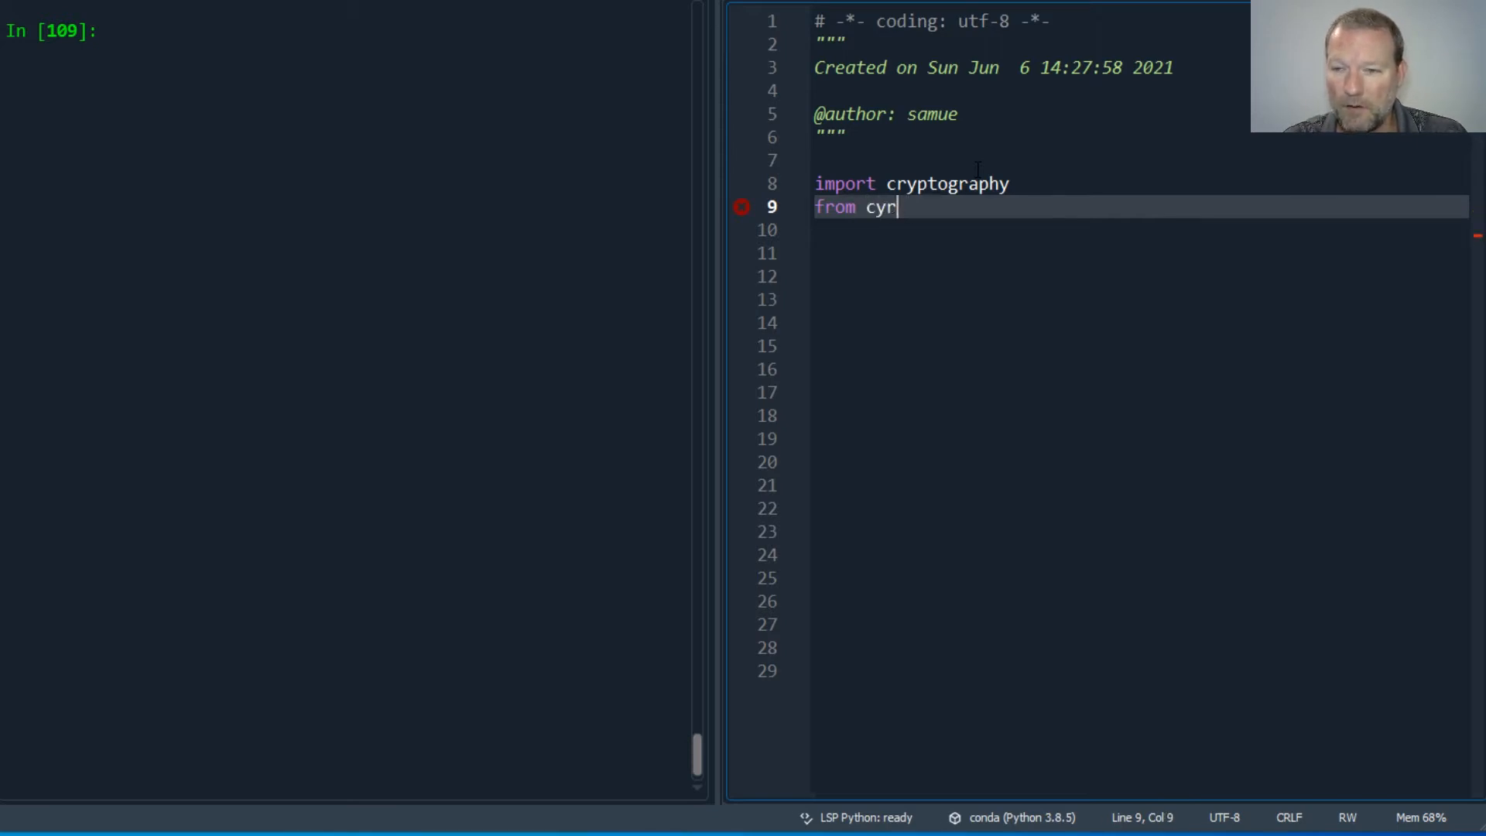
pyautogui.write('ptograph')
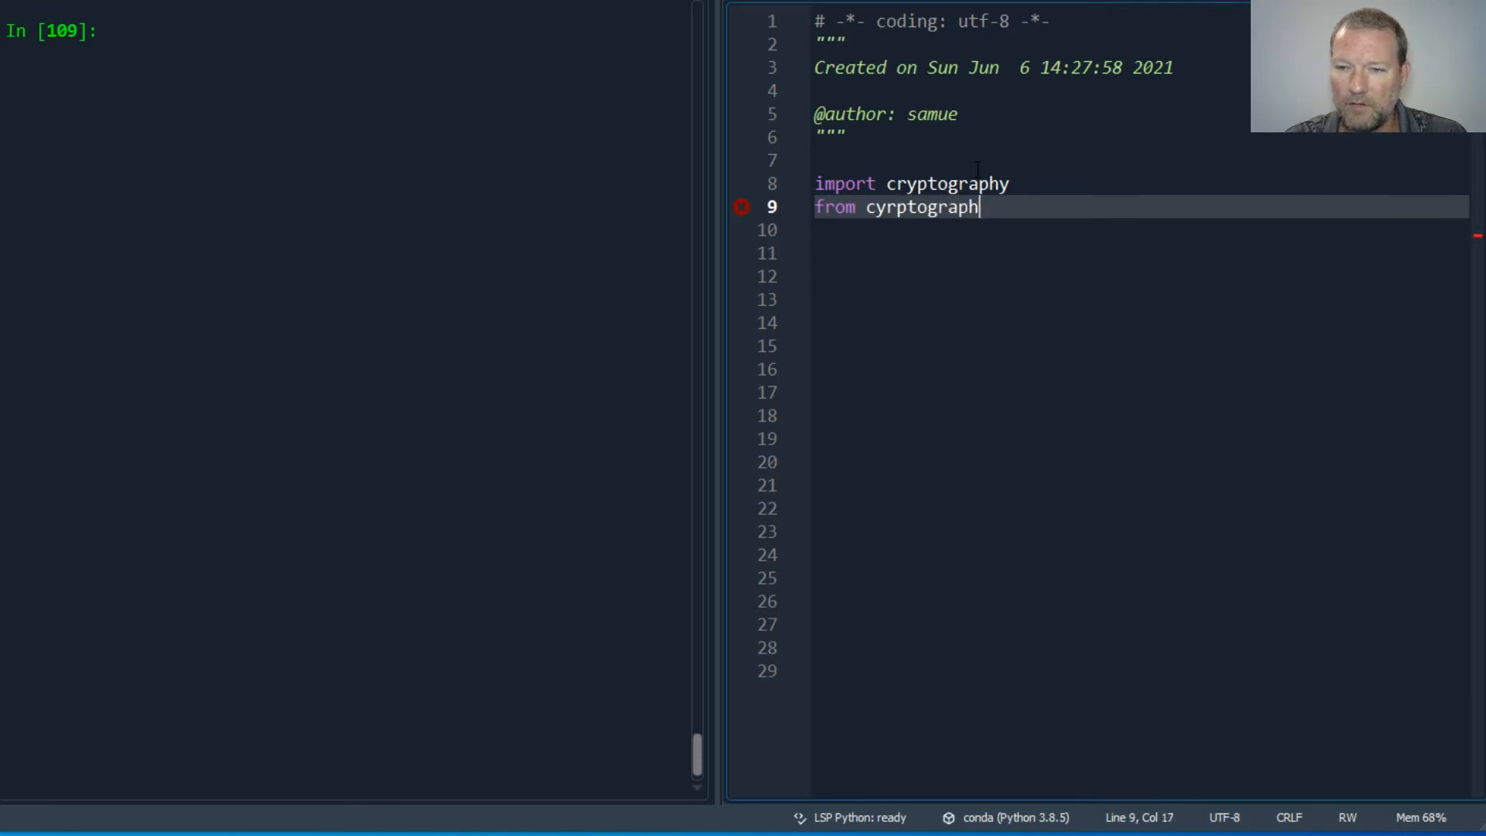
pyautogui.write('y')
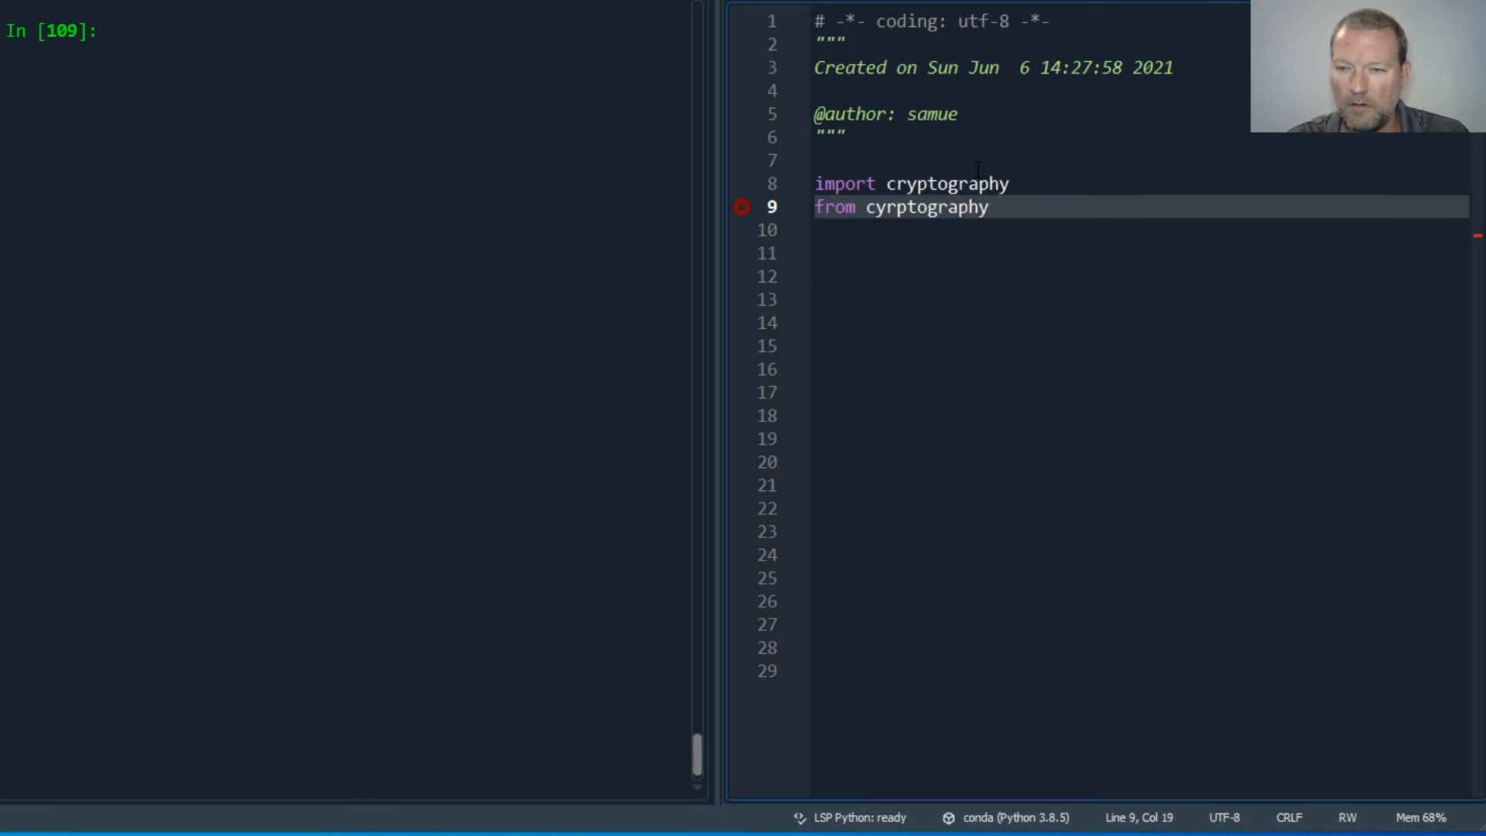
pyautogui.write('import')
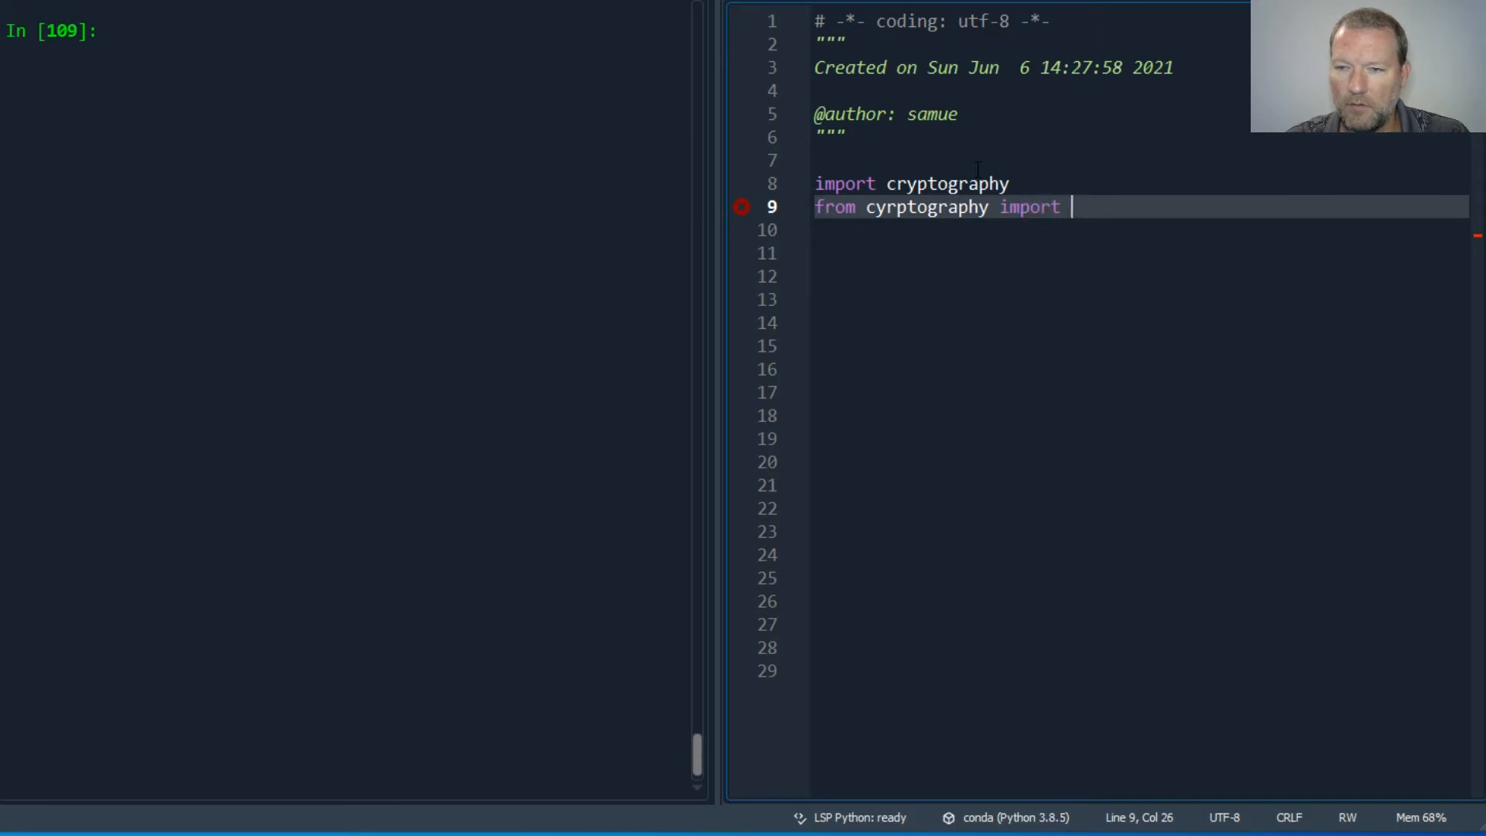
pyautogui.write('fernet')
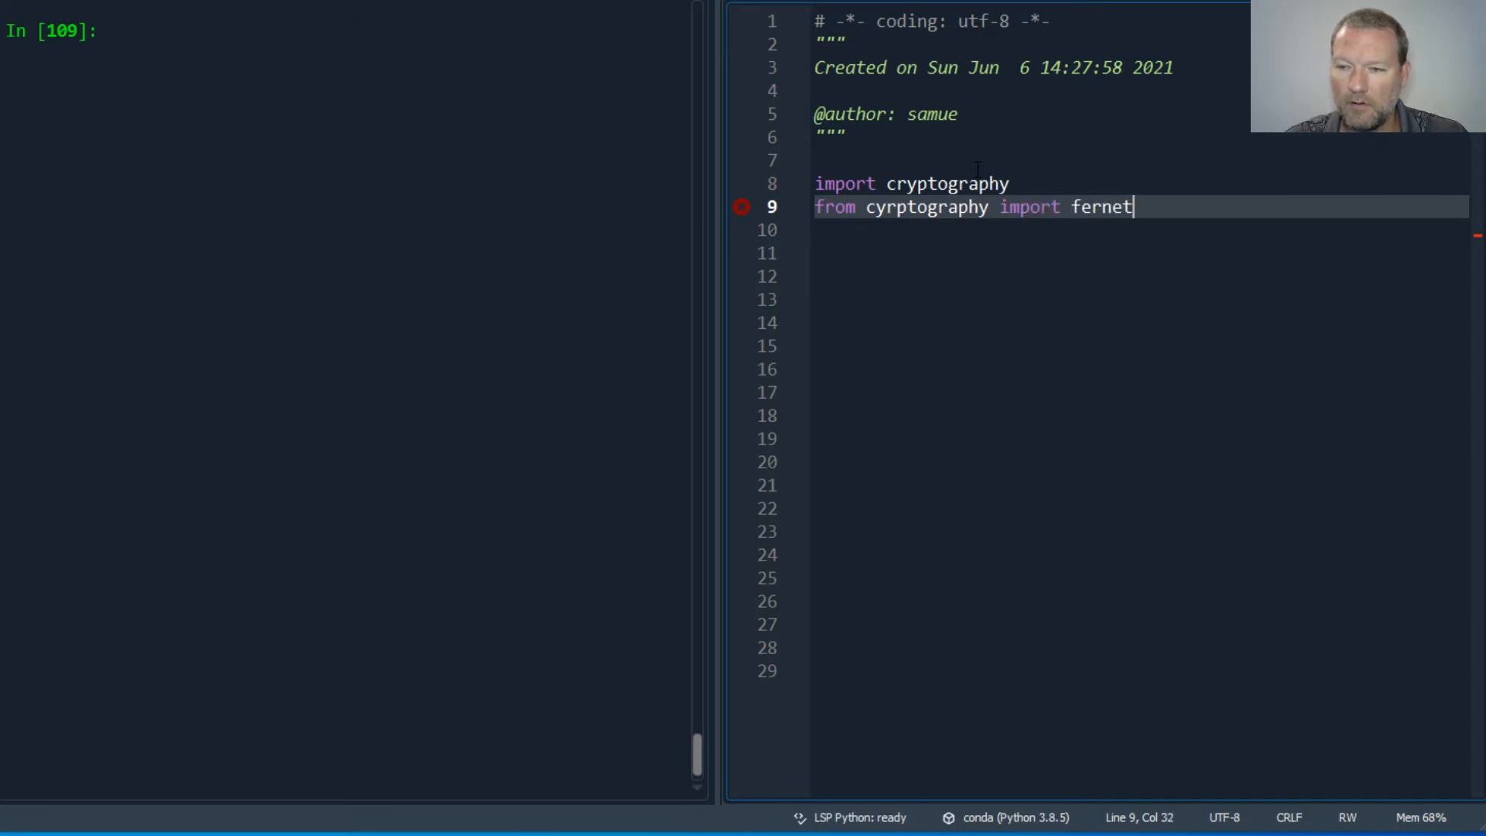
pyautogui.press('Enter')
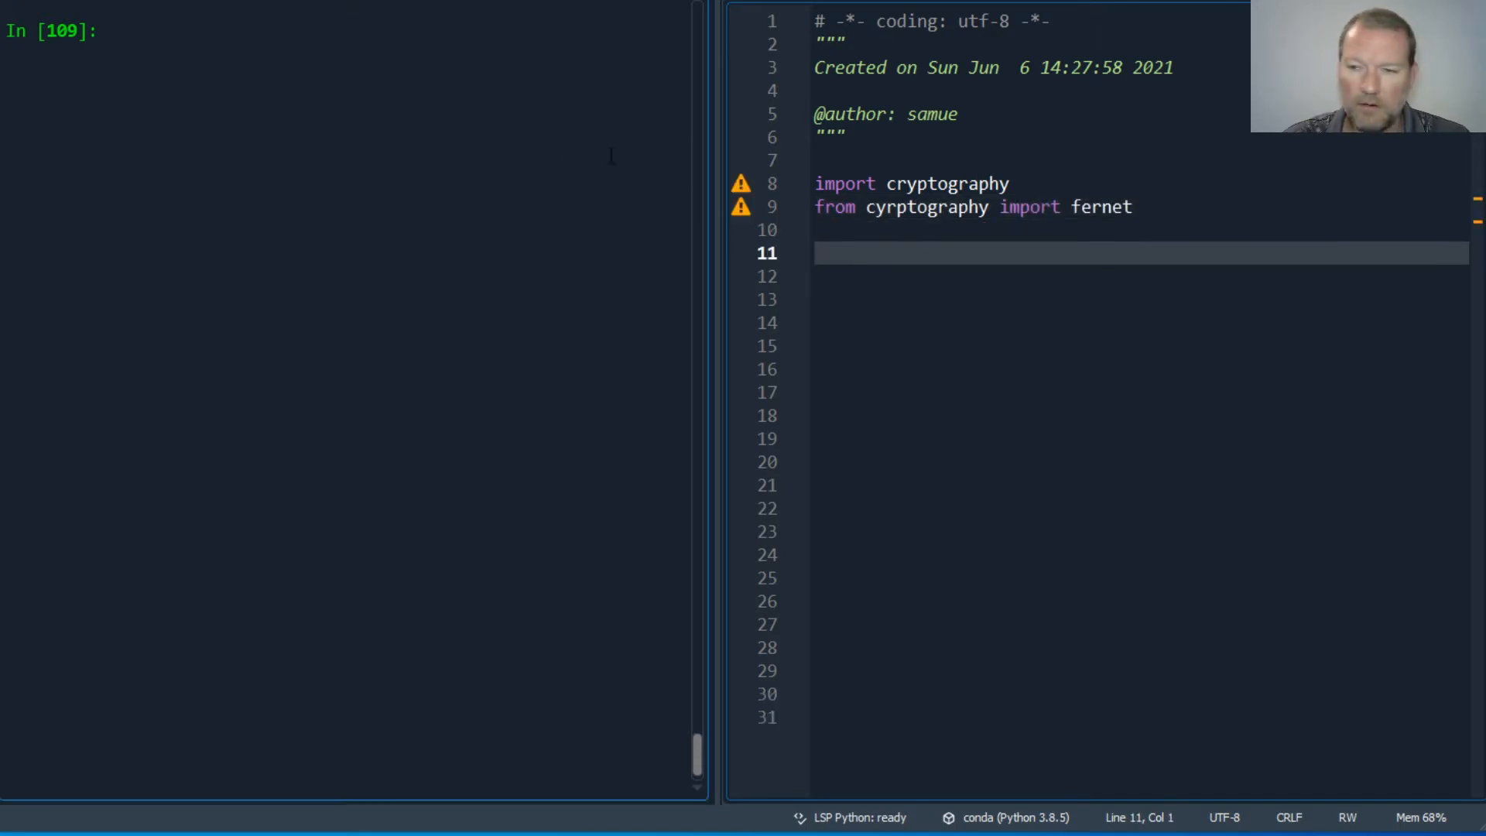
pyautogui.moveTo(740, 206)
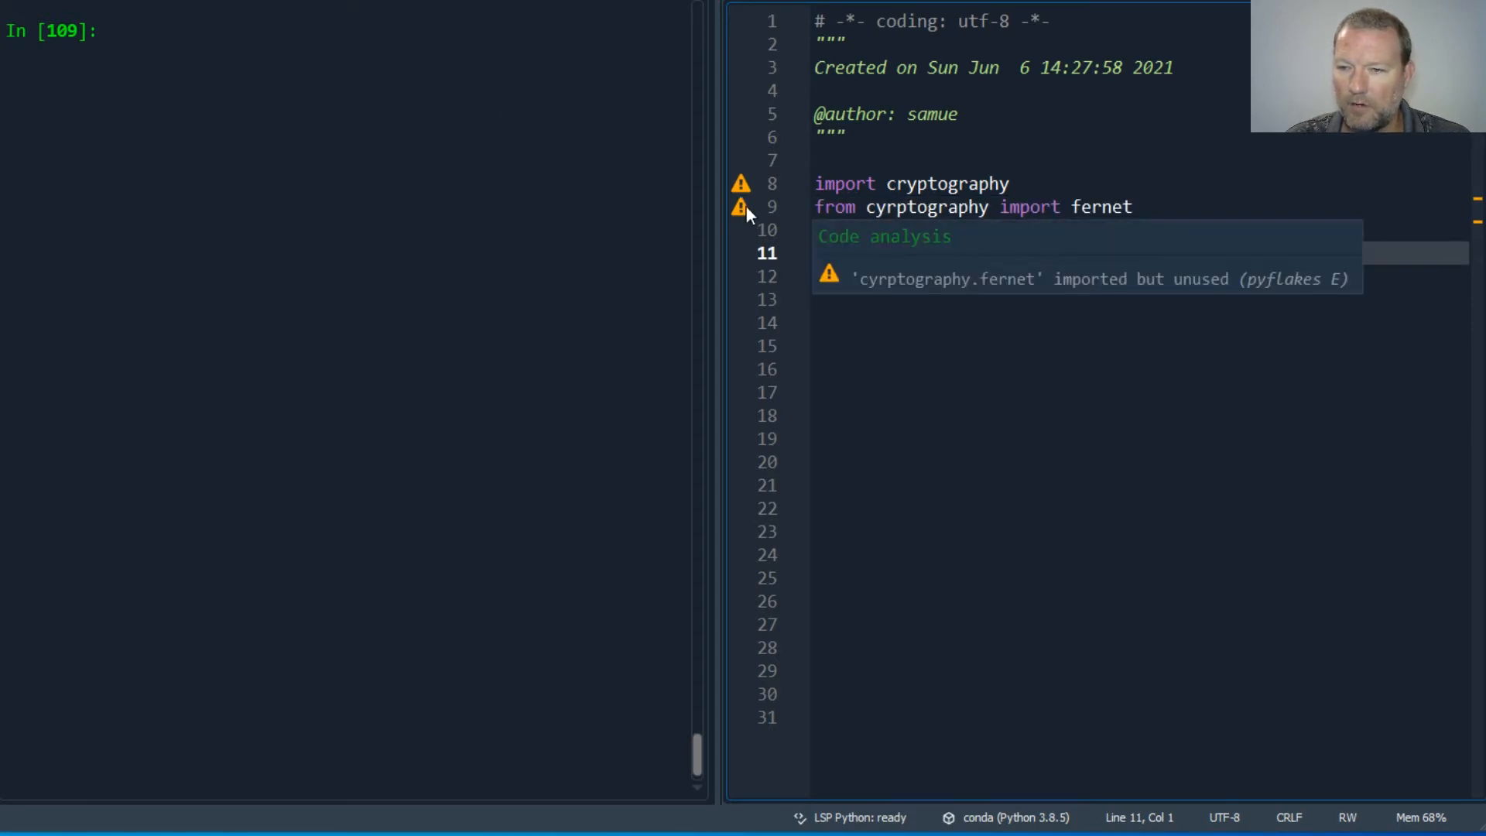
pyautogui.click(856, 299)
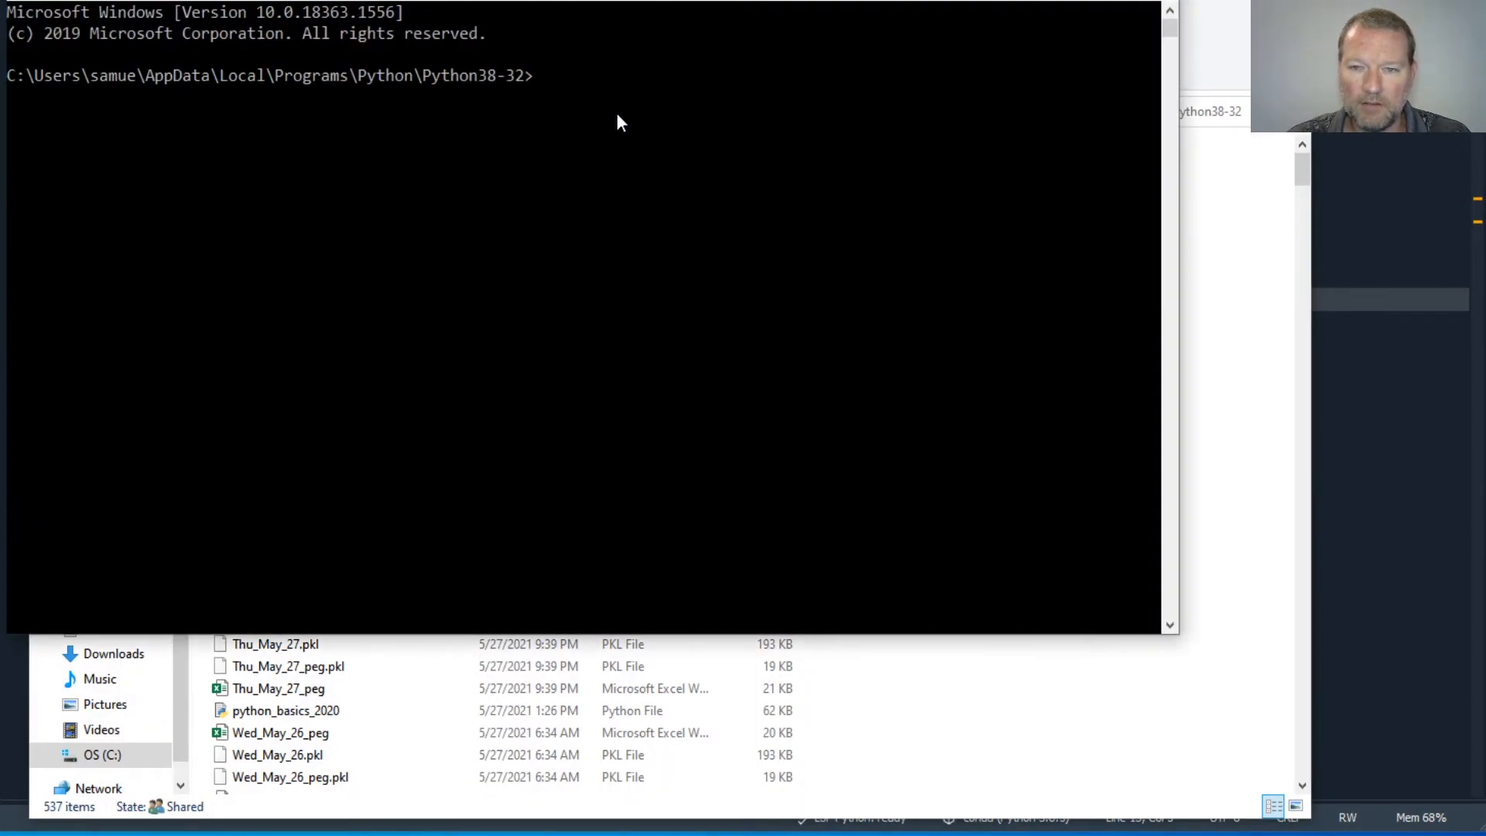
# Run 'python encrypt.py' in the Command Prompt
pyautogui.write('python')
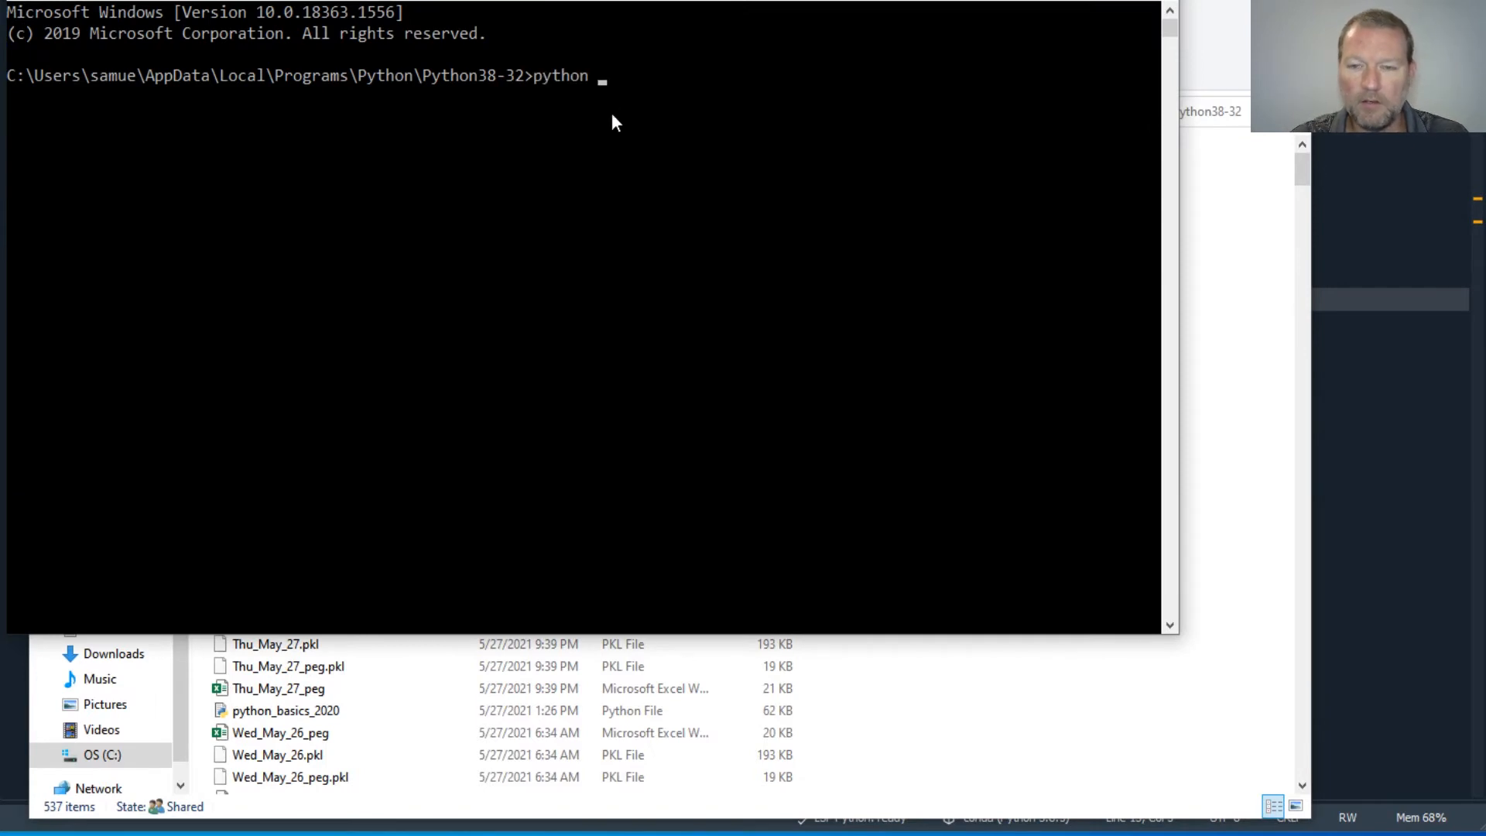
pyautogui.write('e')
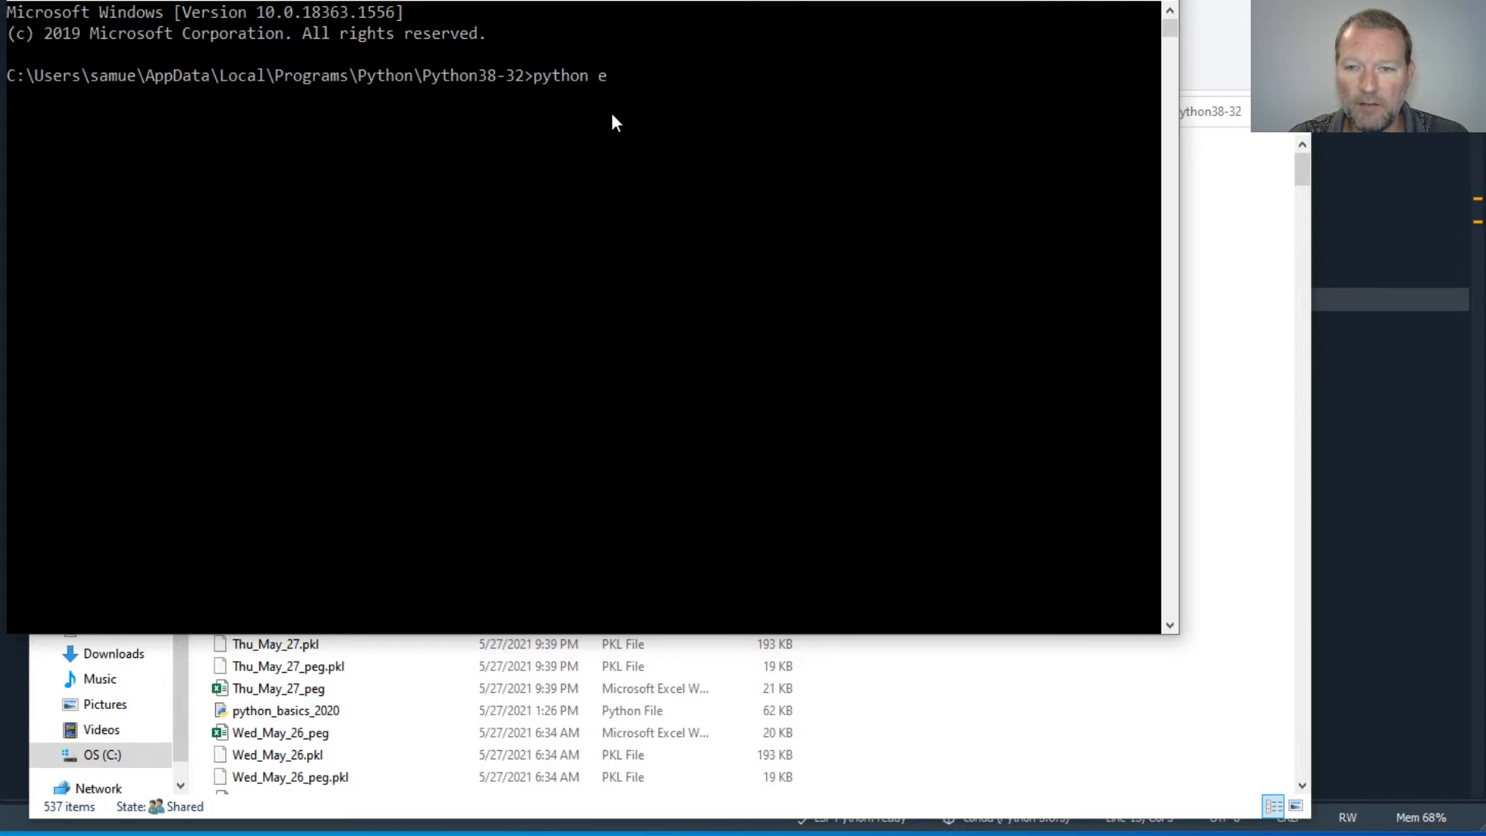
pyautogui.write('ncrypt.py')
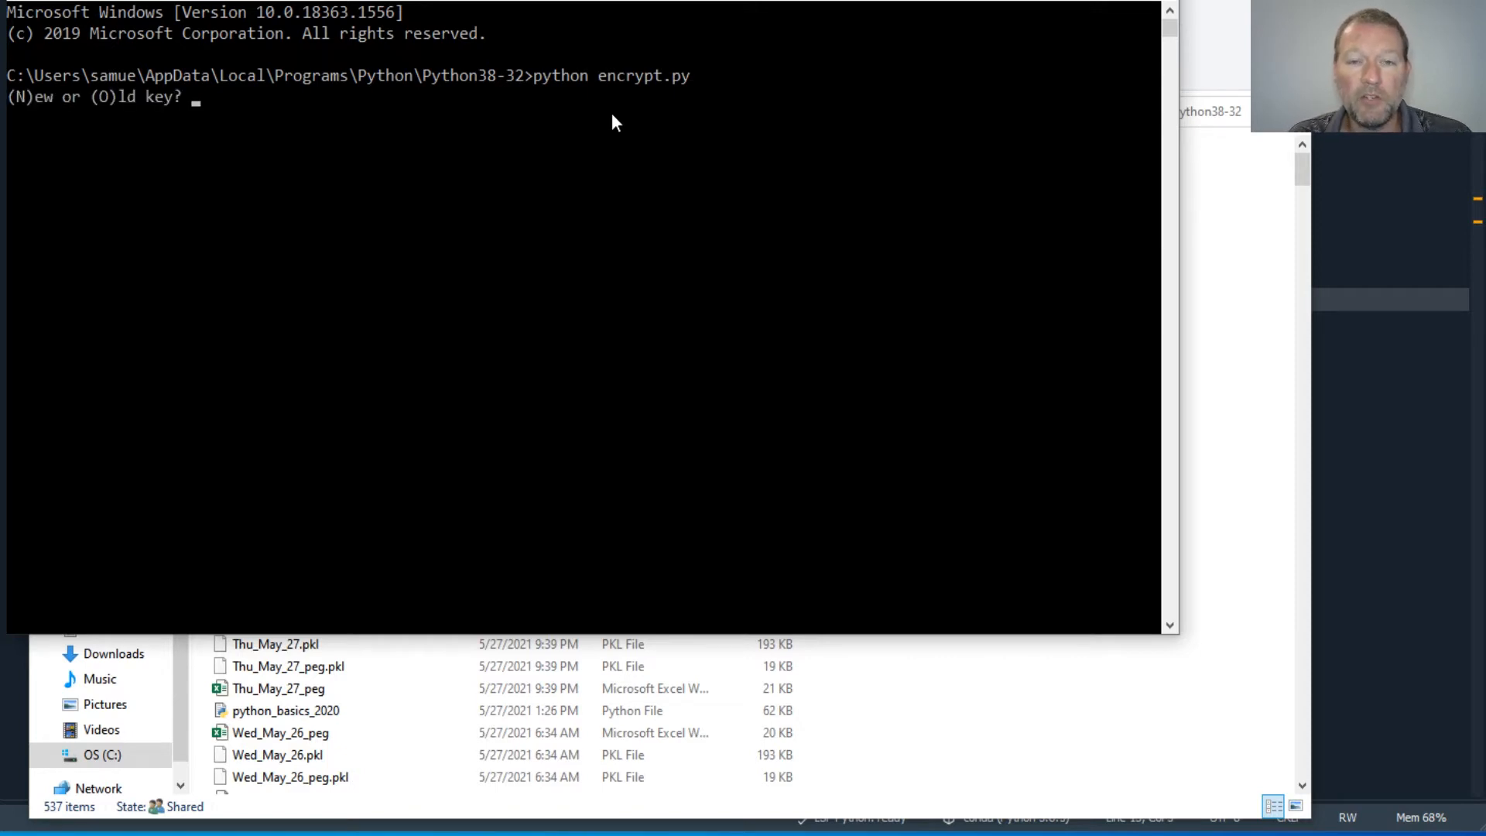
pyautogui.write('o')
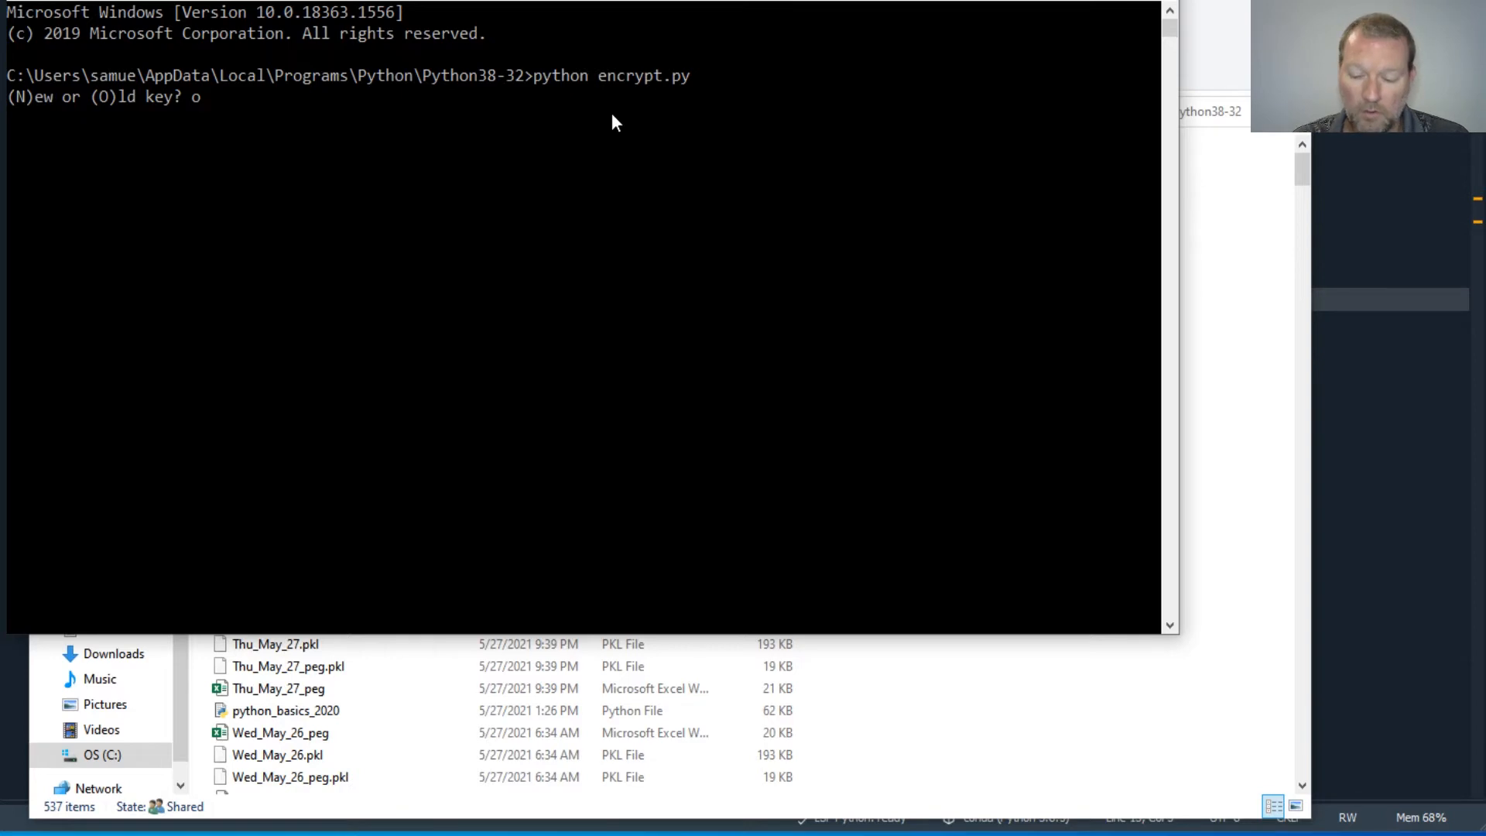
pyautogui.press('enter')
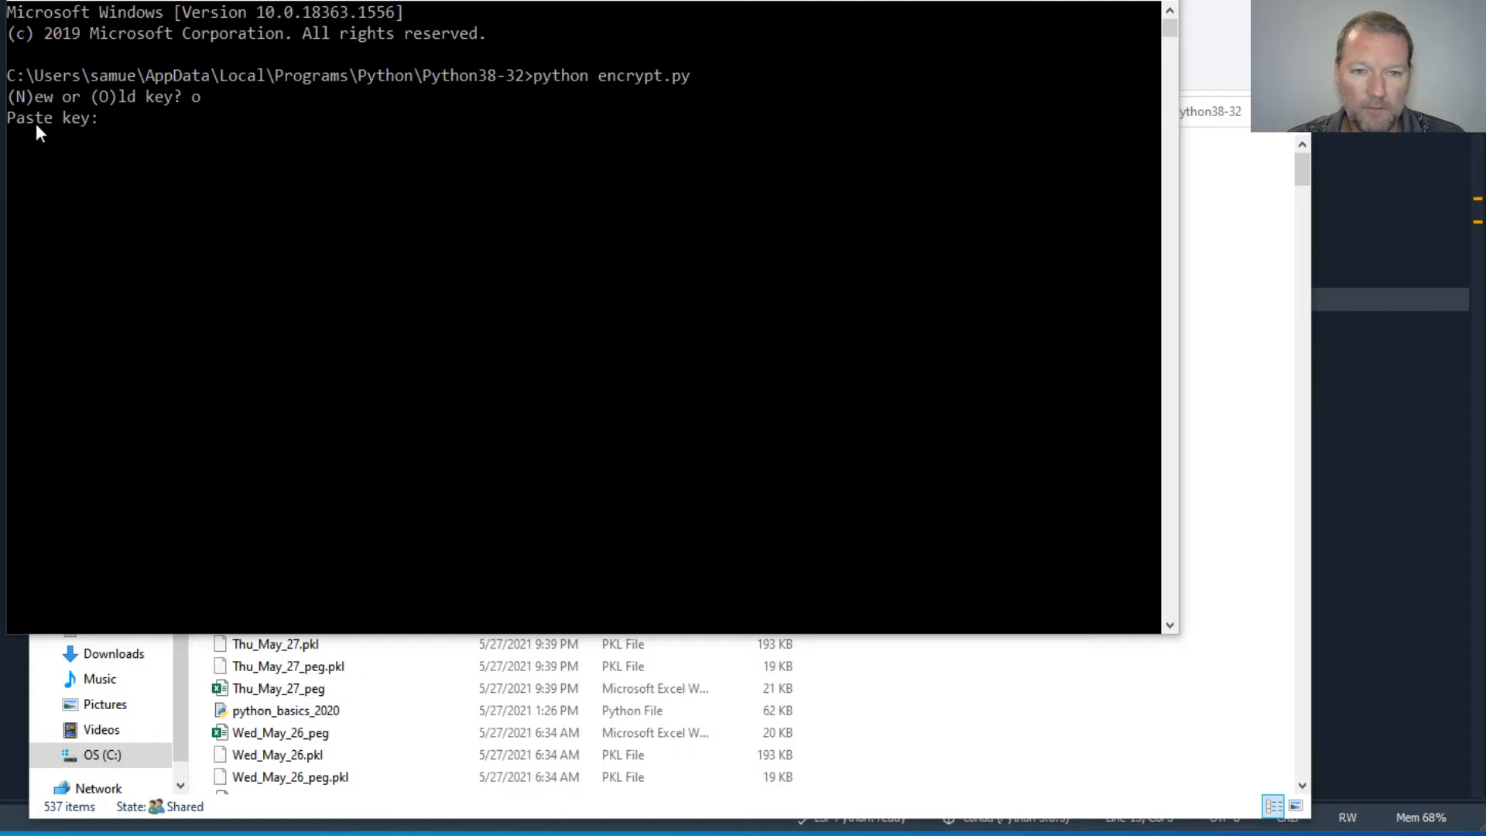
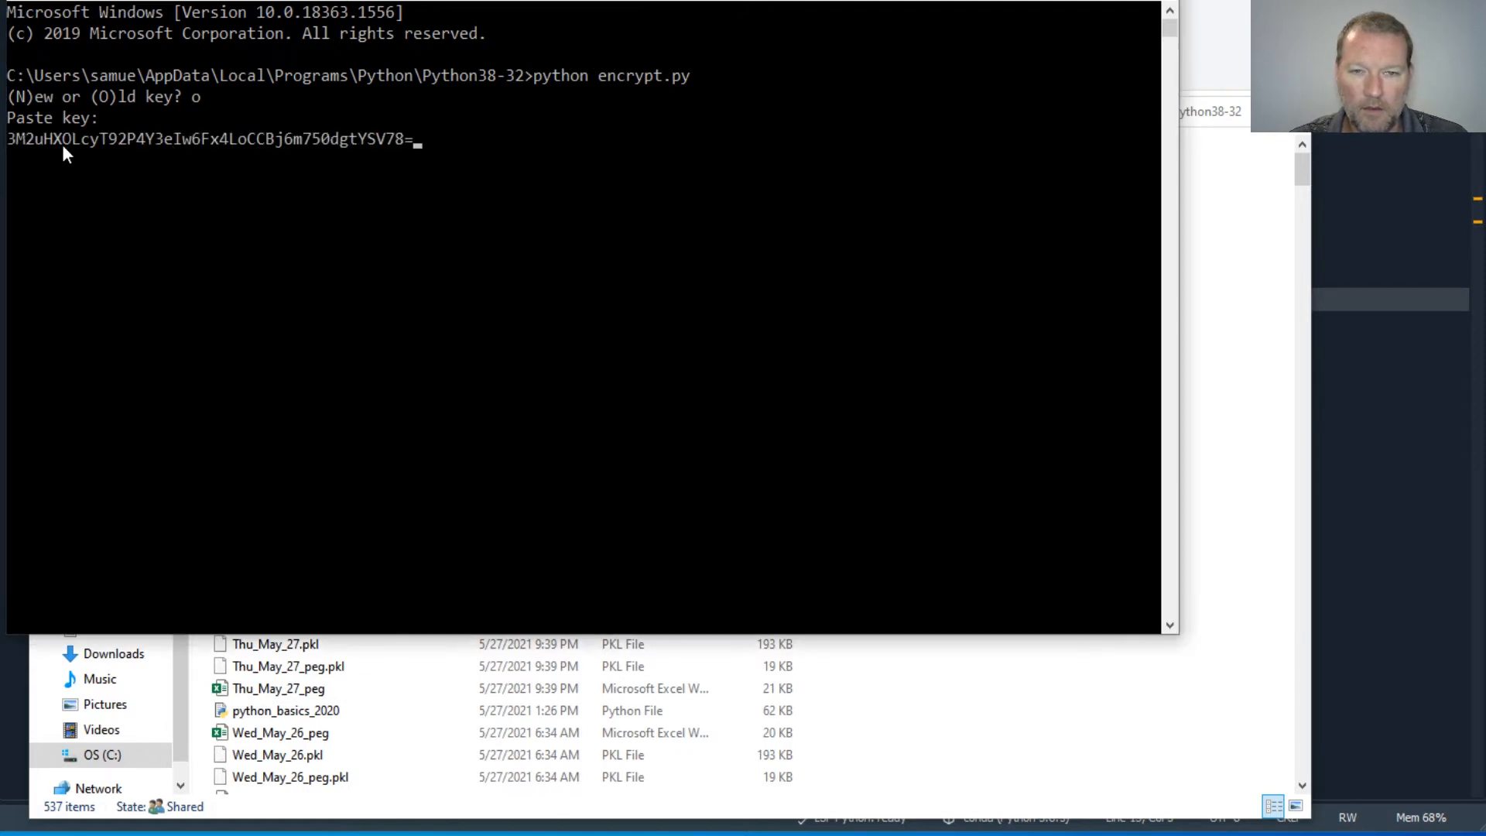
pyautogui.press('enter')
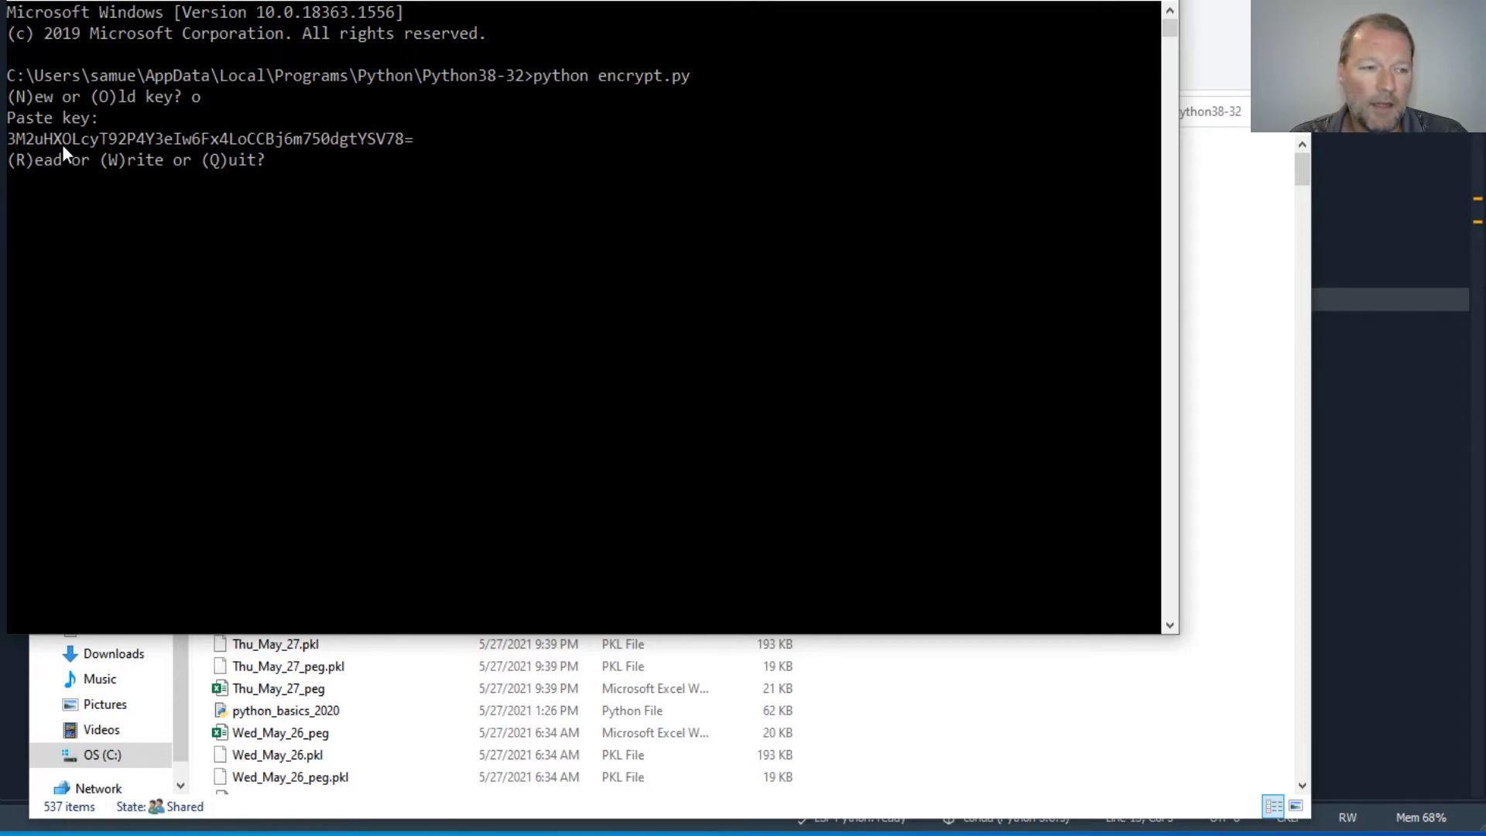
pyautogui.moveTo(138, 157)
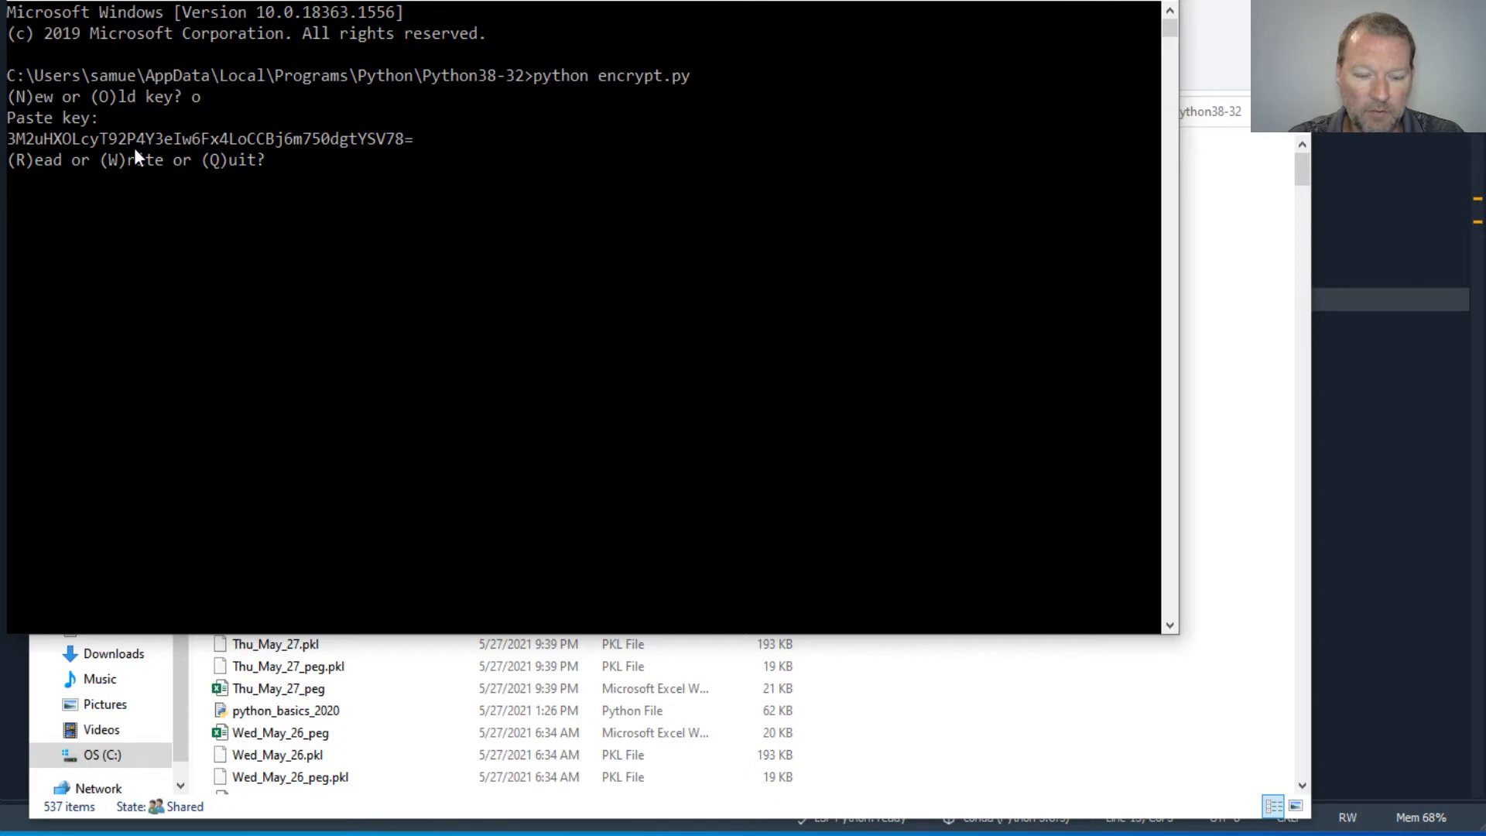
# Write the message 'hello' to encrypt it, then read back a pasted ciphertext
pyautogui.write('w')
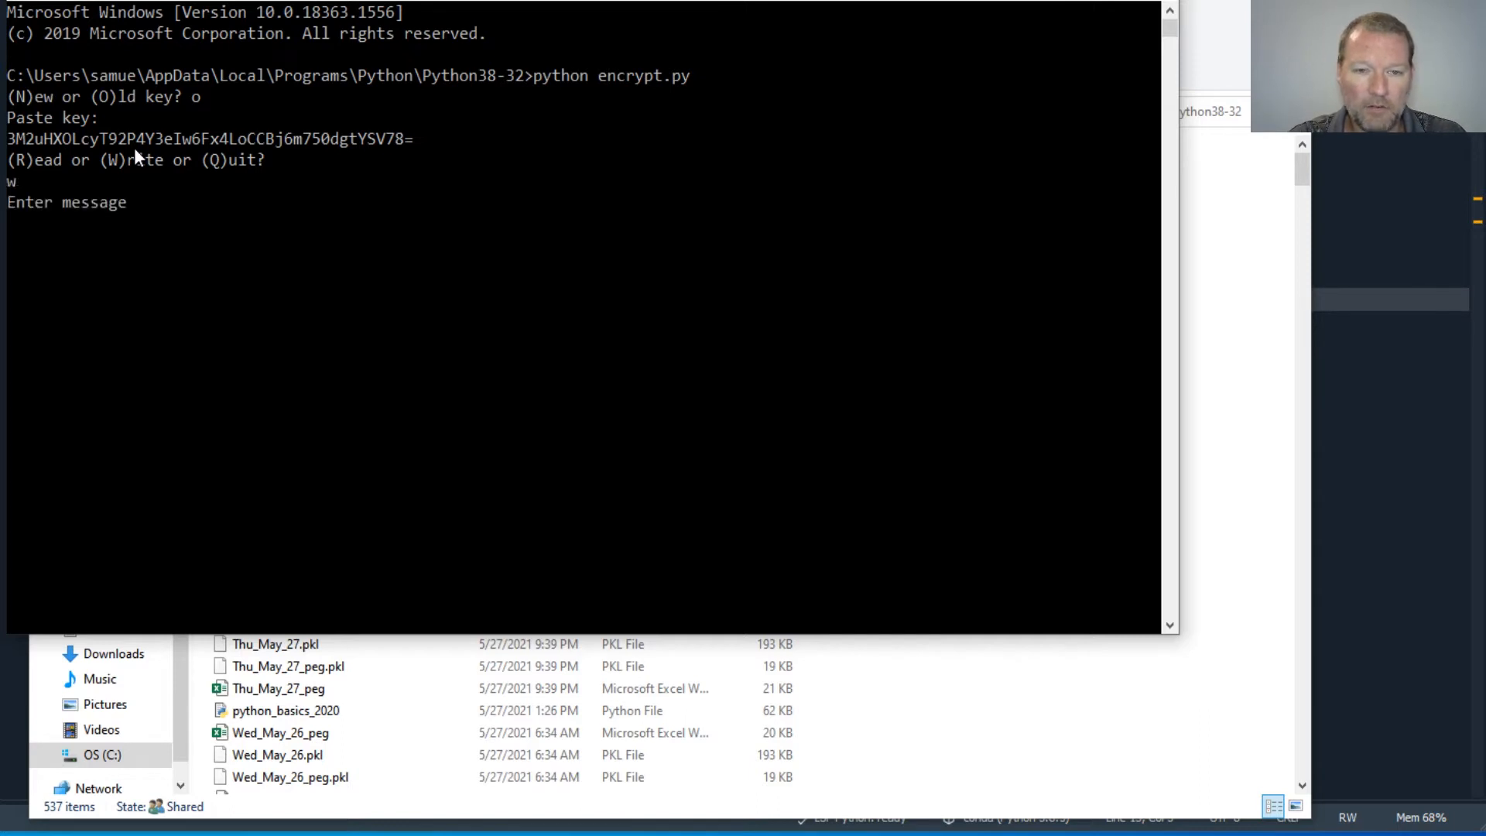
pyautogui.write('hello')
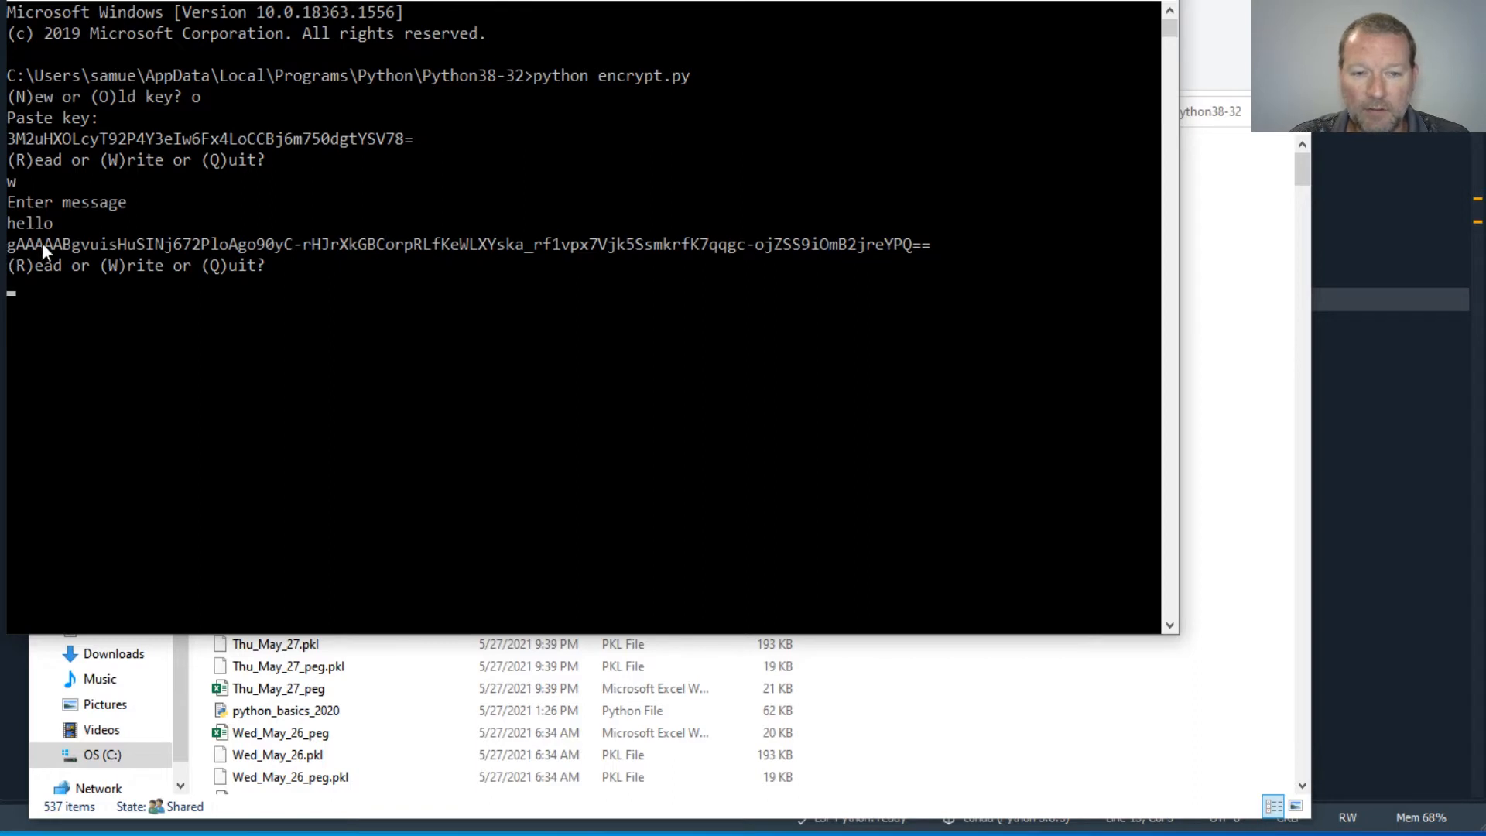
pyautogui.moveTo(351, 295)
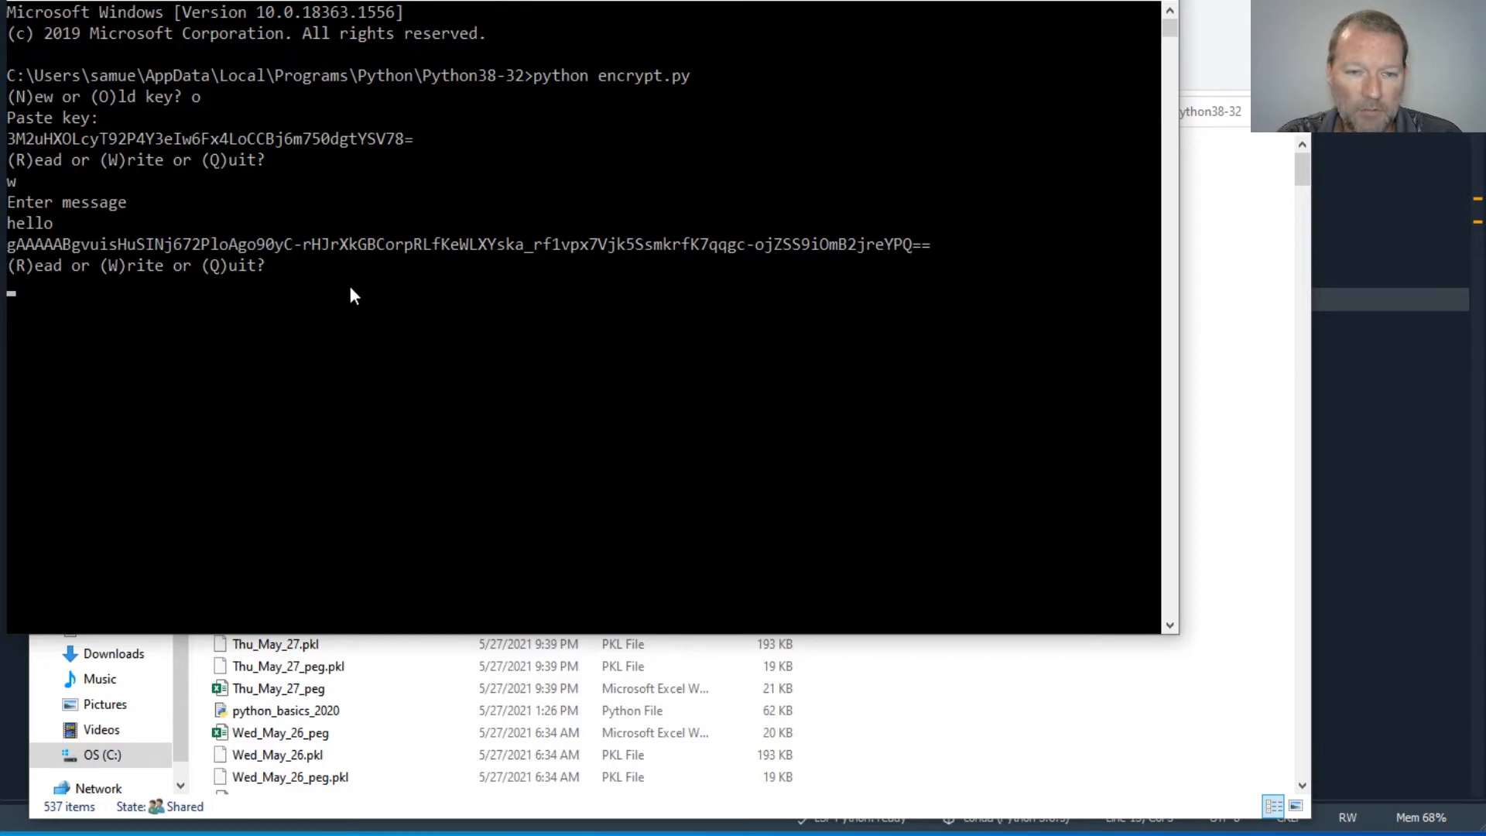
pyautogui.write('r')
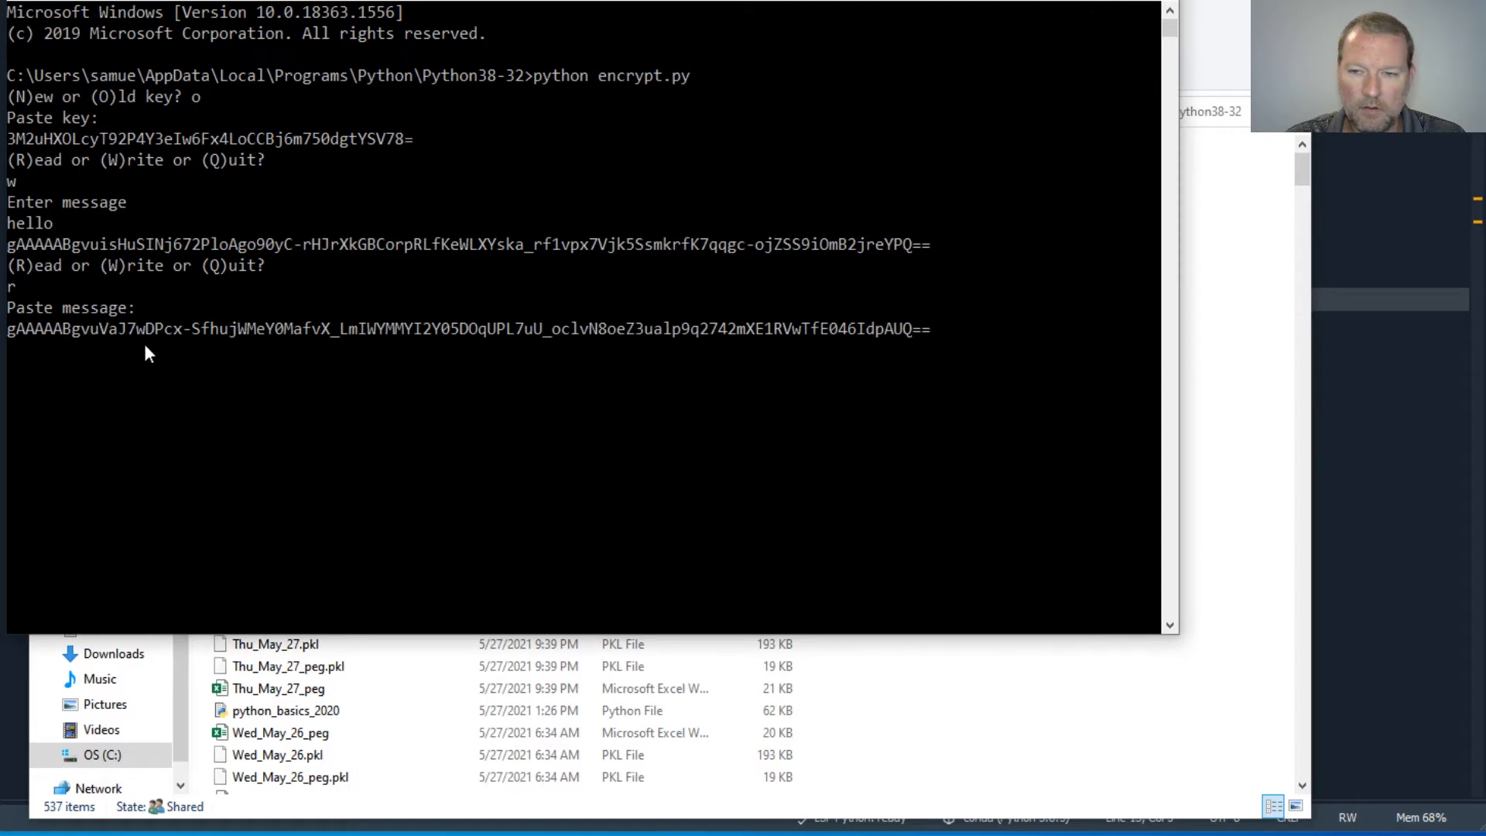
pyautogui.moveTo(674, 396)
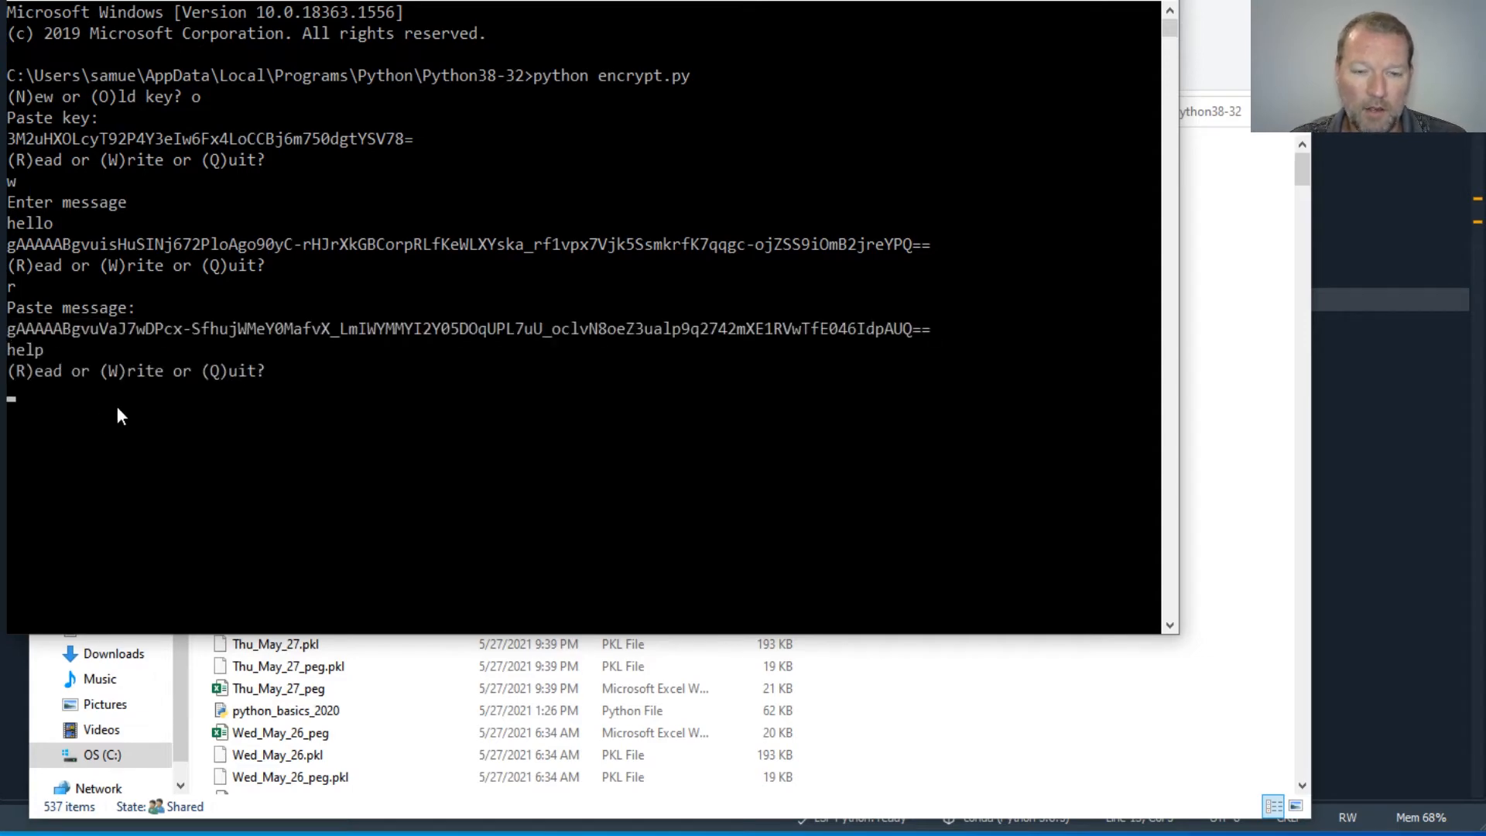
# Encrypt 'help with...', read a pasted message decrypting to 'i need help with loops', then quit with q
pyautogui.write('w')
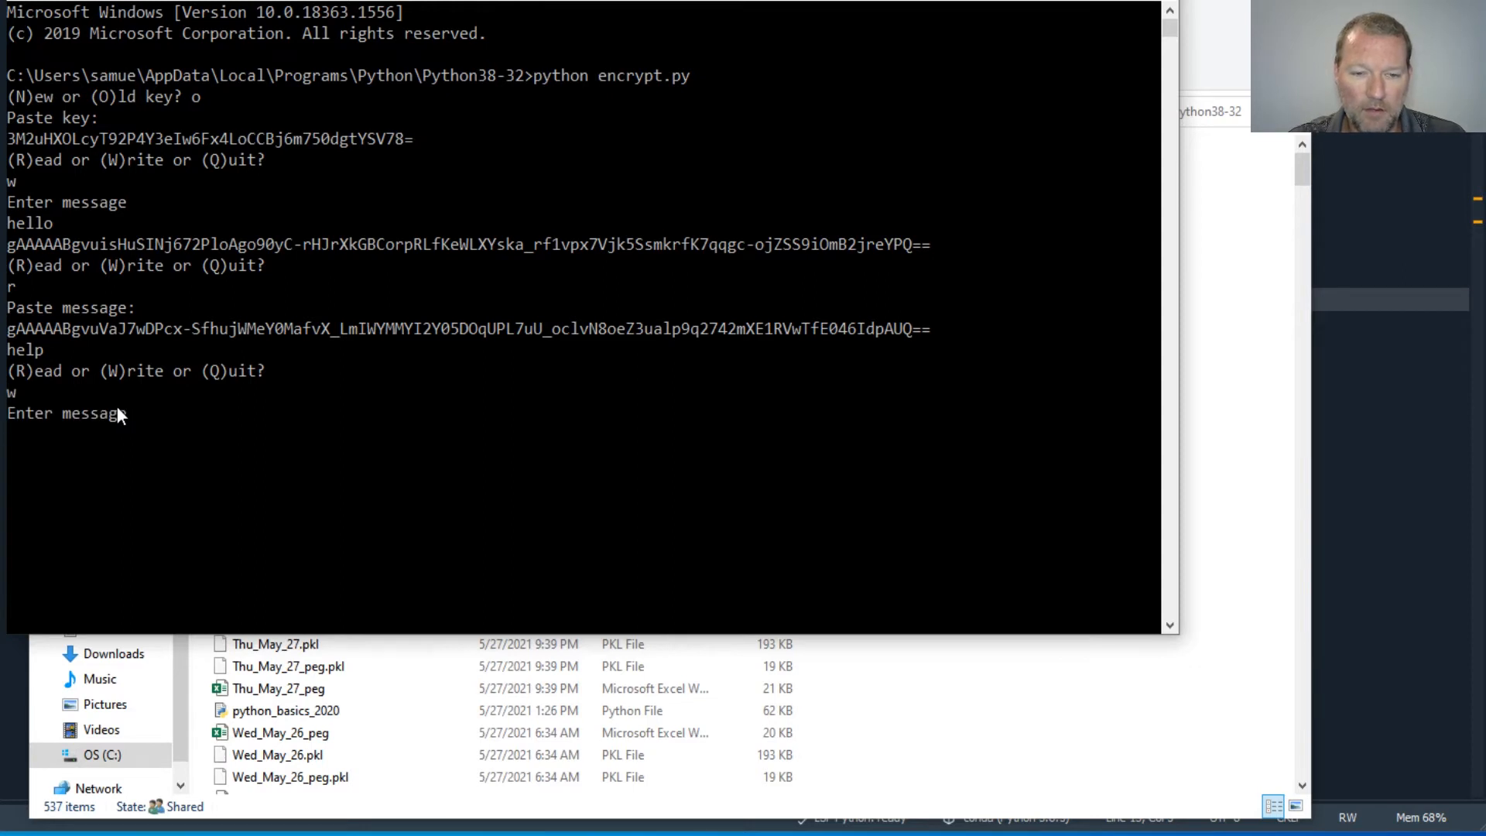
pyautogui.write('help with what')
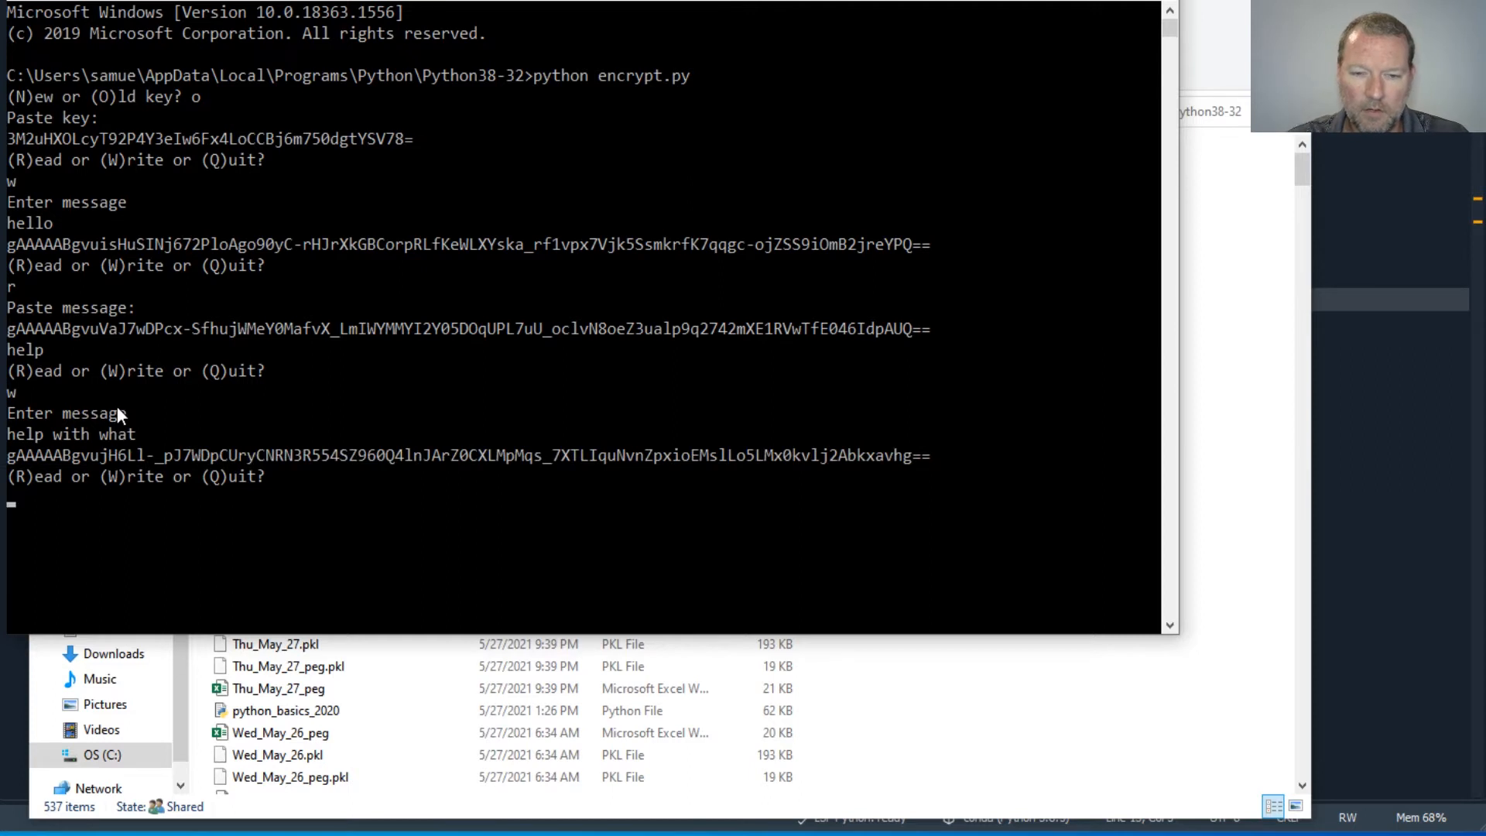
pyautogui.write('r')
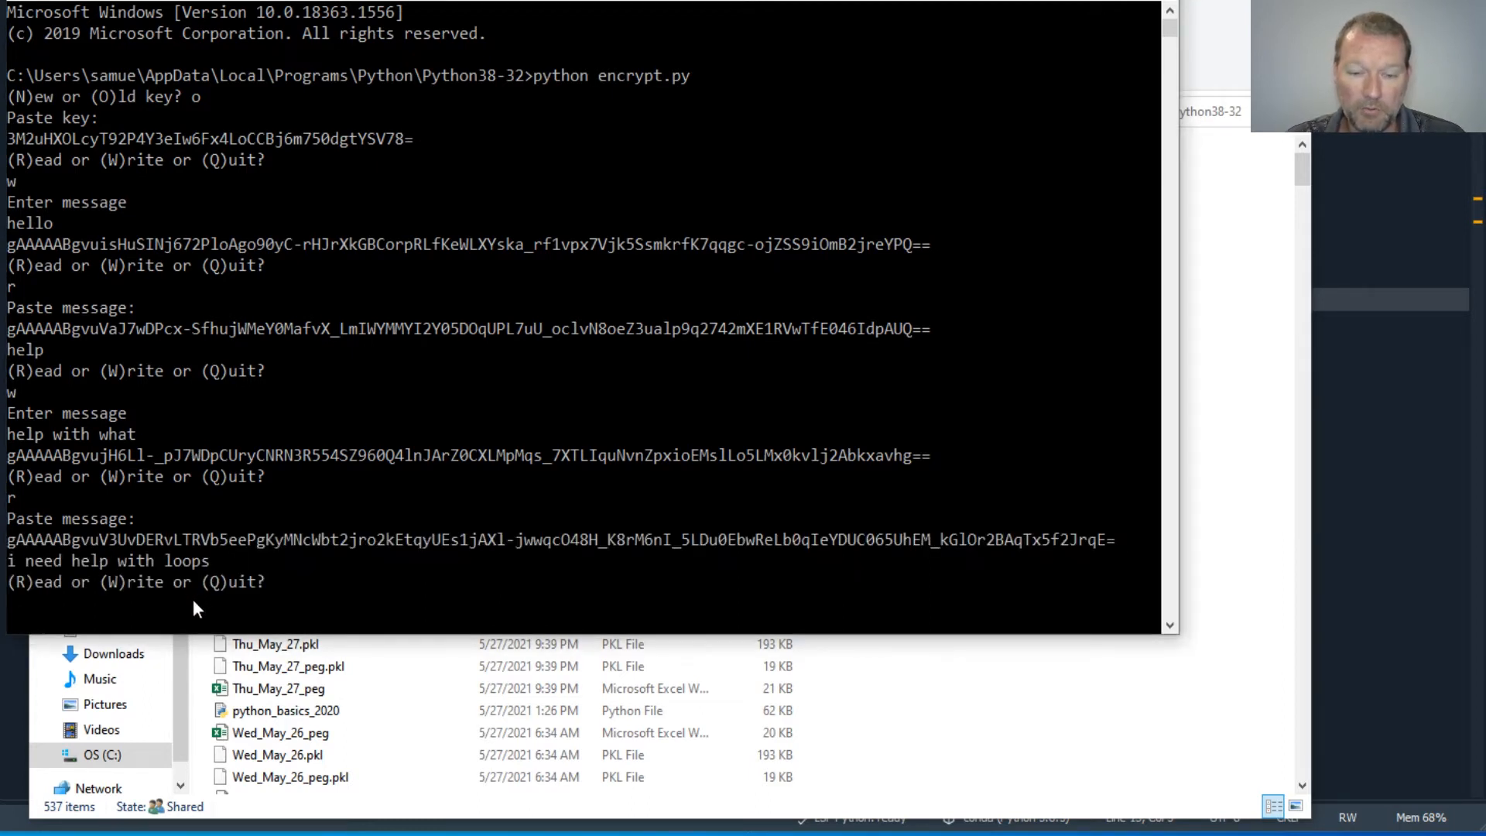
pyautogui.write('q')
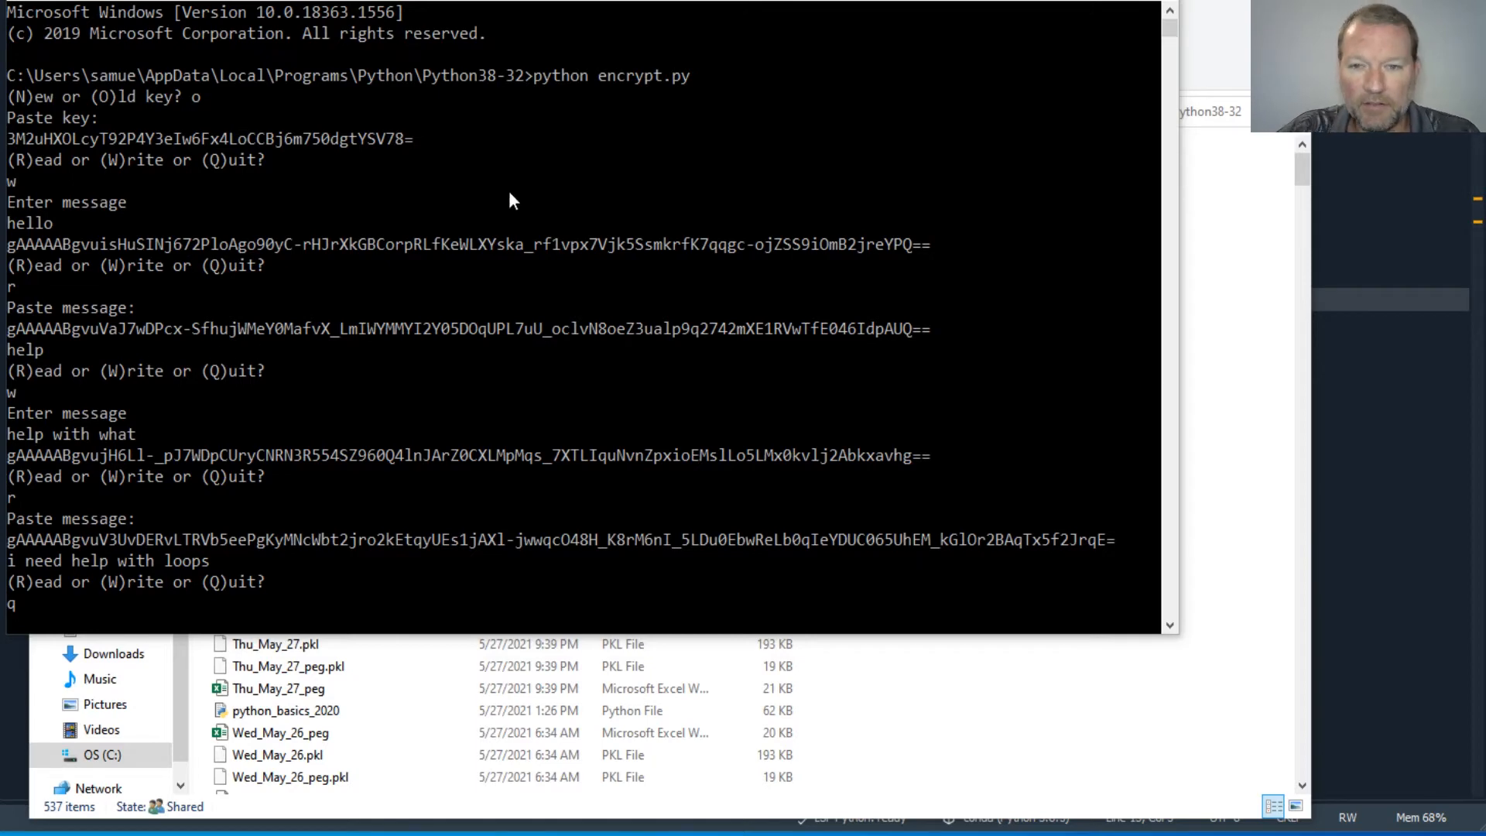
pyautogui.moveTo(559, 90)
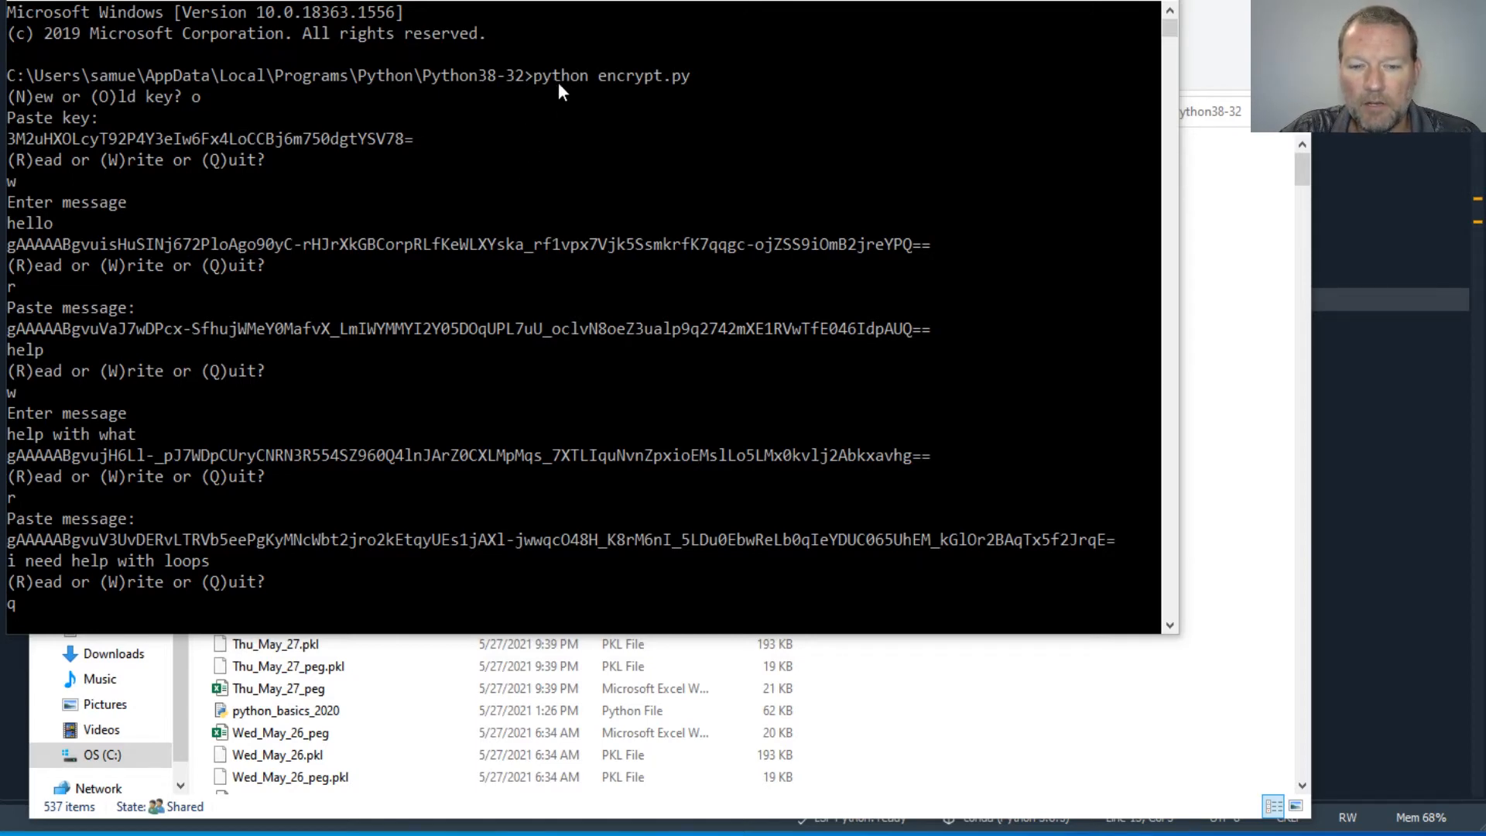
pyautogui.moveTo(616, 85)
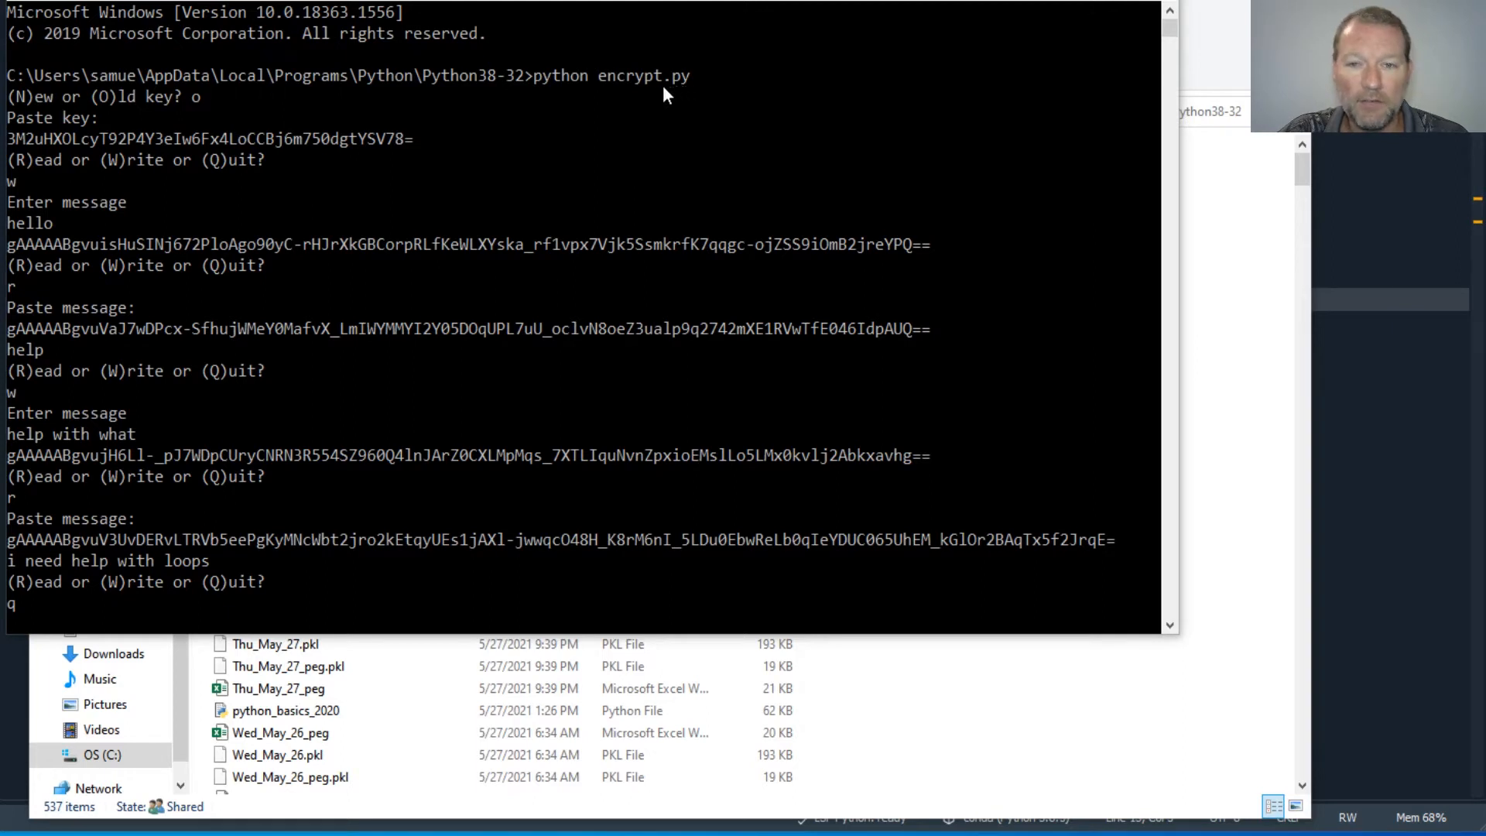
pyautogui.moveTo(554, 93)
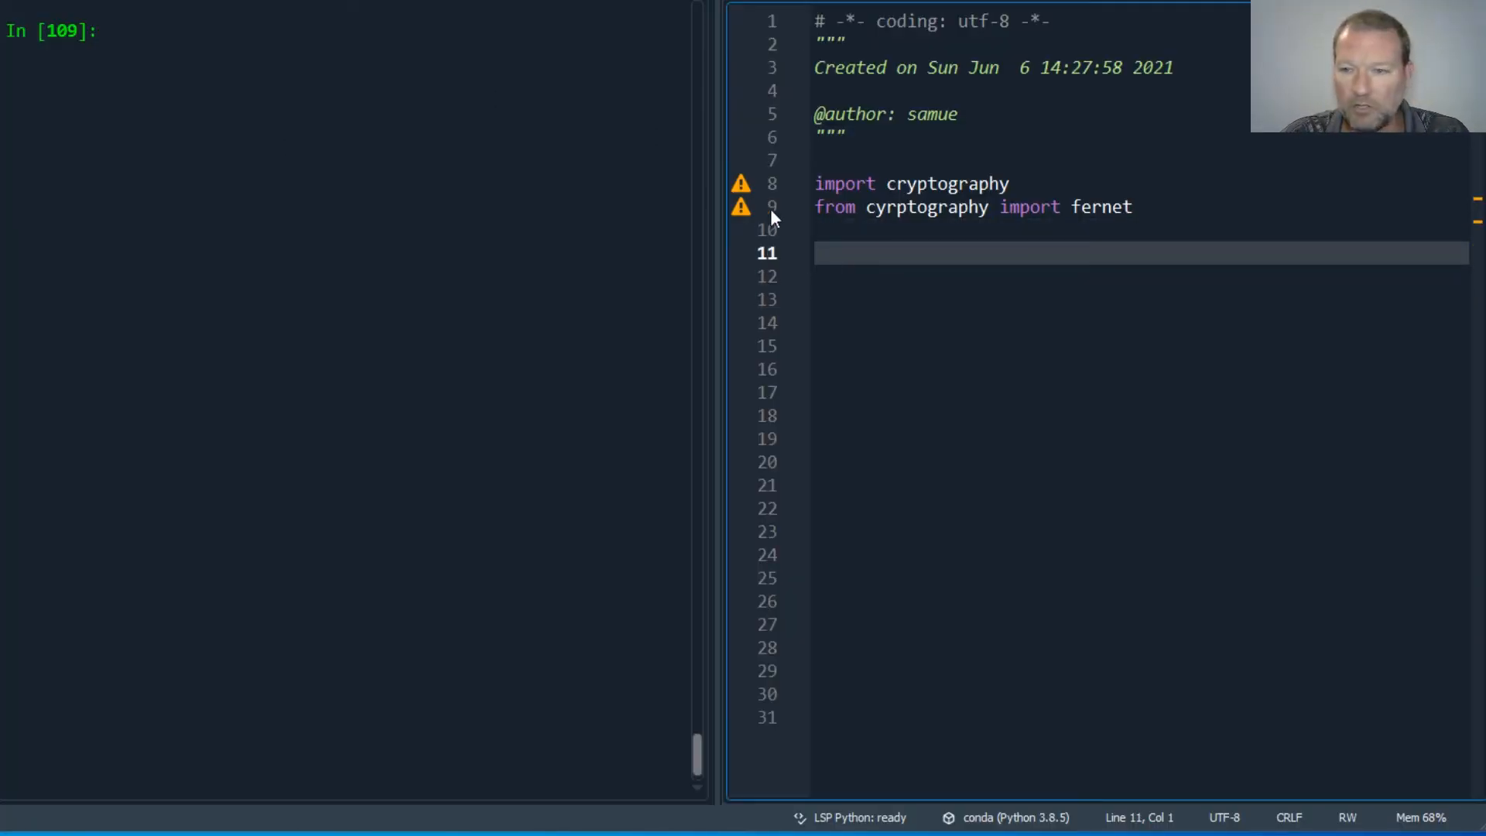
# Add the line f = cyrptography.fernet below the imports via autocomplete
pyautogui.write('f')
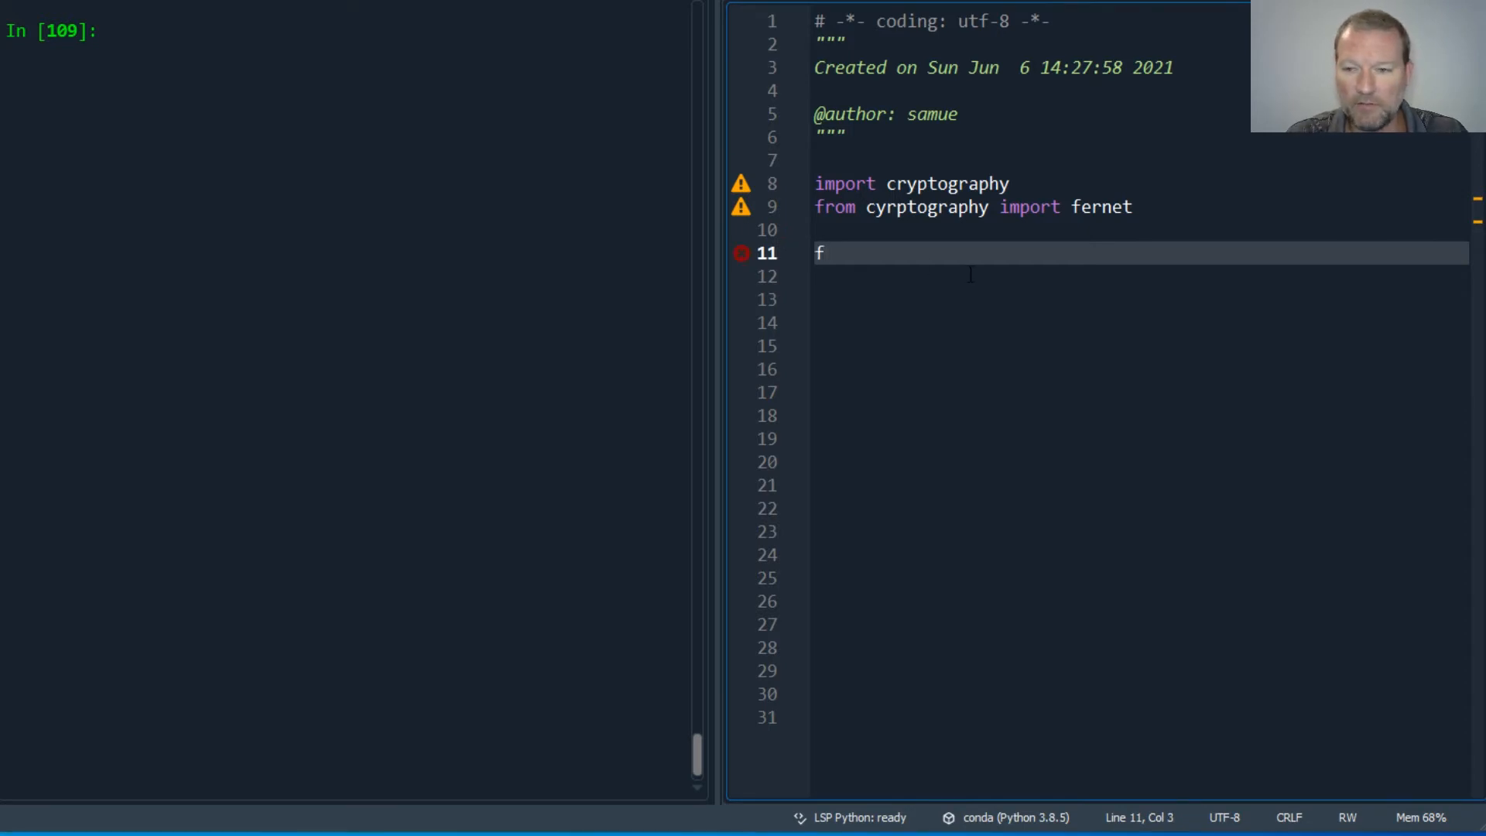
pyautogui.write('=')
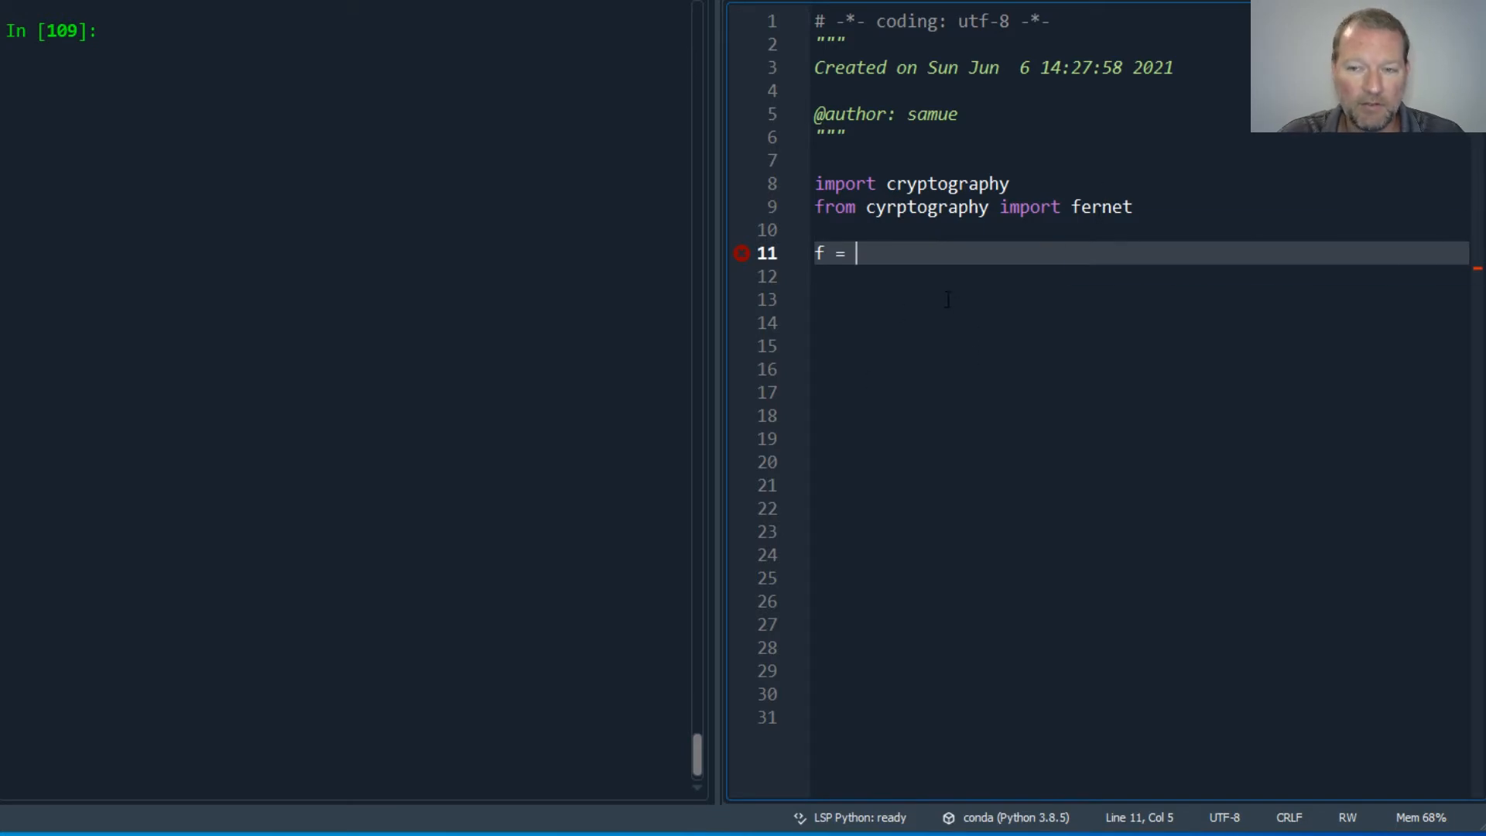
pyautogui.write('cy')
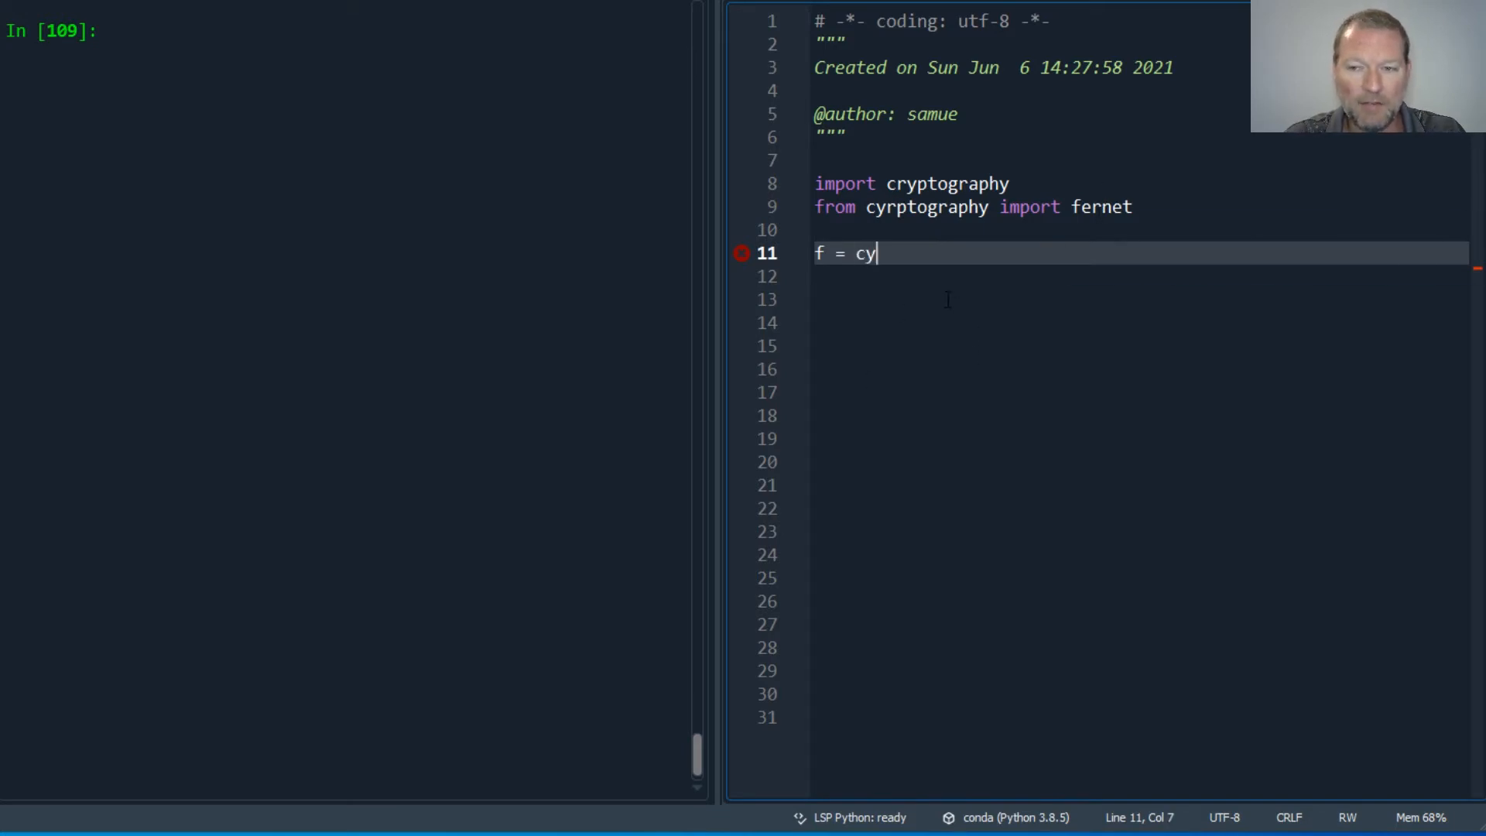
pyautogui.write('ro')
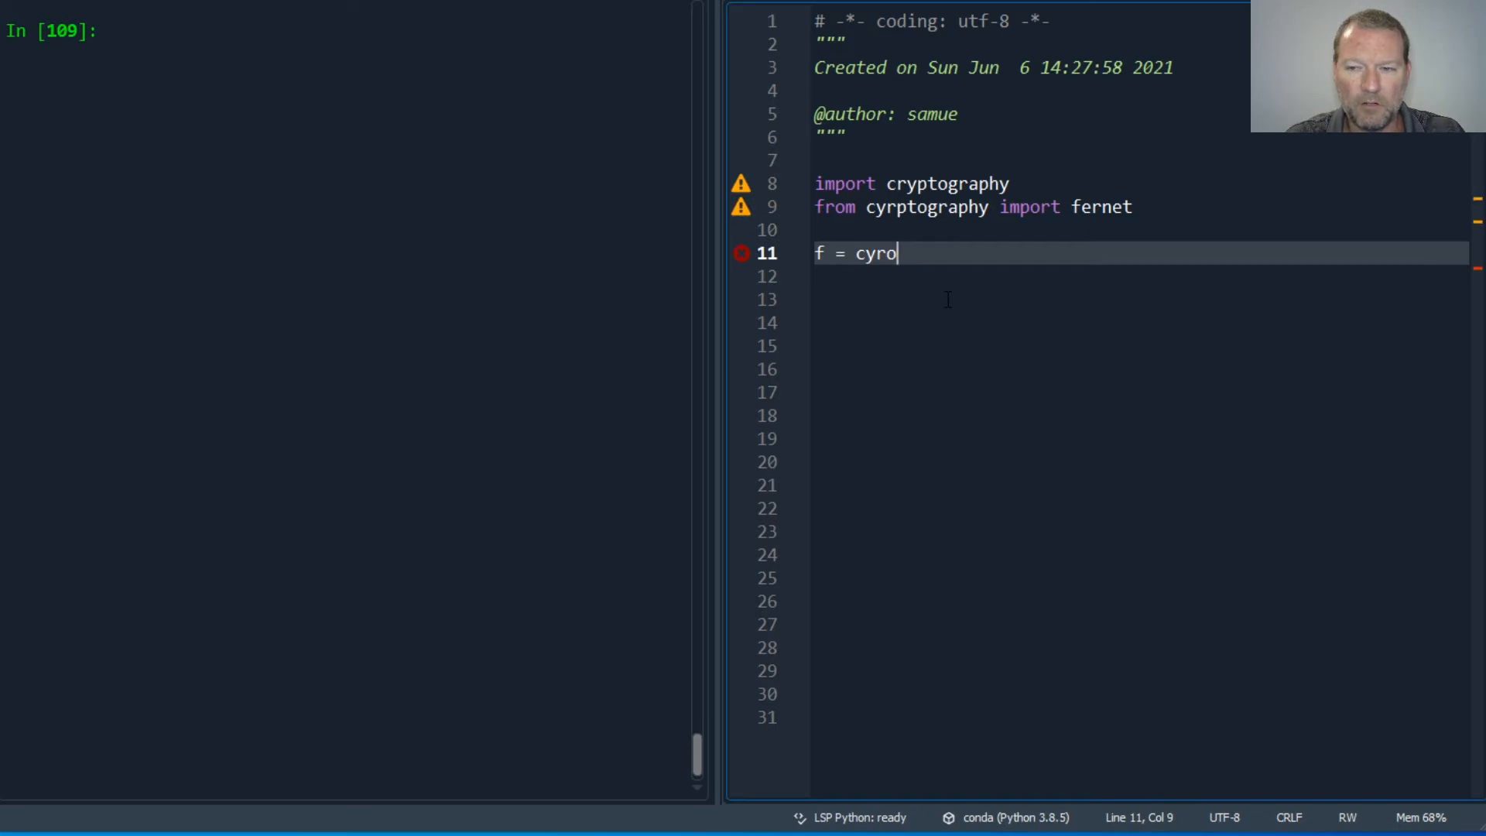
pyautogui.write('tog')
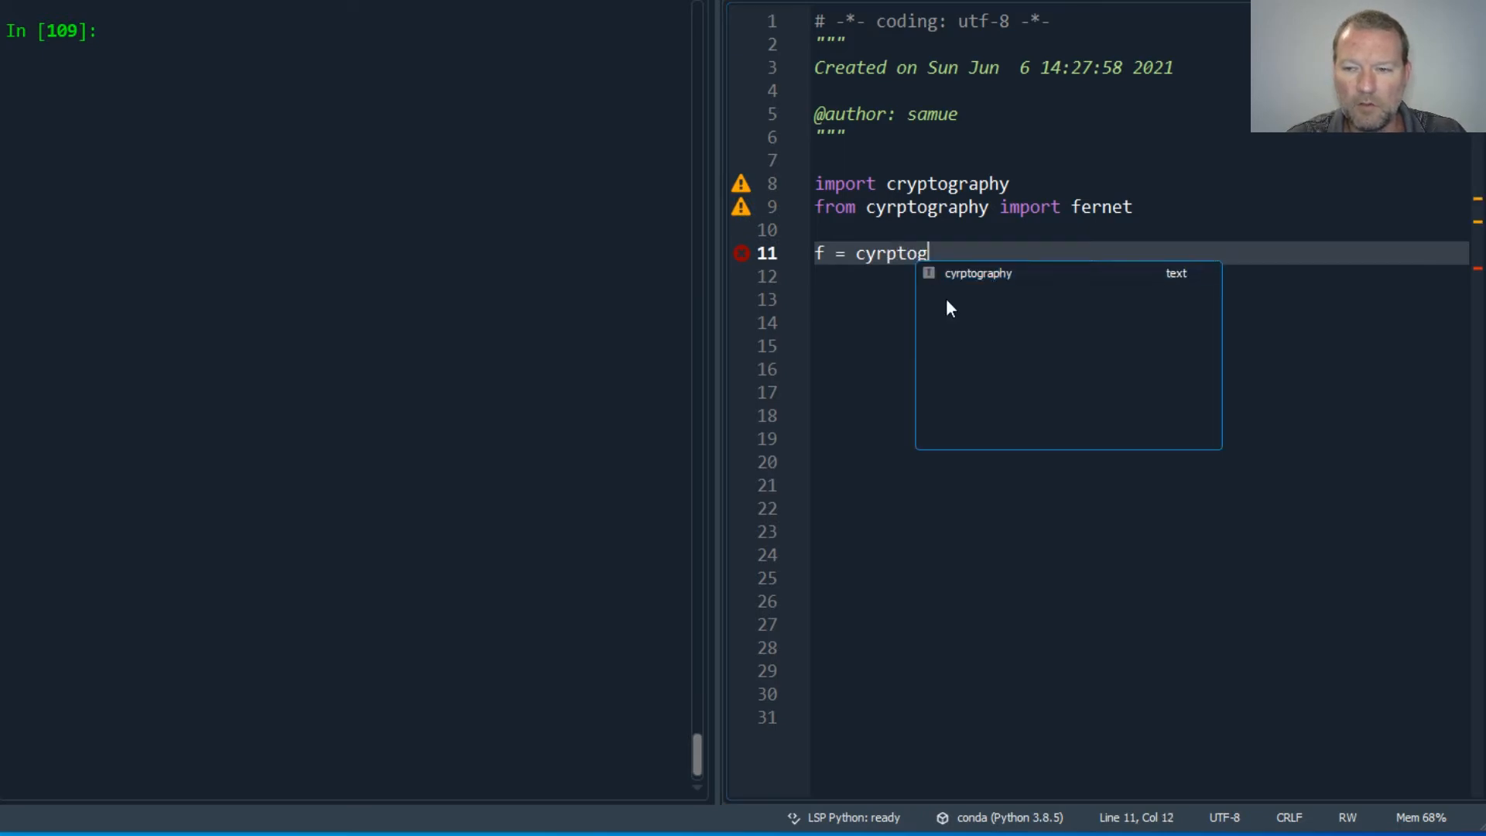
pyautogui.write('raphy.')
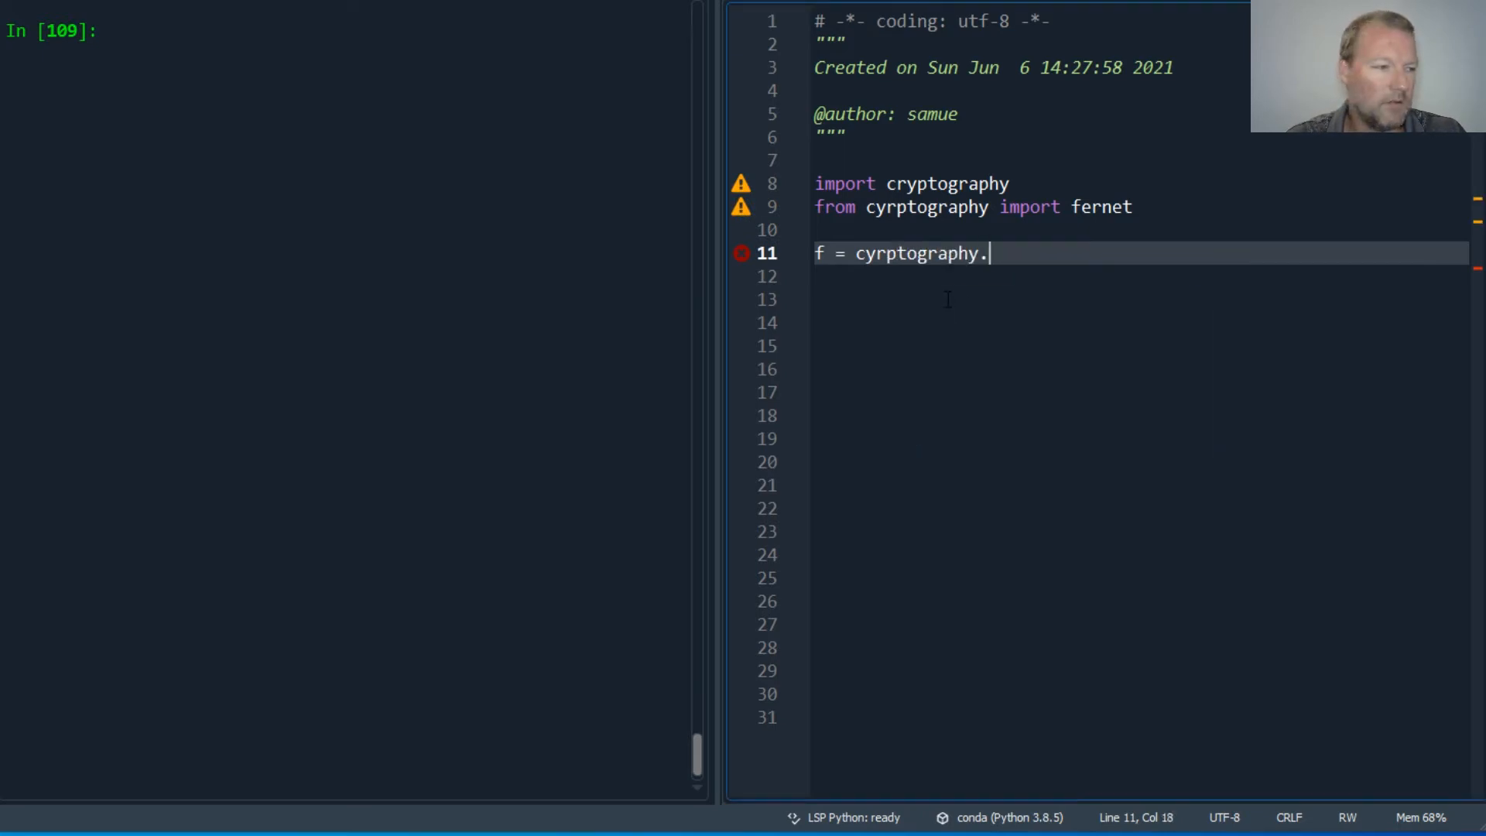
pyautogui.write('fernet')
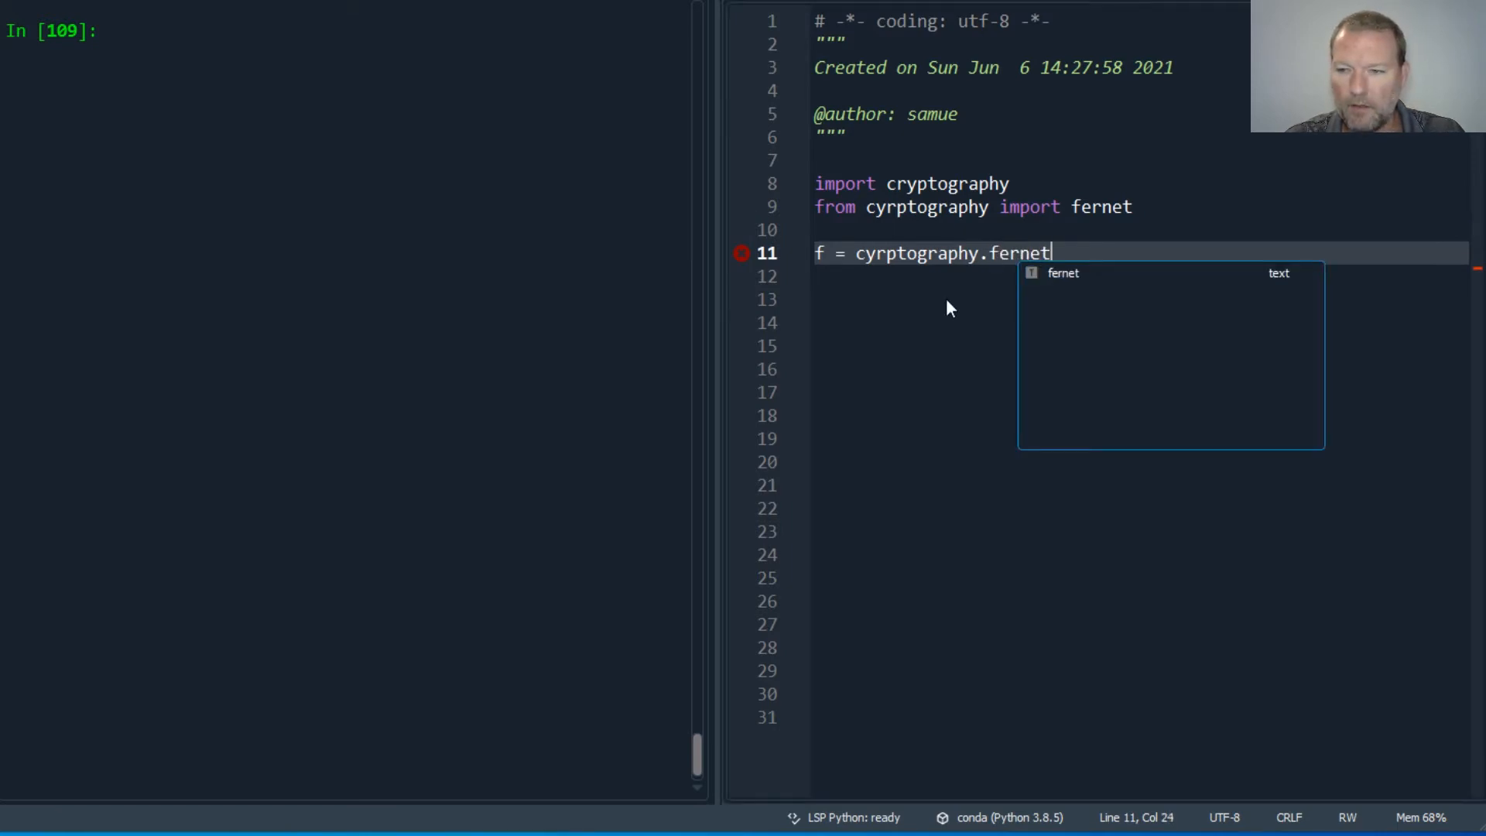
pyautogui.press('enter')
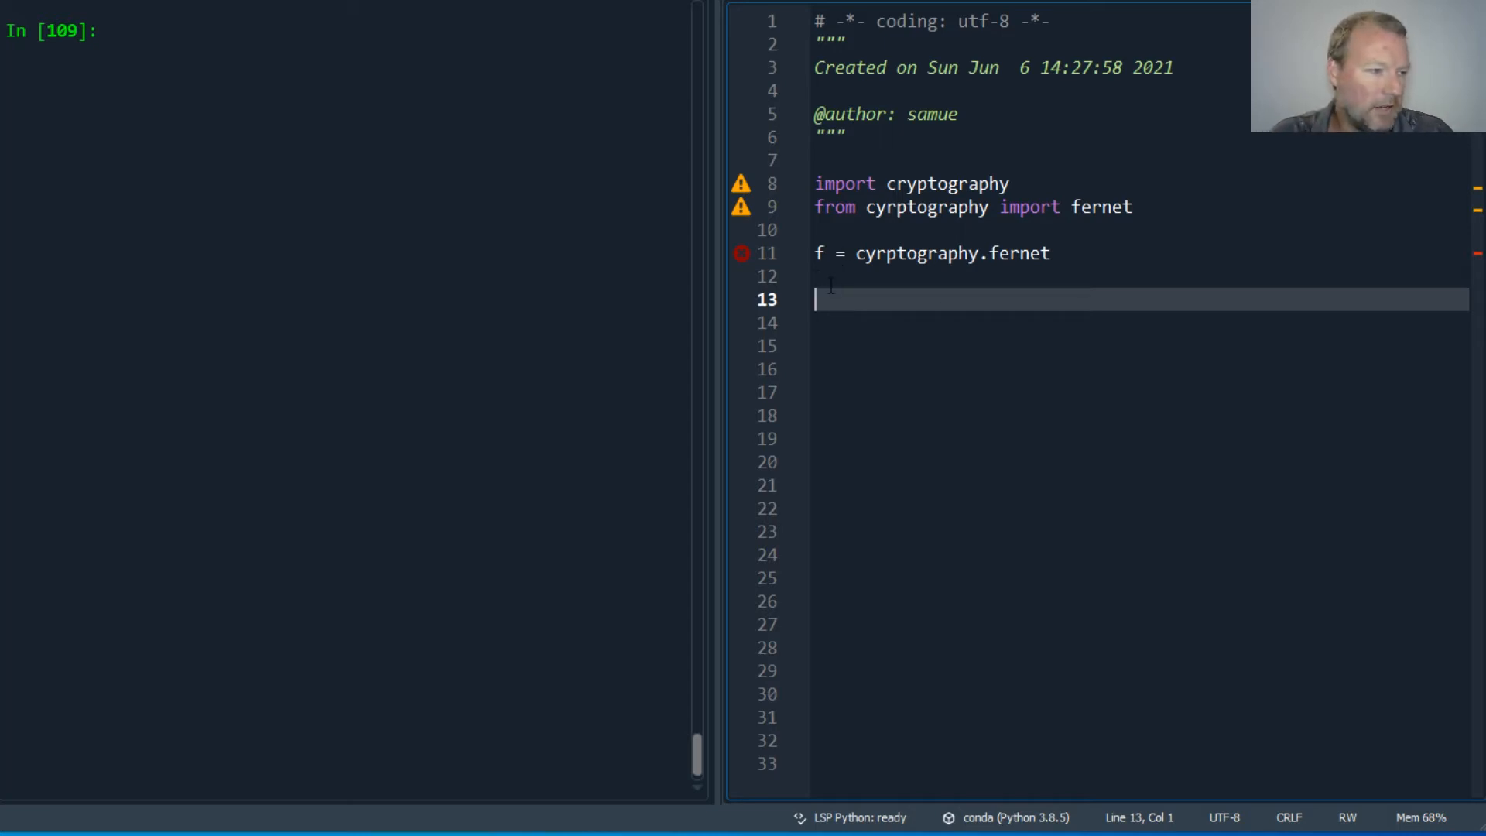
# Add n_or_o = input("(N)ew or (O)ld key? ") and start a fresh line beneath it
pyautogui.write('n')
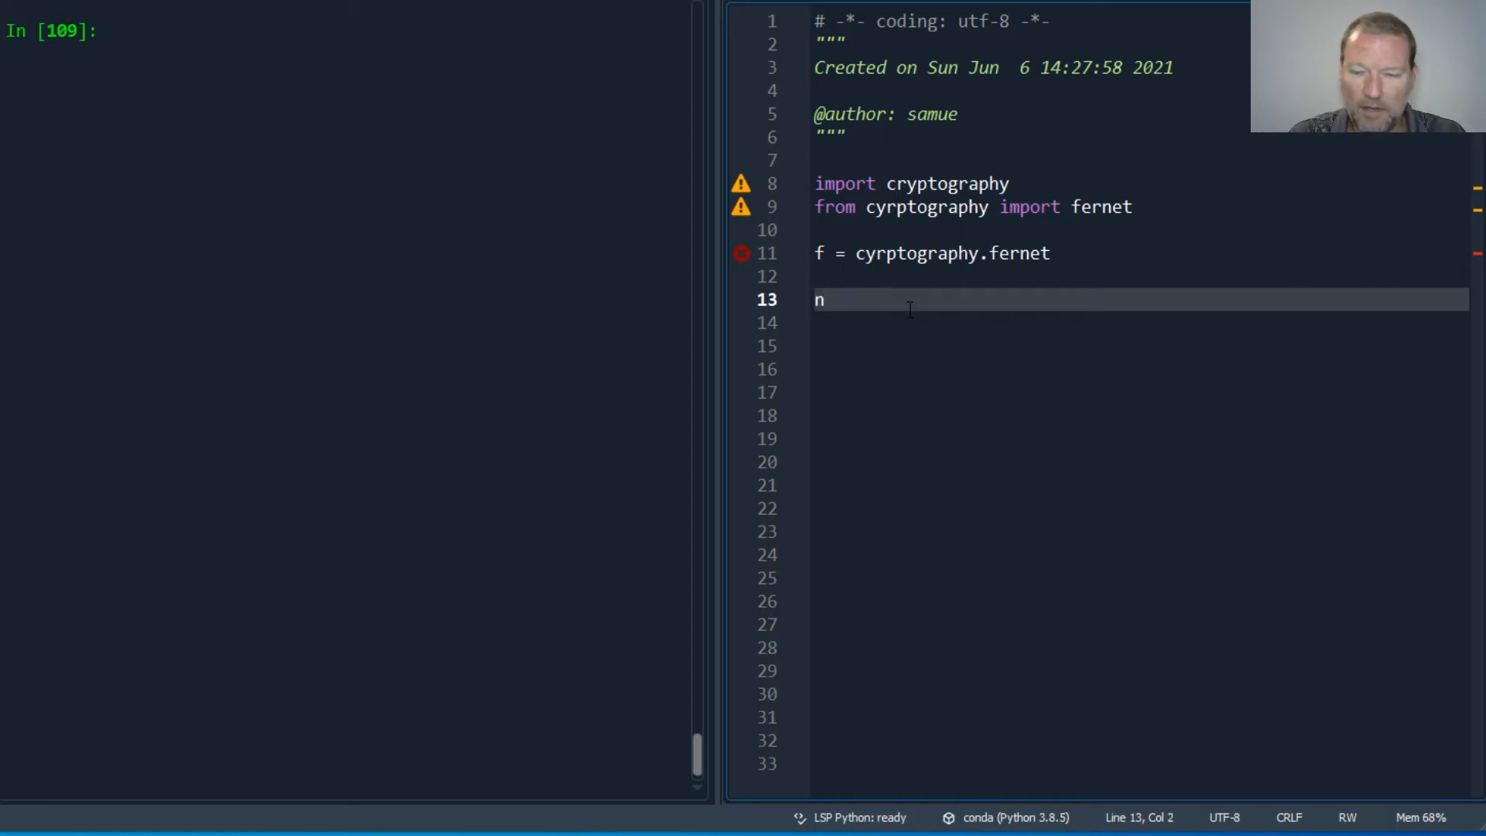
pyautogui.write('_or')
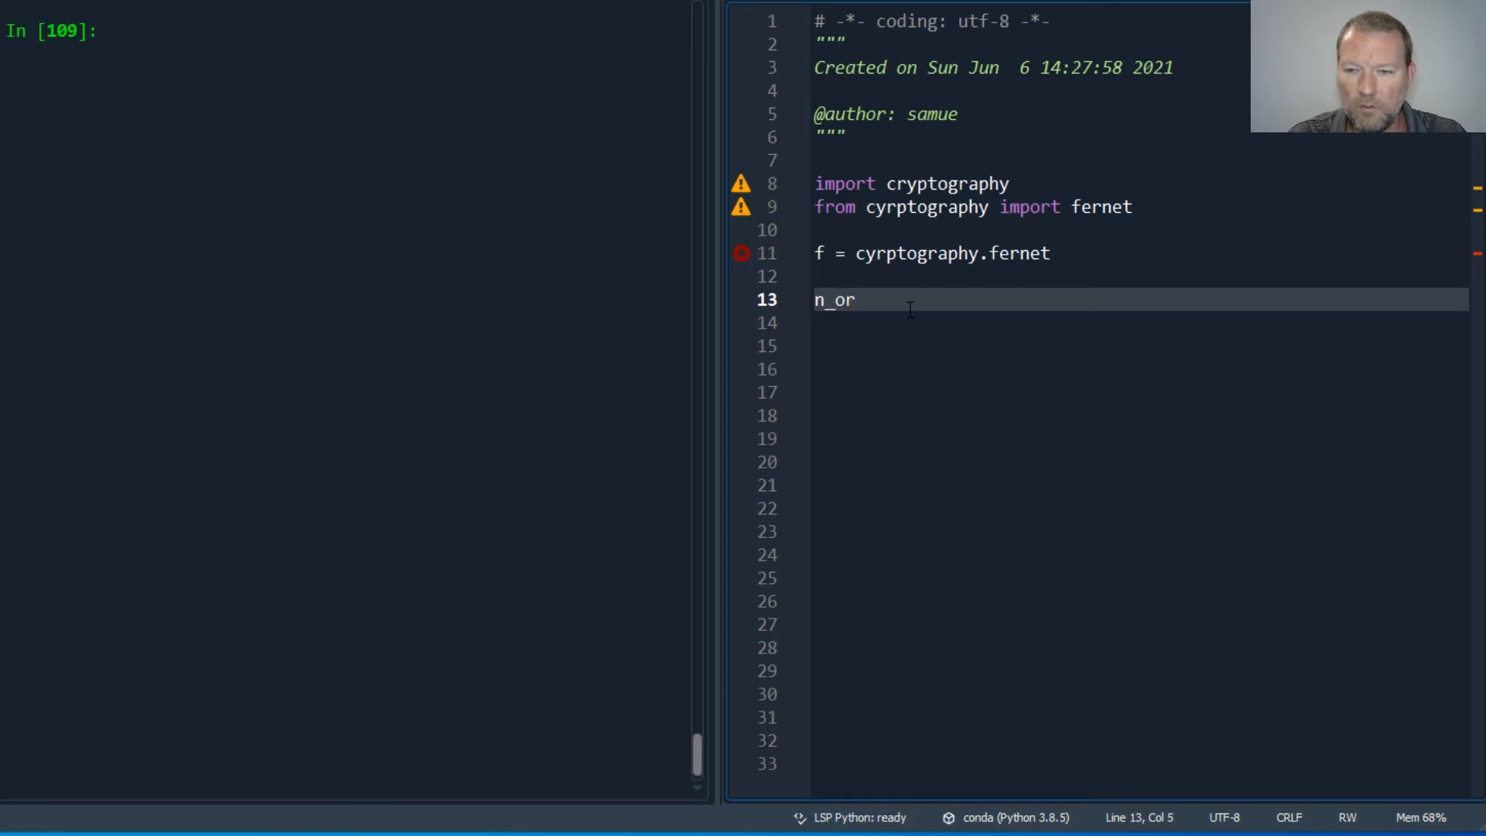
pyautogui.write('_o =')
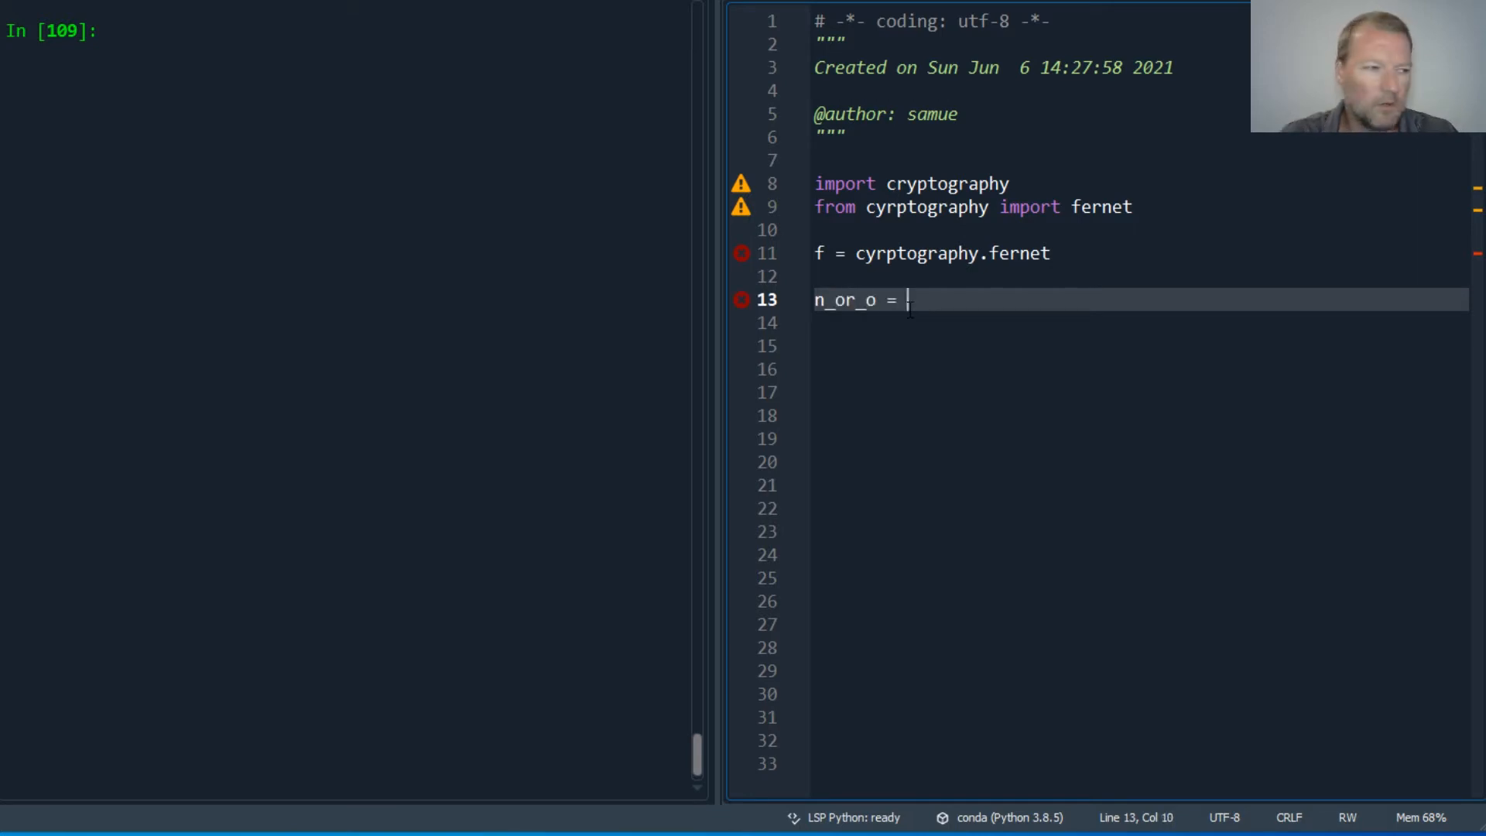
pyautogui.write('inpur')
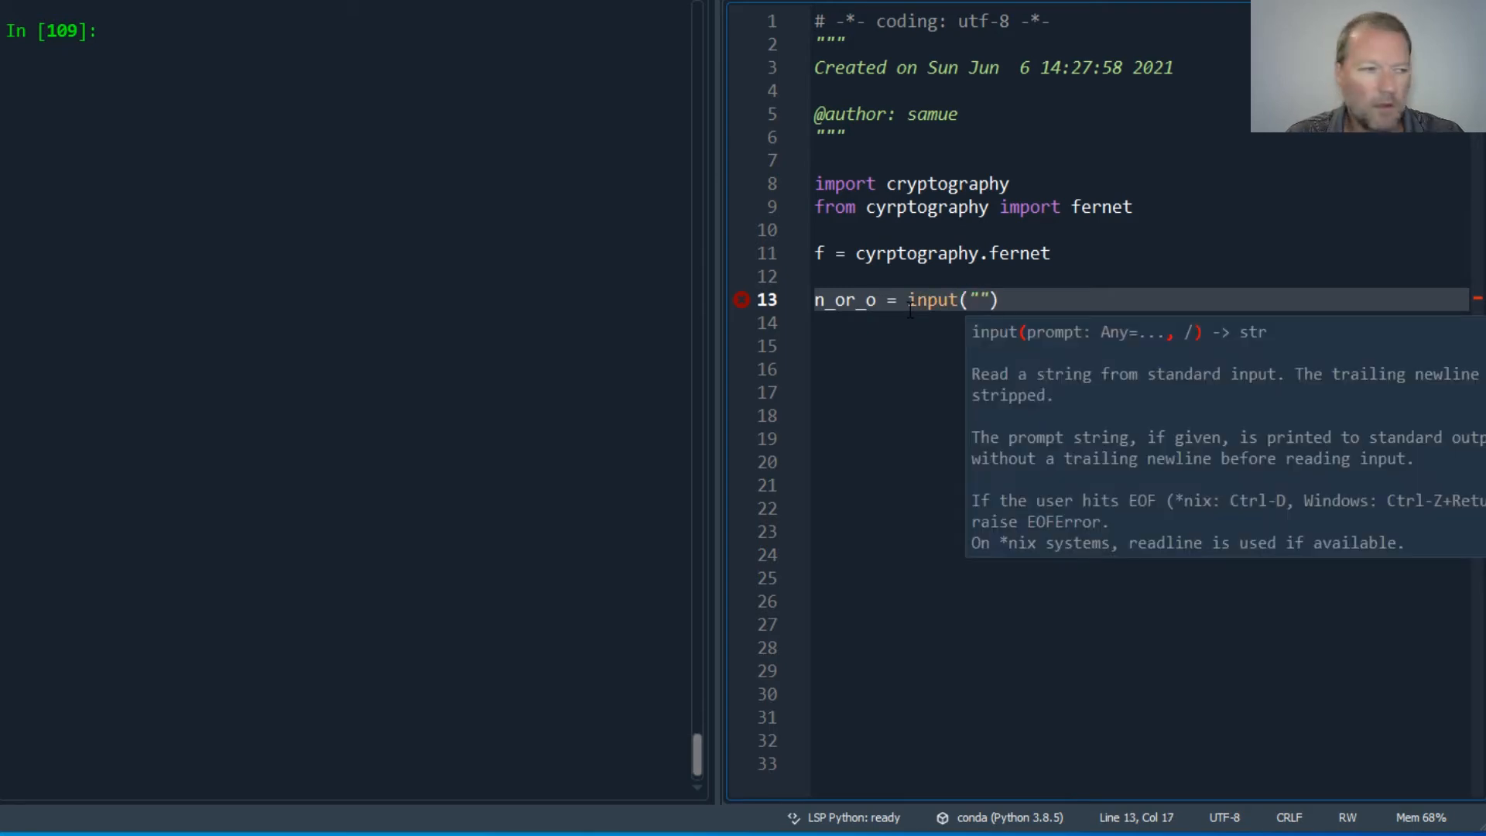
pyautogui.write('(N')
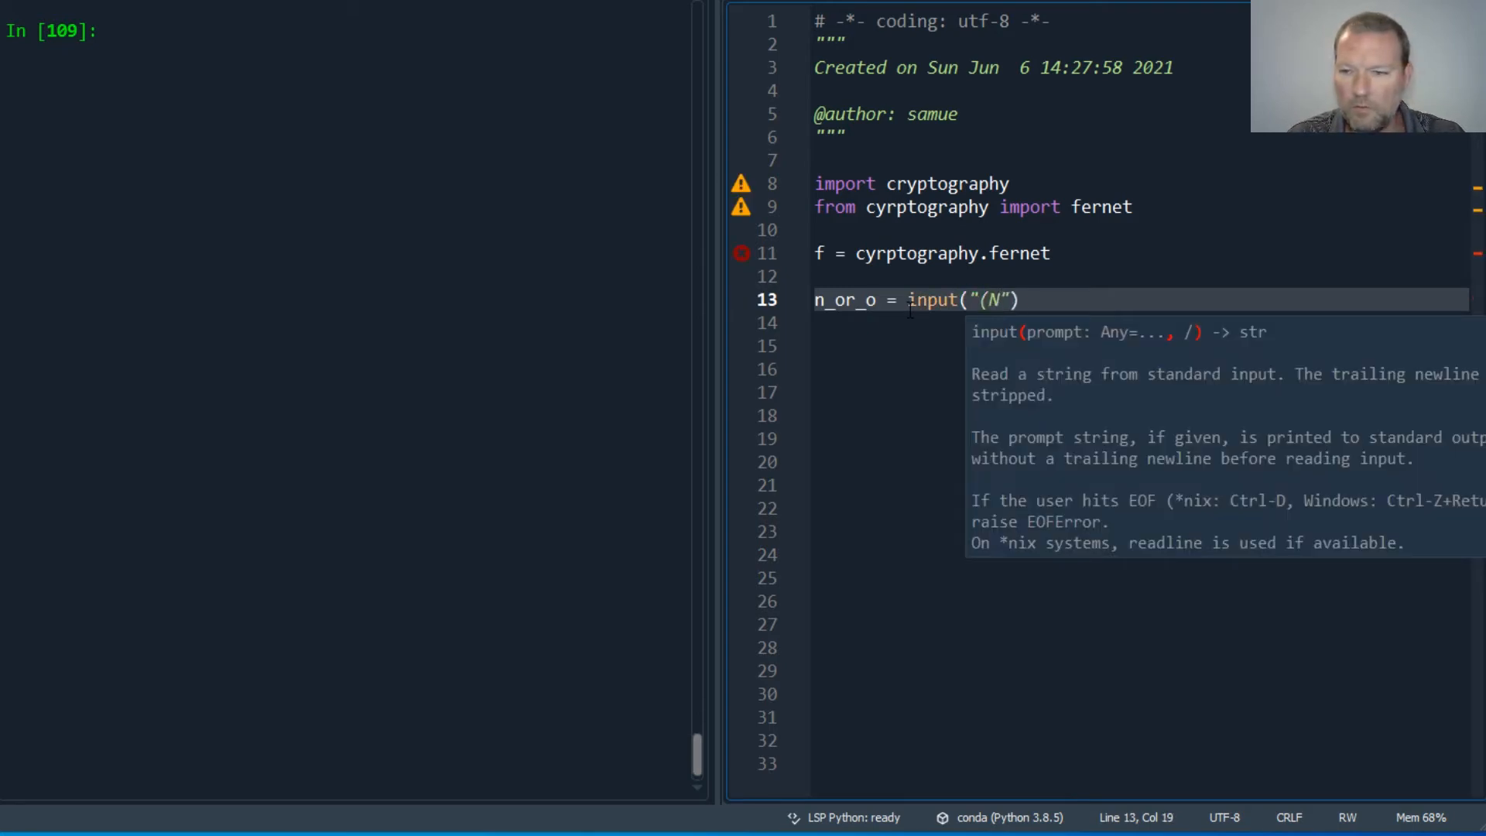
pyautogui.write('ew')
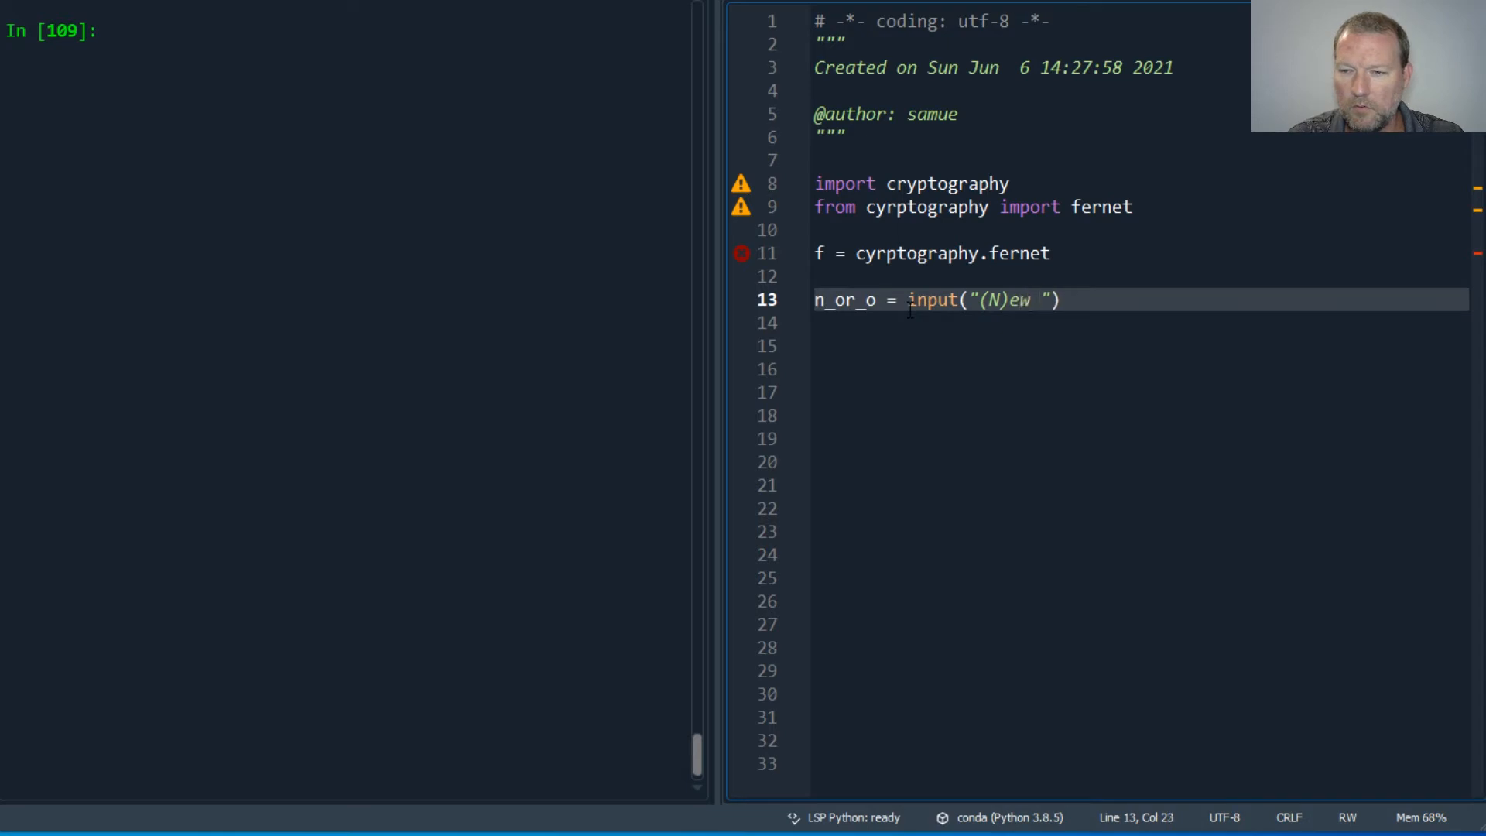
pyautogui.write('or')
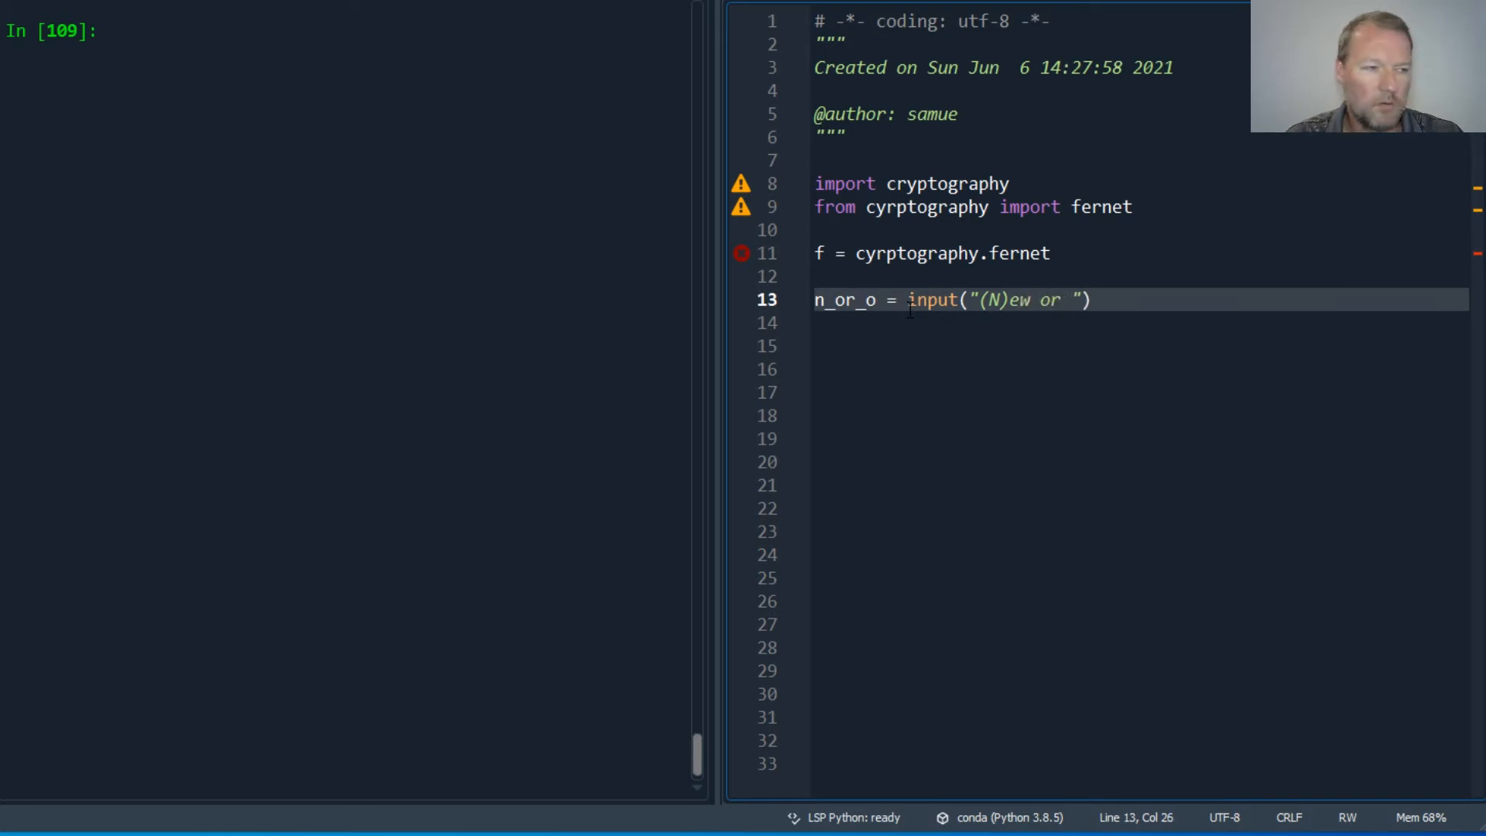
pyautogui.write('(')
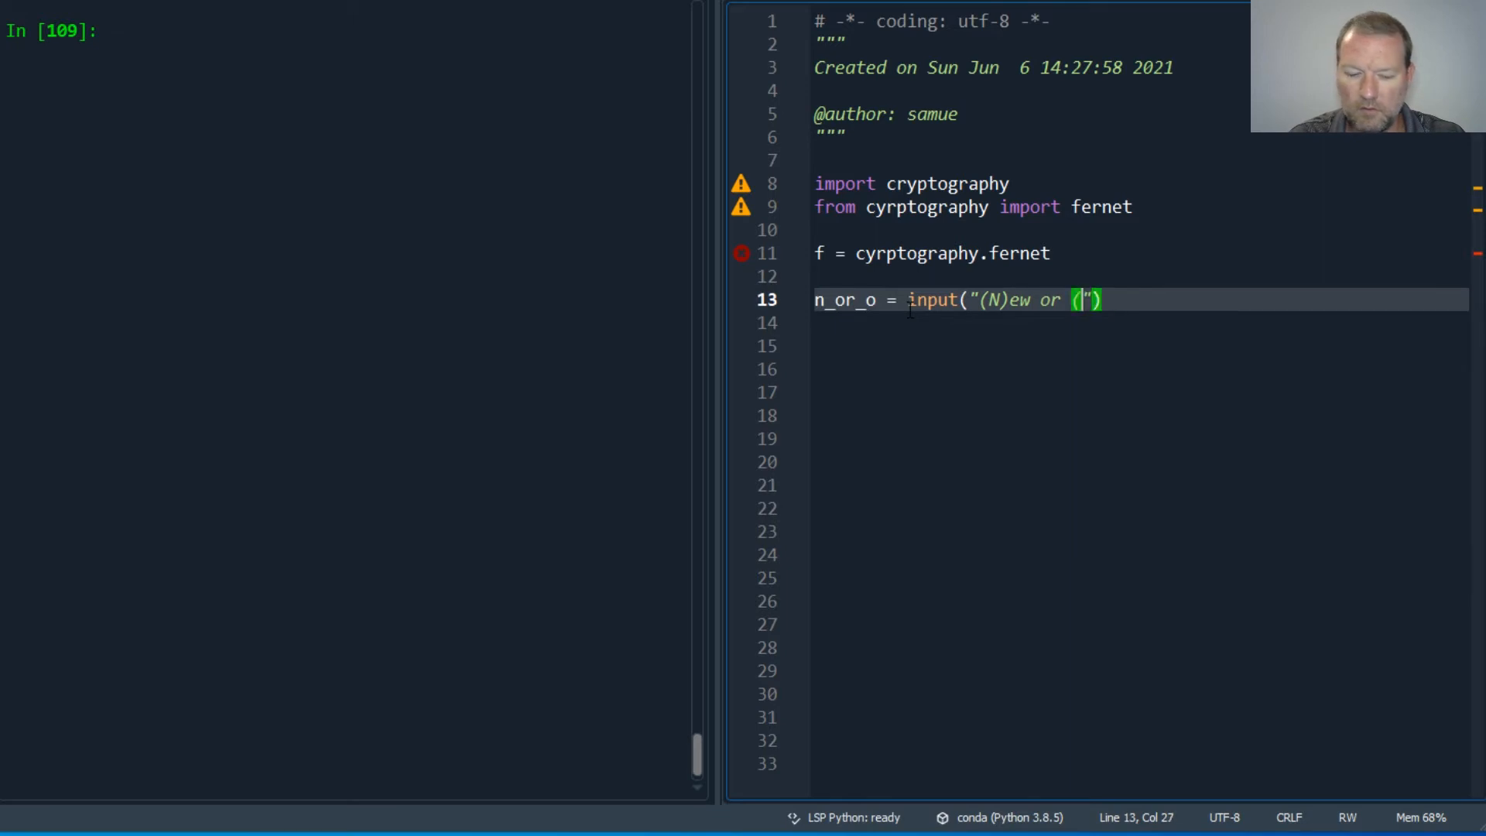
pyautogui.write('O')
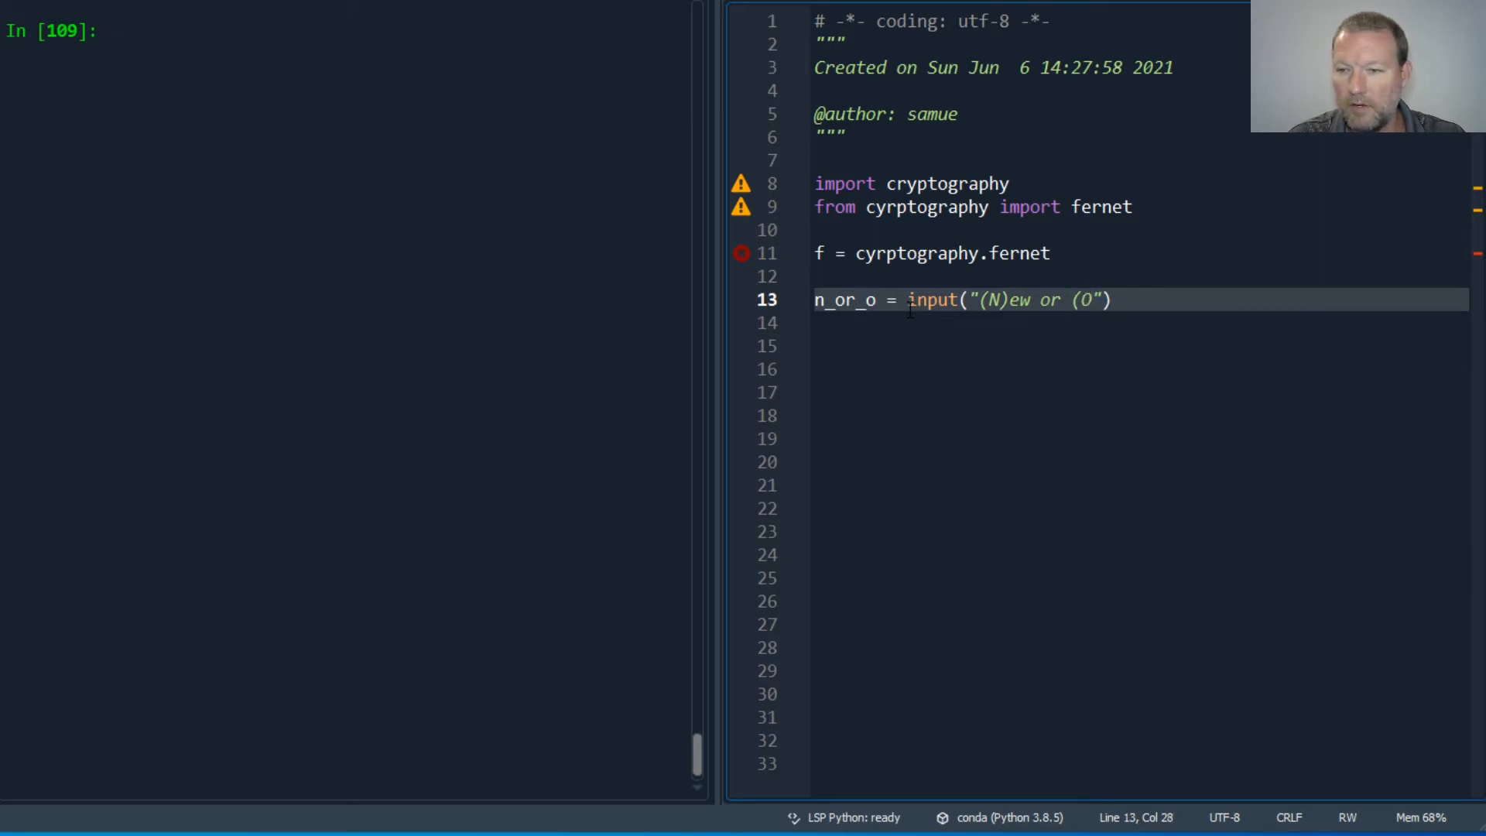
pyautogui.write('l')
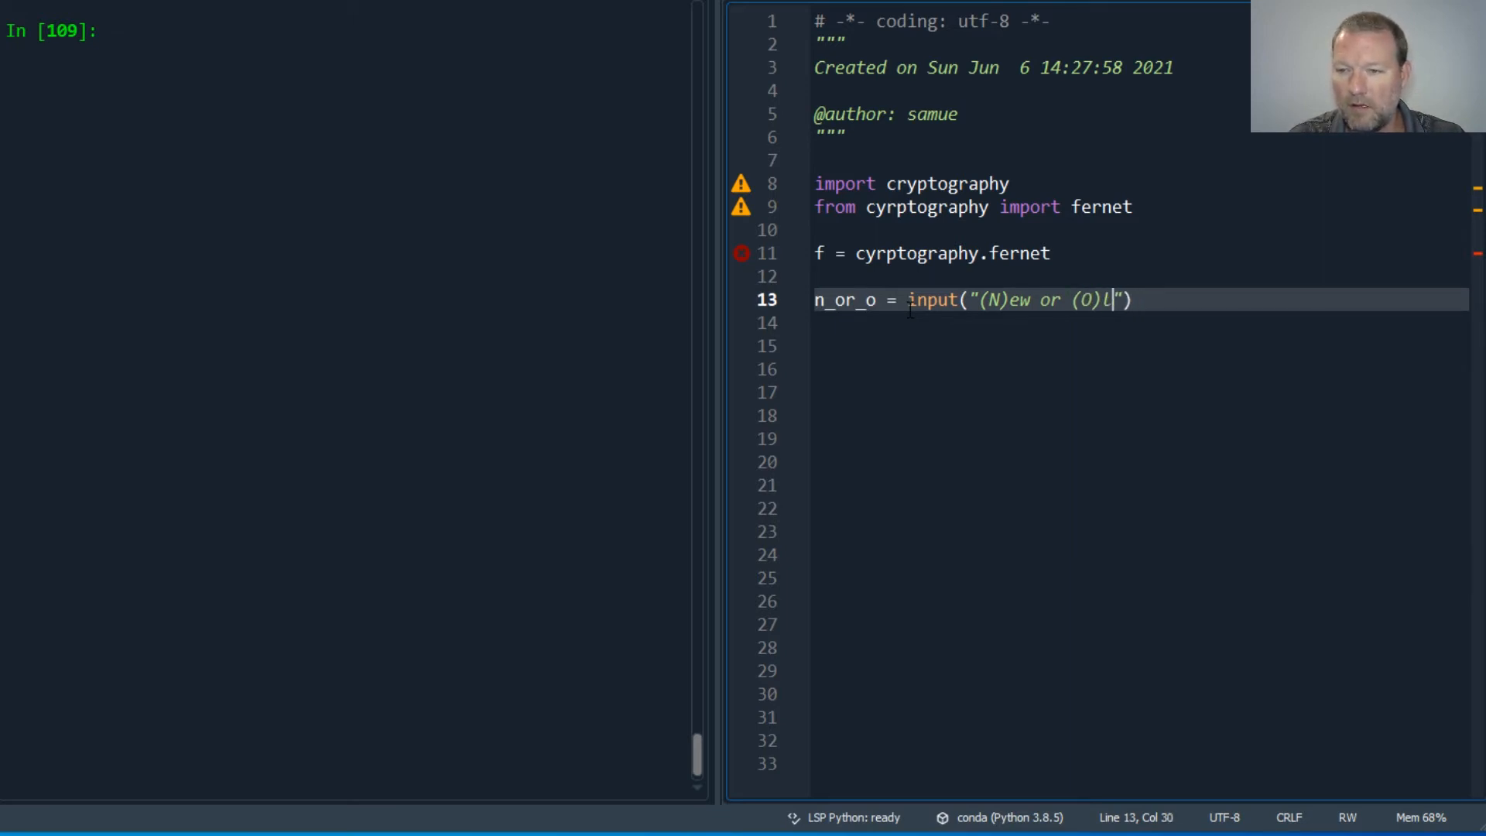
pyautogui.write('d')
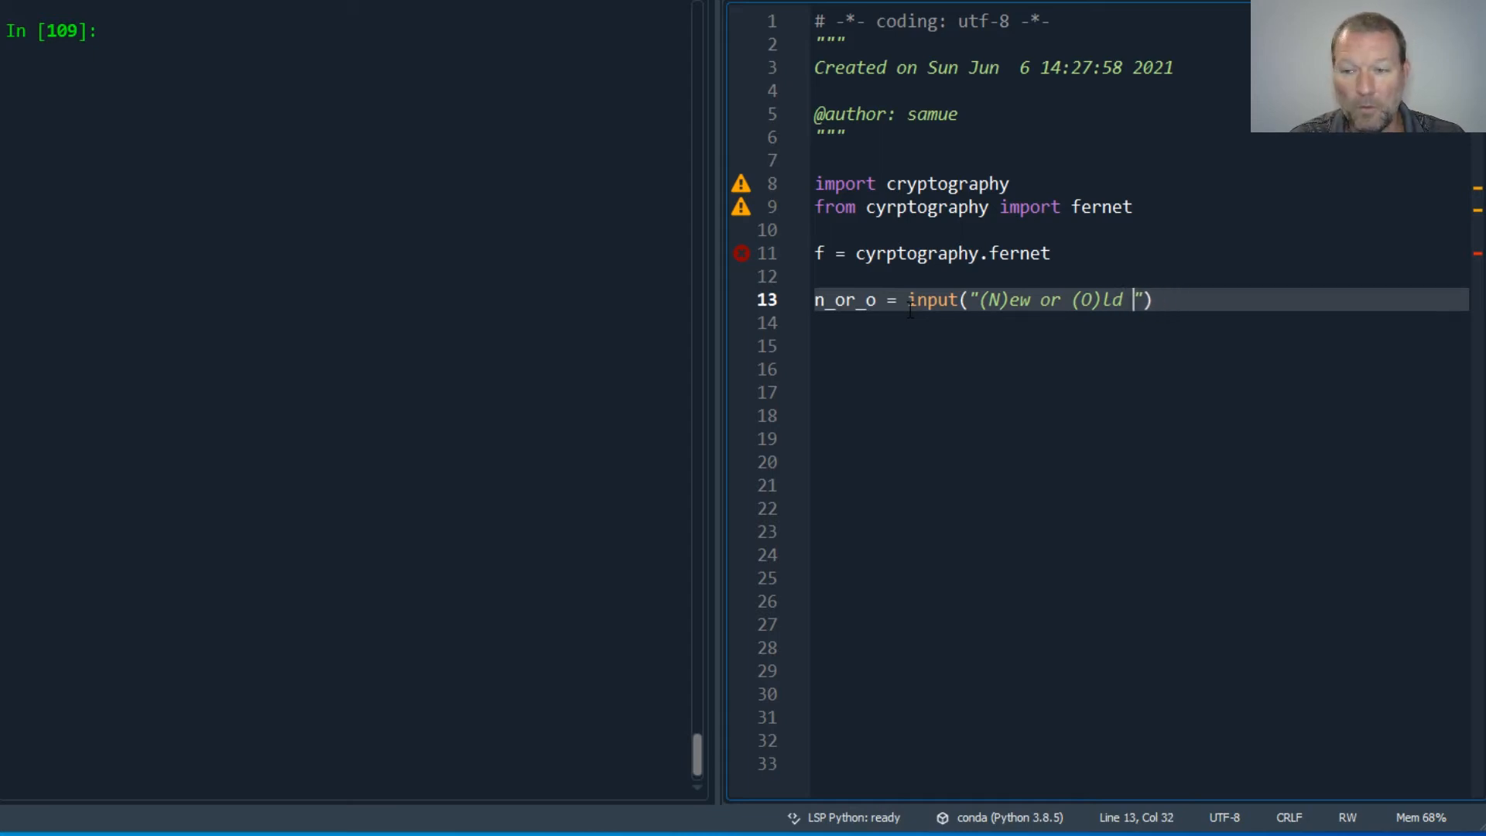
pyautogui.write('key?')
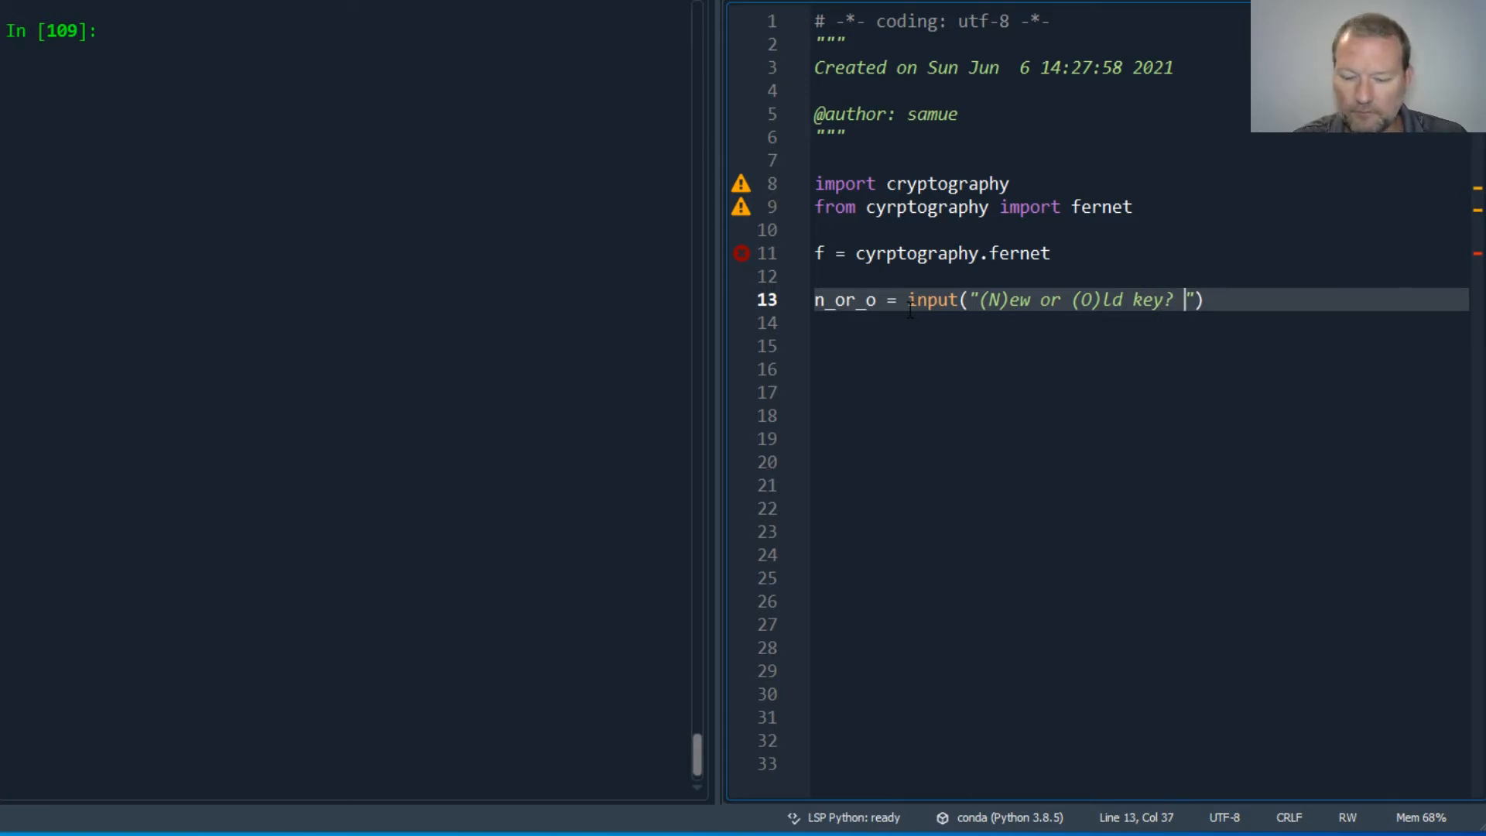
pyautogui.press('enter')
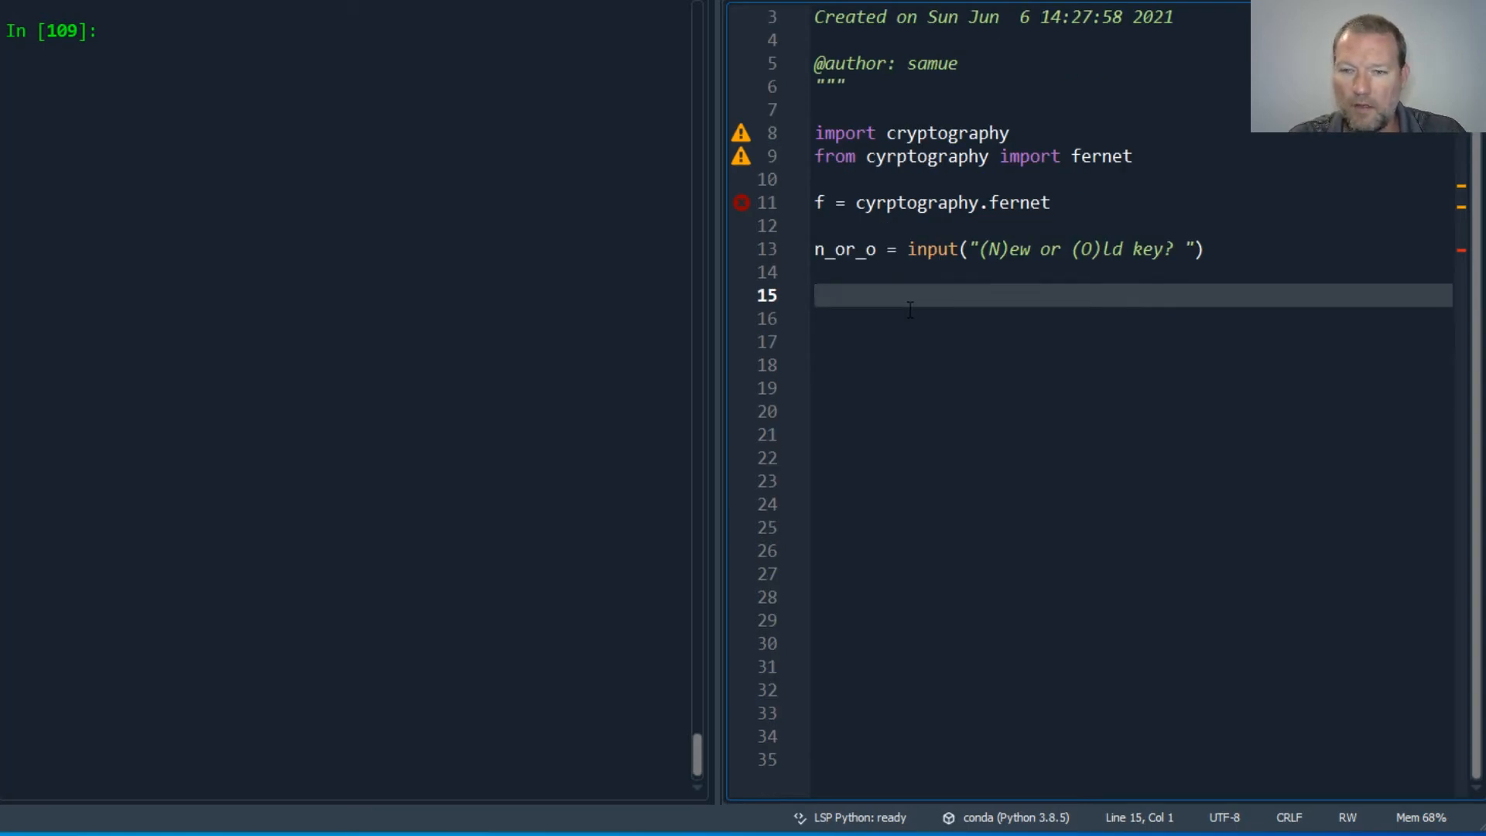
# Add the condition if n_or_o.lower() == "n": after a blank line
pyautogui.press('Enter')
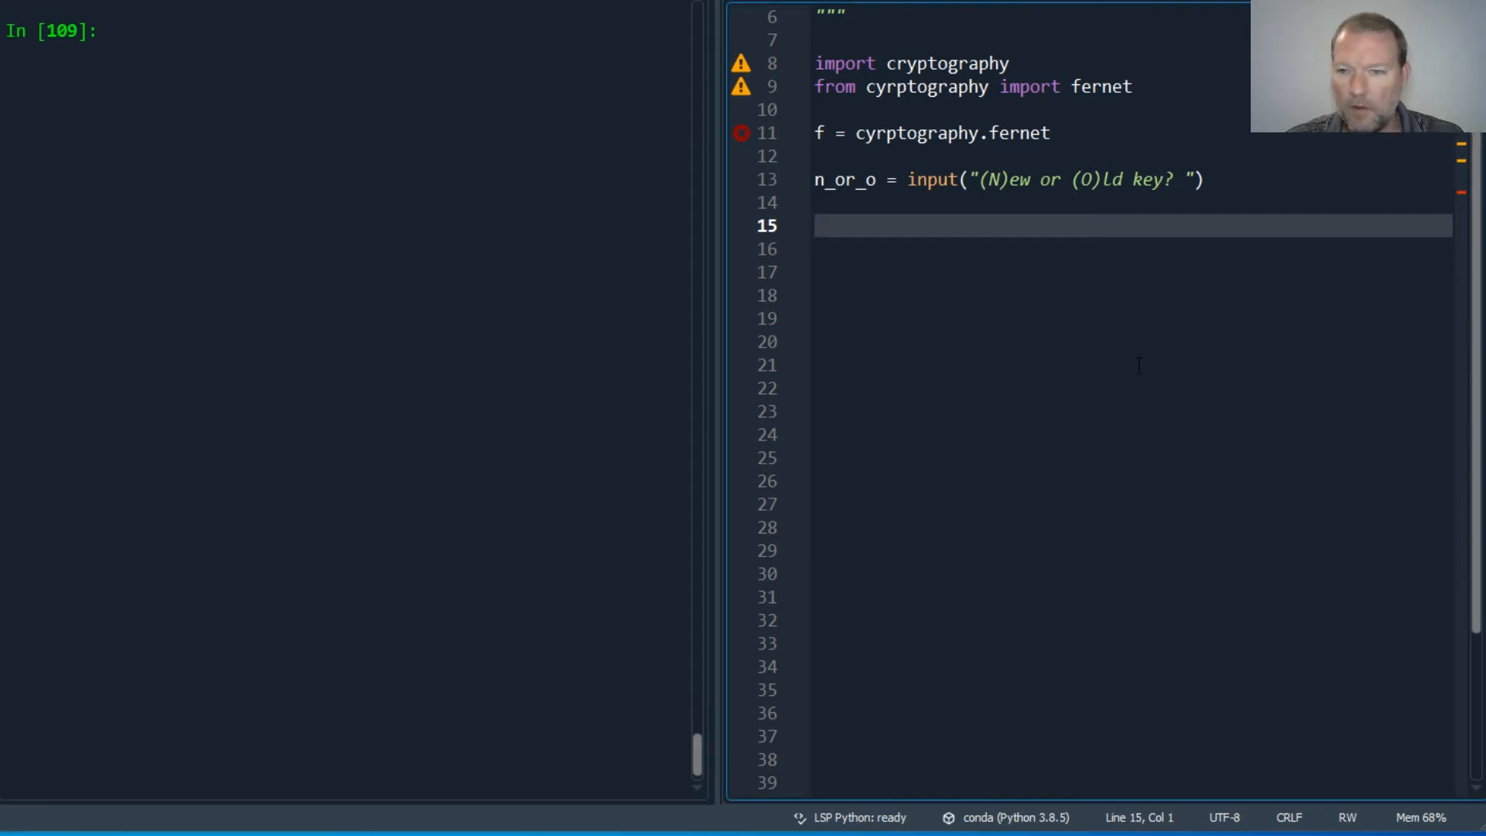
pyautogui.write('if')
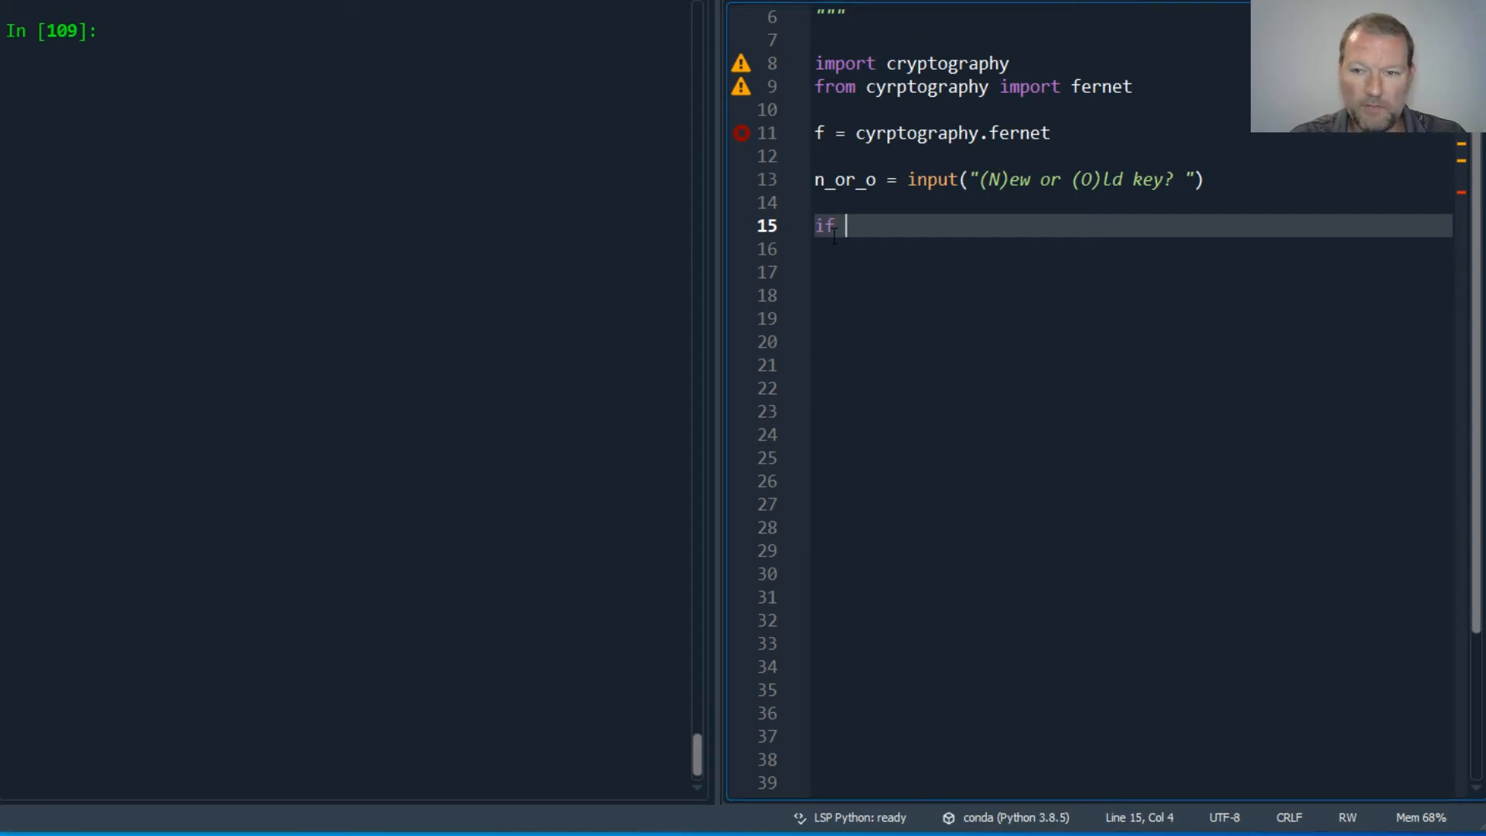
pyautogui.write('n0')
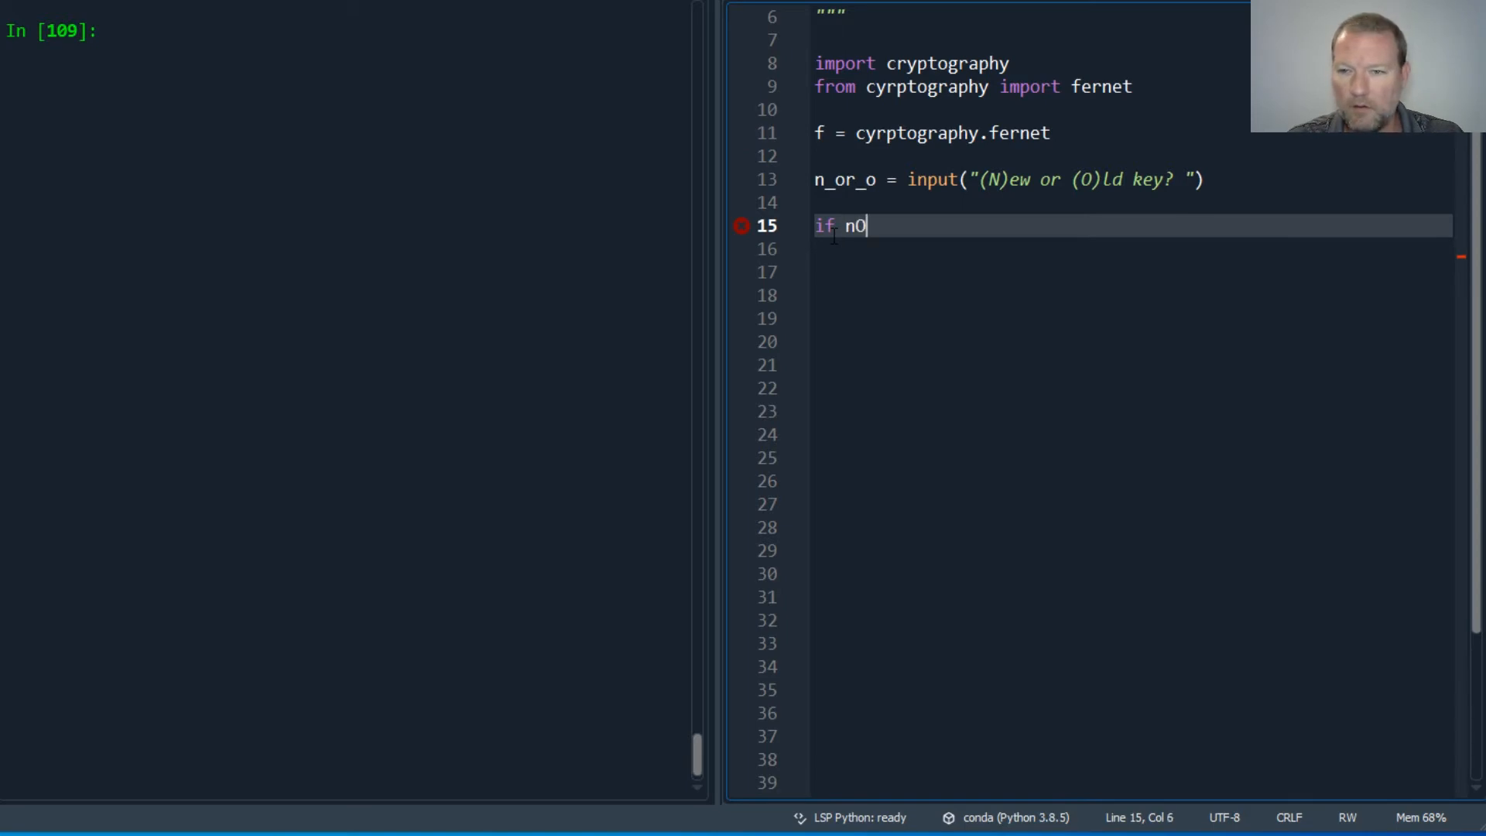
pyautogui.write('_or_o')
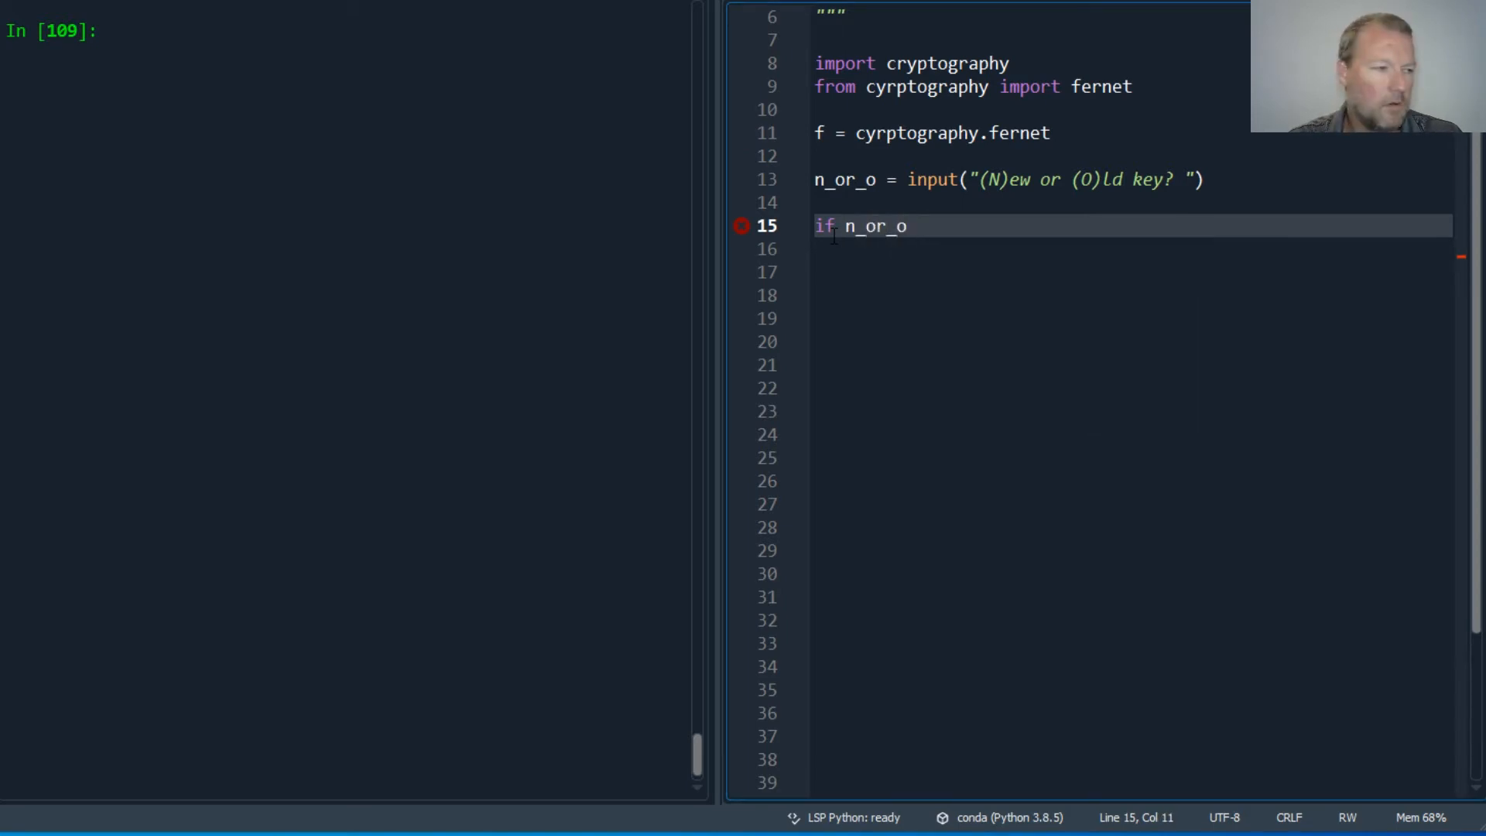
pyautogui.write('.lo')
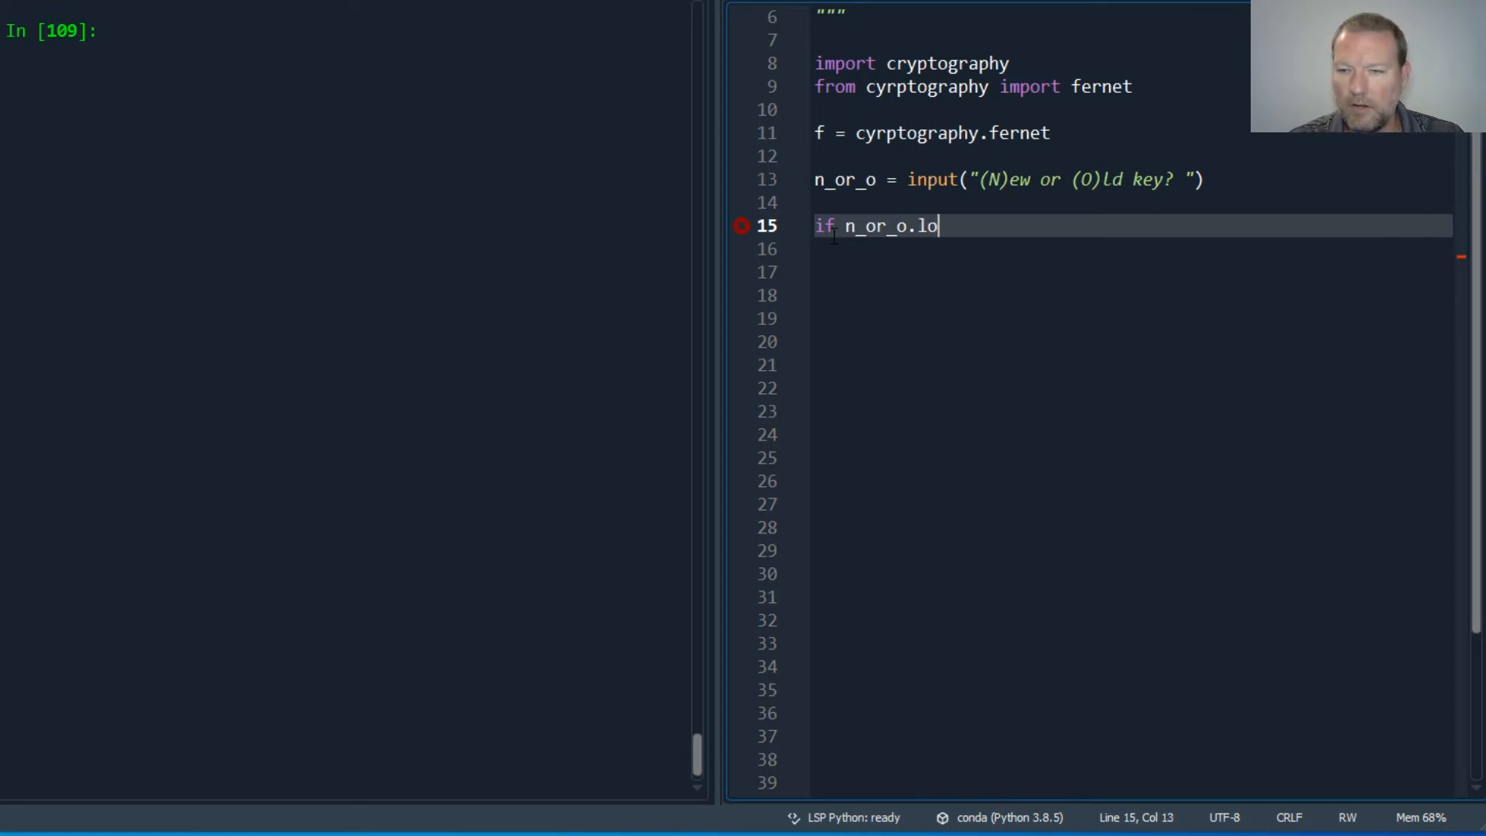
pyautogui.write('wer()')
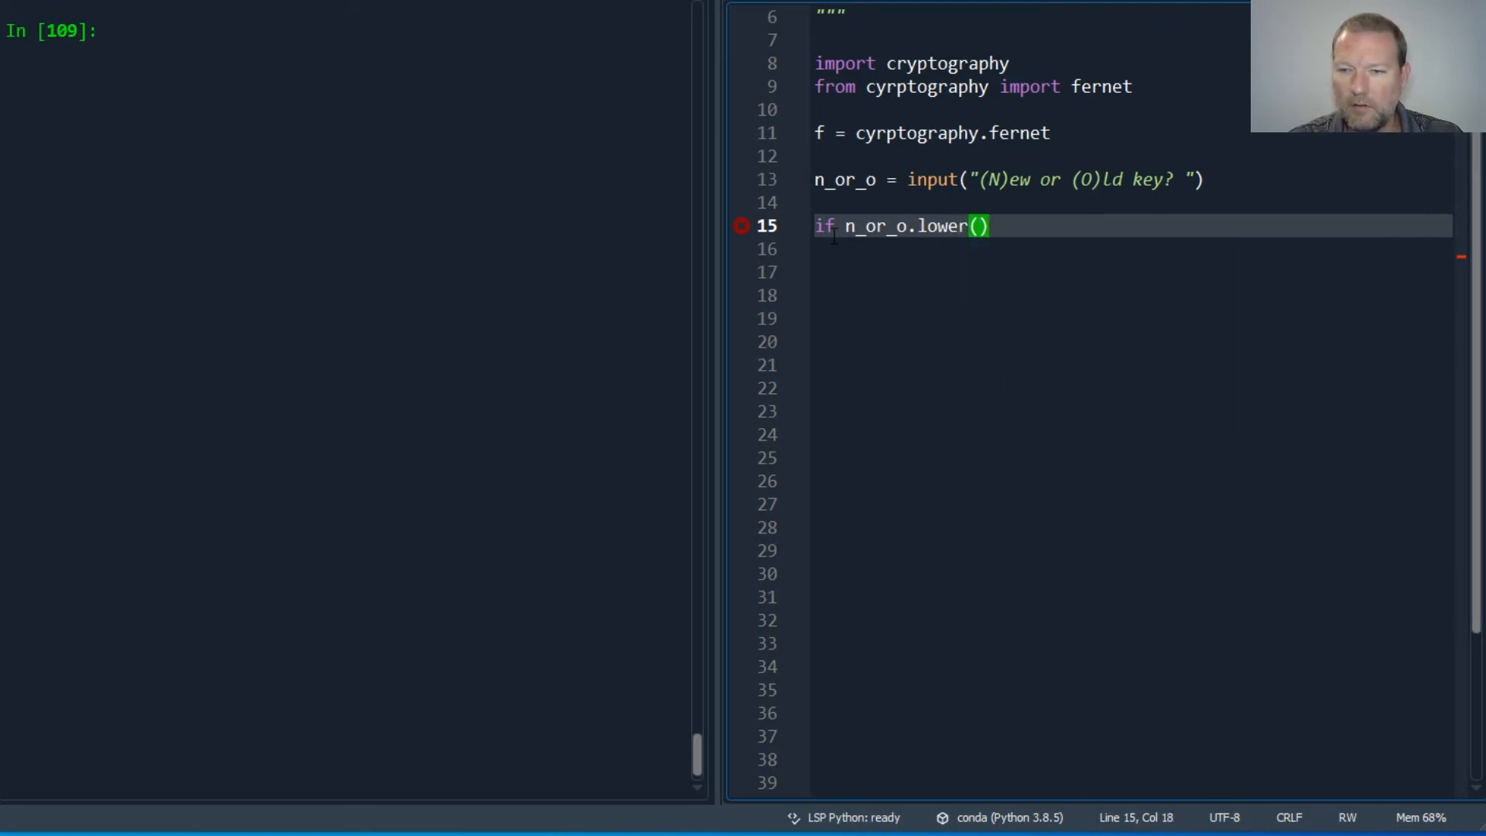
pyautogui.write('==')
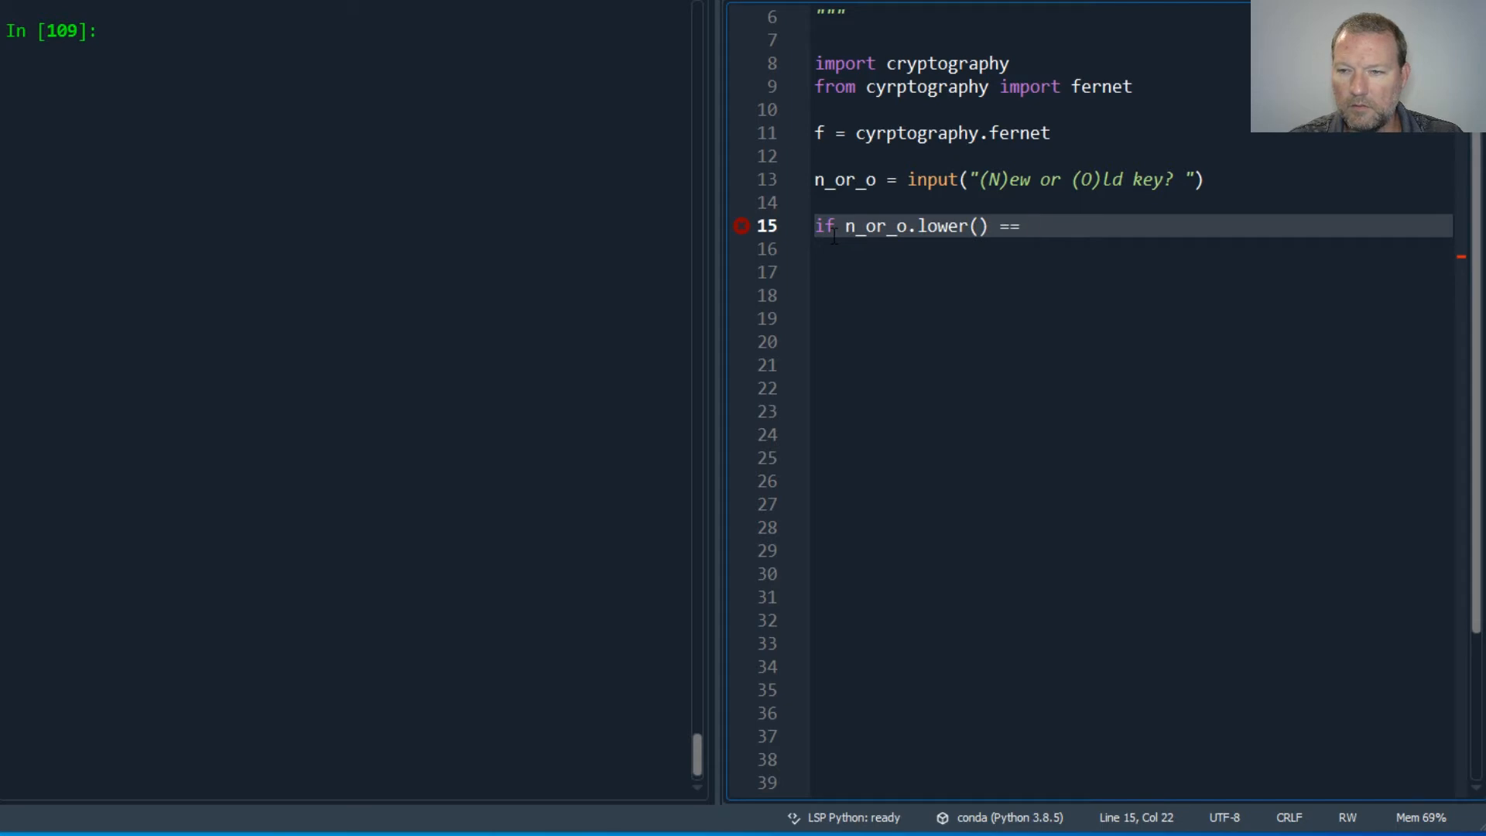
pyautogui.write('"n":')
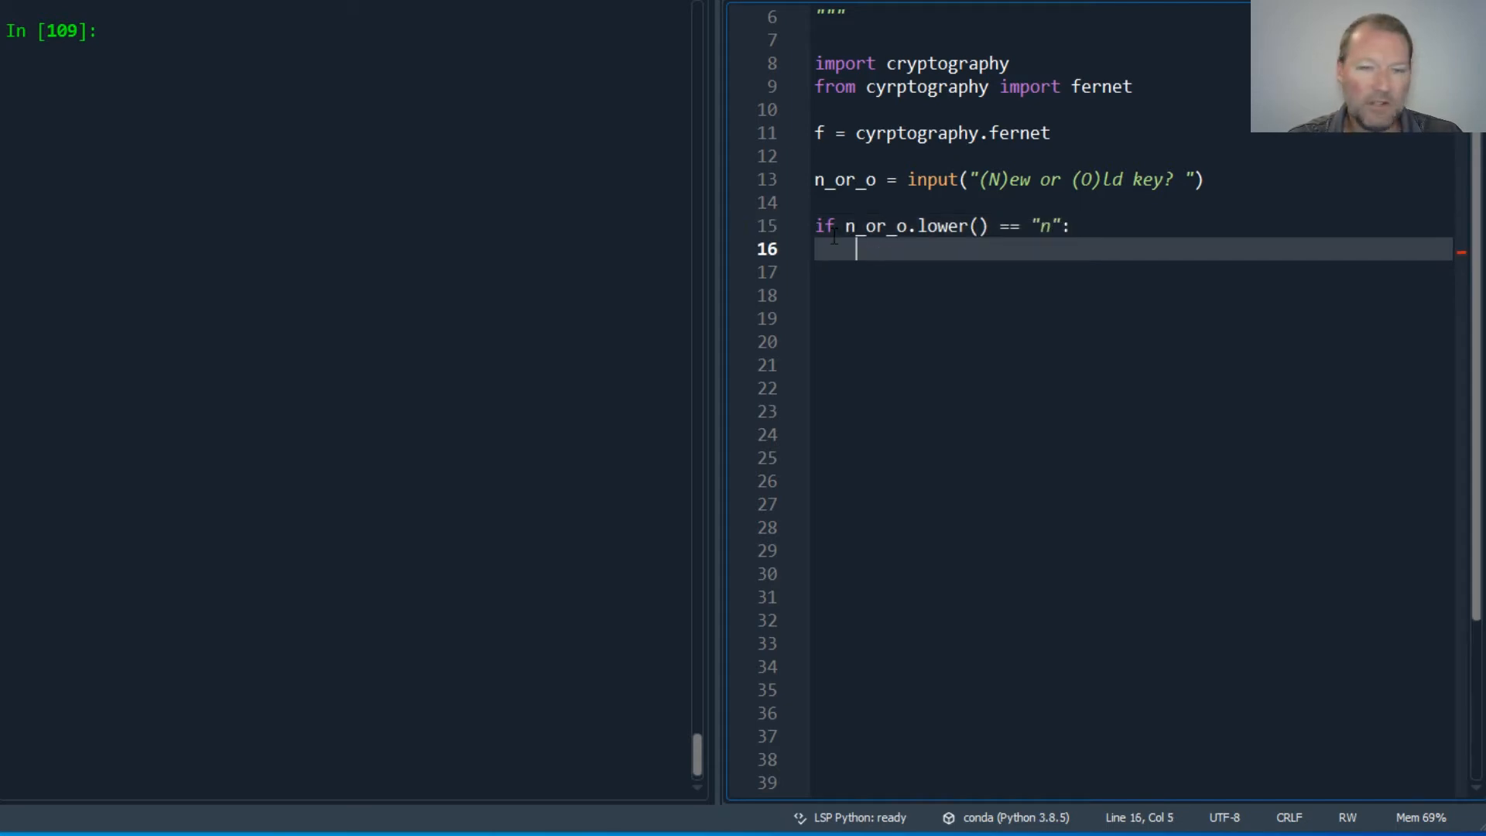
# Begin the branch body with key = on the indented line
pyautogui.write('key =')
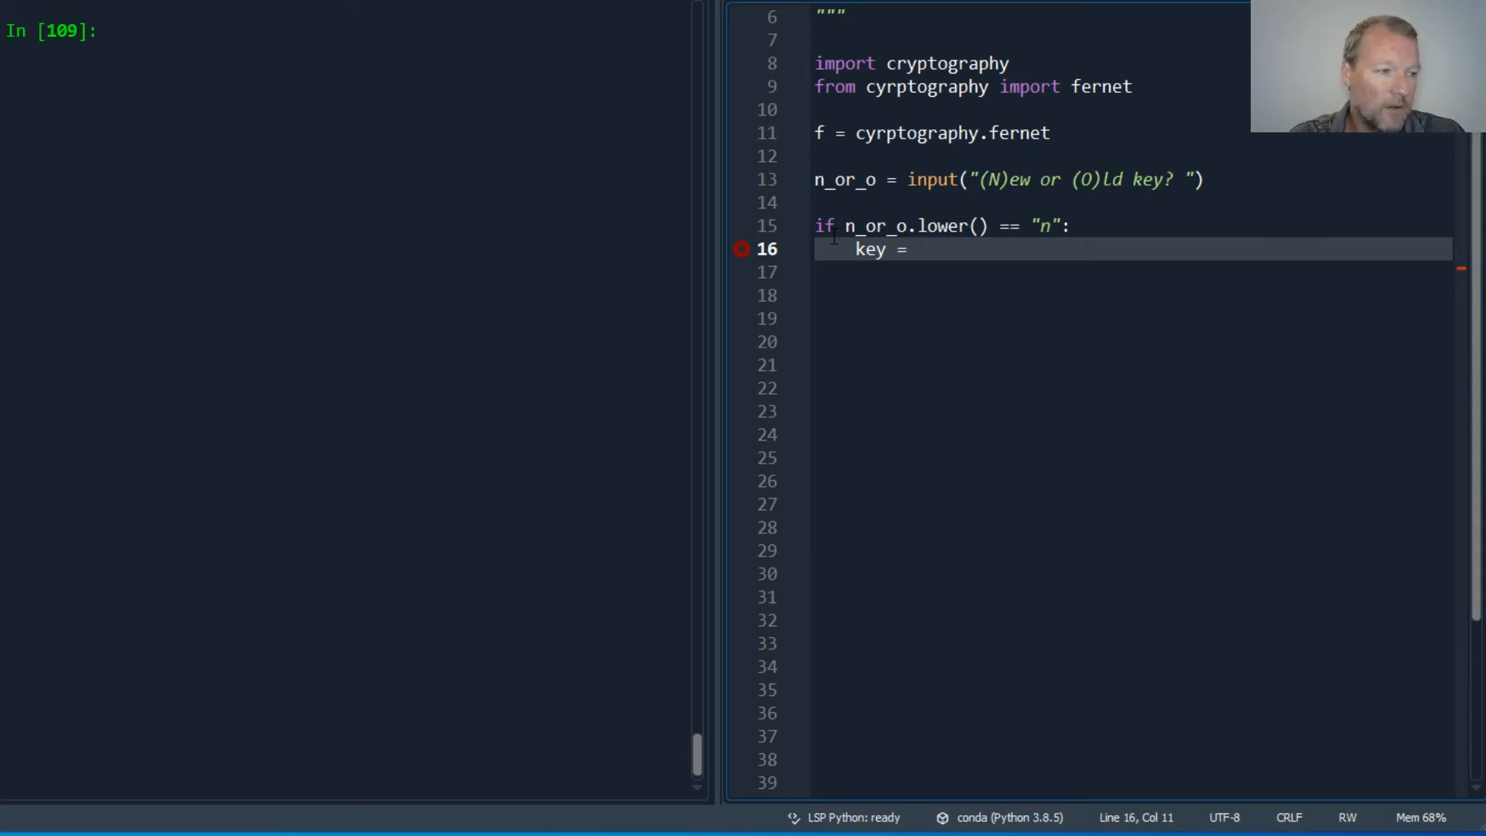
# Complete the assignment as key = f.Fernet.generate_key()
pyautogui.write('f.')
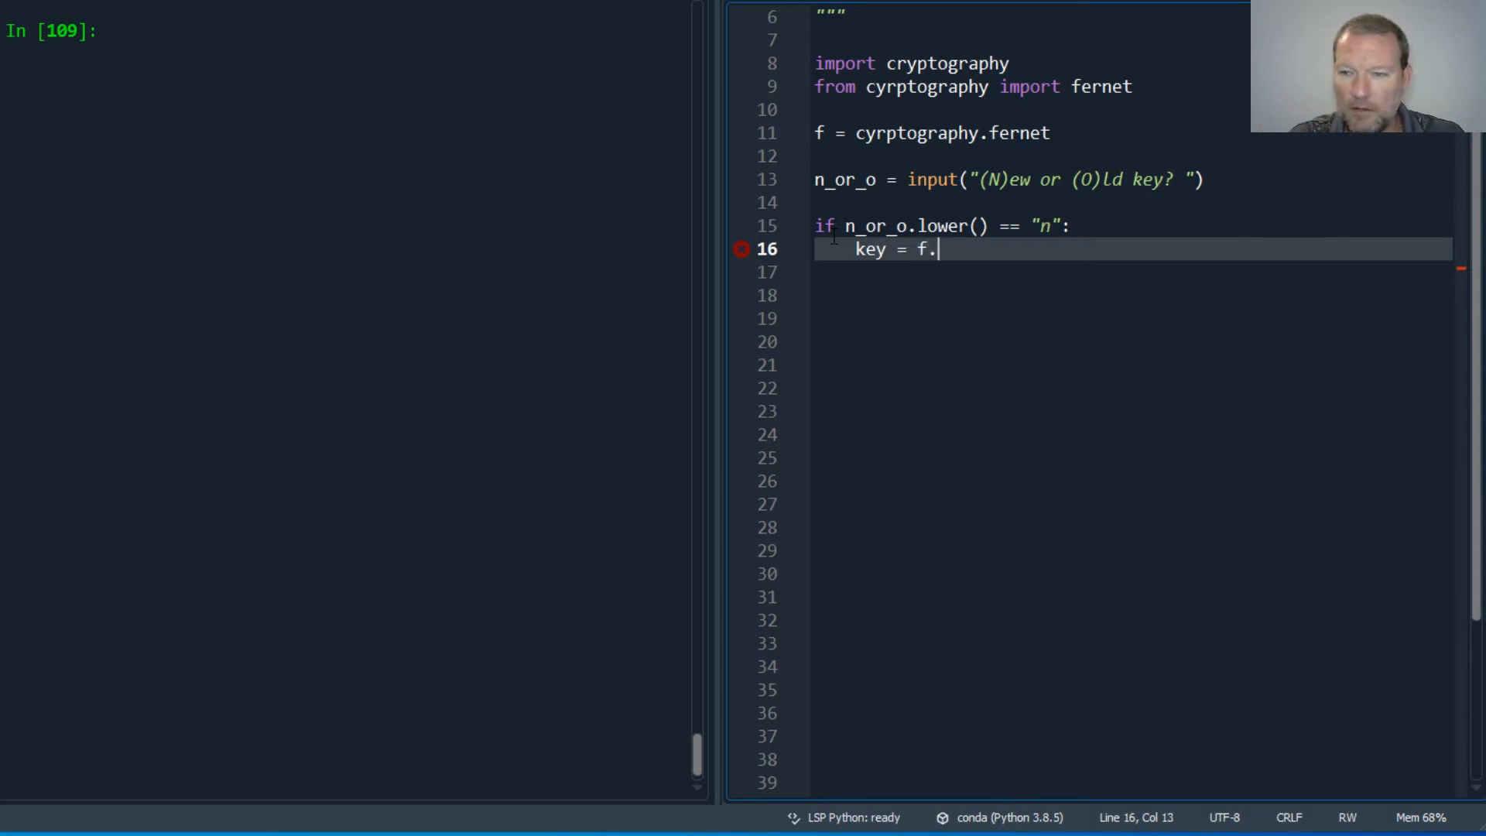
pyautogui.write('Fernet')
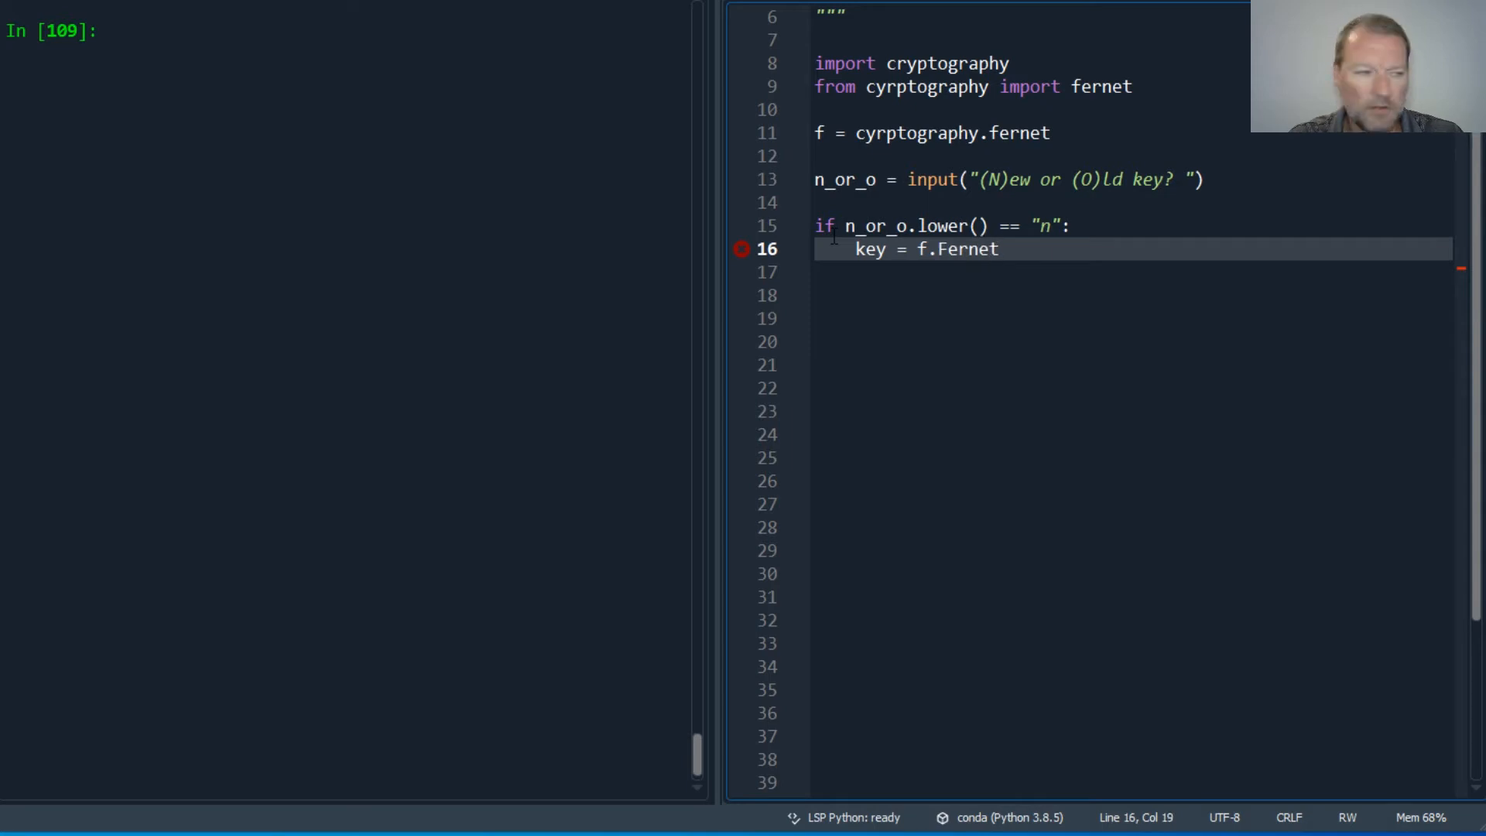
pyautogui.write('.gen')
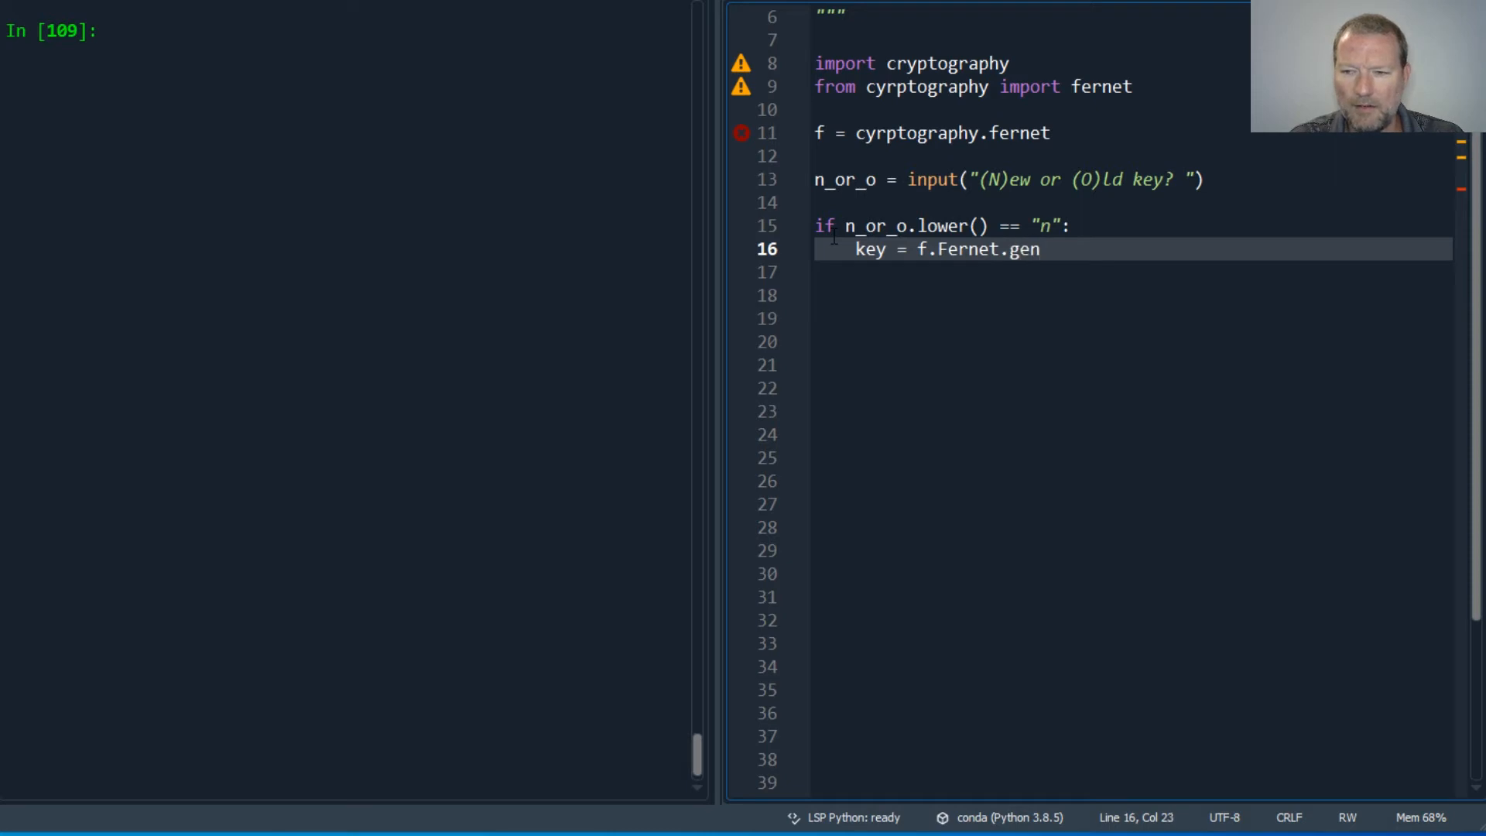
pyautogui.write('erat')
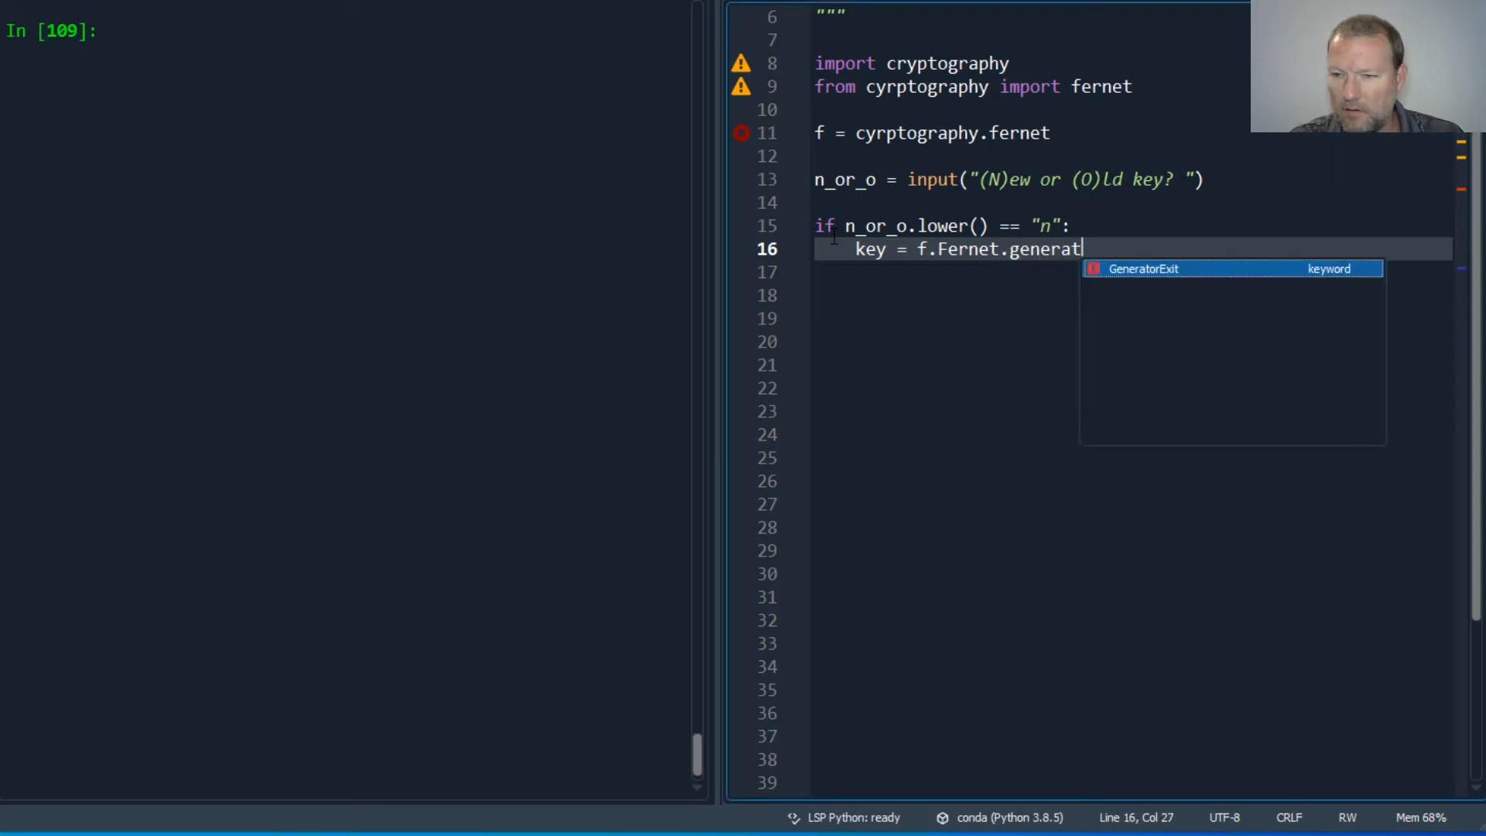
pyautogui.write('e')
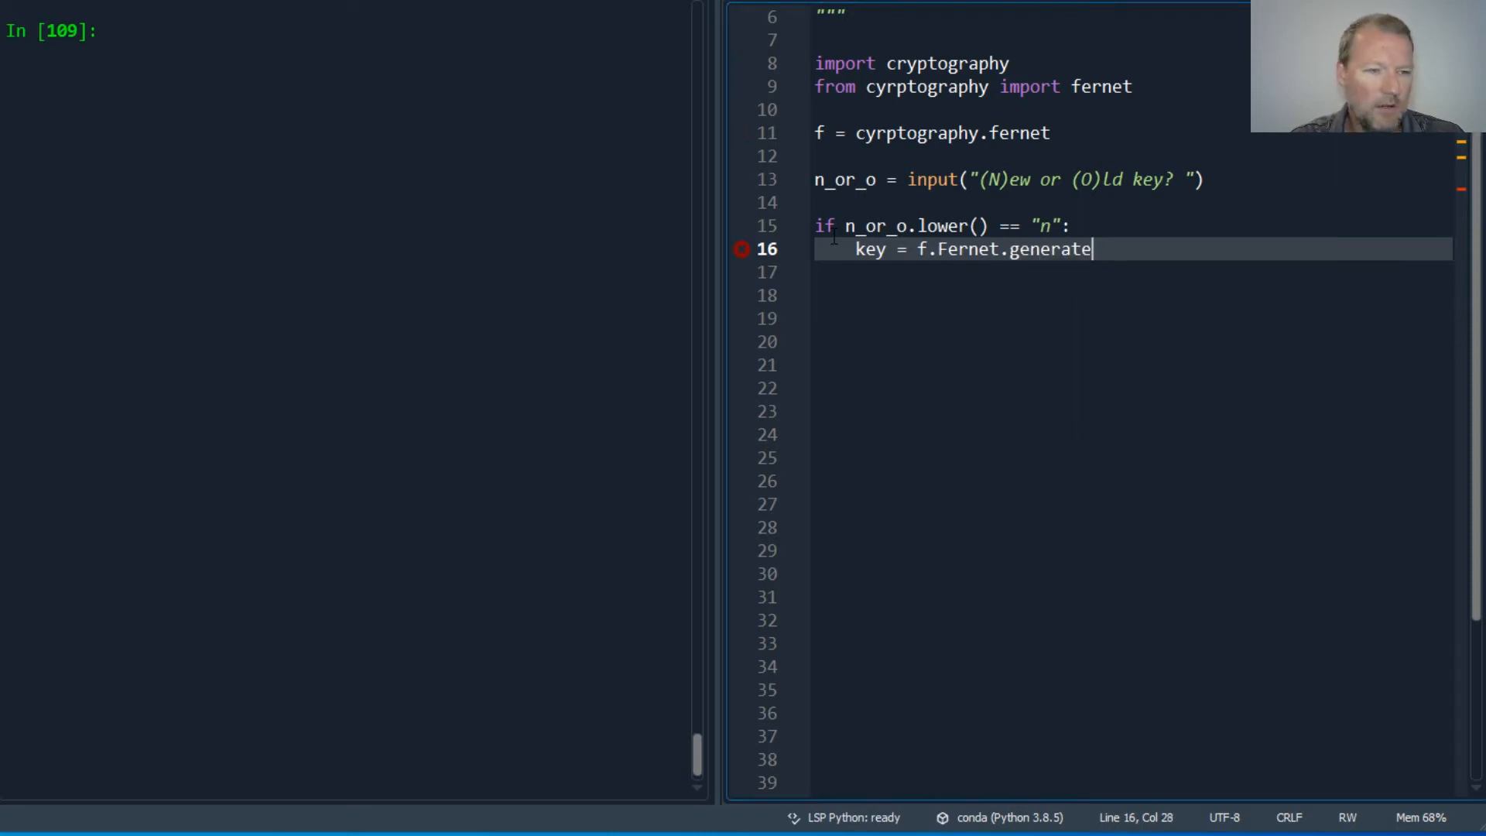
pyautogui.write('_key()')
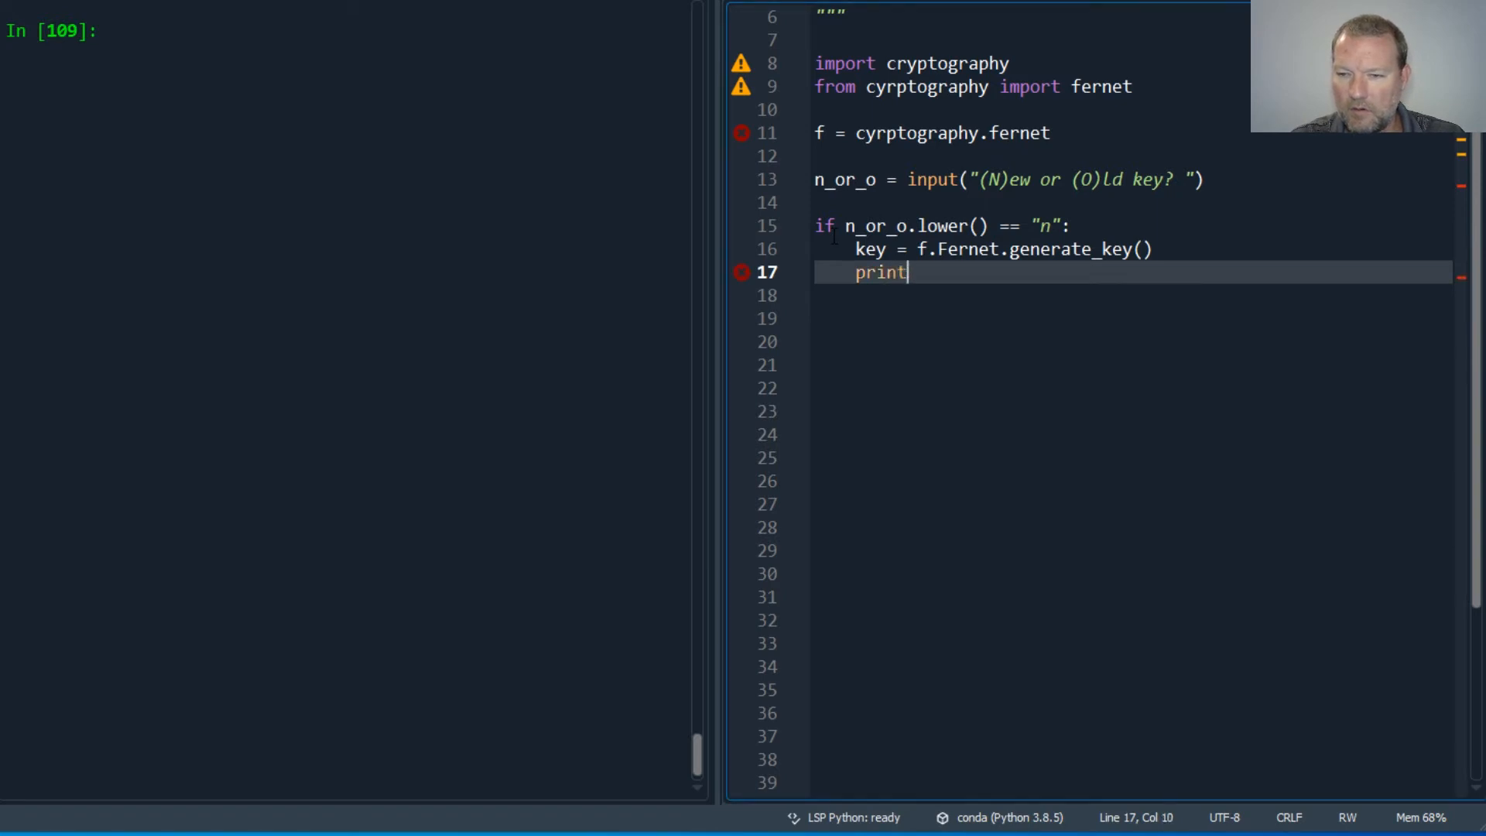
# Add print_key = key.decode("ASCII") and print(print_key) inside the branch
pyautogui.write('_key =')
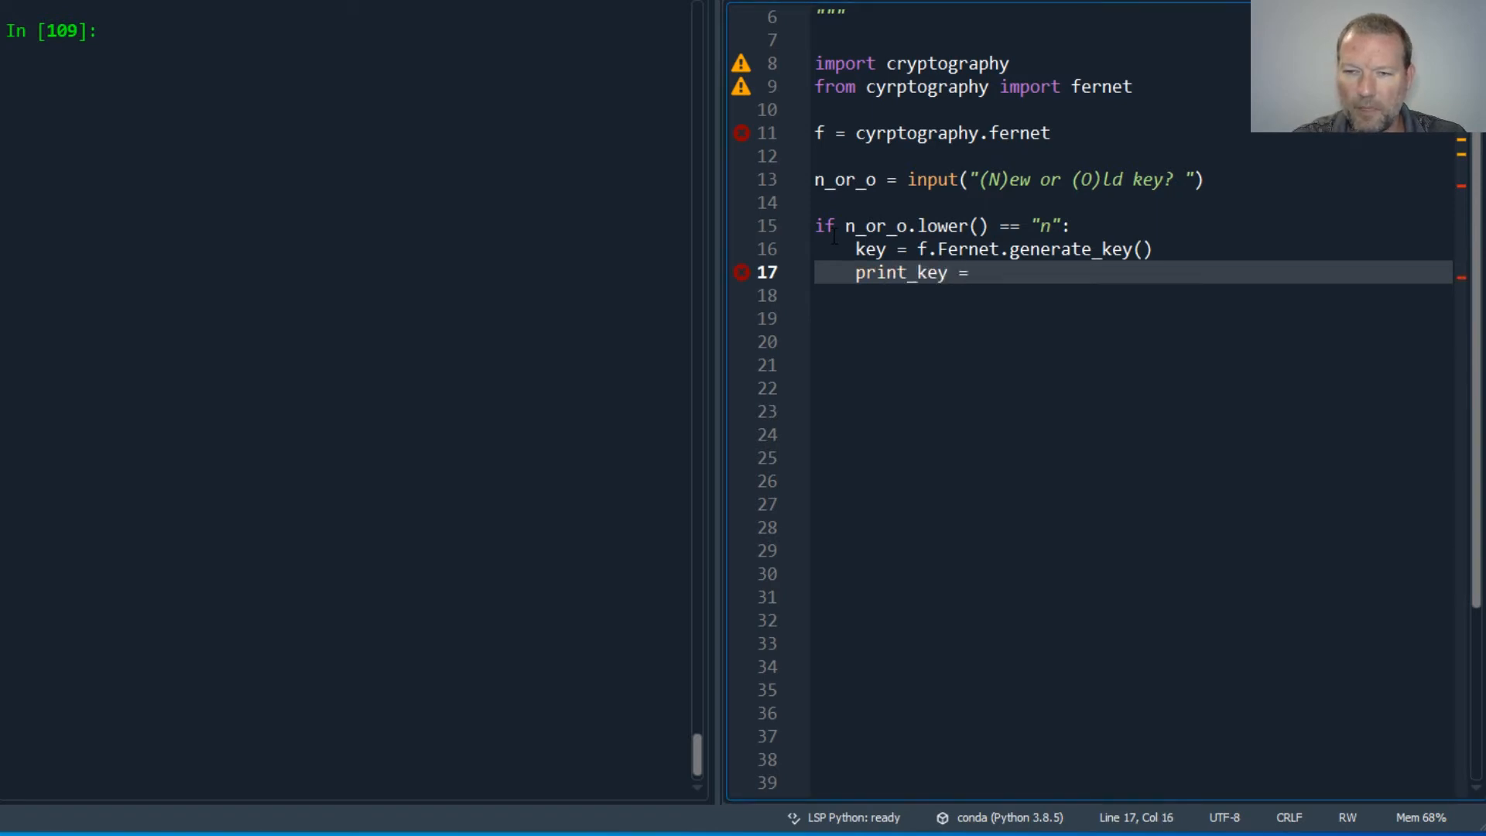
pyautogui.write('key')
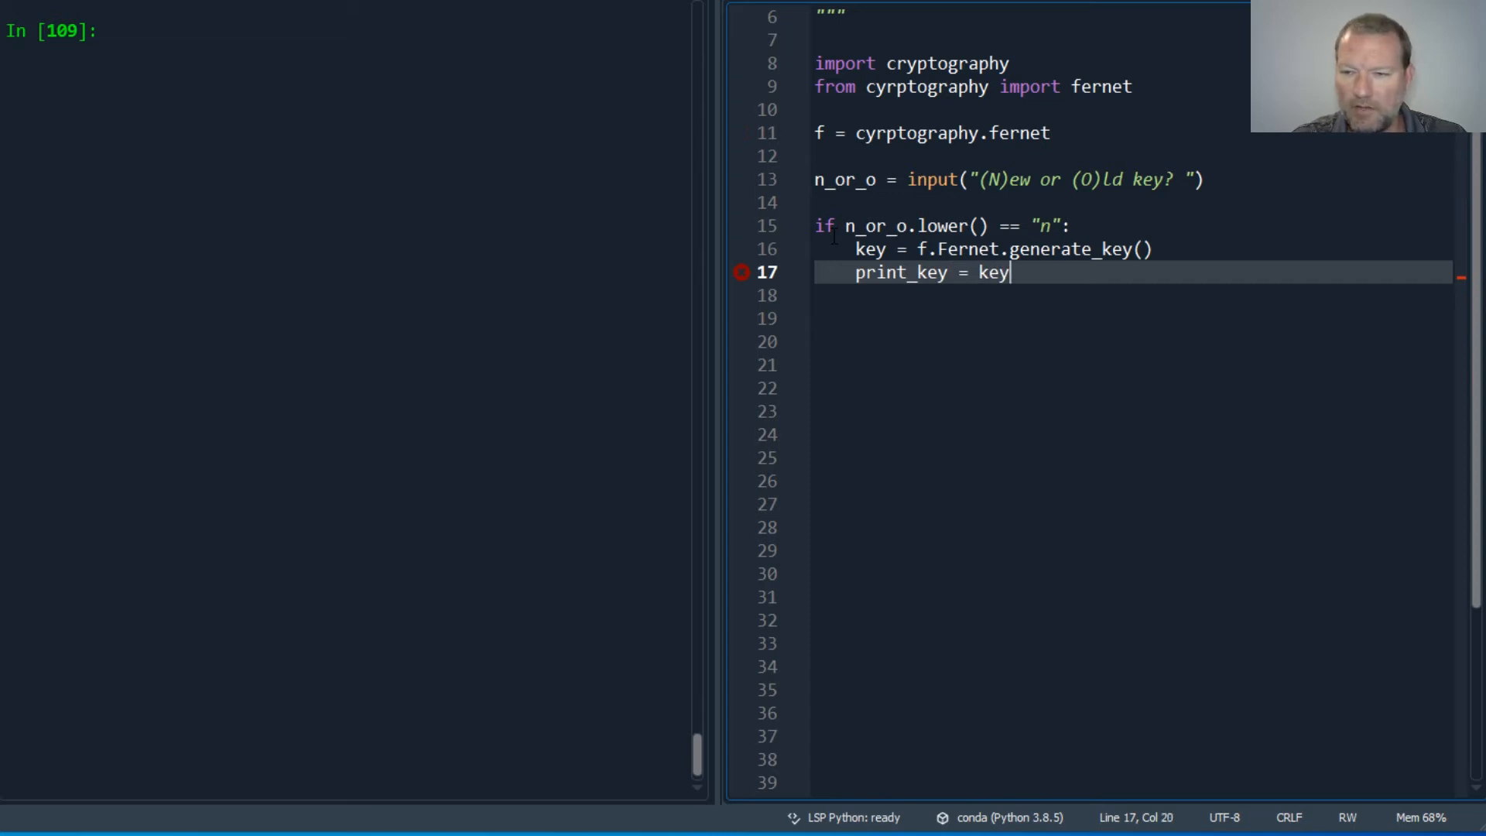
pyautogui.write('.de')
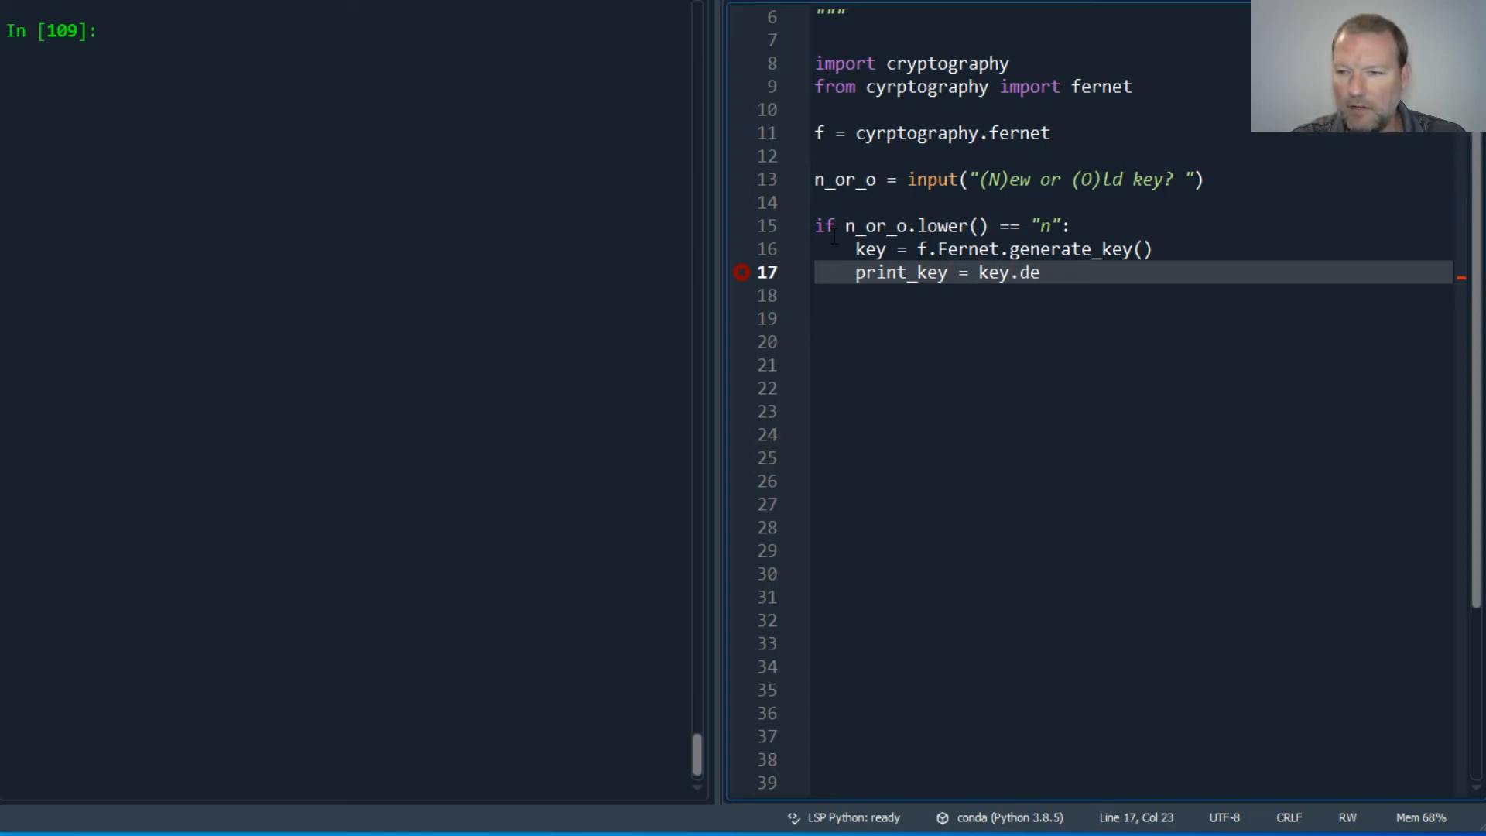
pyautogui.write('code')
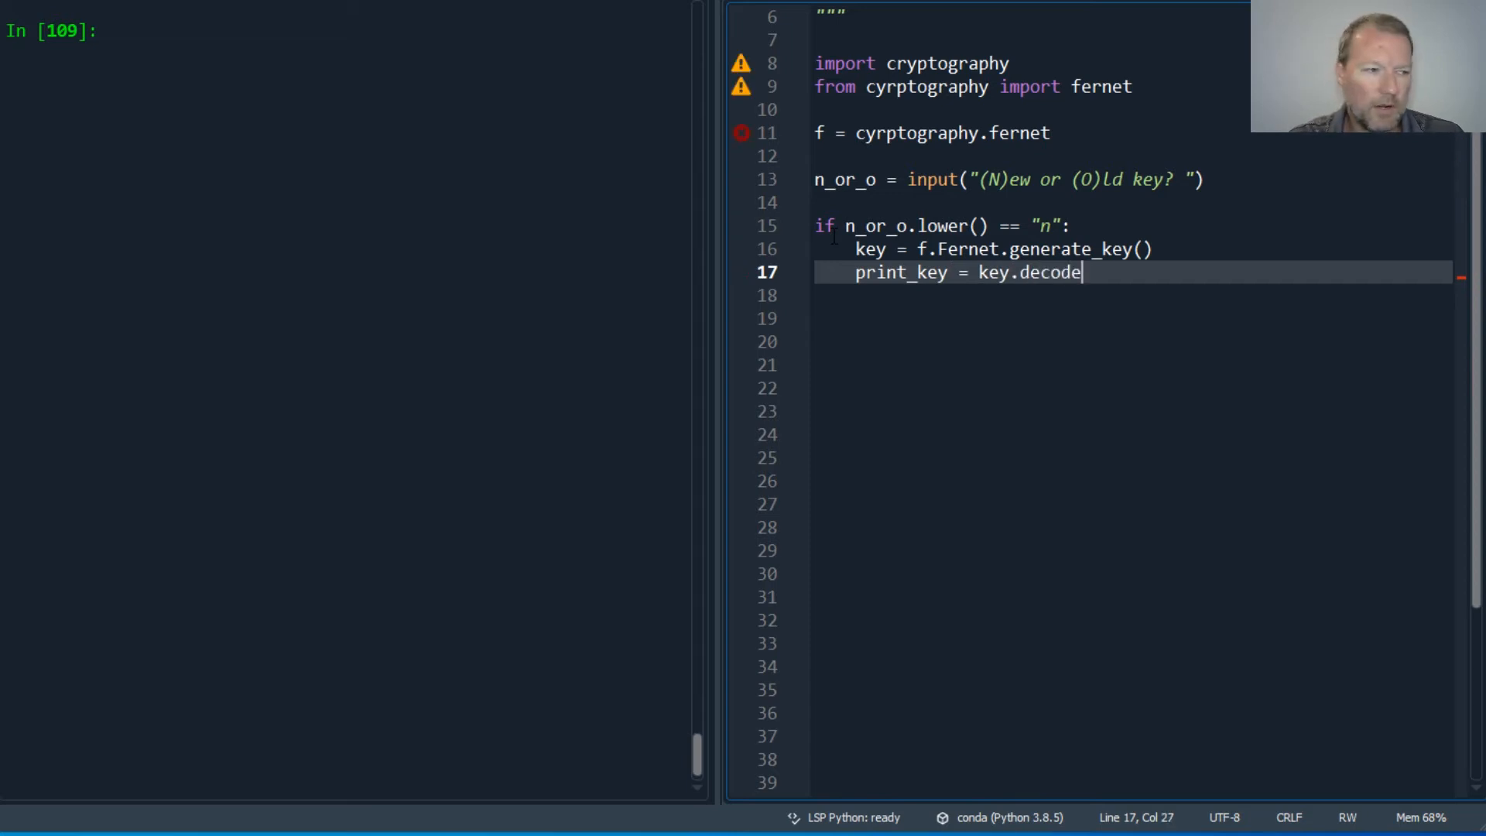
pyautogui.write('("")')
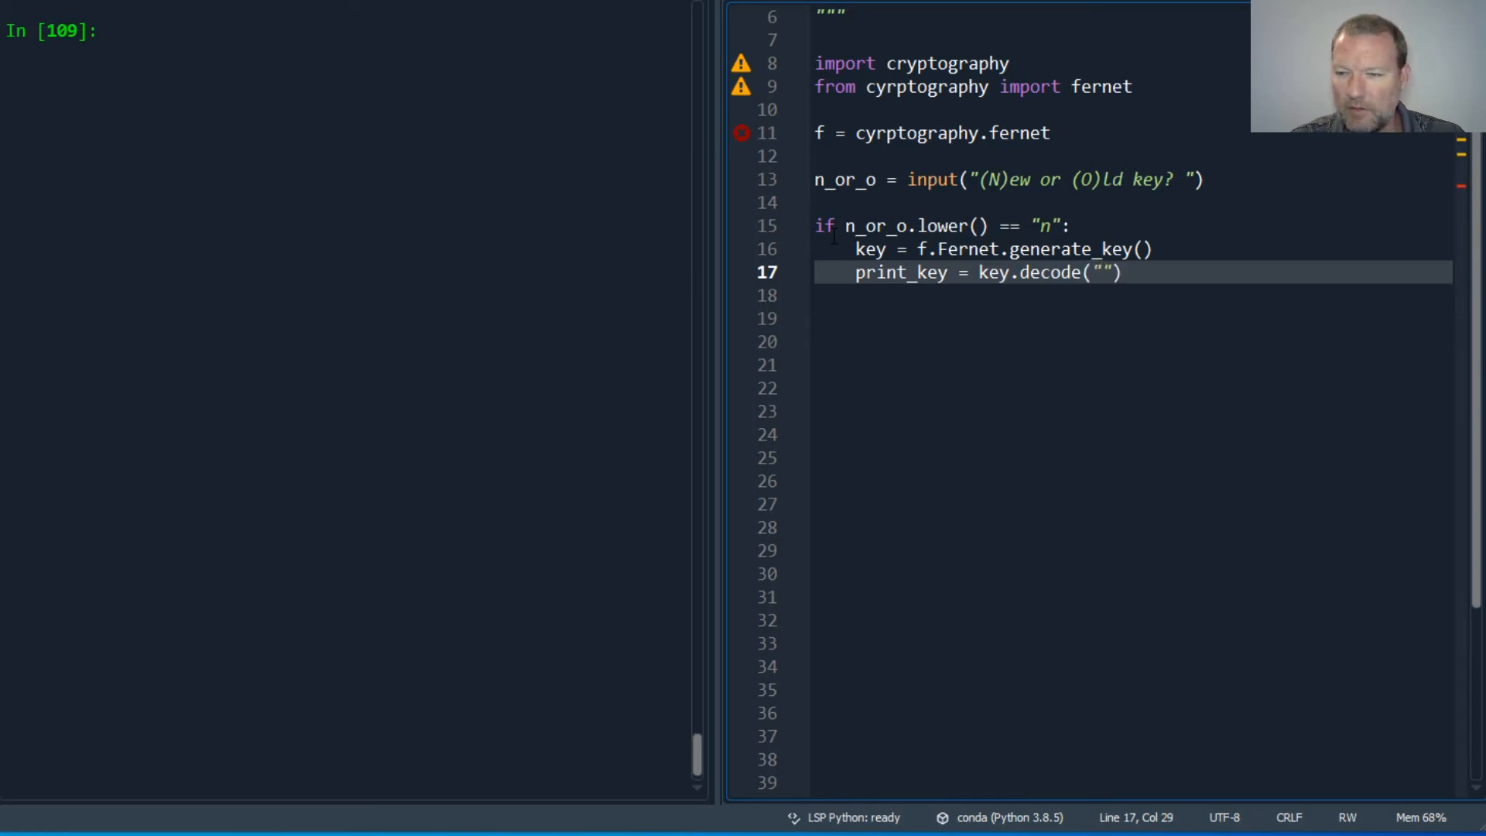
pyautogui.write('ASCCII')
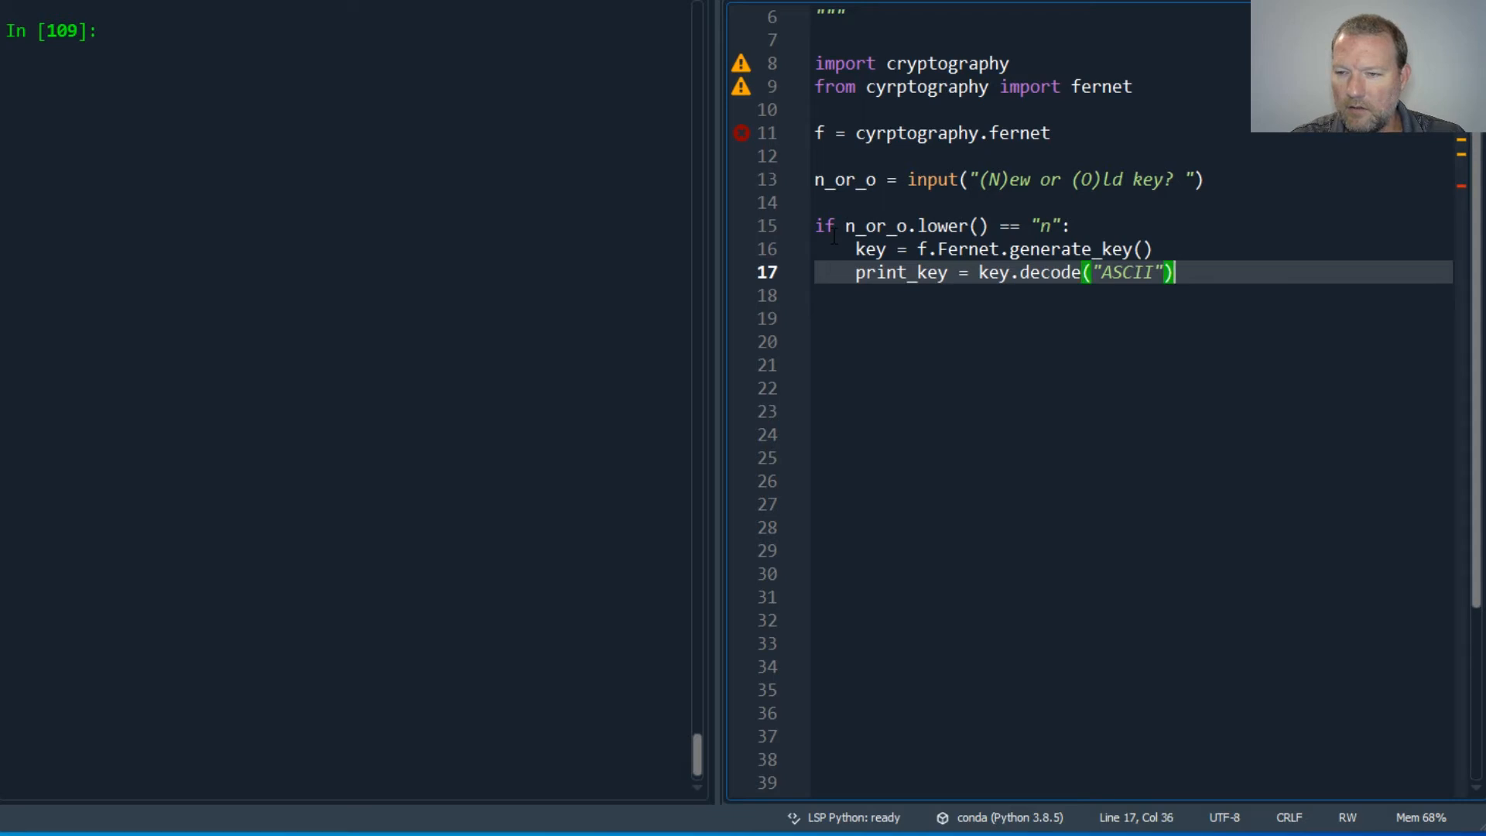
pyautogui.write('prin')
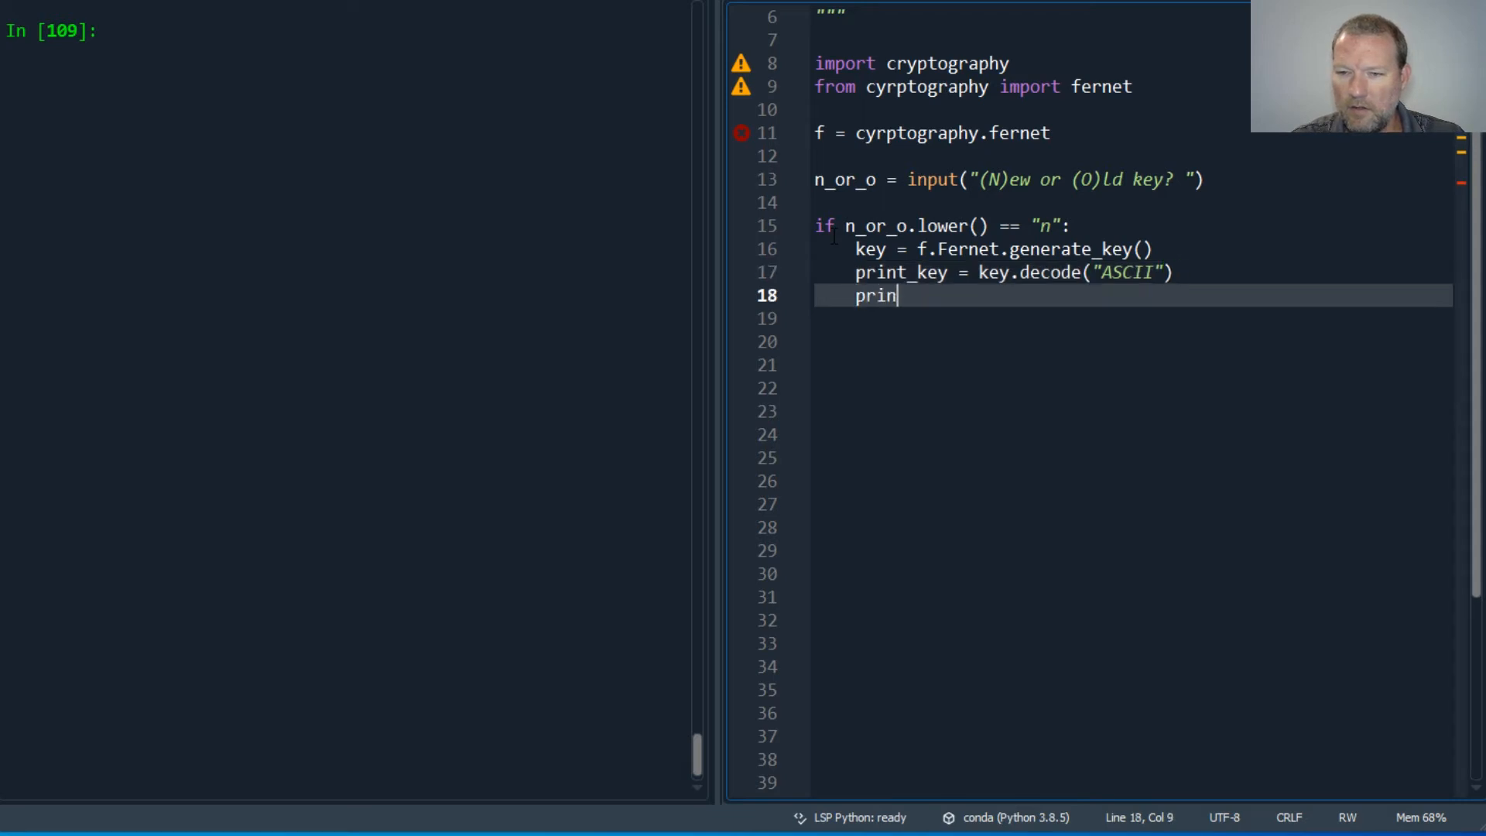
pyautogui.write('t(print_key')
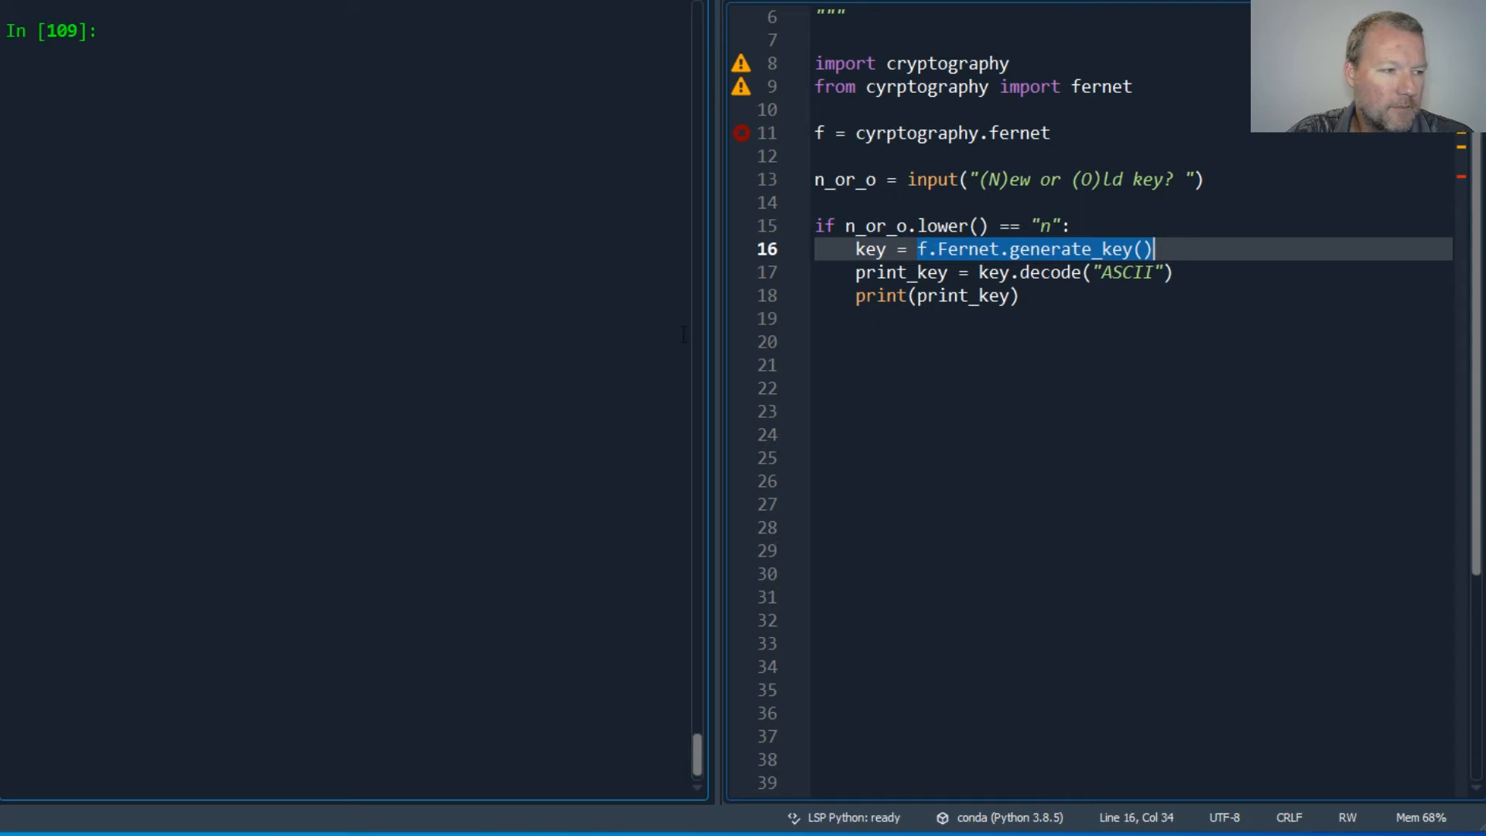
# Place the cursor after print(print_key) and start a new line below the branch
pyautogui.click(906, 272)
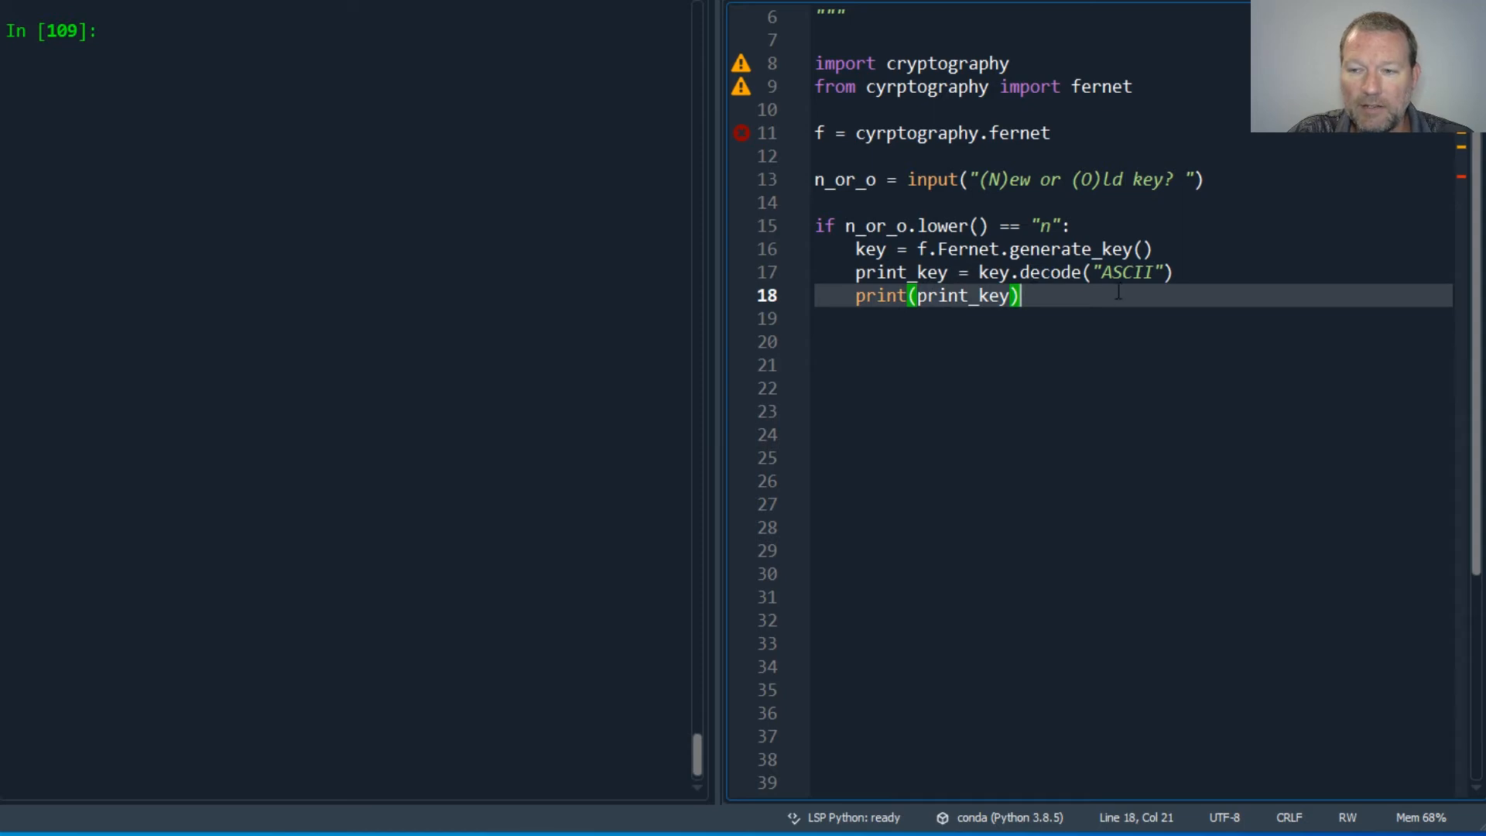
pyautogui.click(872, 271)
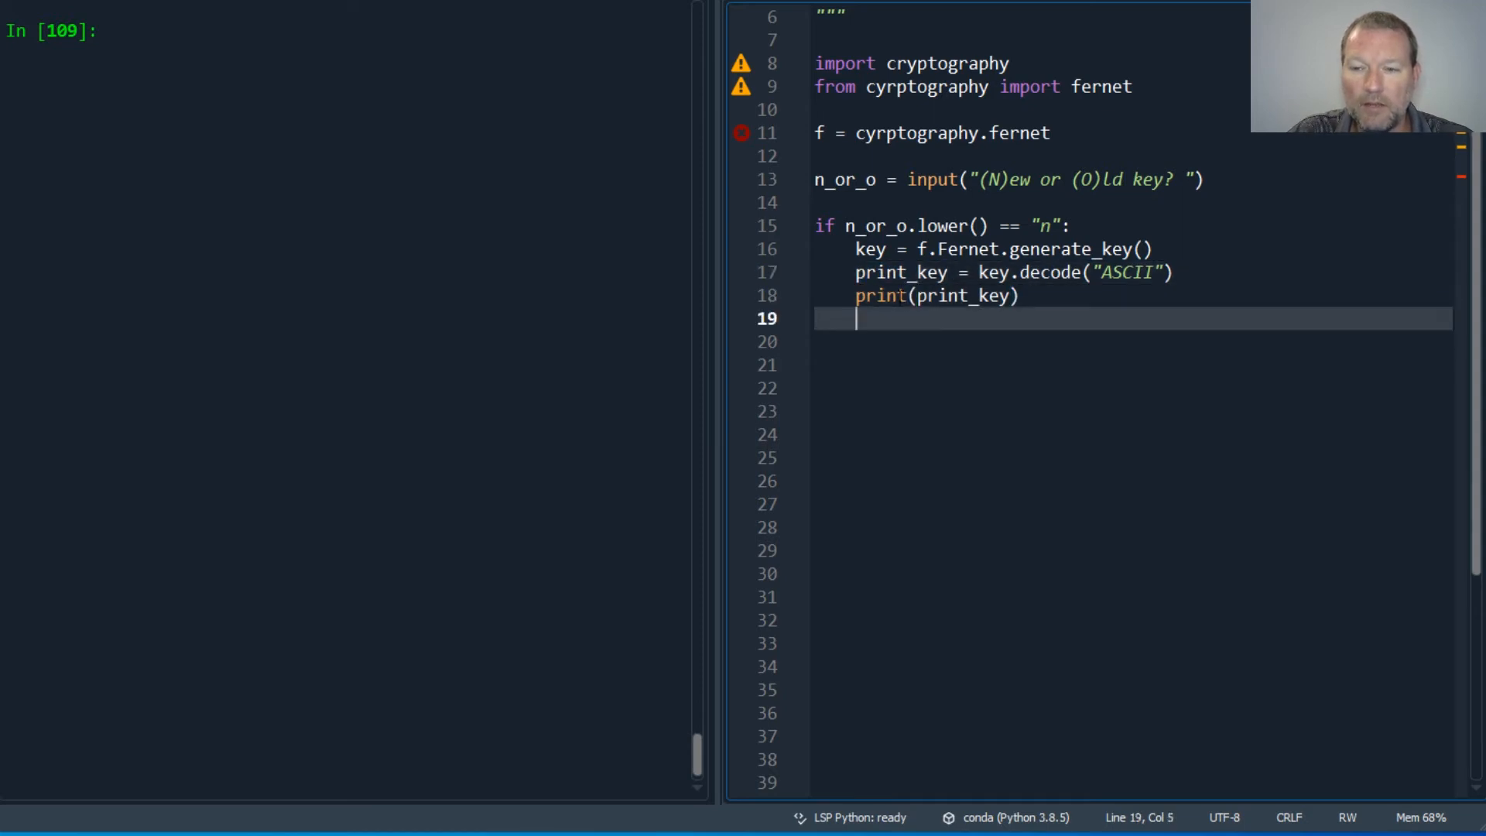
pyautogui.press('enter')
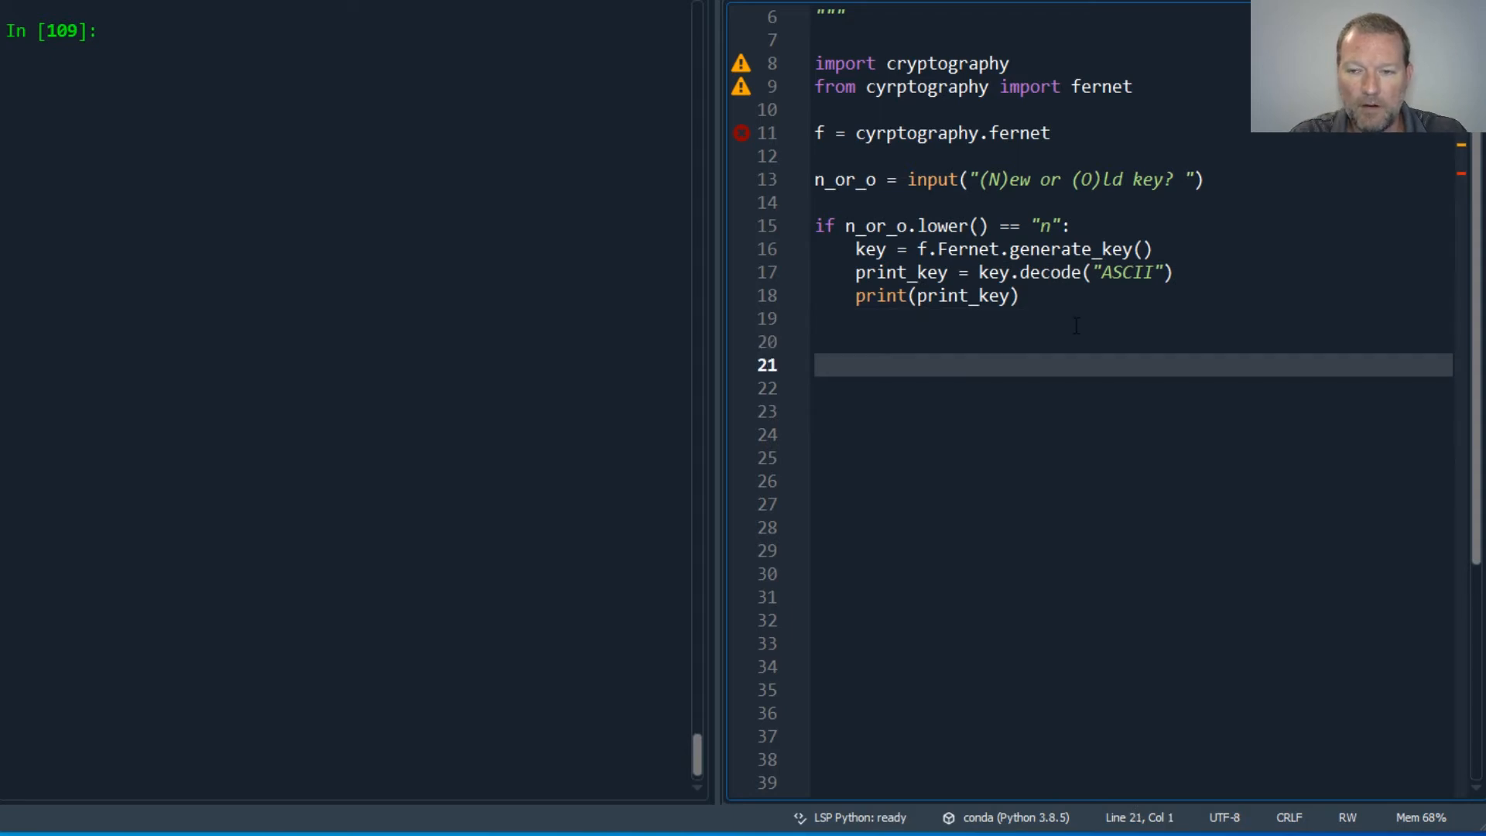
# Add an else: branch reading key = input("Paste key: \n")
pyautogui.write('else:')
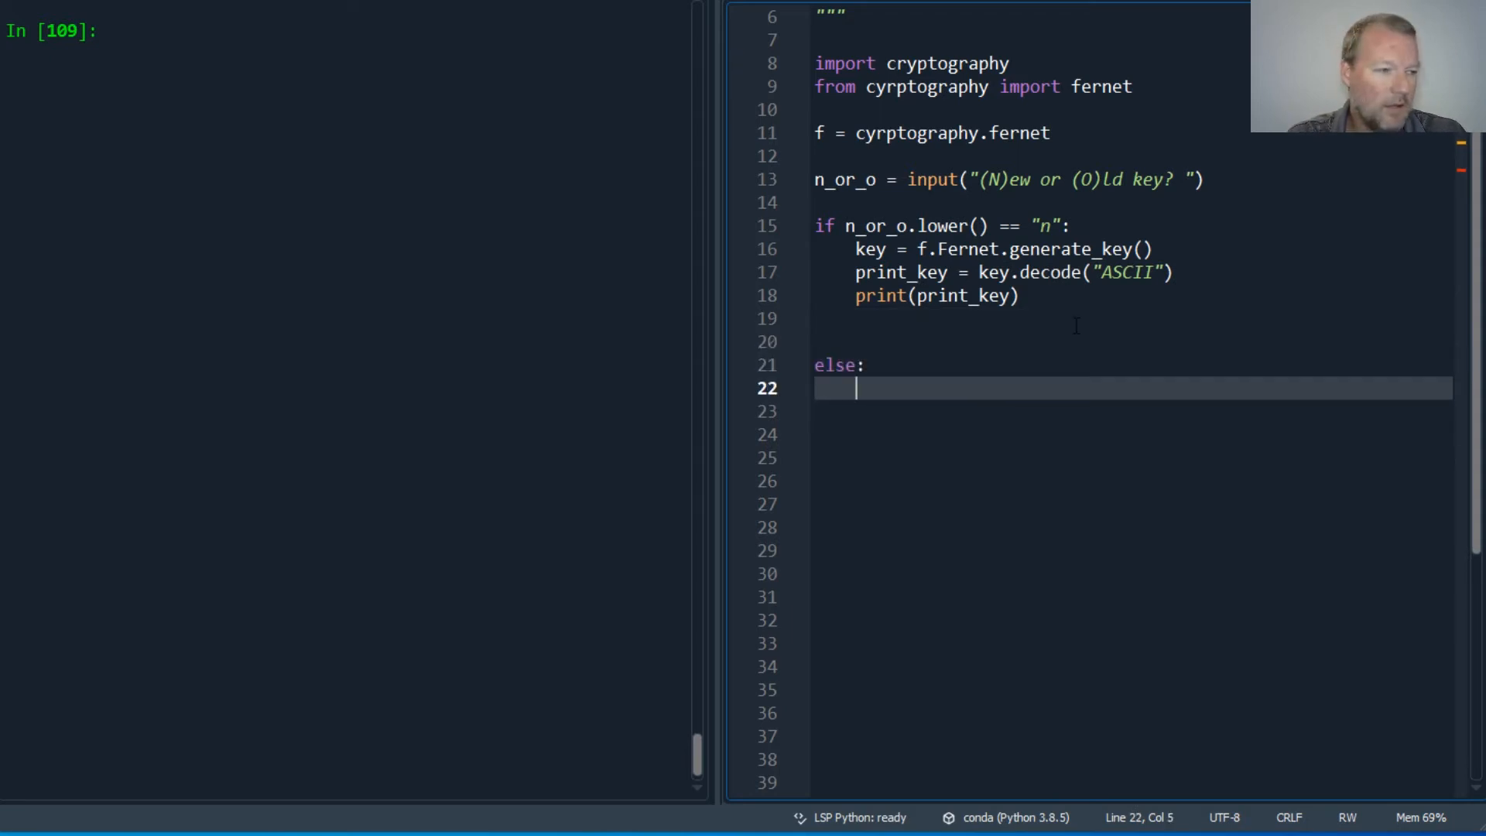
pyautogui.write('key =')
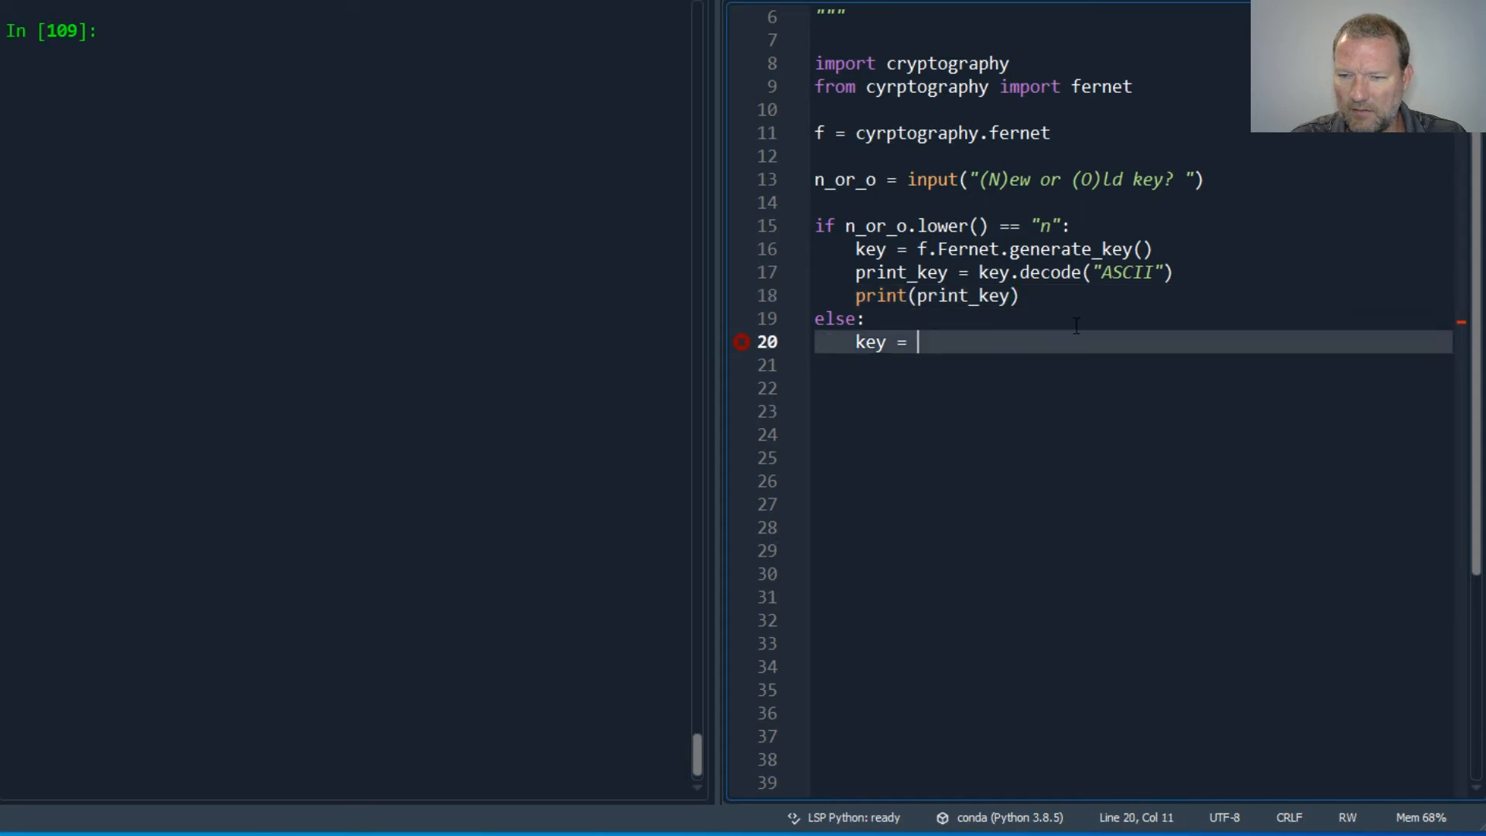
pyautogui.write('input')
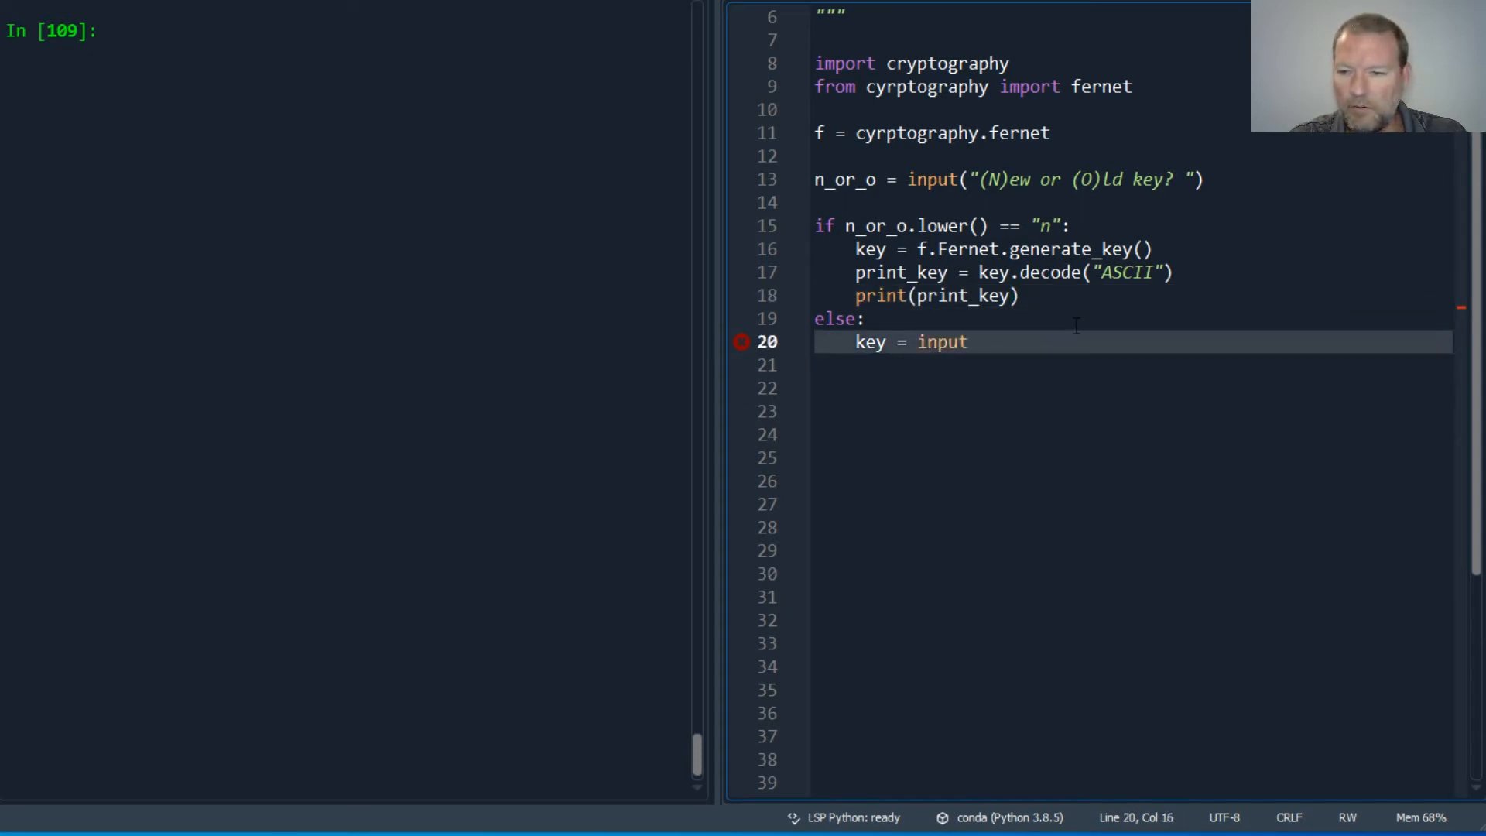
pyautogui.write('("")')
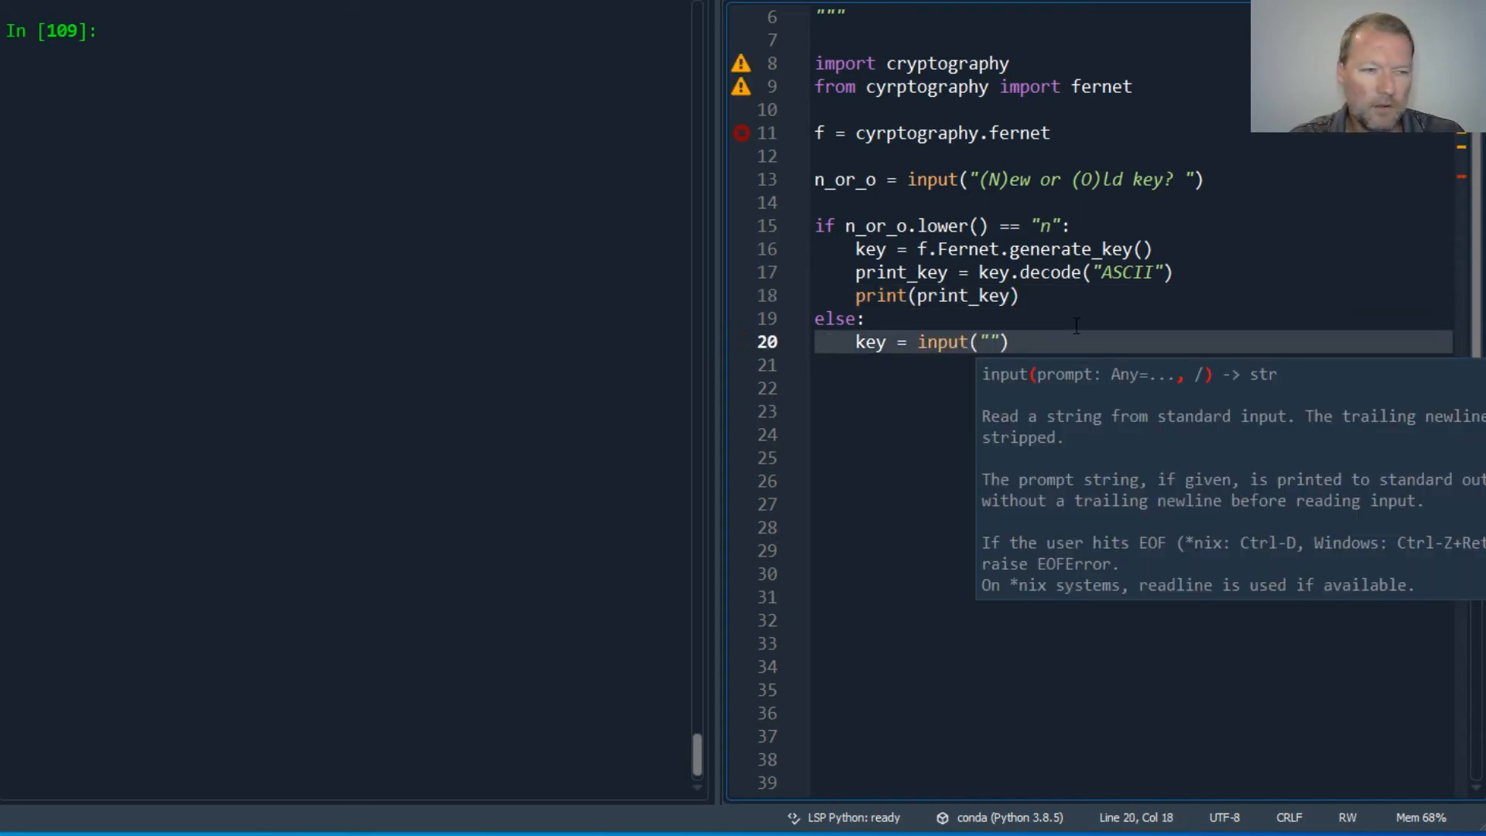
pyautogui.write('Paste')
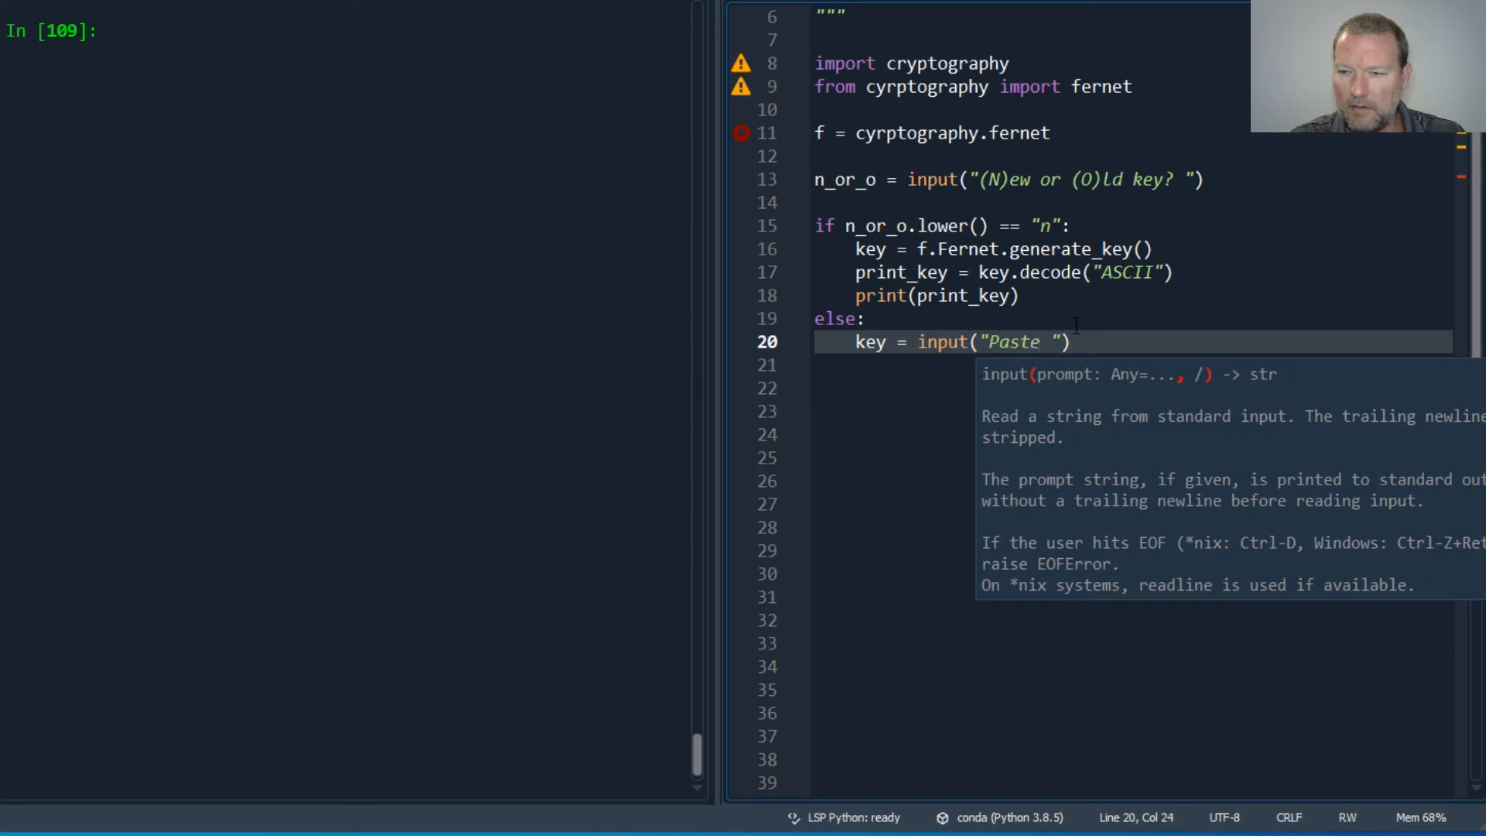
pyautogui.write('ke')
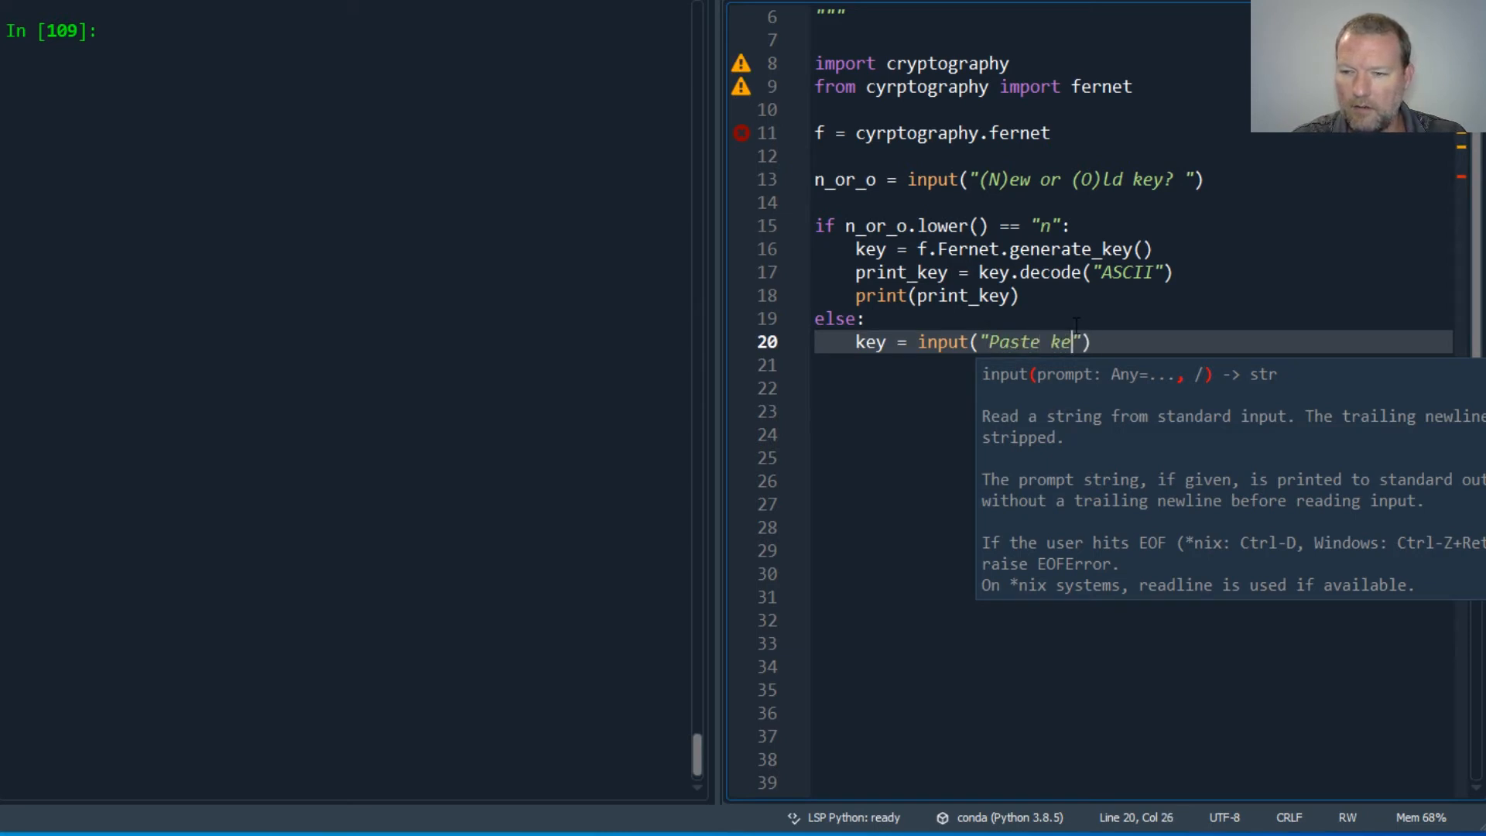
pyautogui.write('y:')
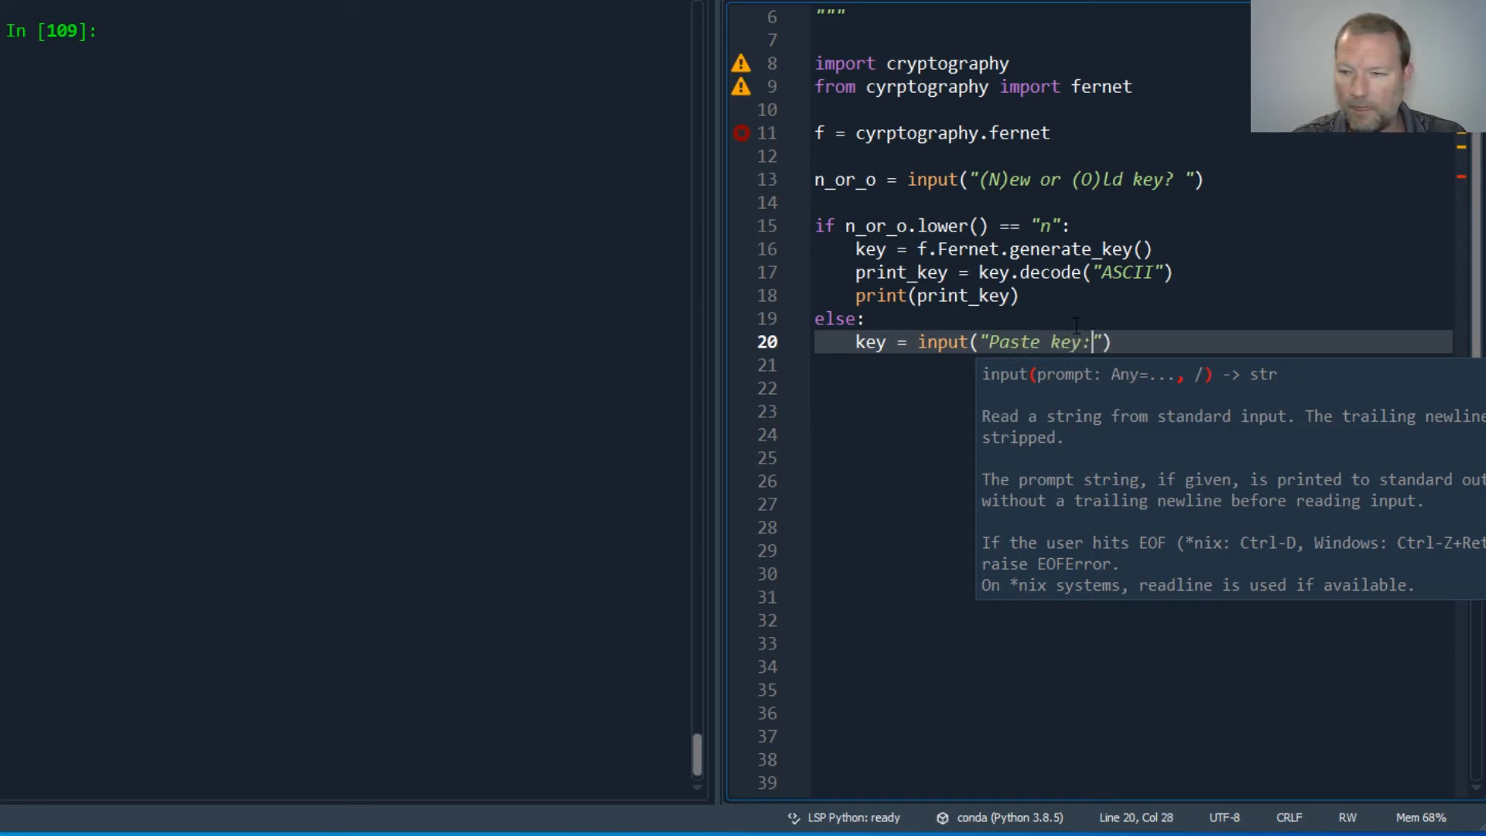
pyautogui.write('\\n')
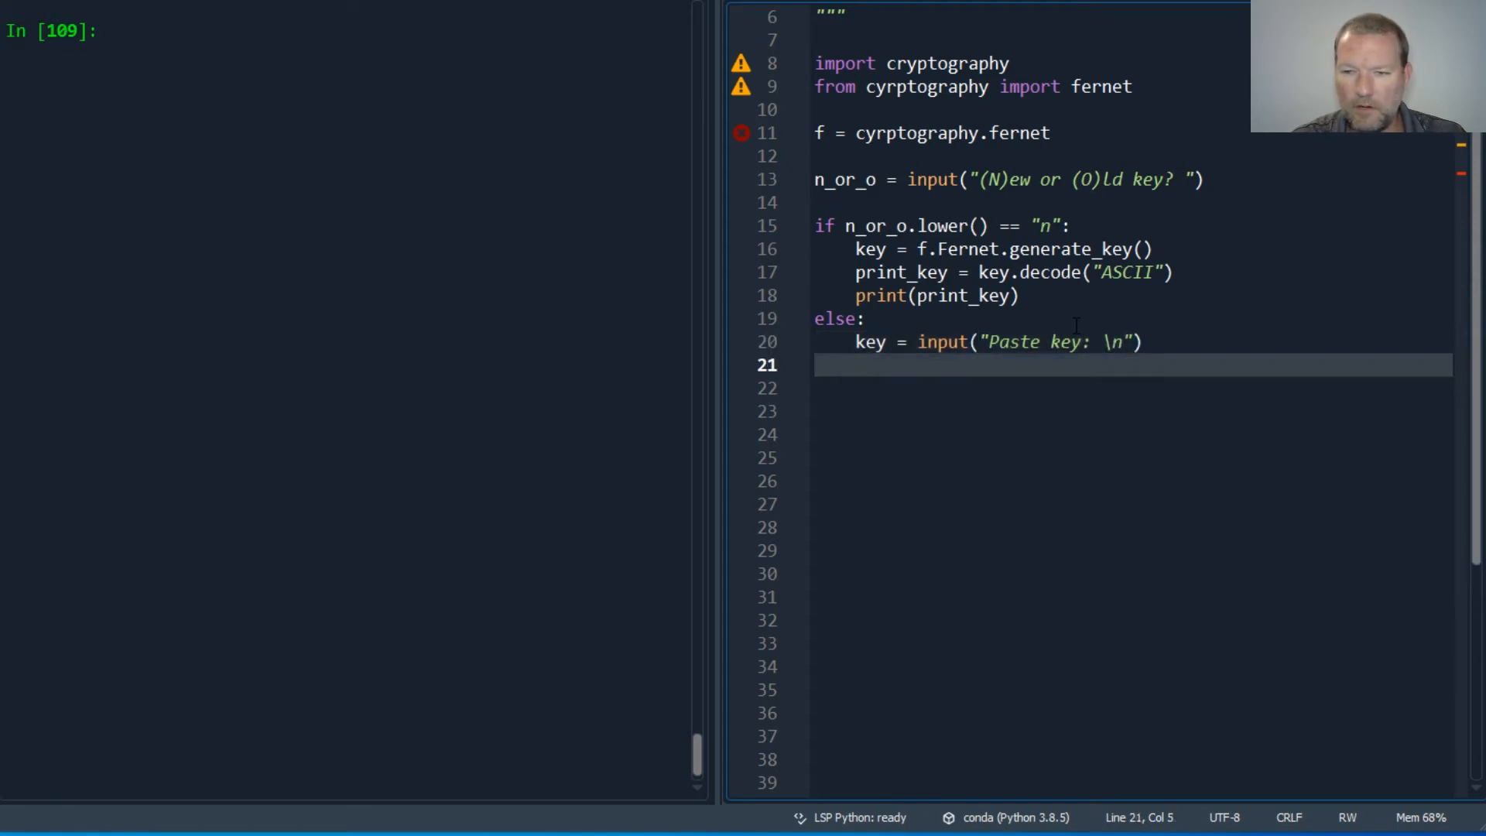
# Add key = key.encode("ASCII") to convert the pasted key to bytes
pyautogui.write('key -')
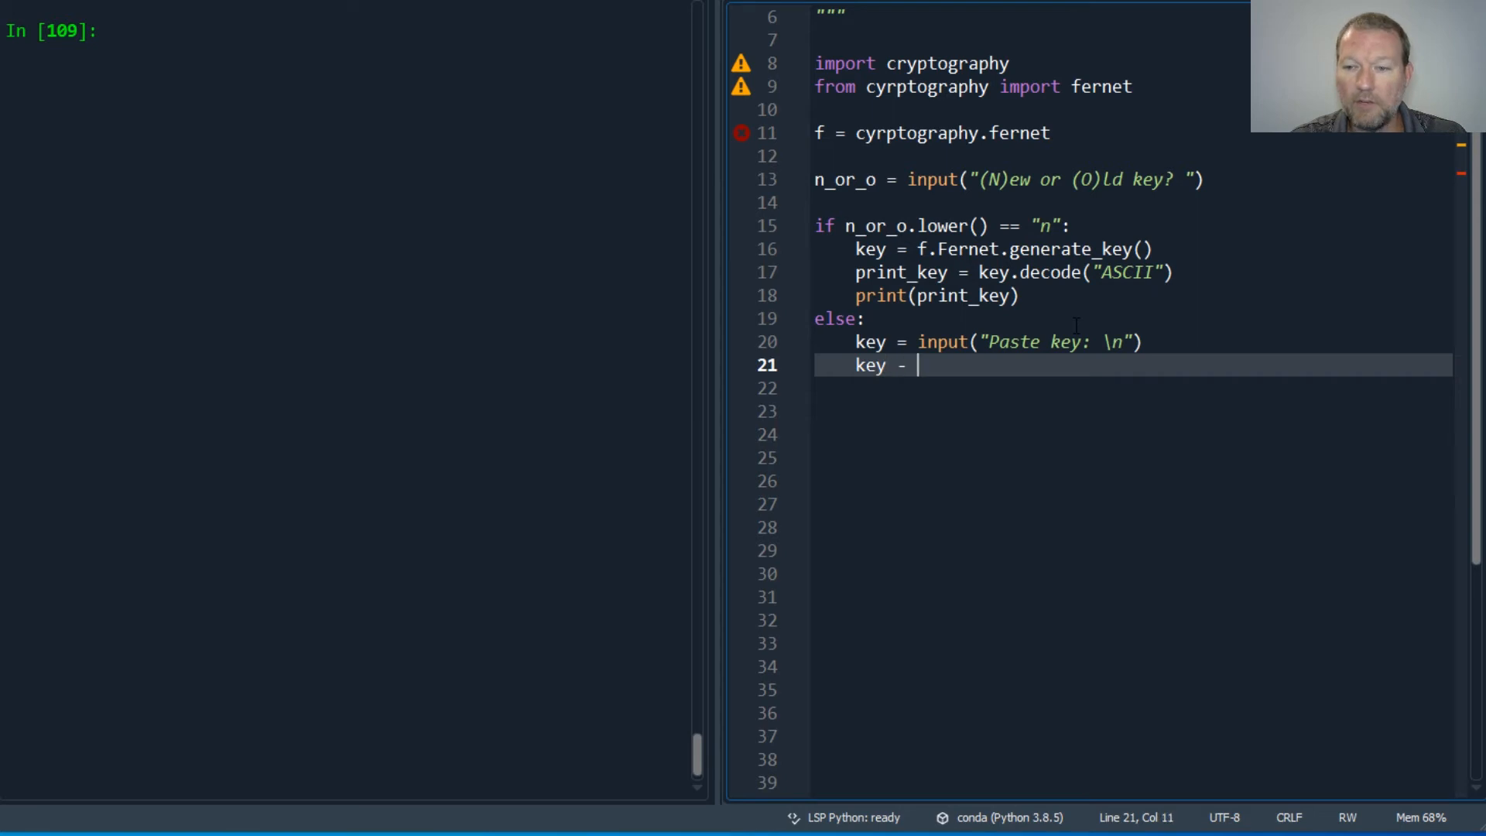
pyautogui.write('.')
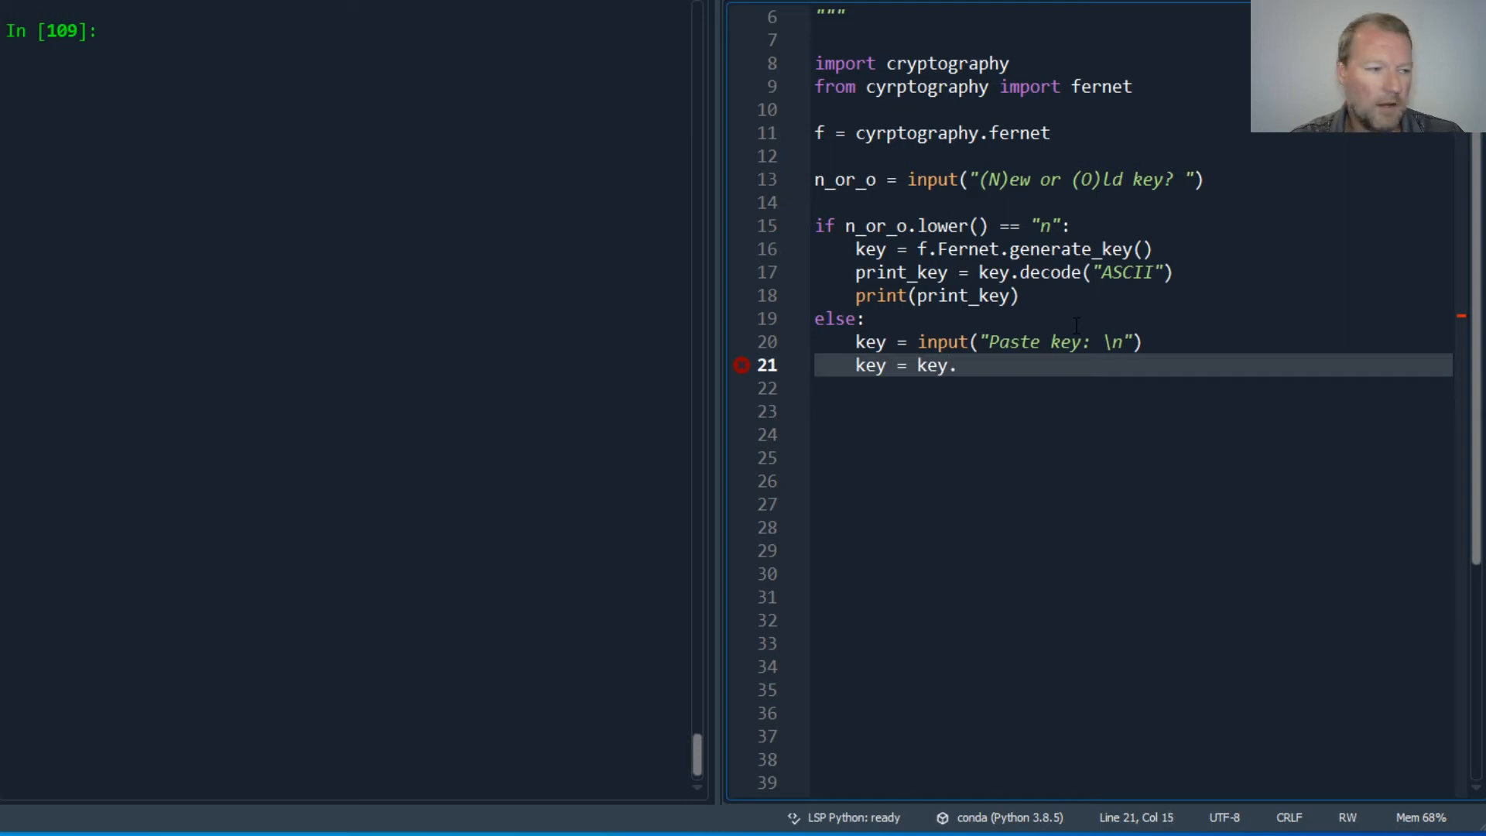
pyautogui.write('end')
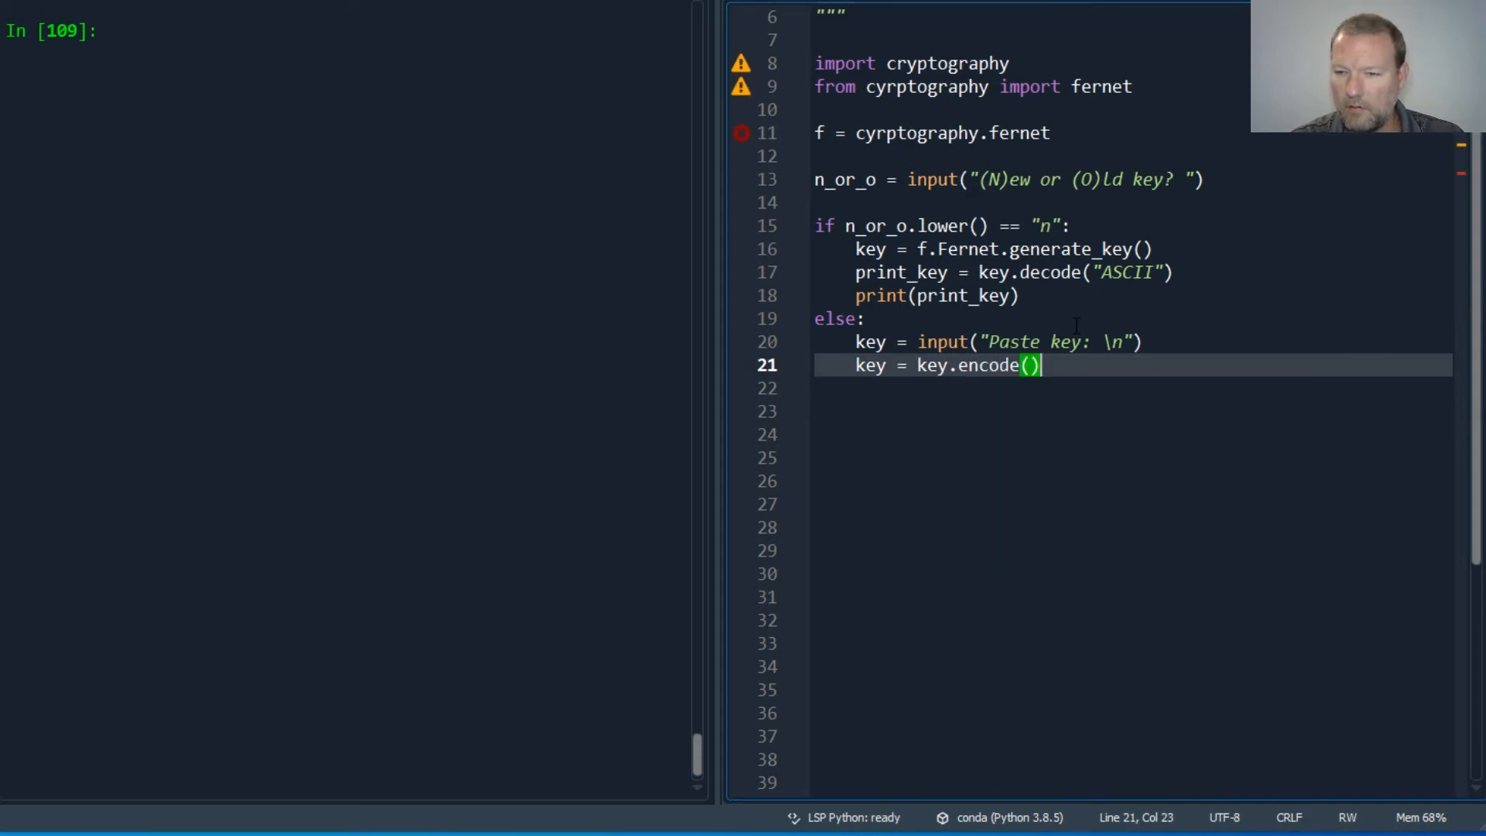
pyautogui.press('Backspace')
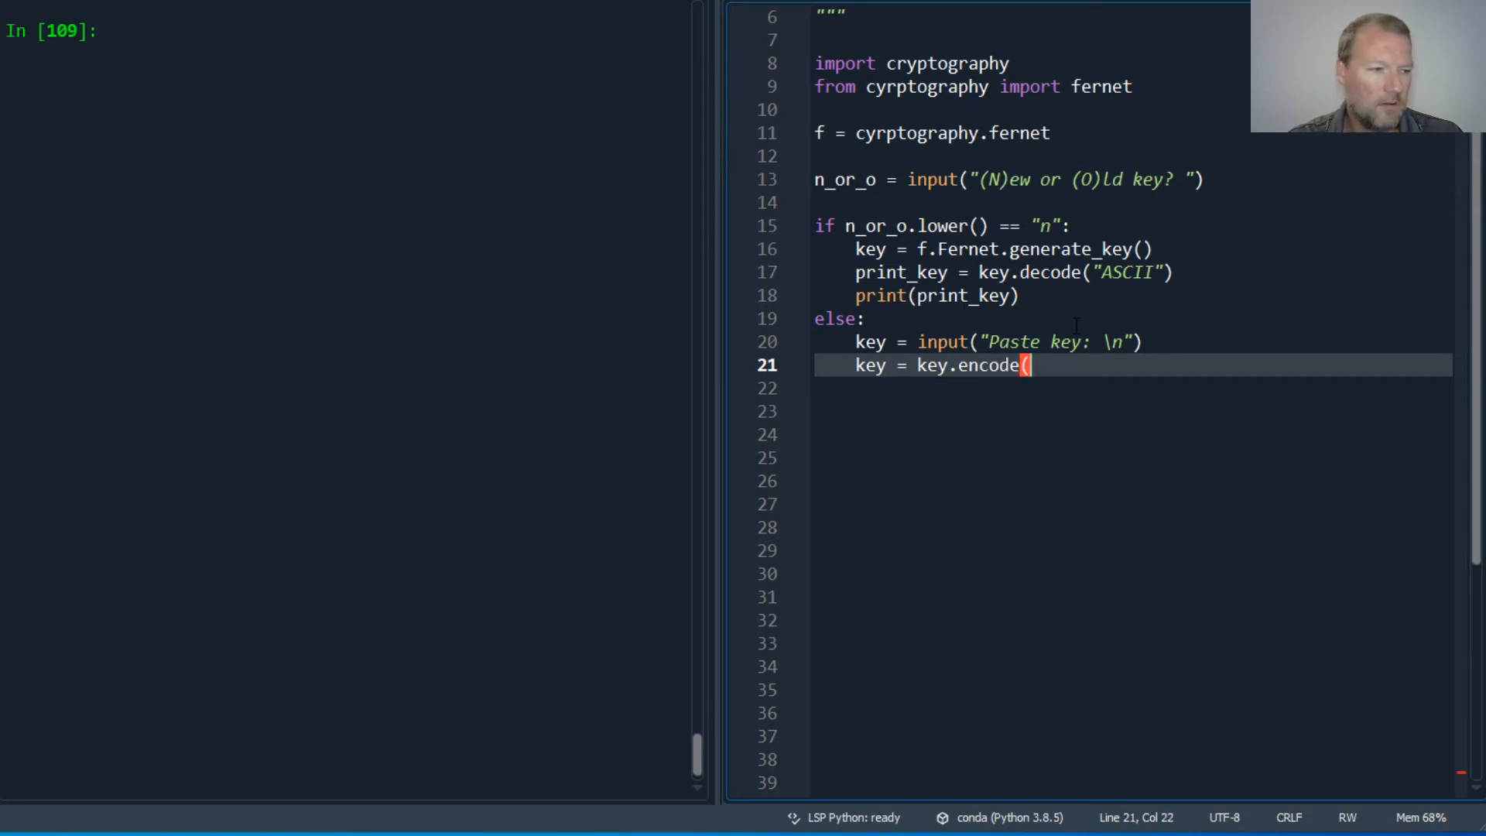
pyautogui.write('"AD')
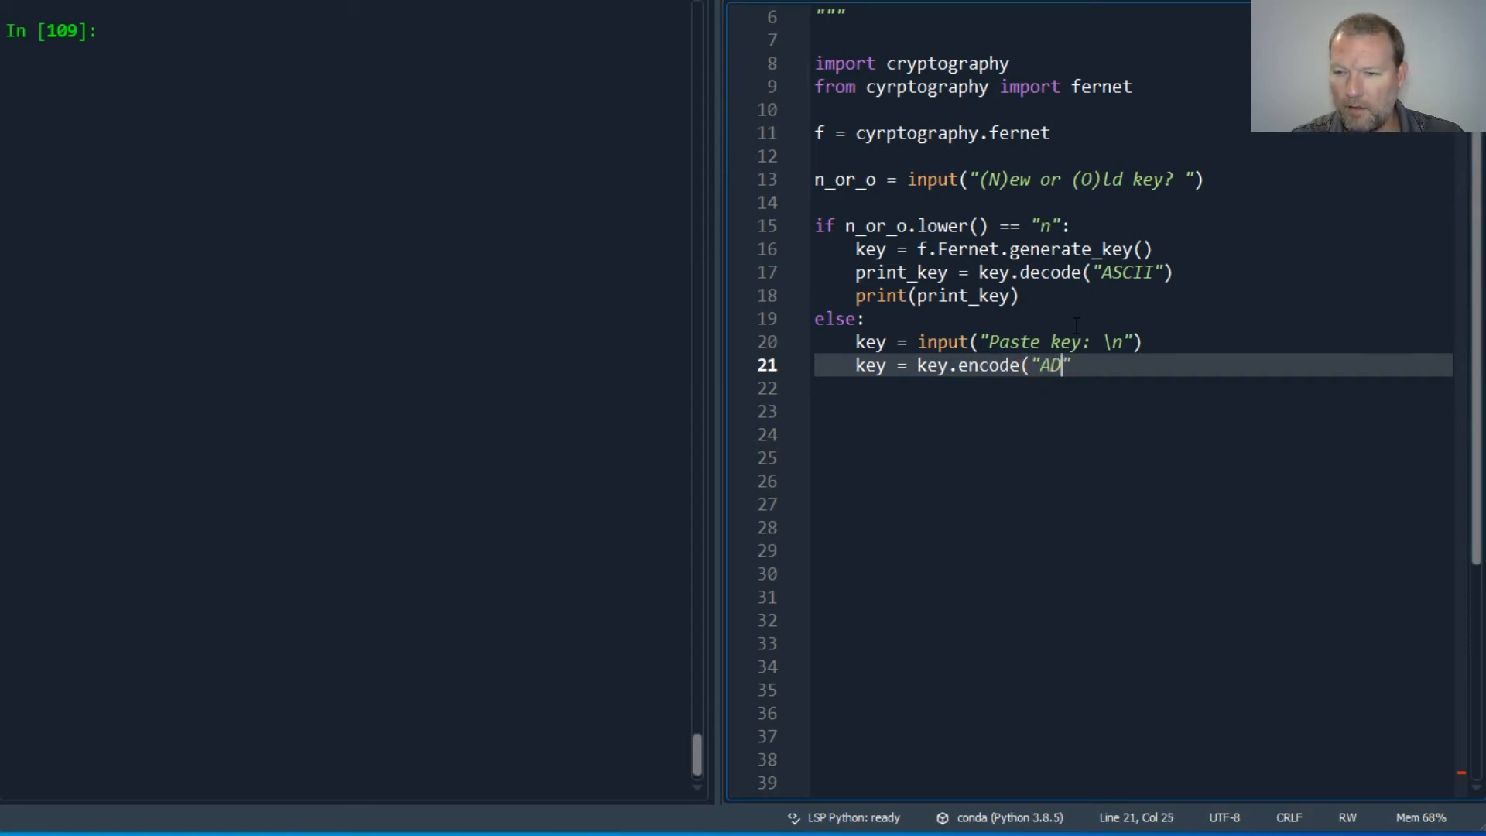
pyautogui.write('SCII')
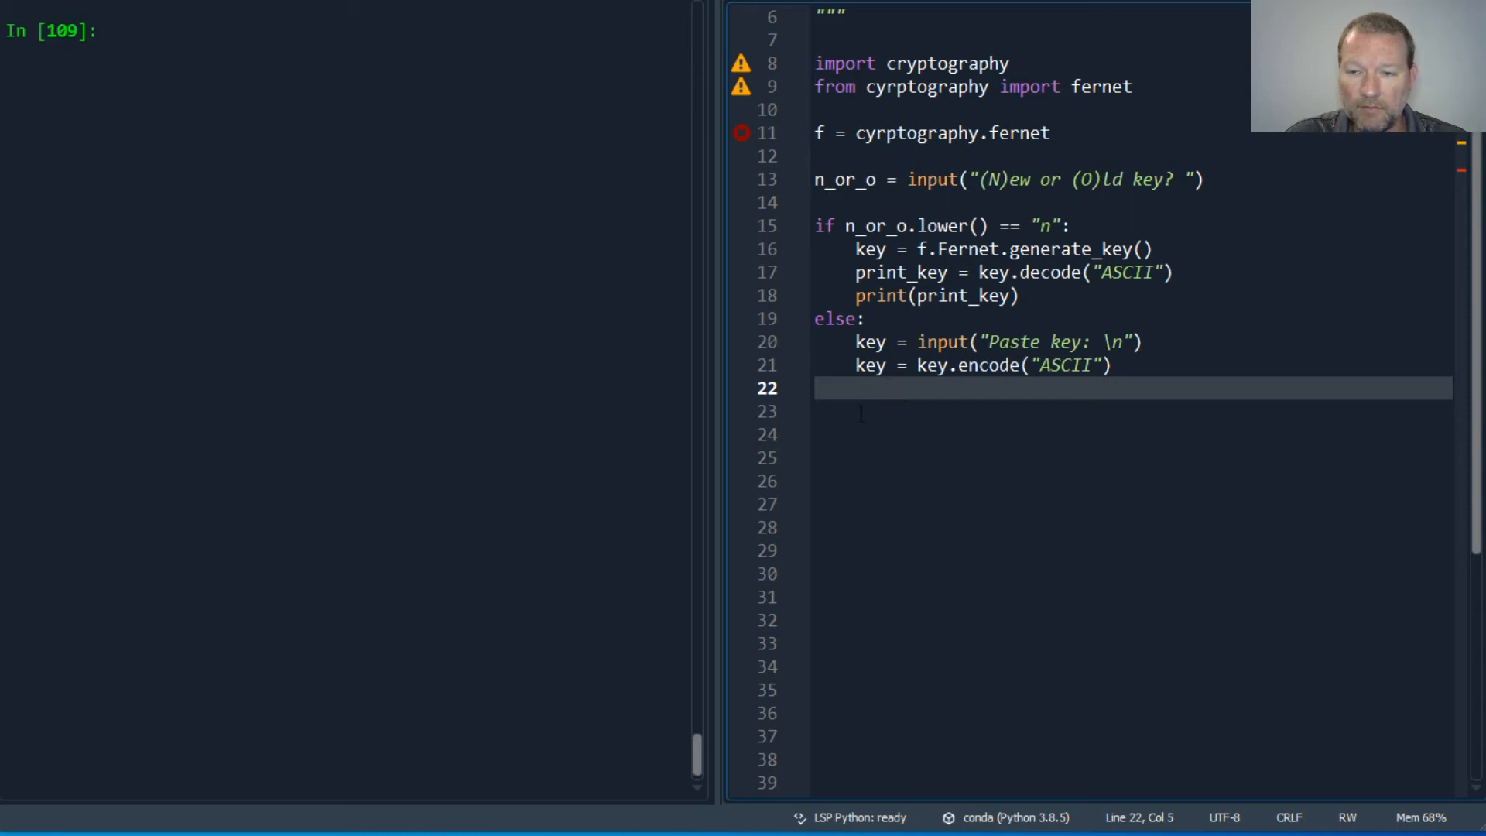
# Rerun encrypt.py with F5 and answer n so a new key is printed
pyautogui.press('enter')
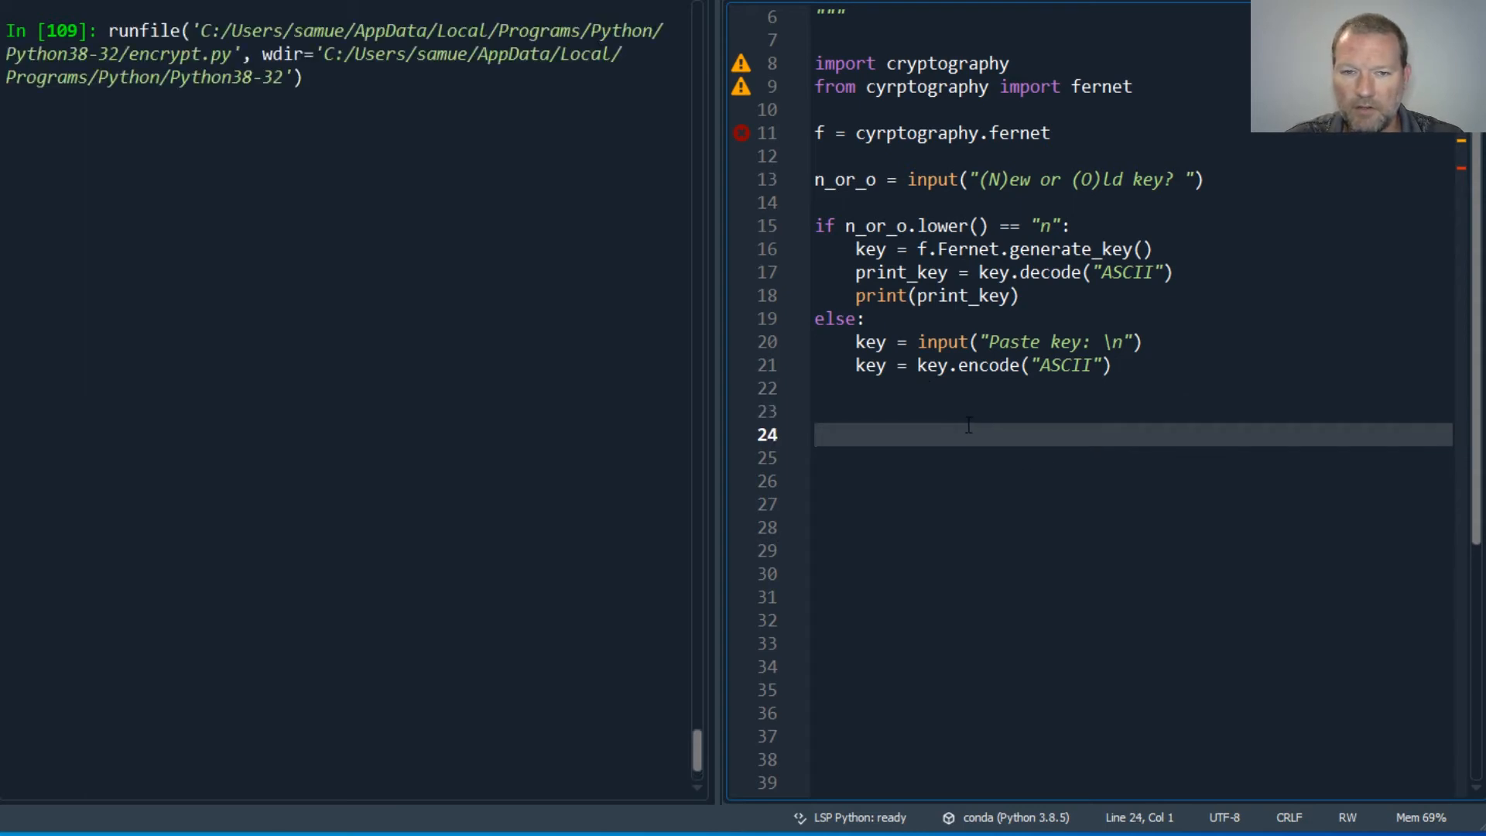
pyautogui.press('F5')
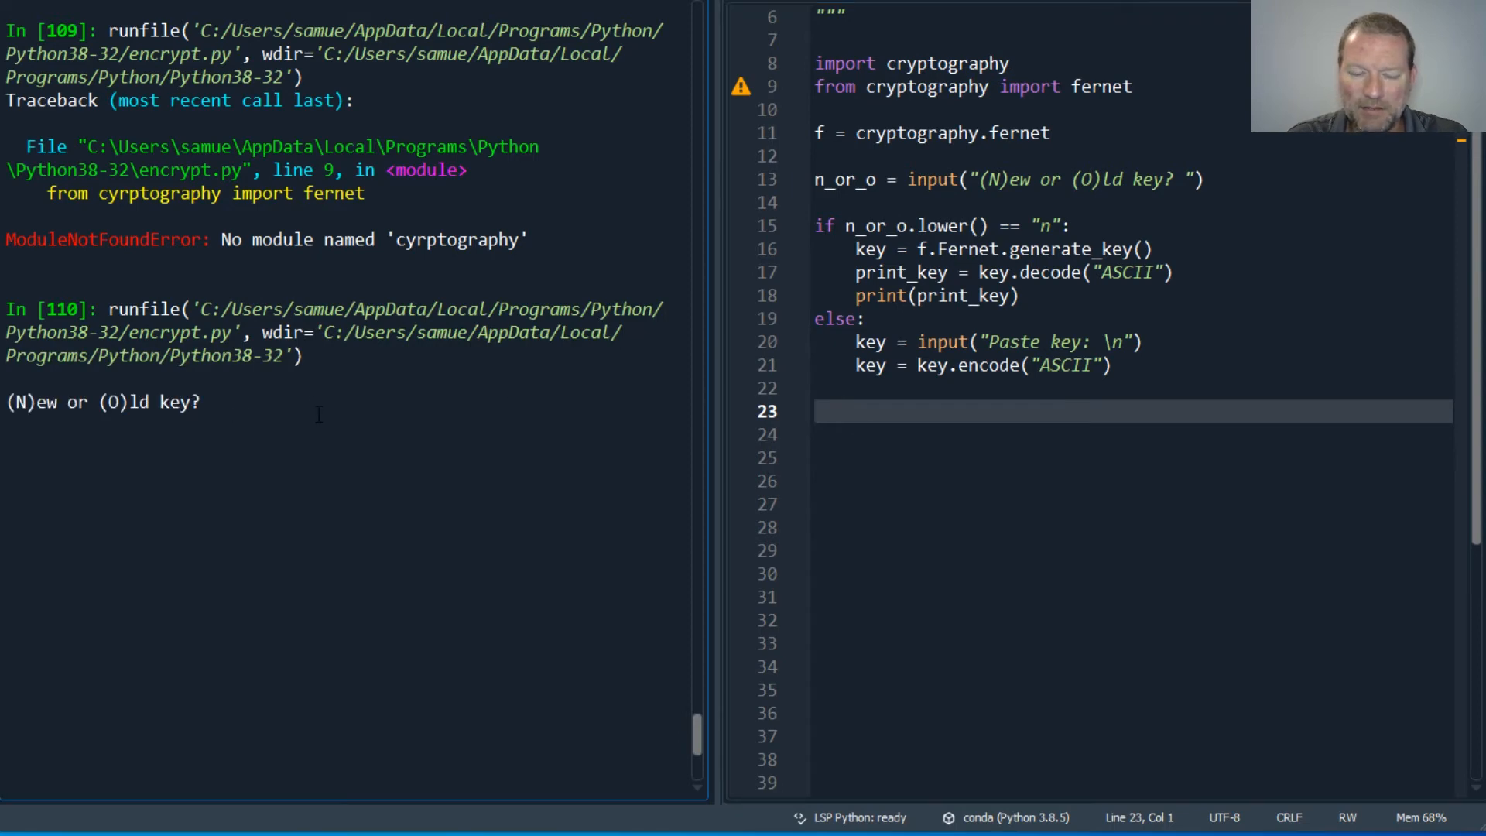
pyautogui.write('n')
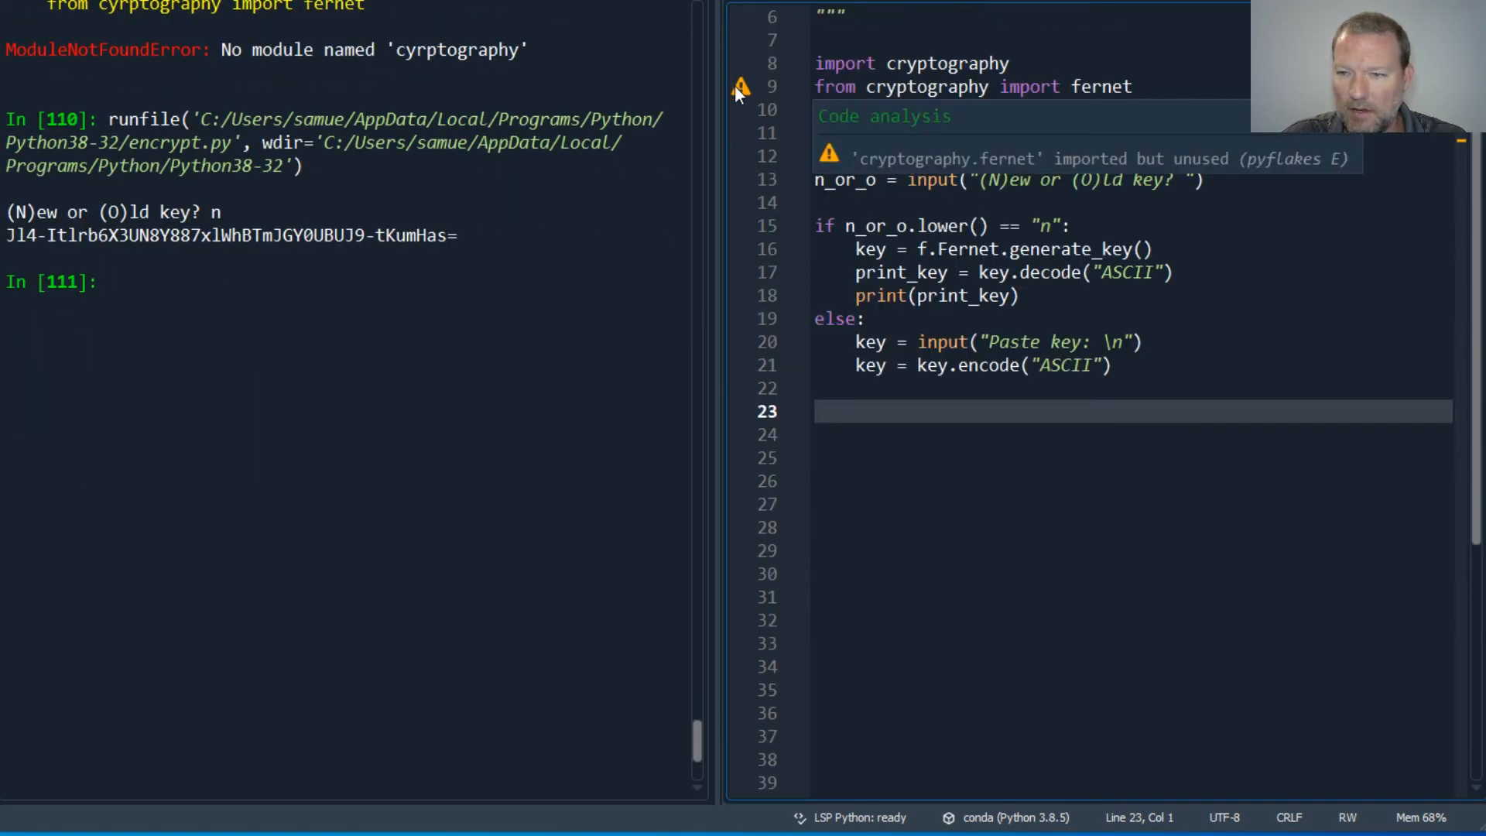
# Correct the assignment line to f = cryptography.fernet
pyautogui.write('f = cryptography.fernet')
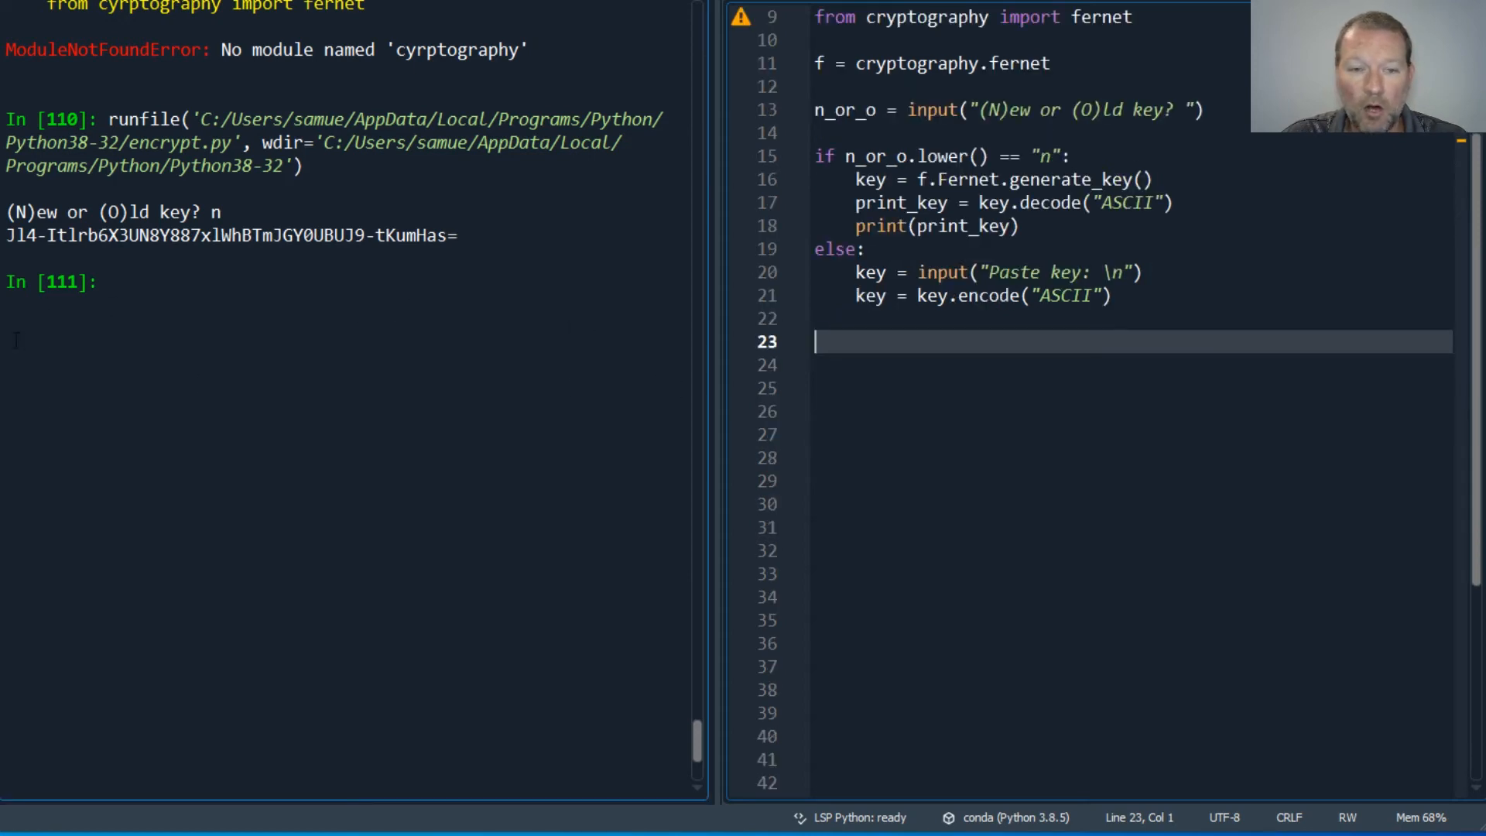
# Define read() starting with paste = input("Paste: \n") to take the pasted message
pyautogui.write('def read():')
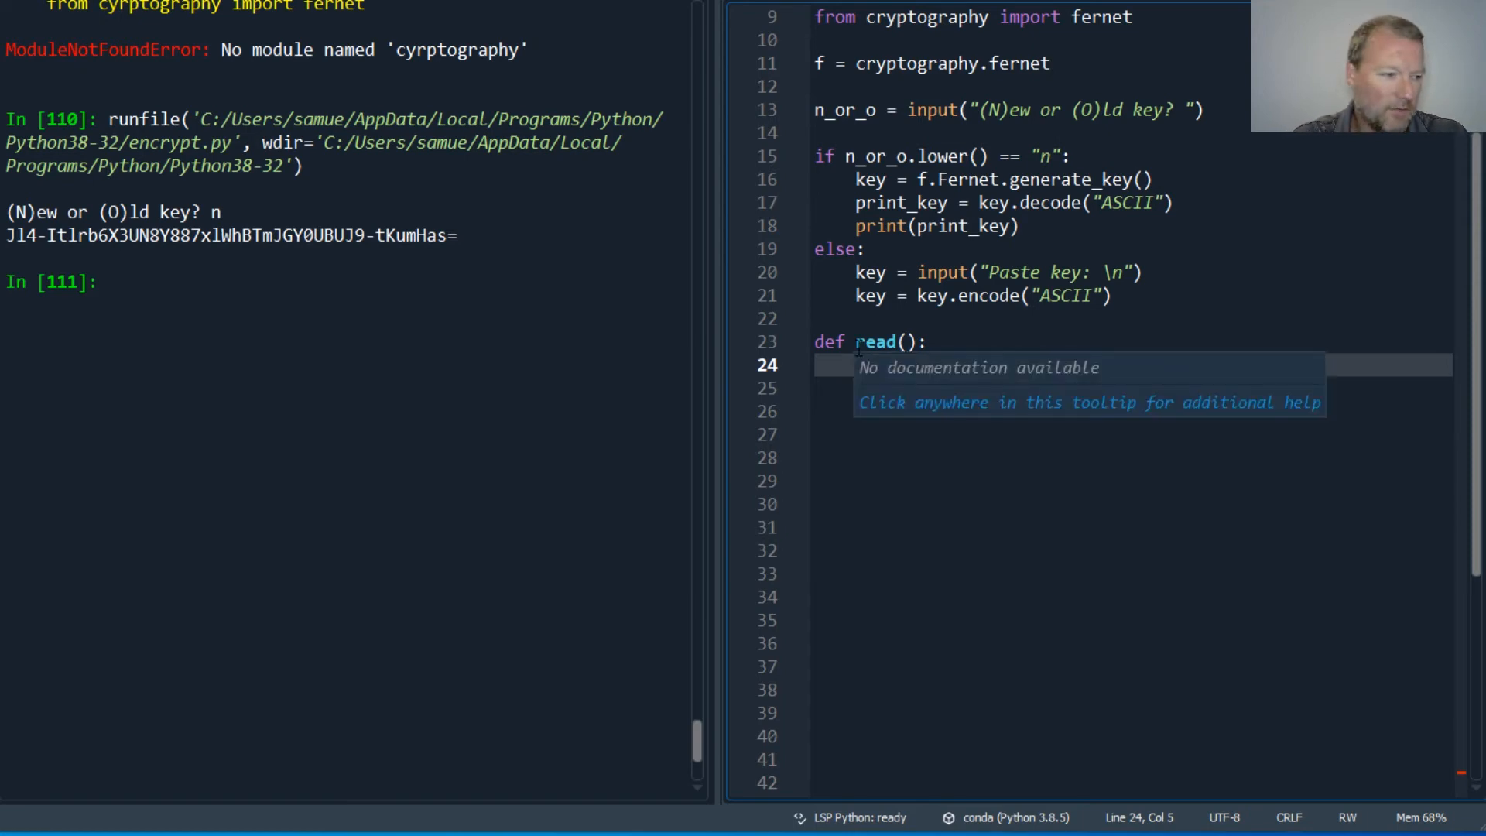
pyautogui.write('paste = i')
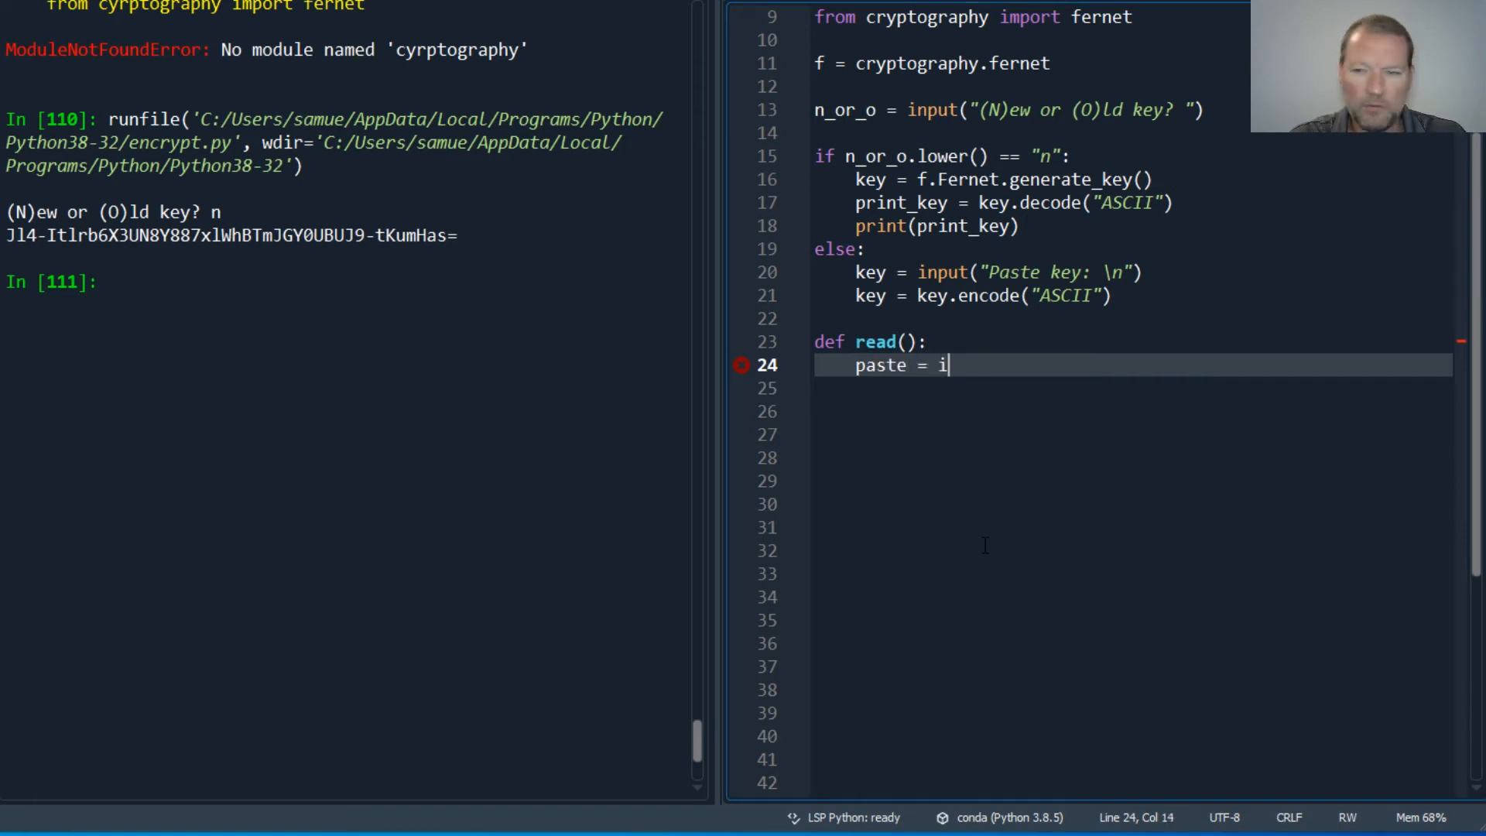
pyautogui.write('nput("")')
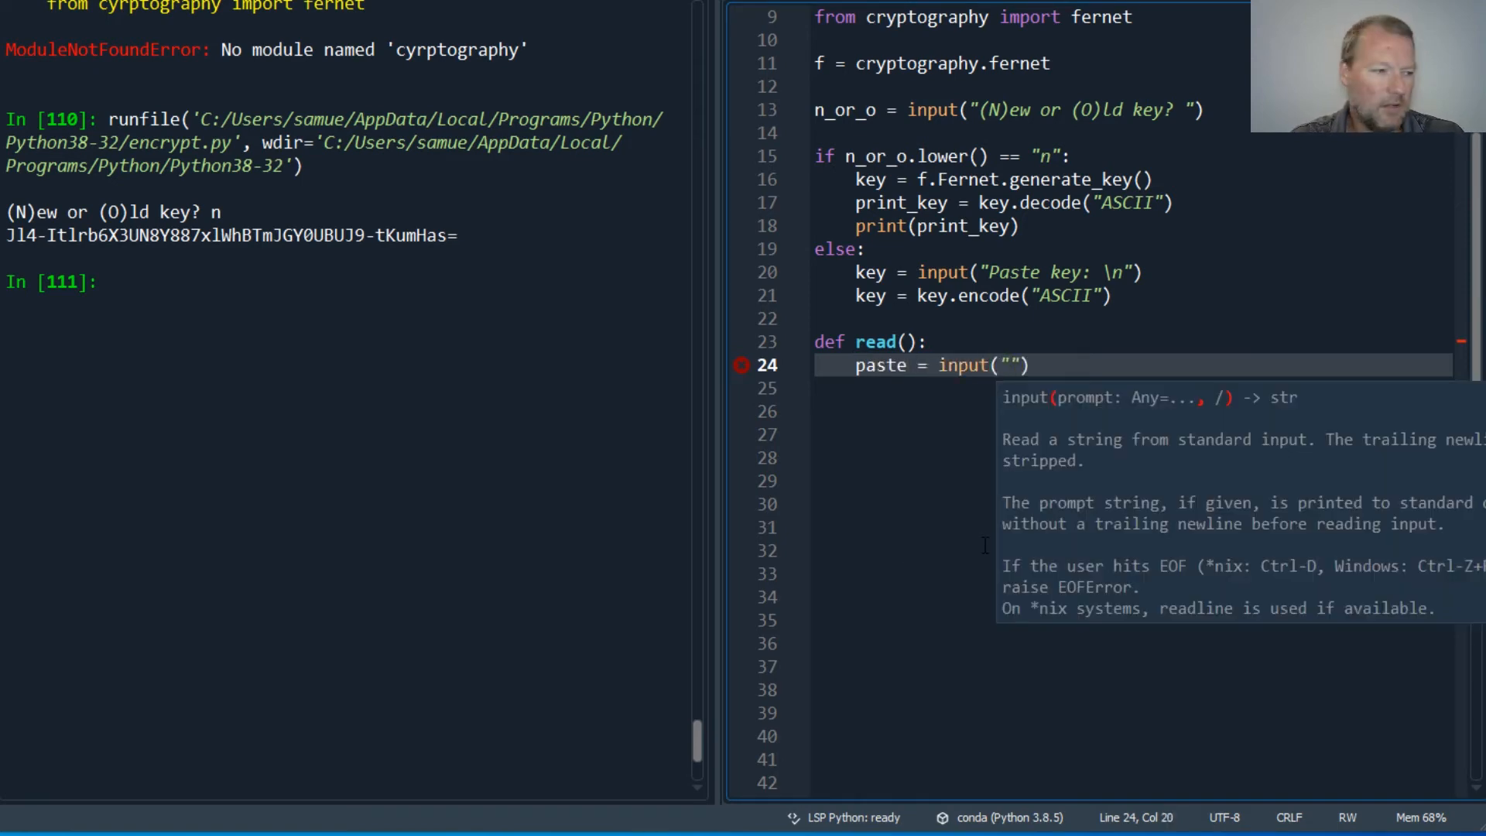
pyautogui.write('Paste ma')
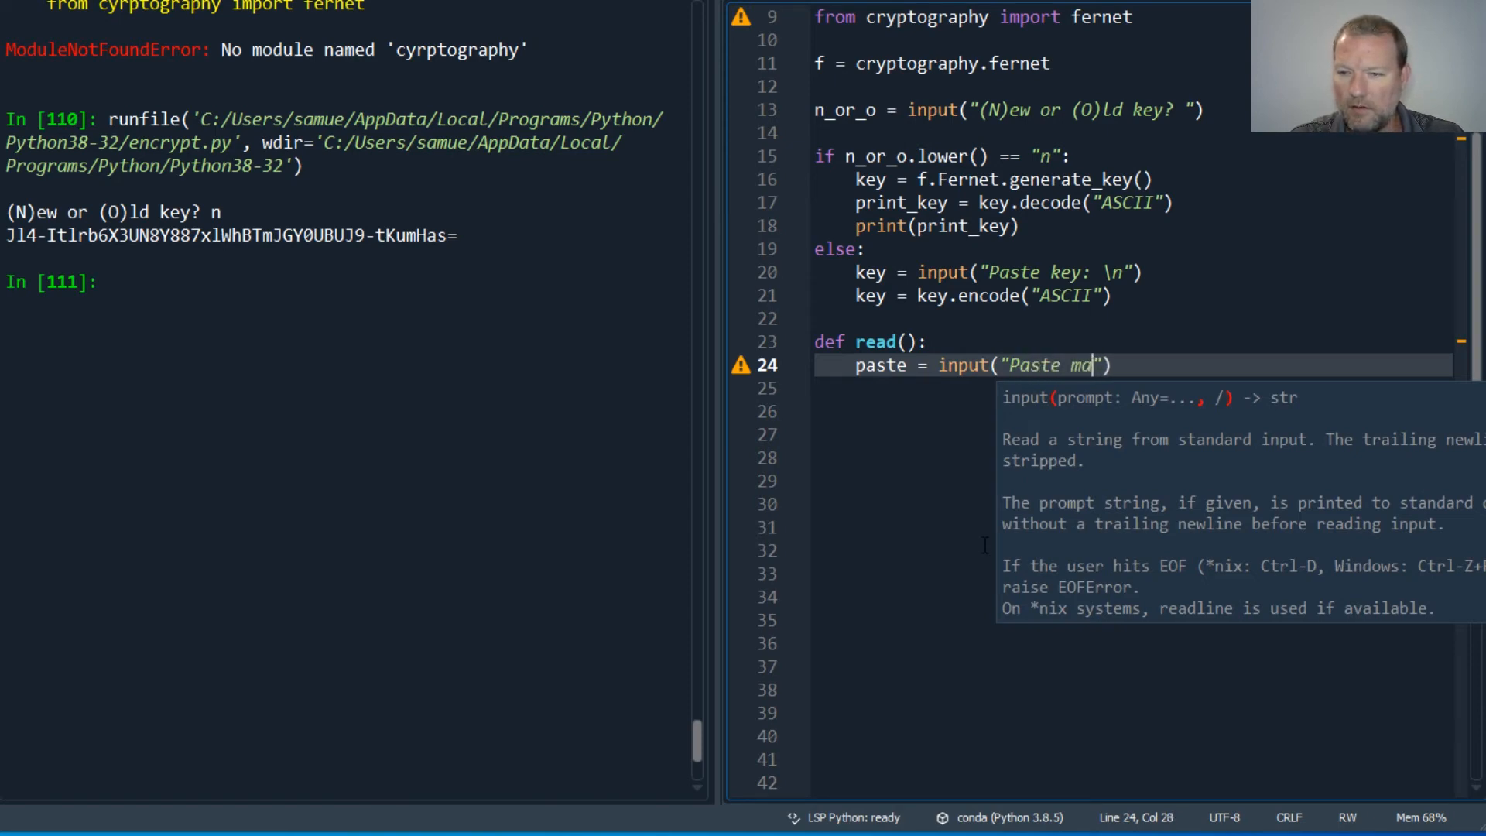
pyautogui.write('e')
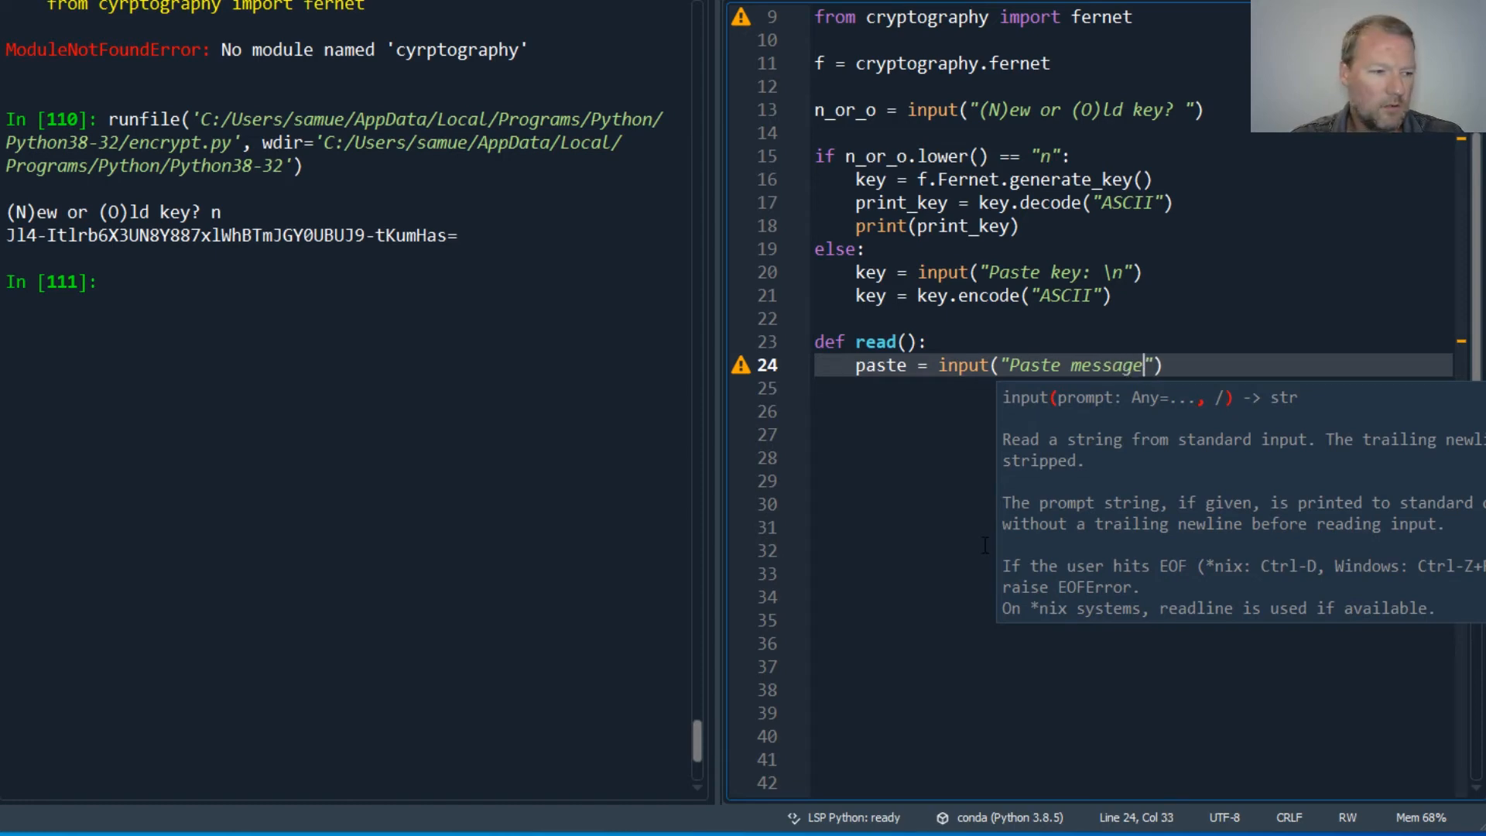
pyautogui.write(': \\n')
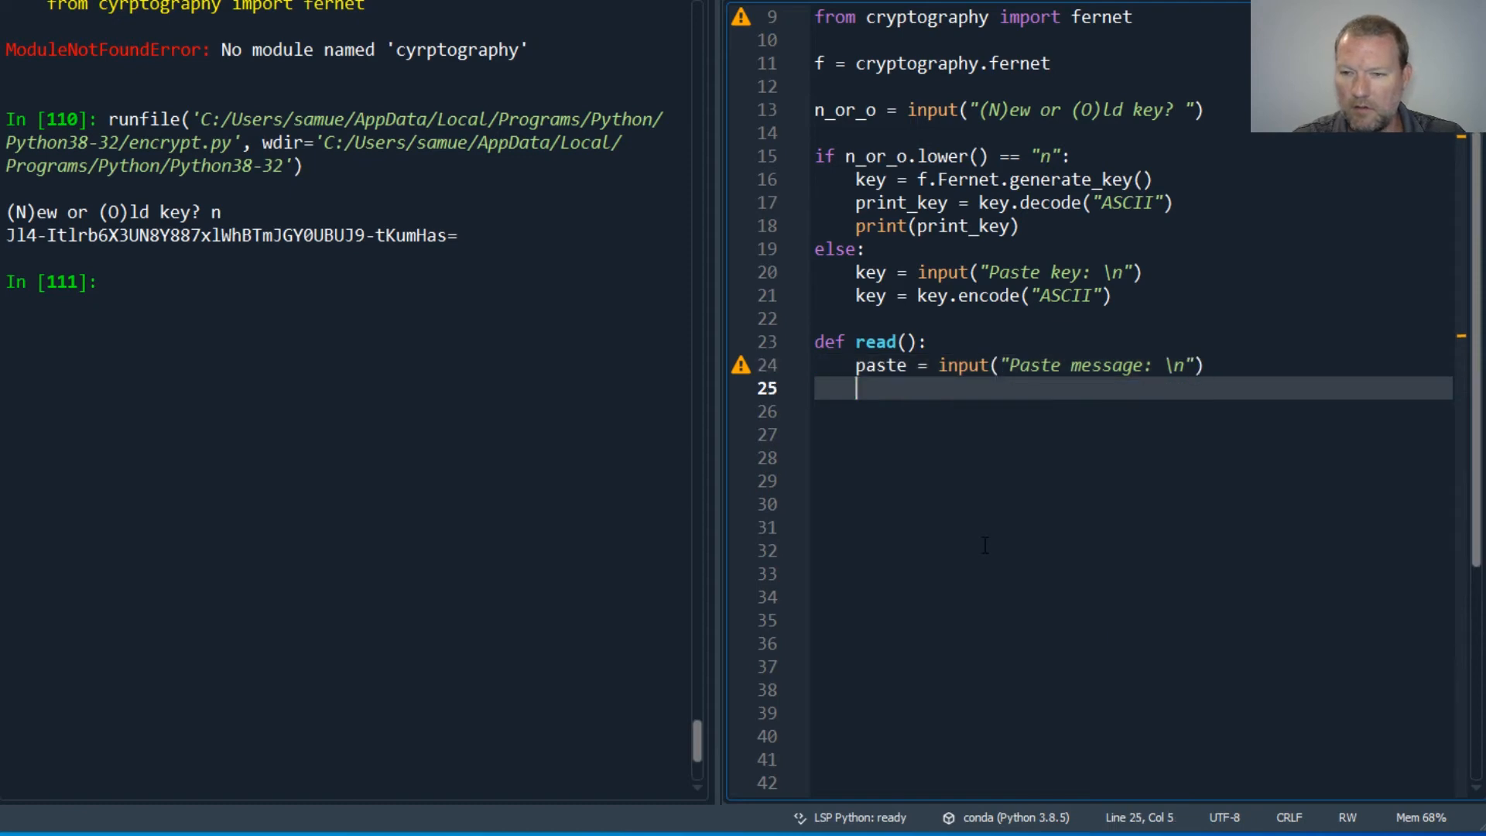
# Re-encode the pasted message with paste = paste.encode("ASCII")
pyautogui.write('paste = p')
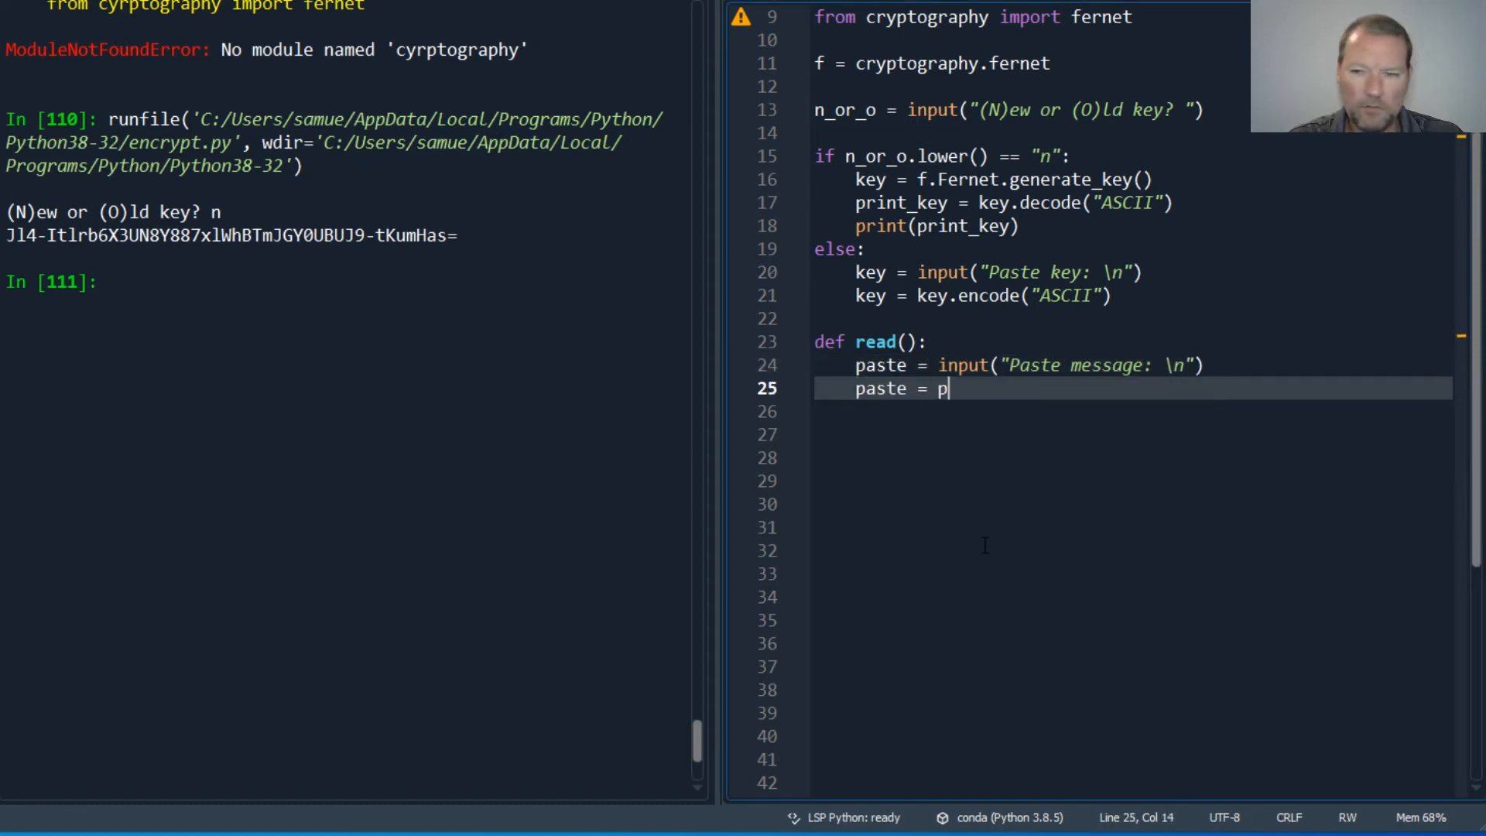
pyautogui.write('aste.encode(')
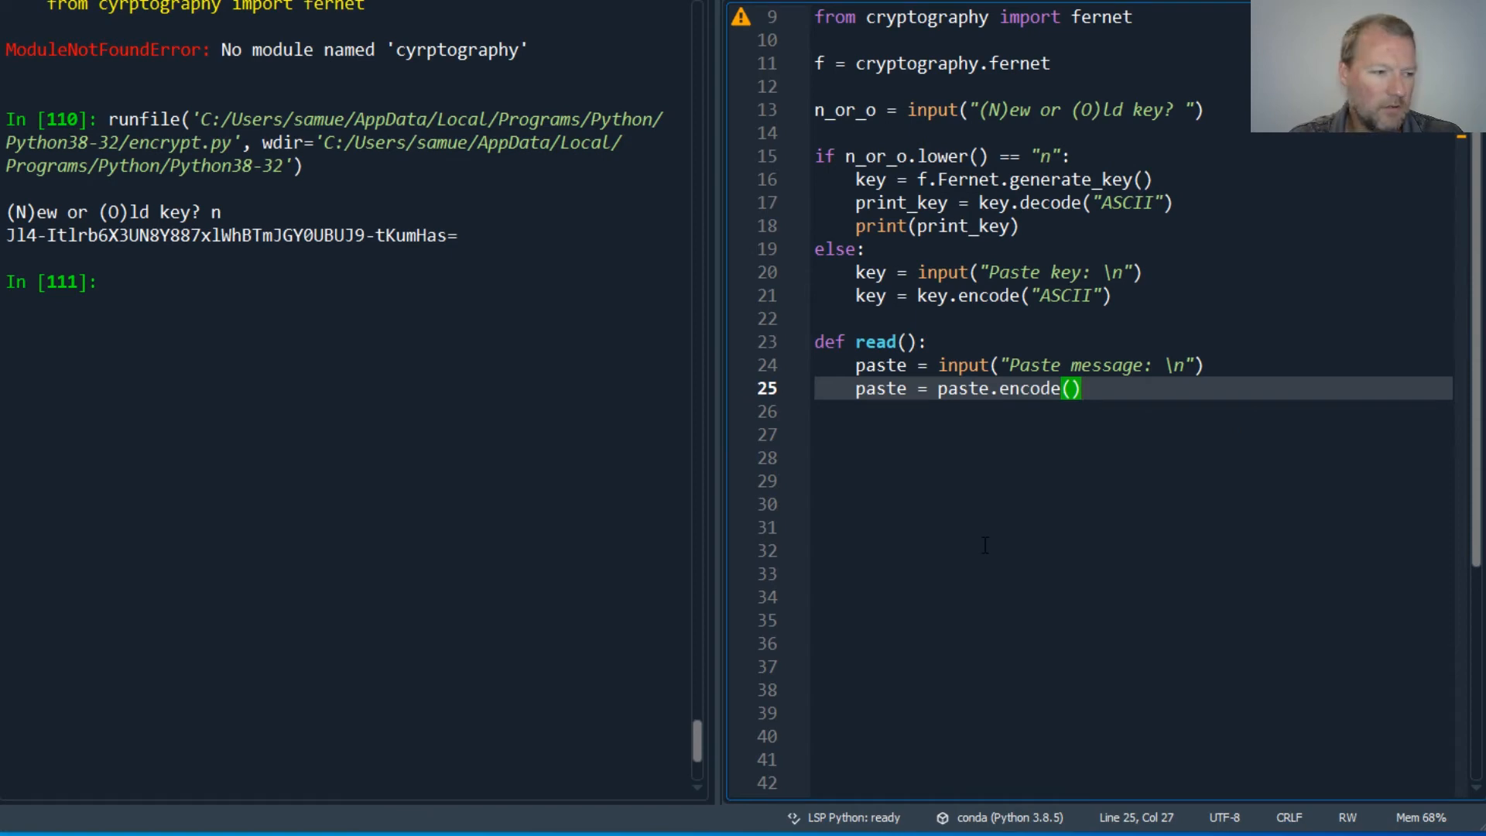
pyautogui.press('Backspace')
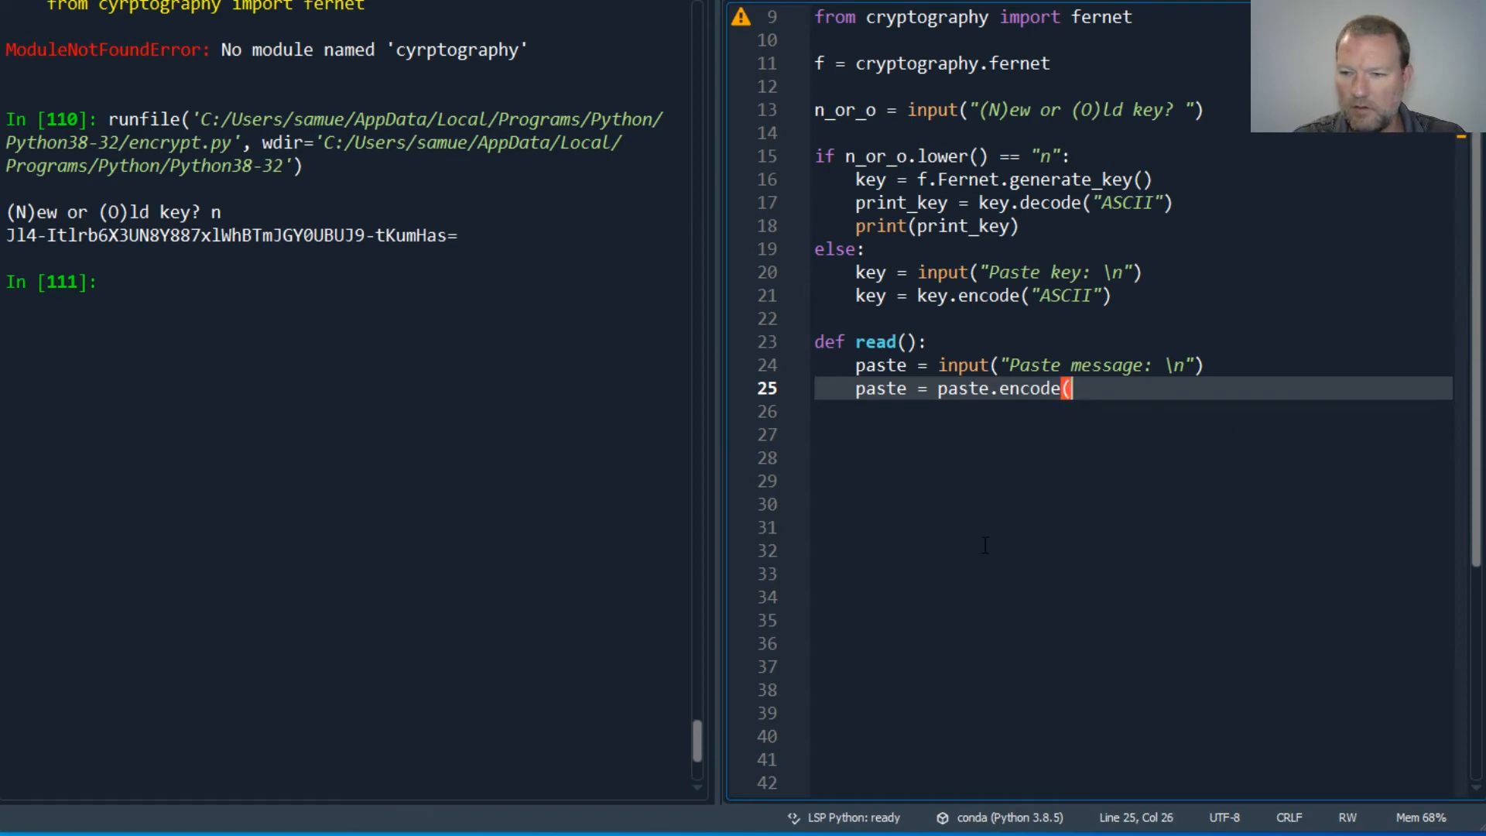
pyautogui.write('"ASCI')
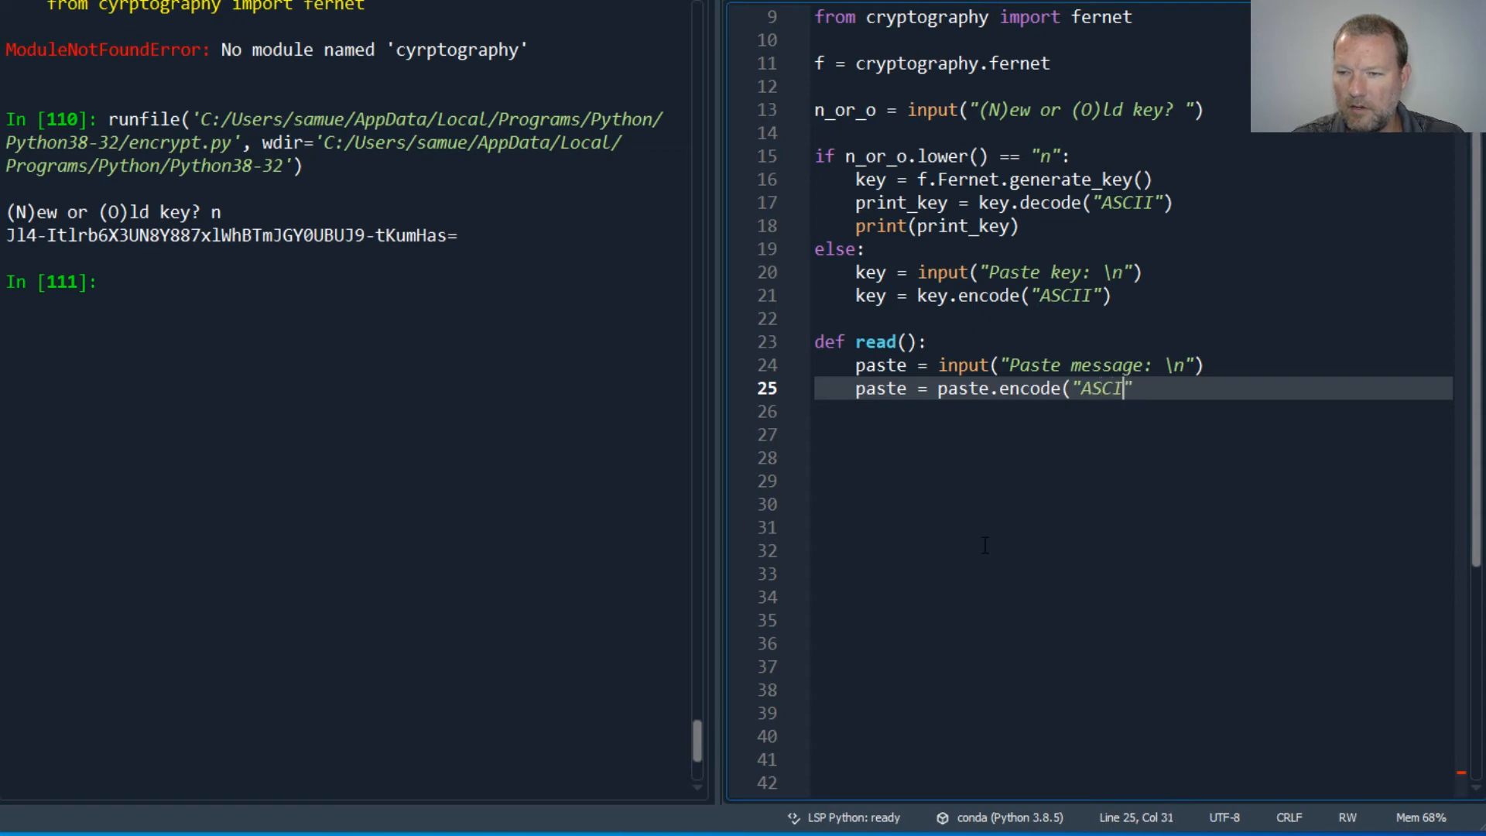
pyautogui.press('enter')
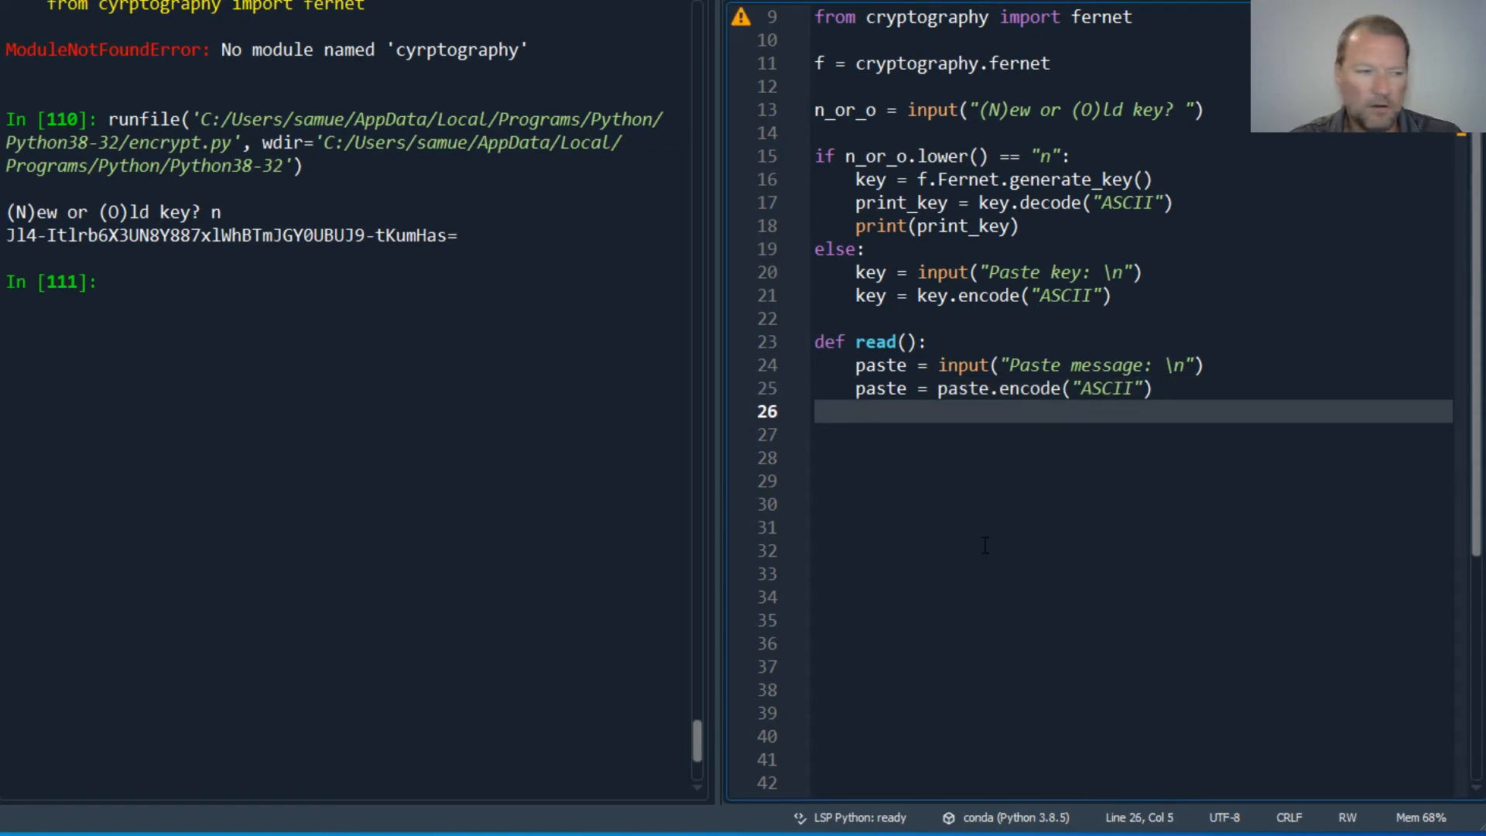
# Decrypt the pasted bytes with the Fernet key, storing the result back in paste
pyautogui.write('PRI')
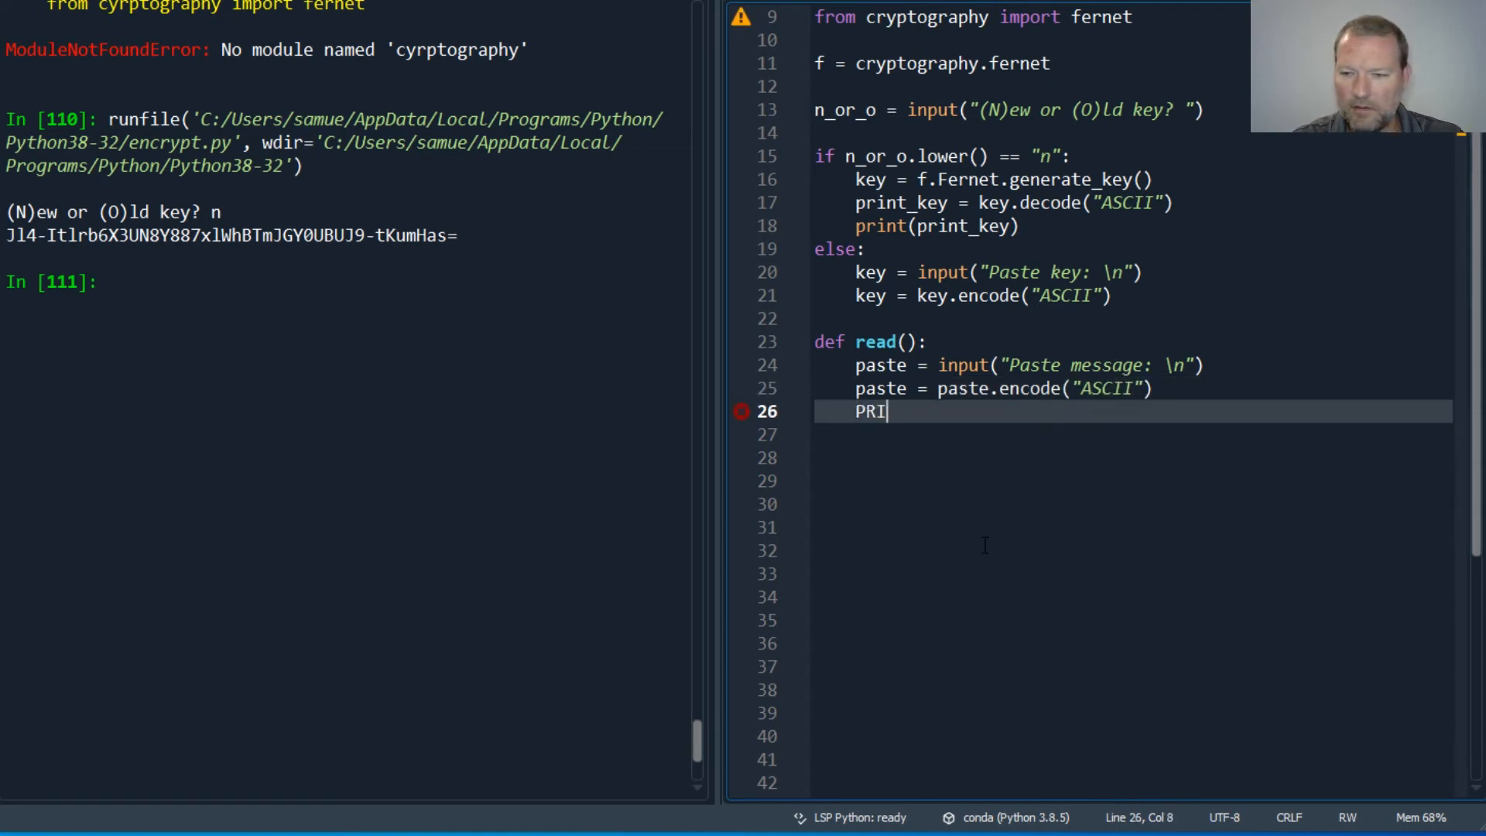
pyautogui.press('Backspace')
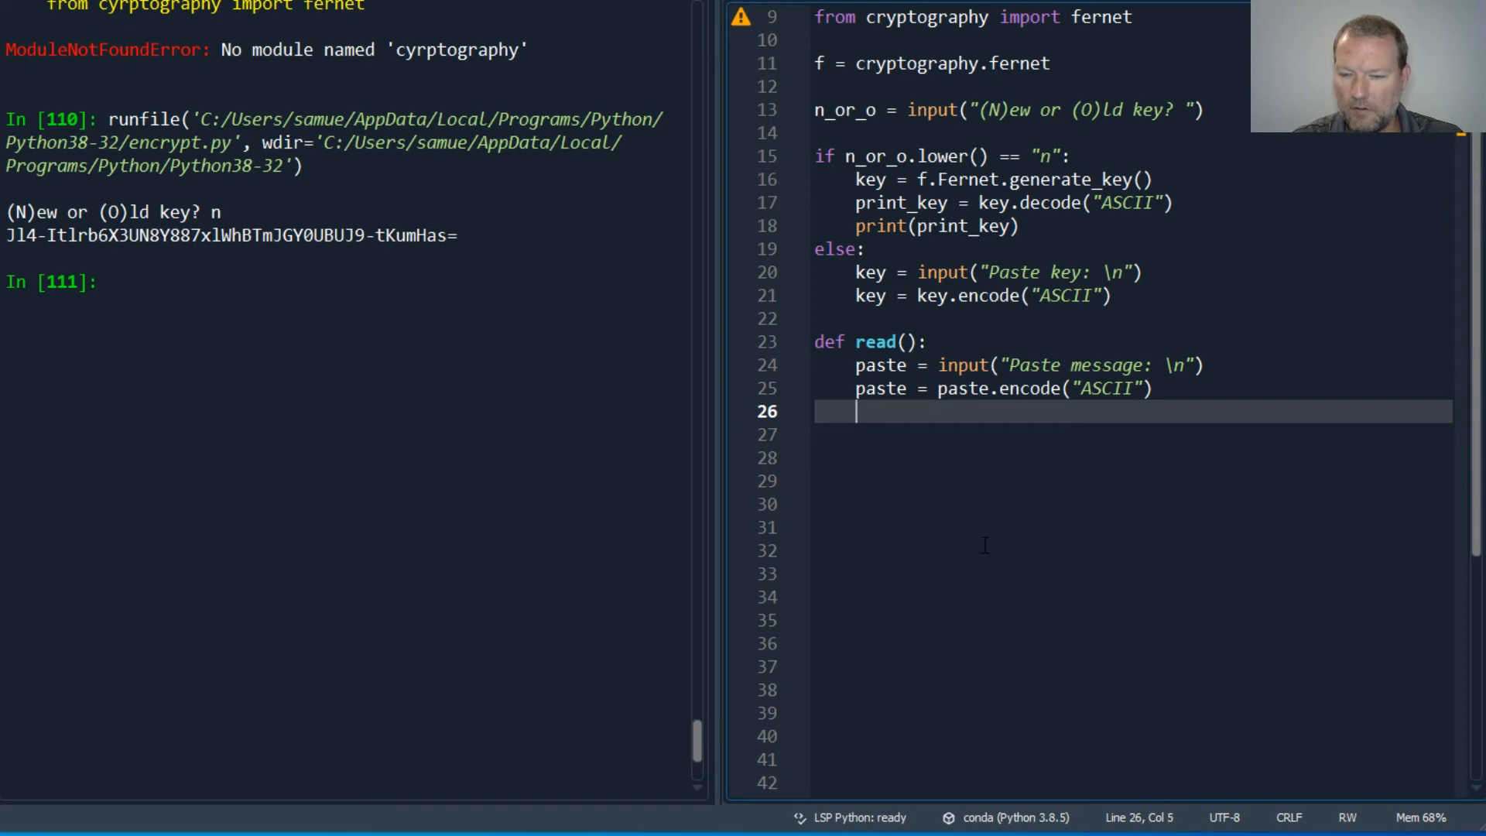
pyautogui.write('paste = f')
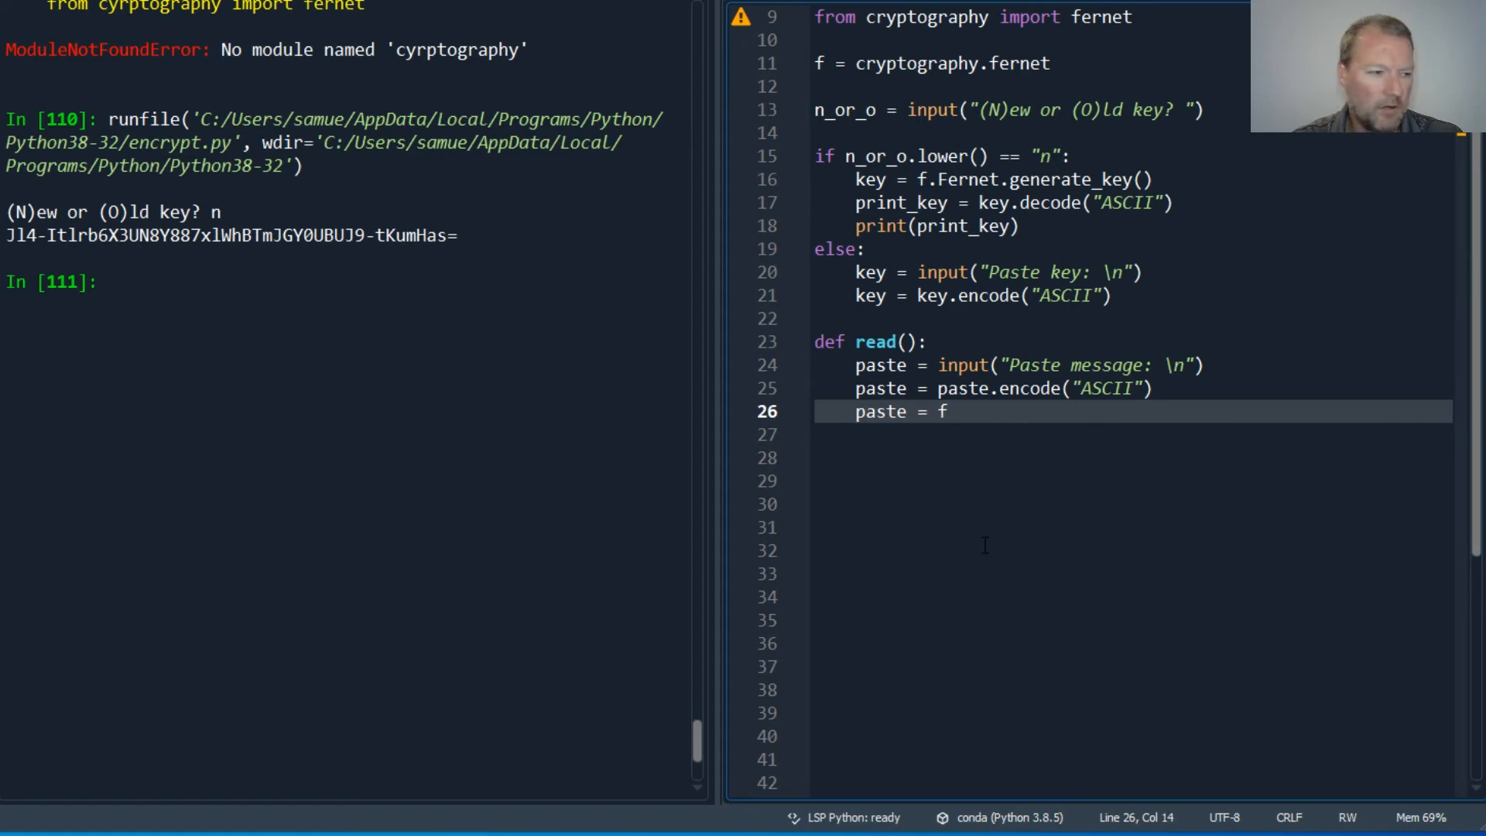
pyautogui.write('Fernet(')
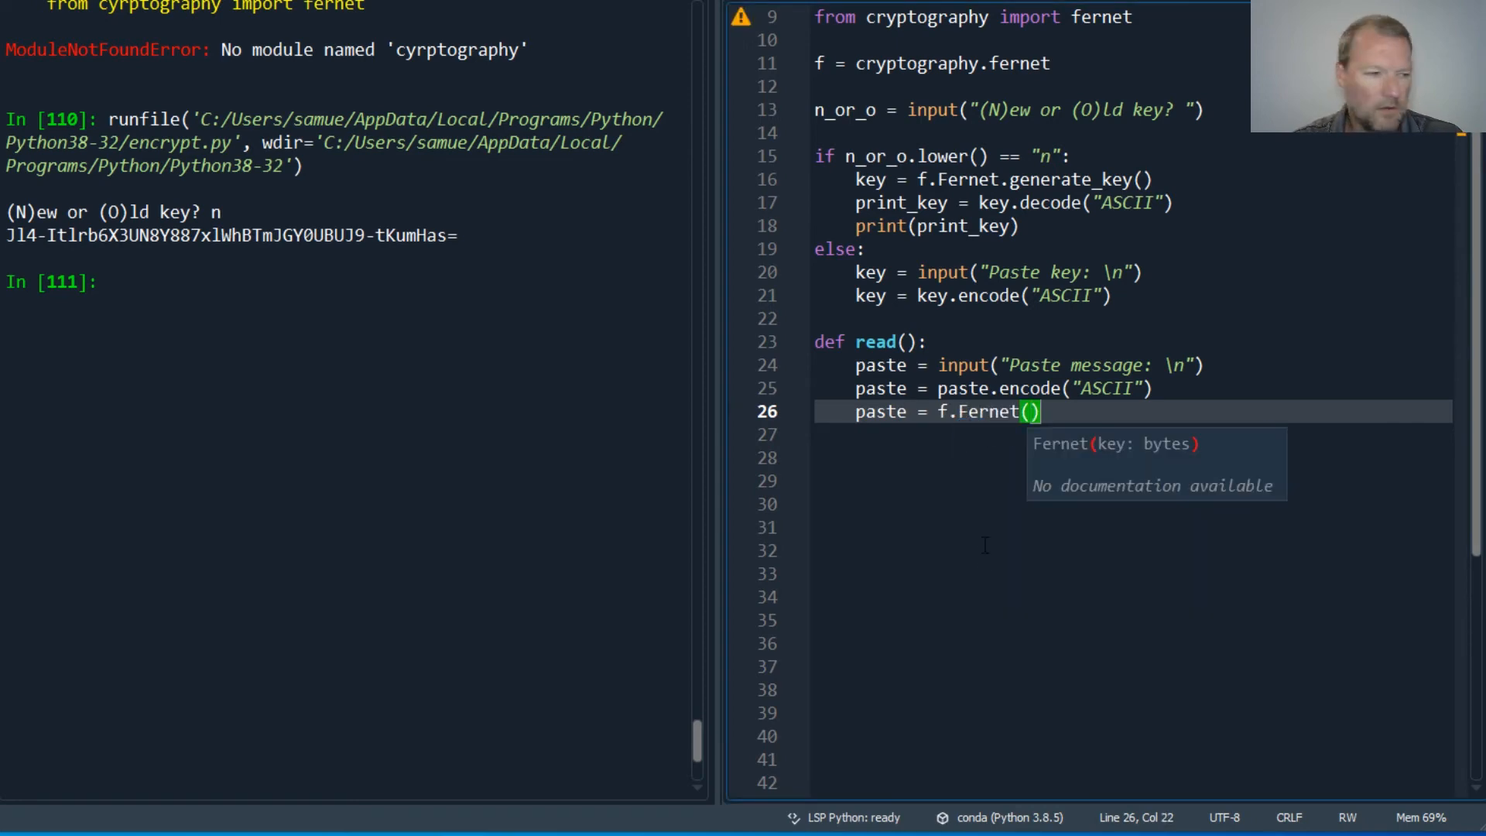
pyautogui.write('key')
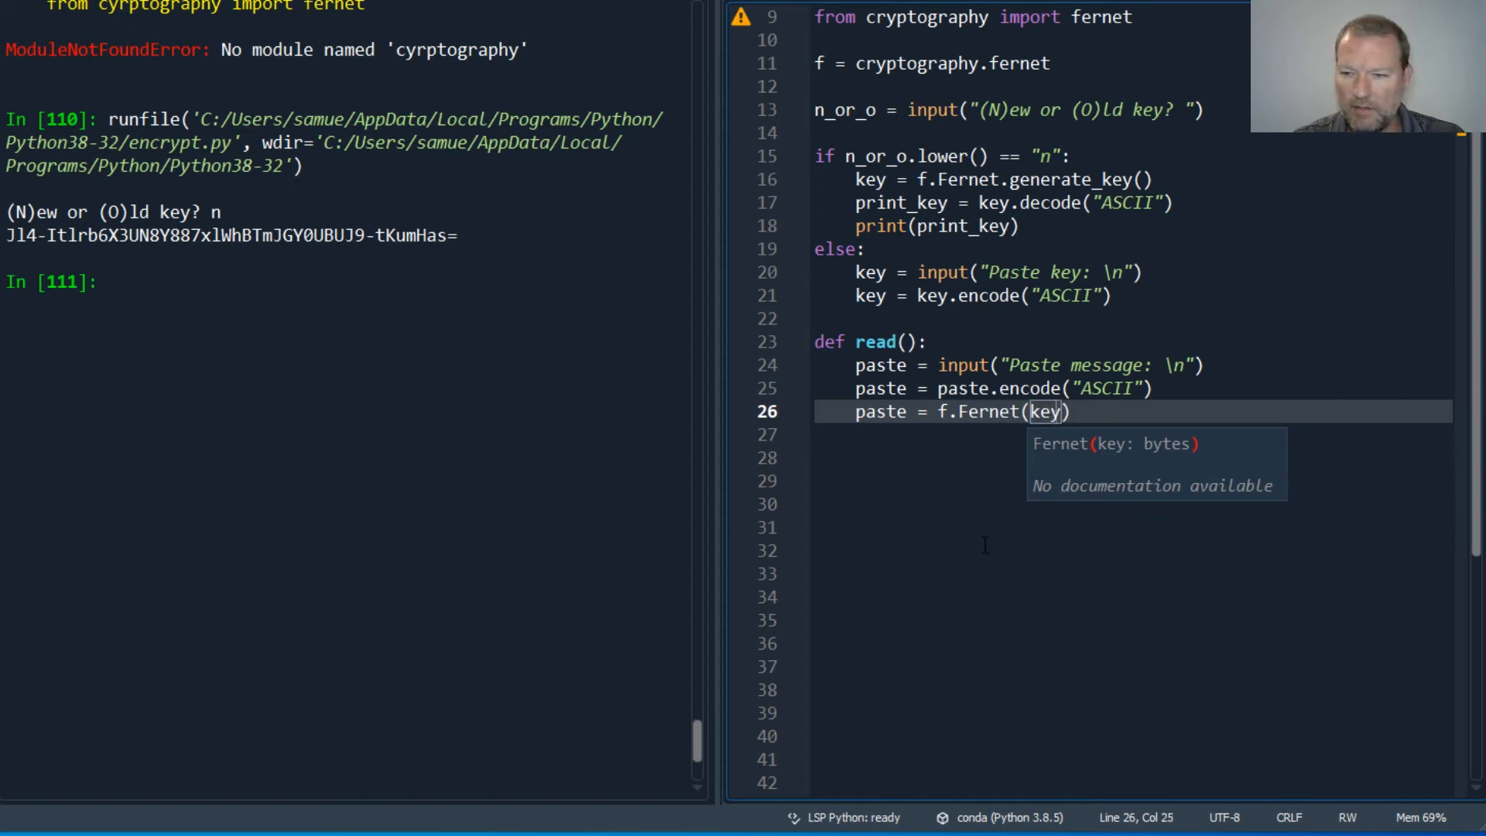
pyautogui.write('.decrypt(')
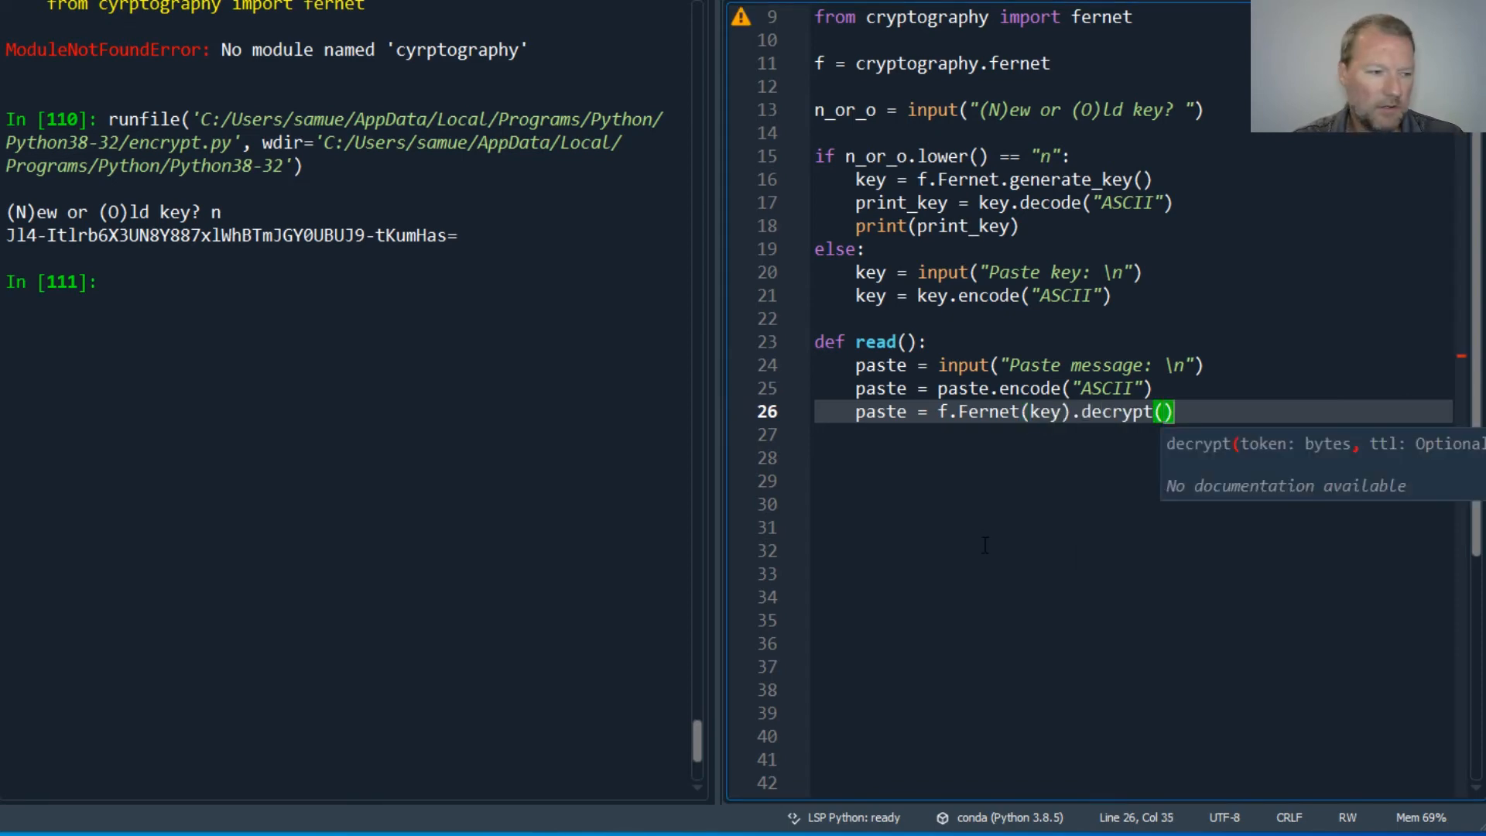
pyautogui.write('paste')
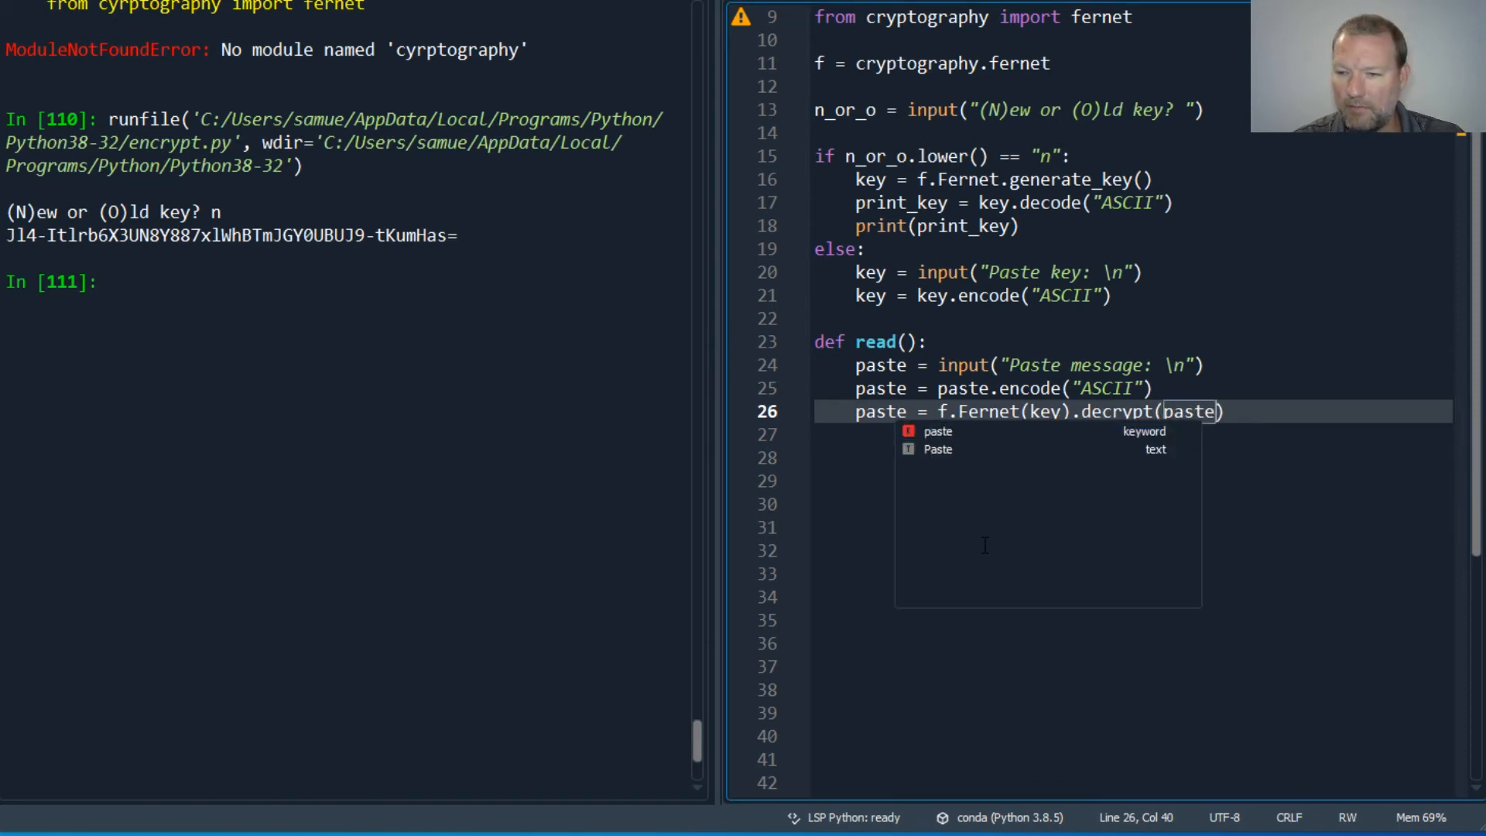
# Print the decrypted message as text with print(paste.decode("ASCII"))
pyautogui.write('p')
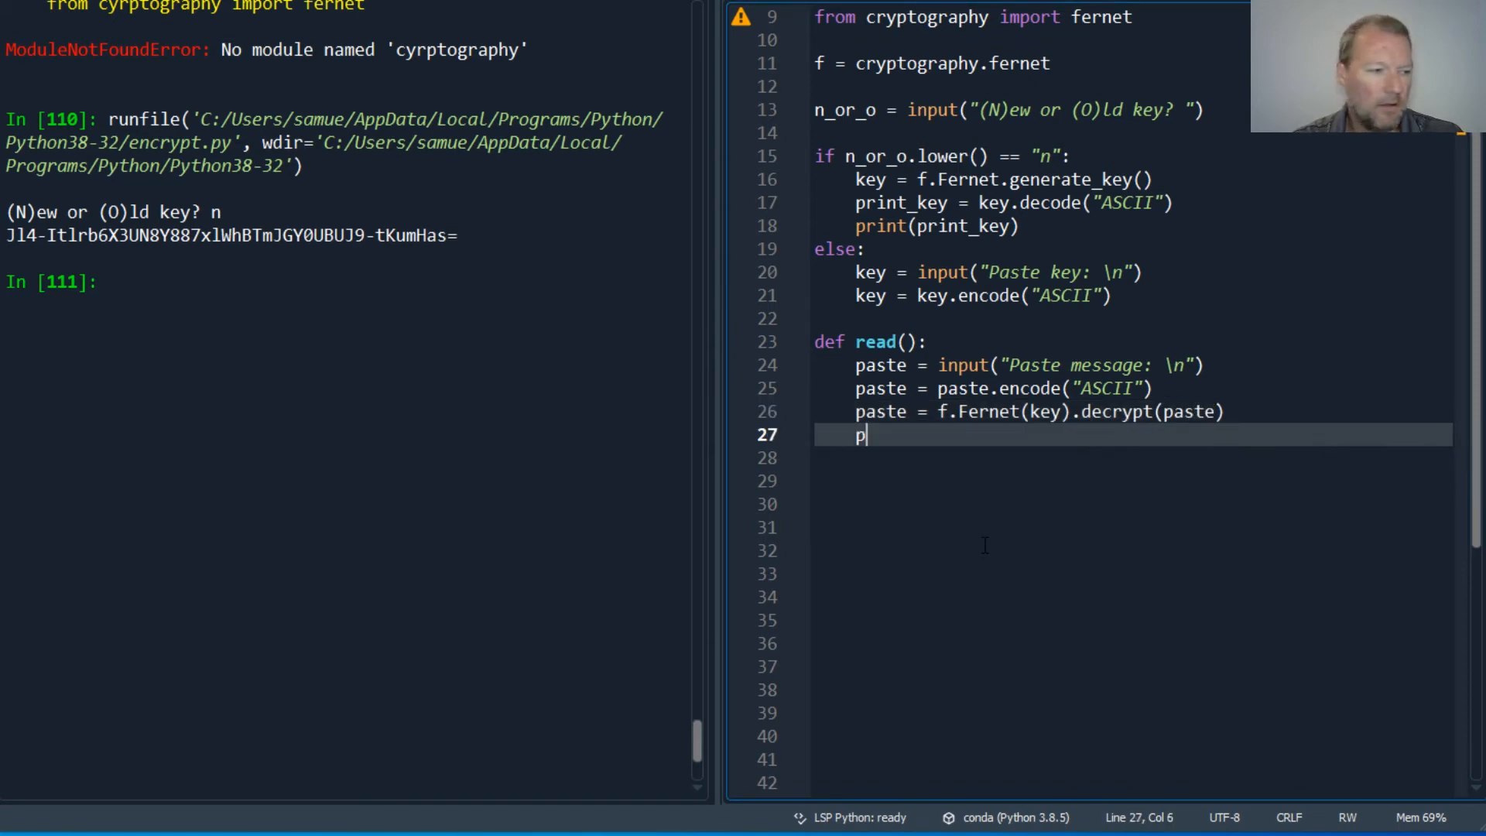
pyautogui.write('rint(')
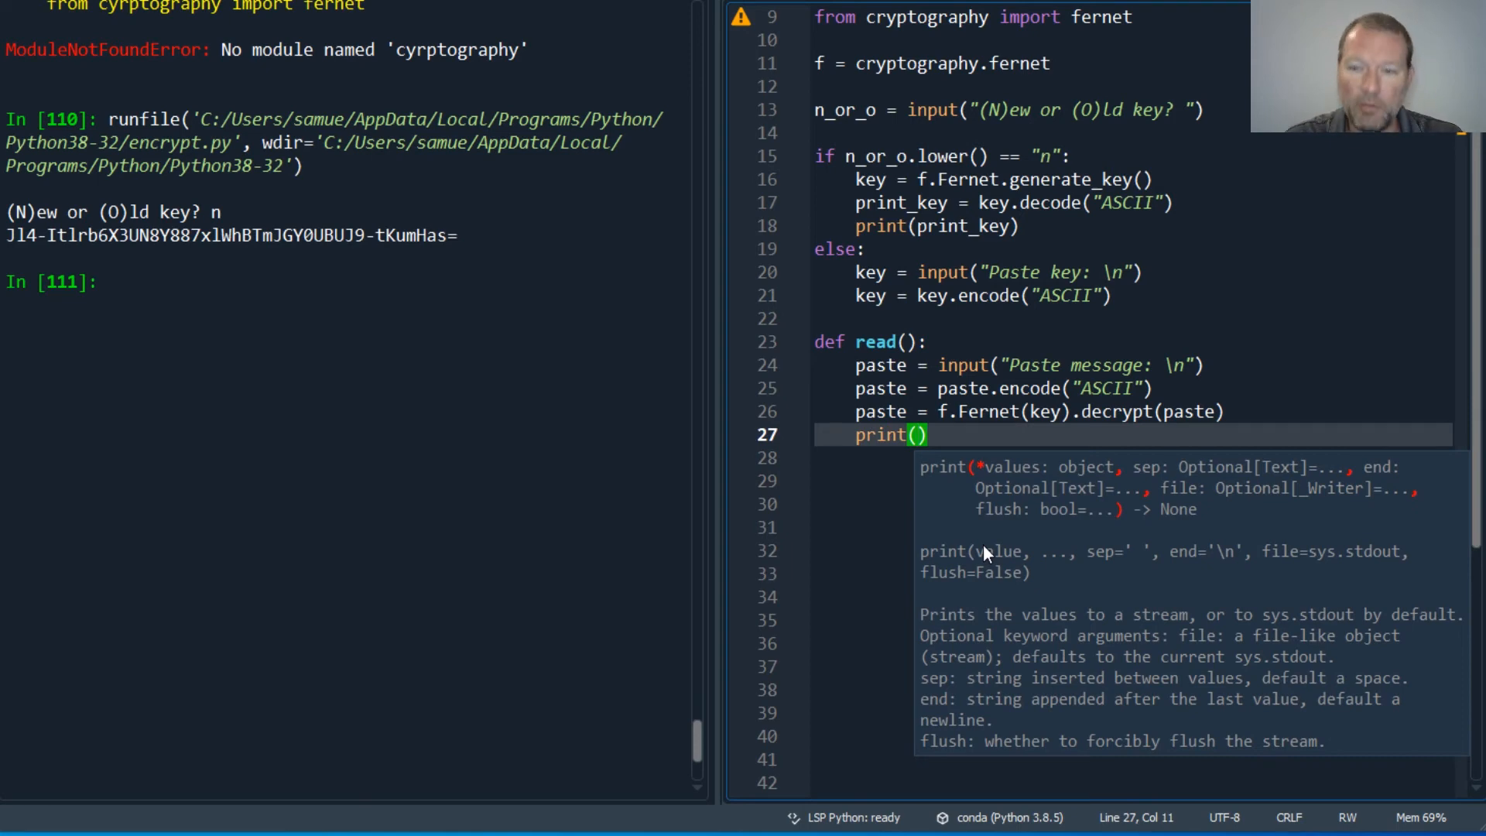
pyautogui.write('past')
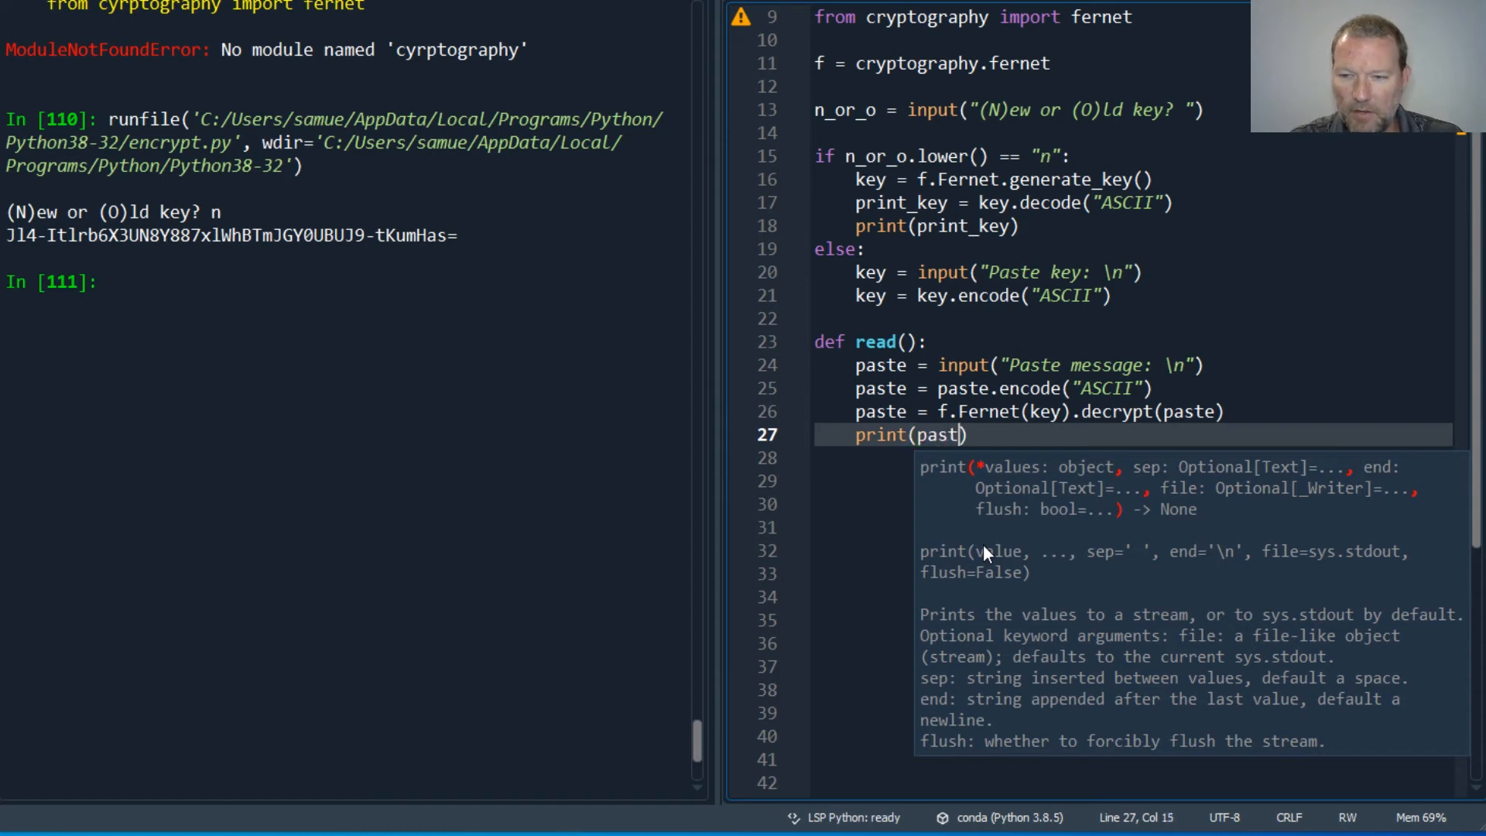
pyautogui.write('.decode(')
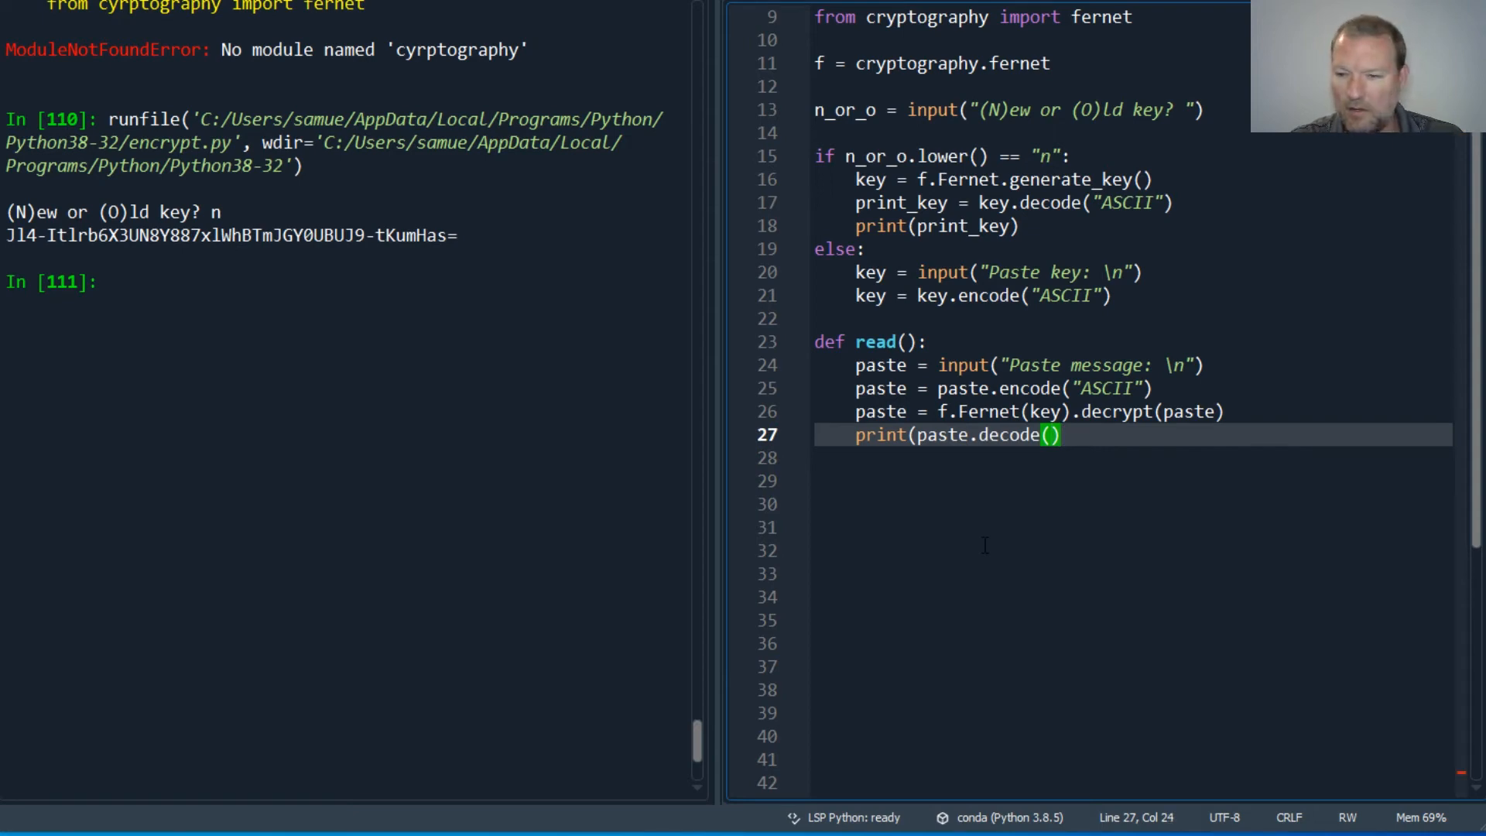
pyautogui.write('""')
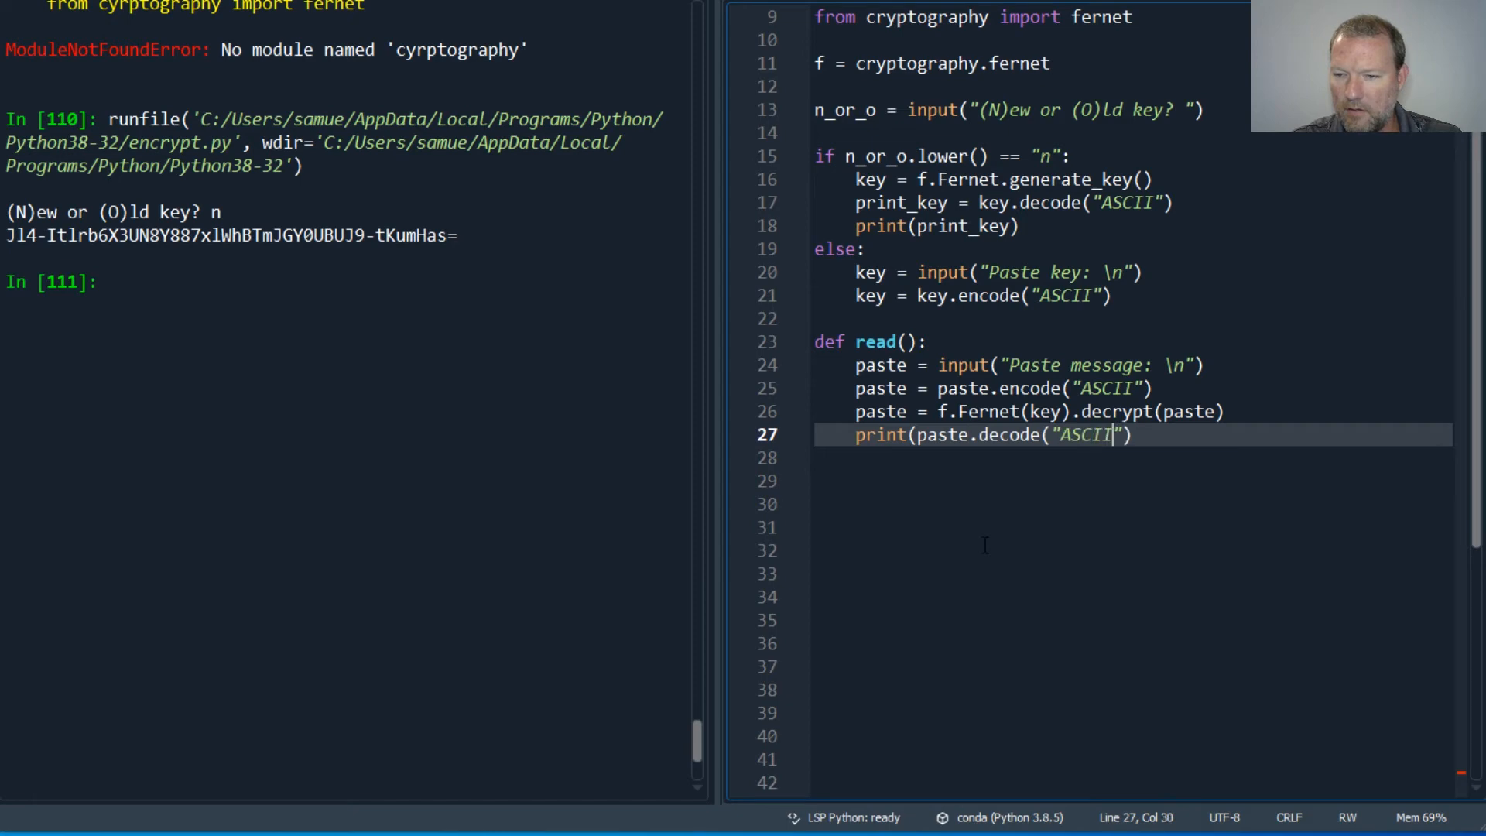
pyautogui.write("'")
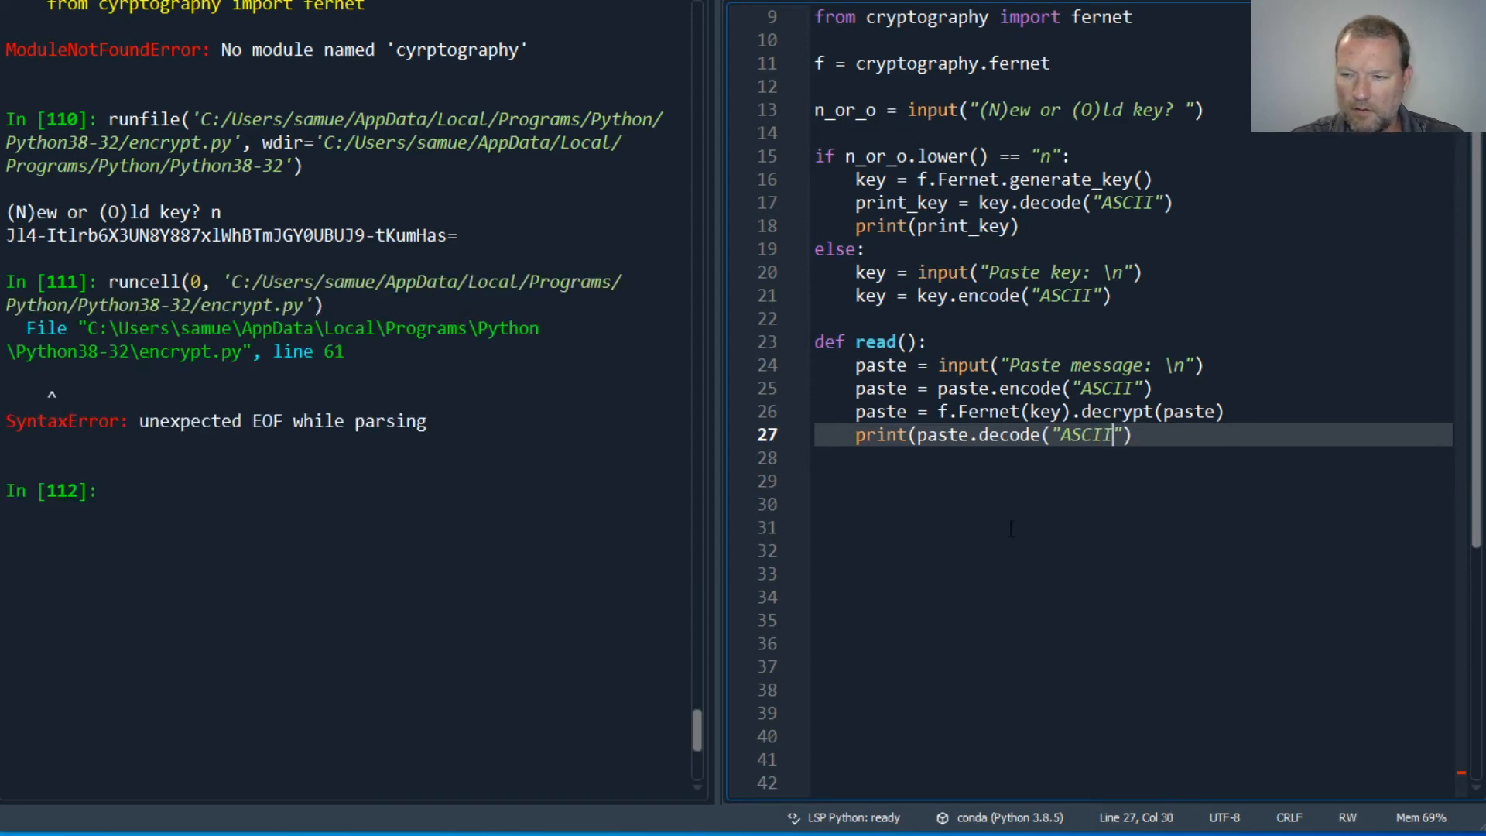
# Leave a blank line after read() and begin a new def line beneath it
pyautogui.press('enter')
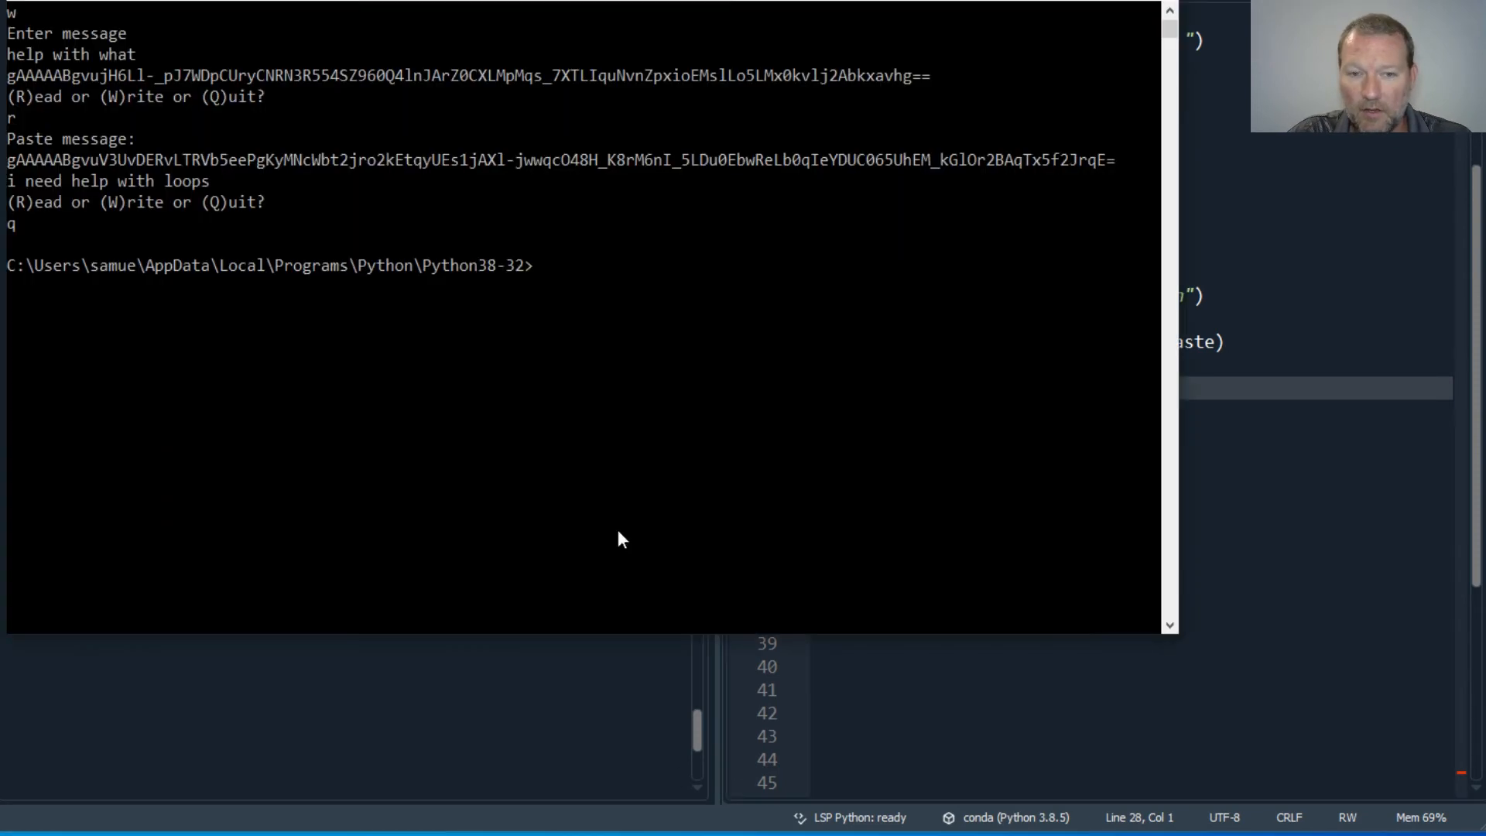
pyautogui.moveTo(14, 166)
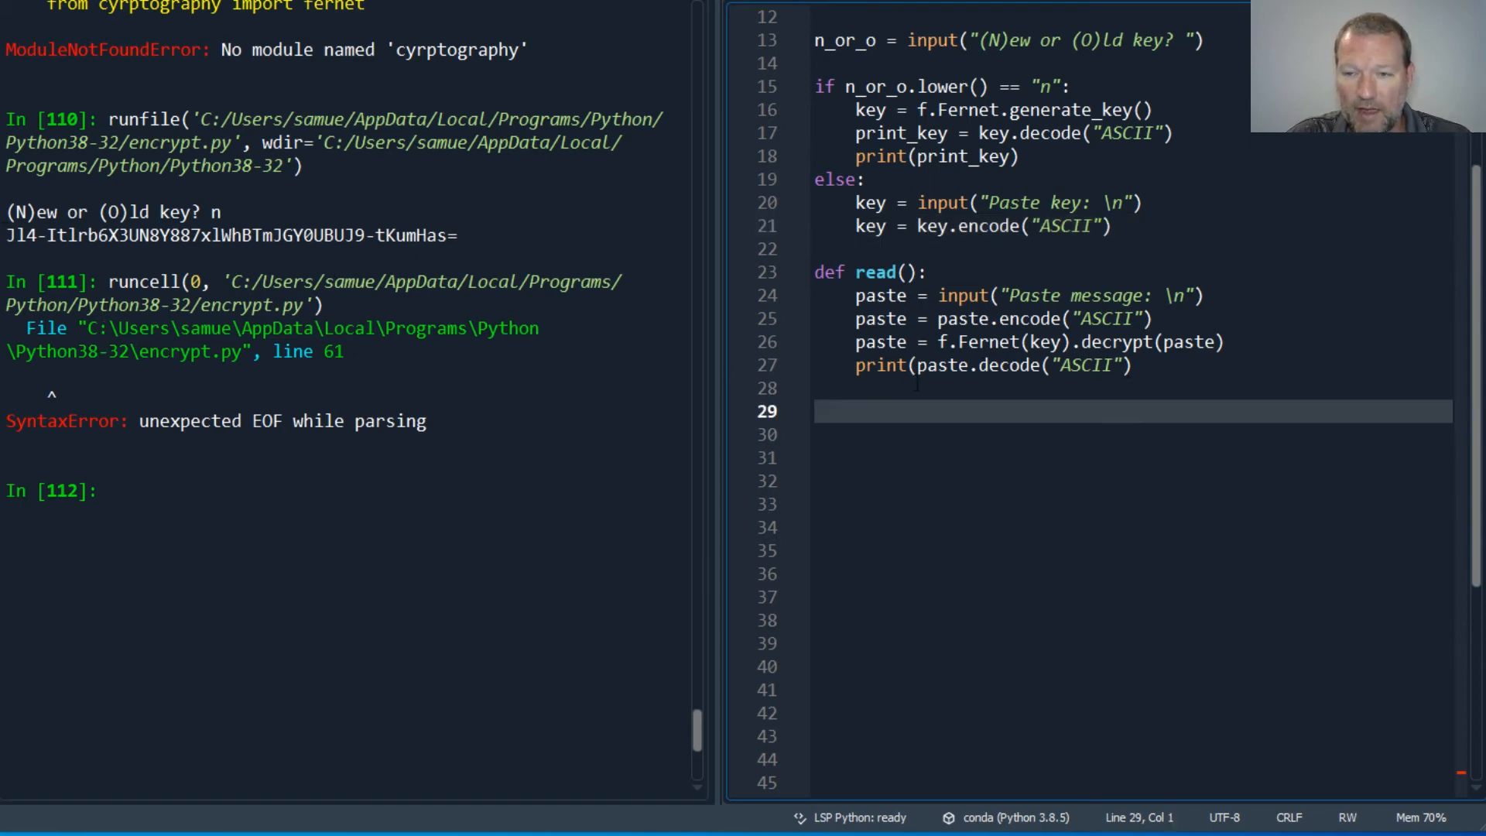
pyautogui.write('DEF')
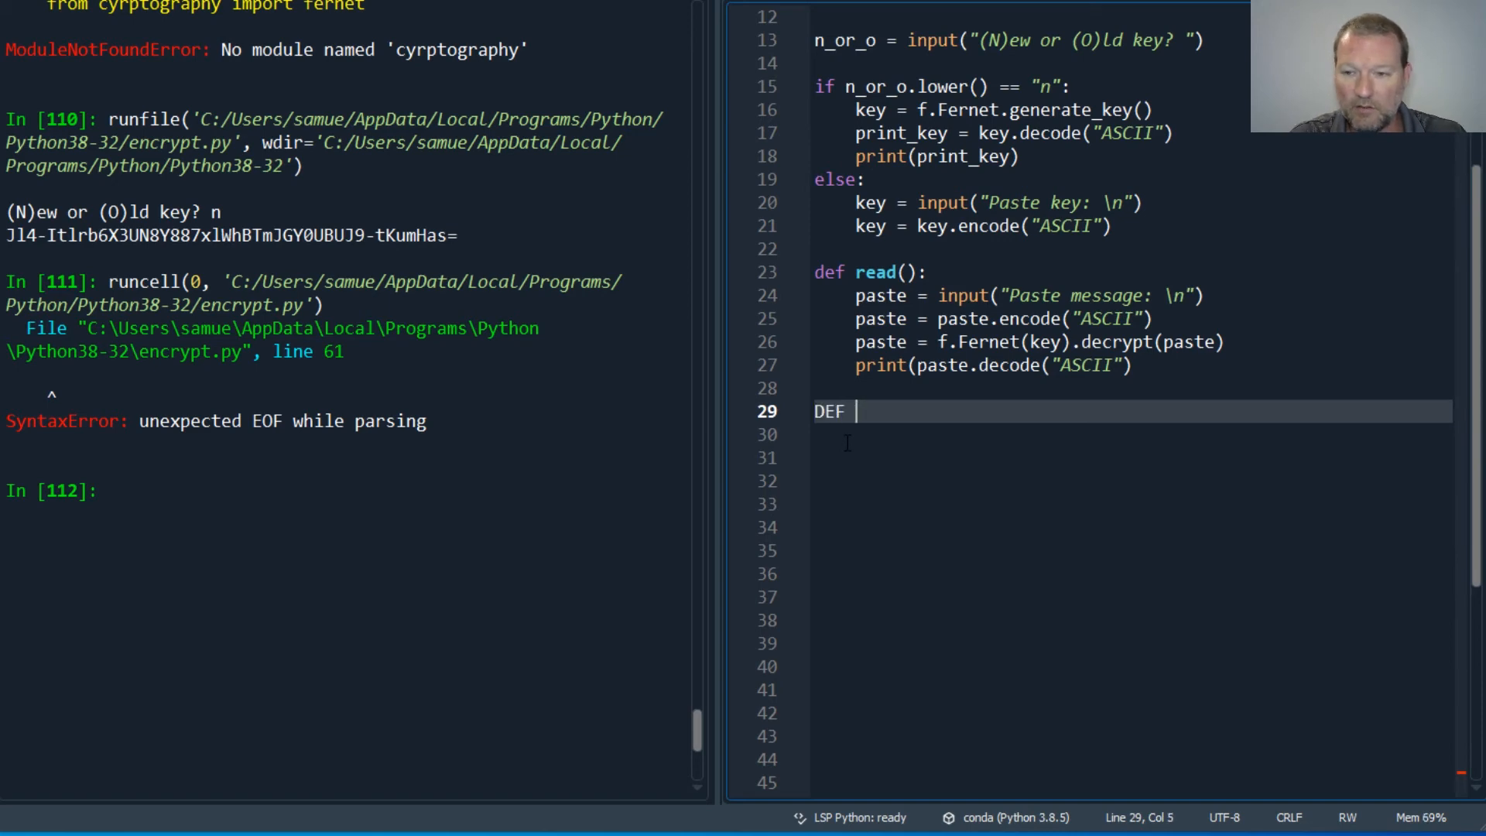
# Define write() starting with message = input("Enter message: \n")
pyautogui.write('def')
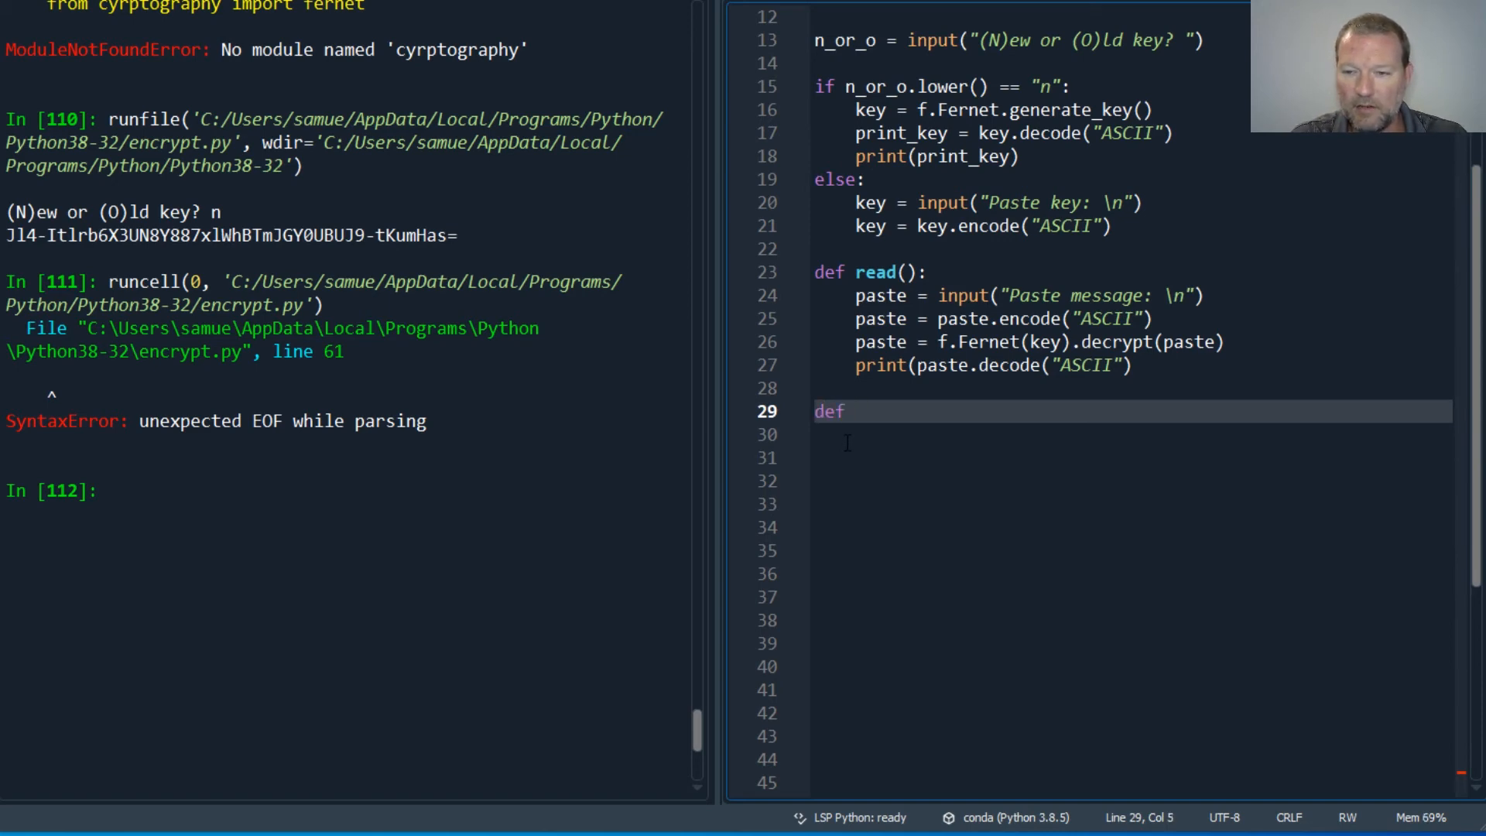
pyautogui.write('wri')
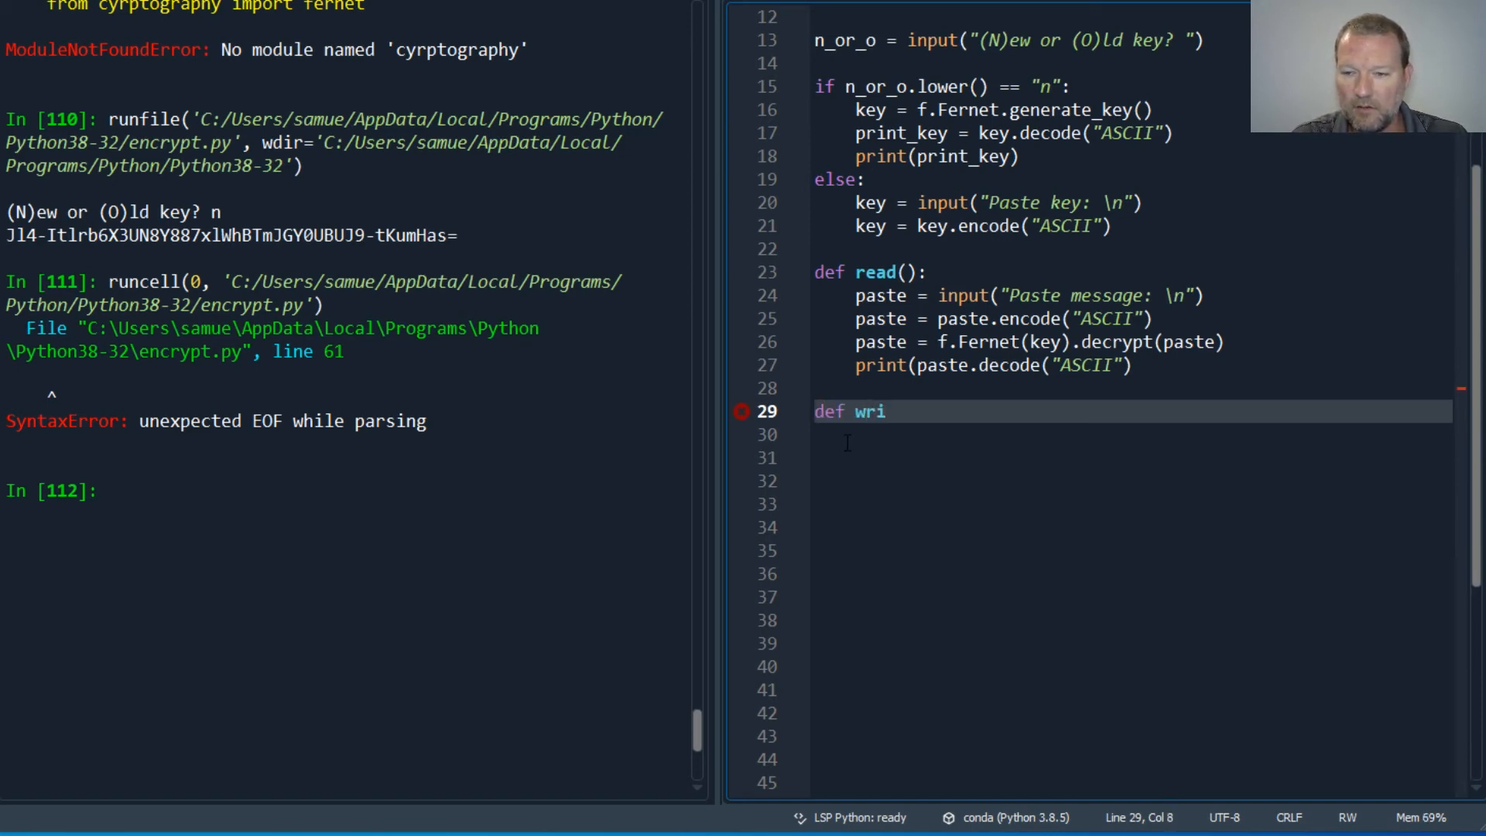
pyautogui.write('te():')
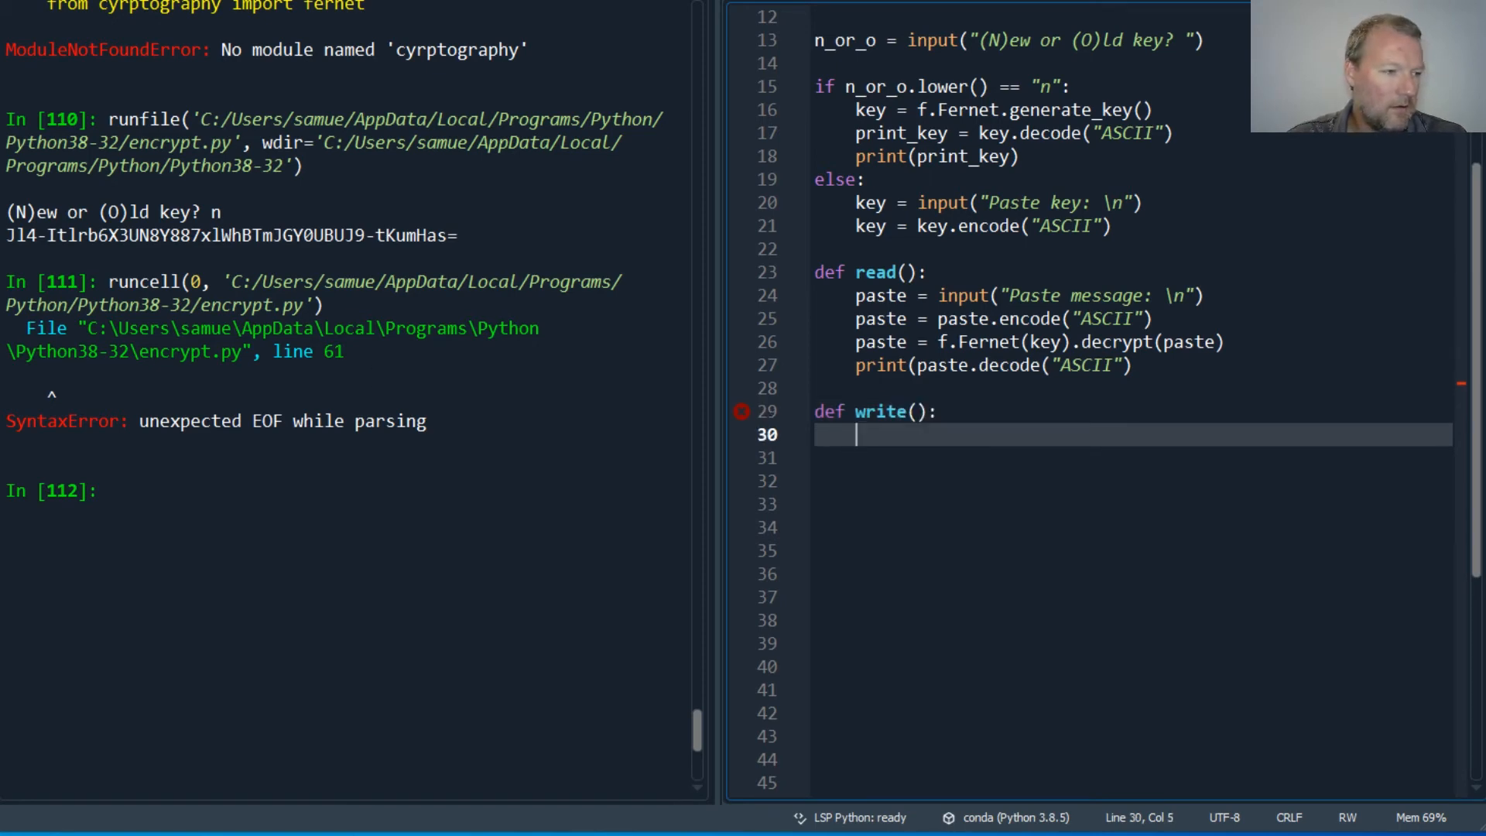
pyautogui.write('me')
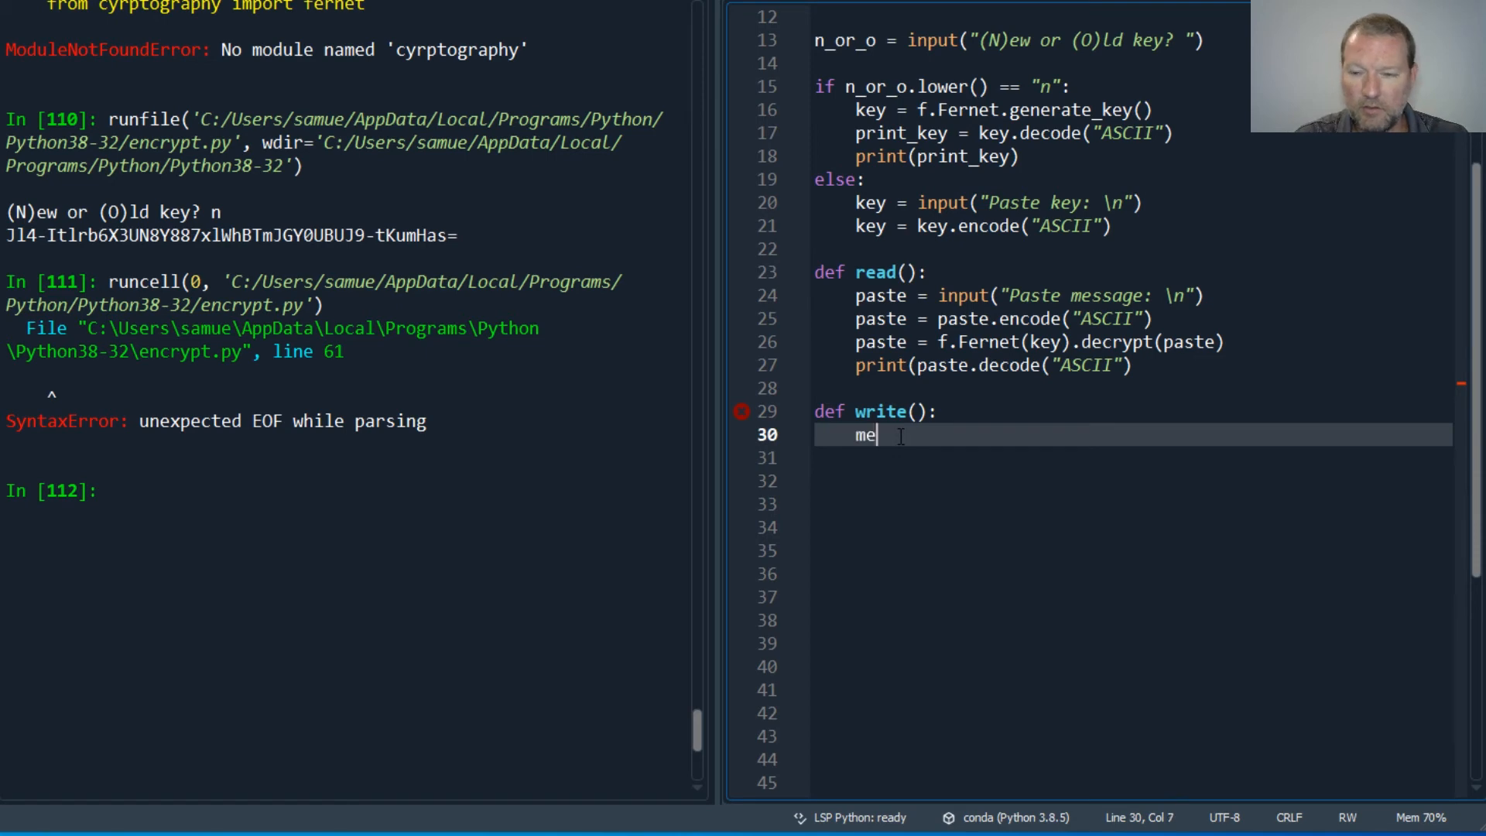
pyautogui.write('ssage =')
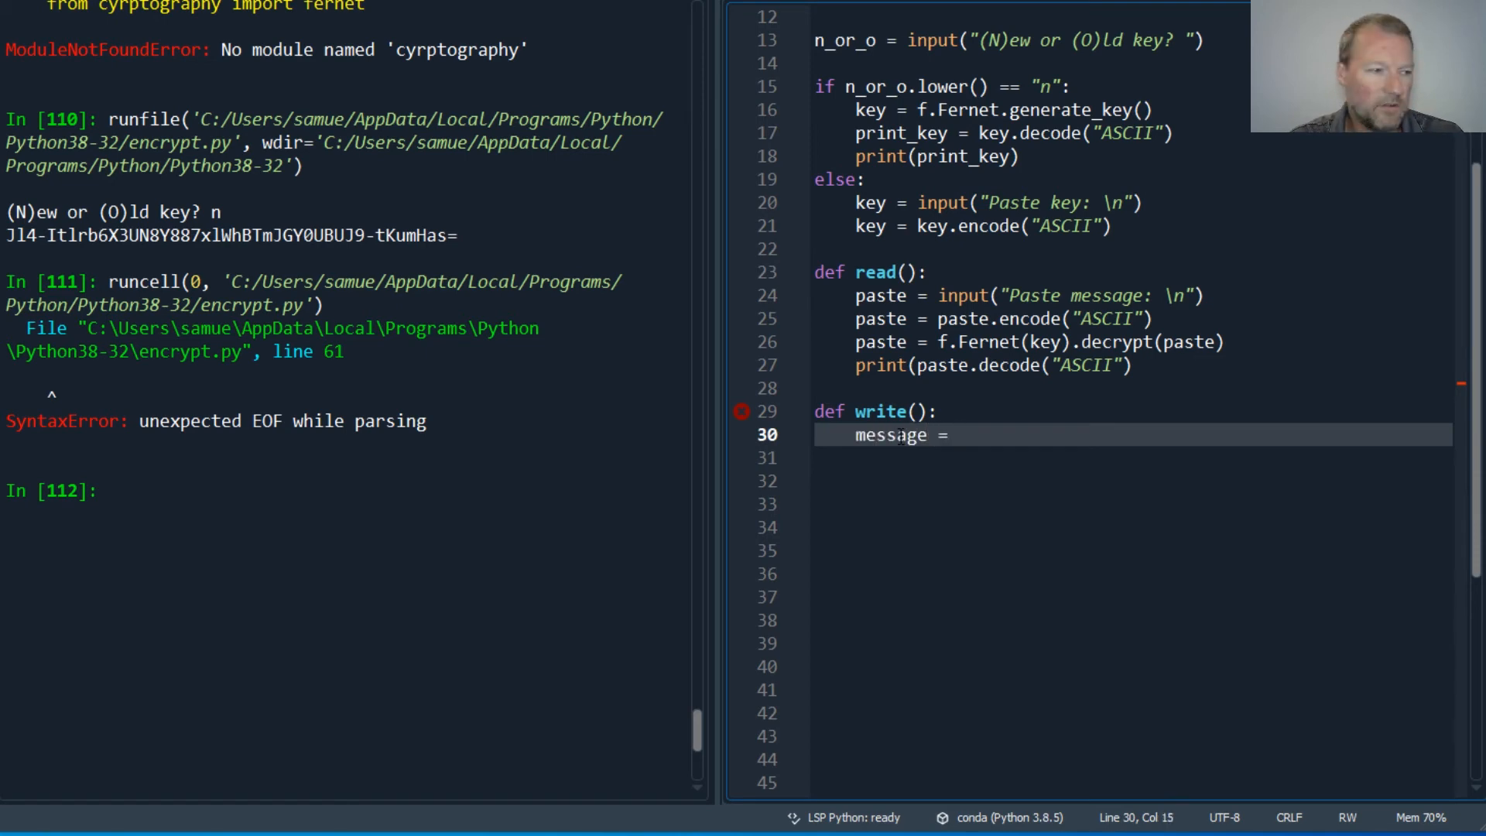
pyautogui.write('ipn')
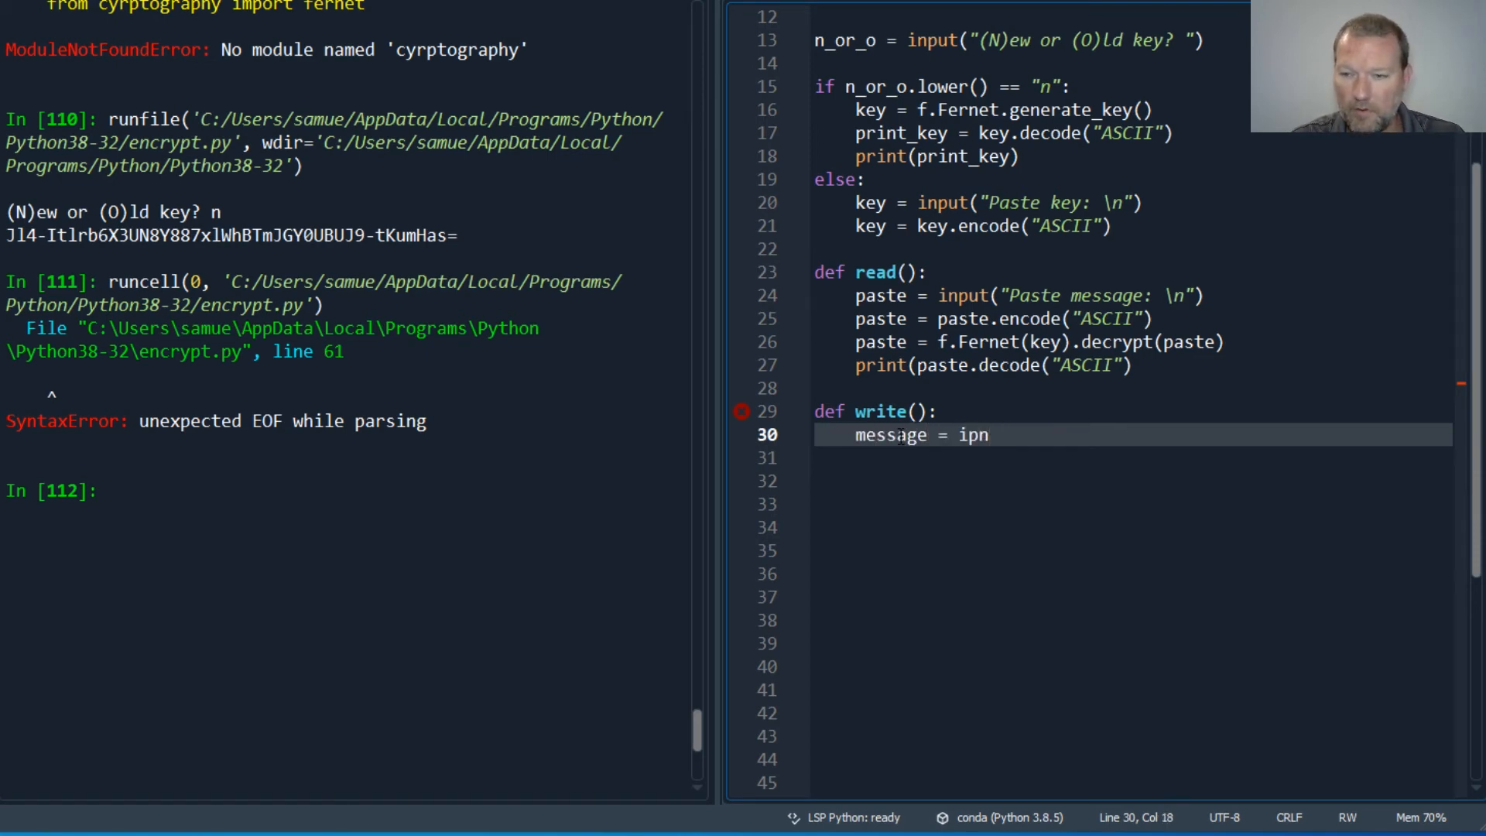
pyautogui.write('inu')
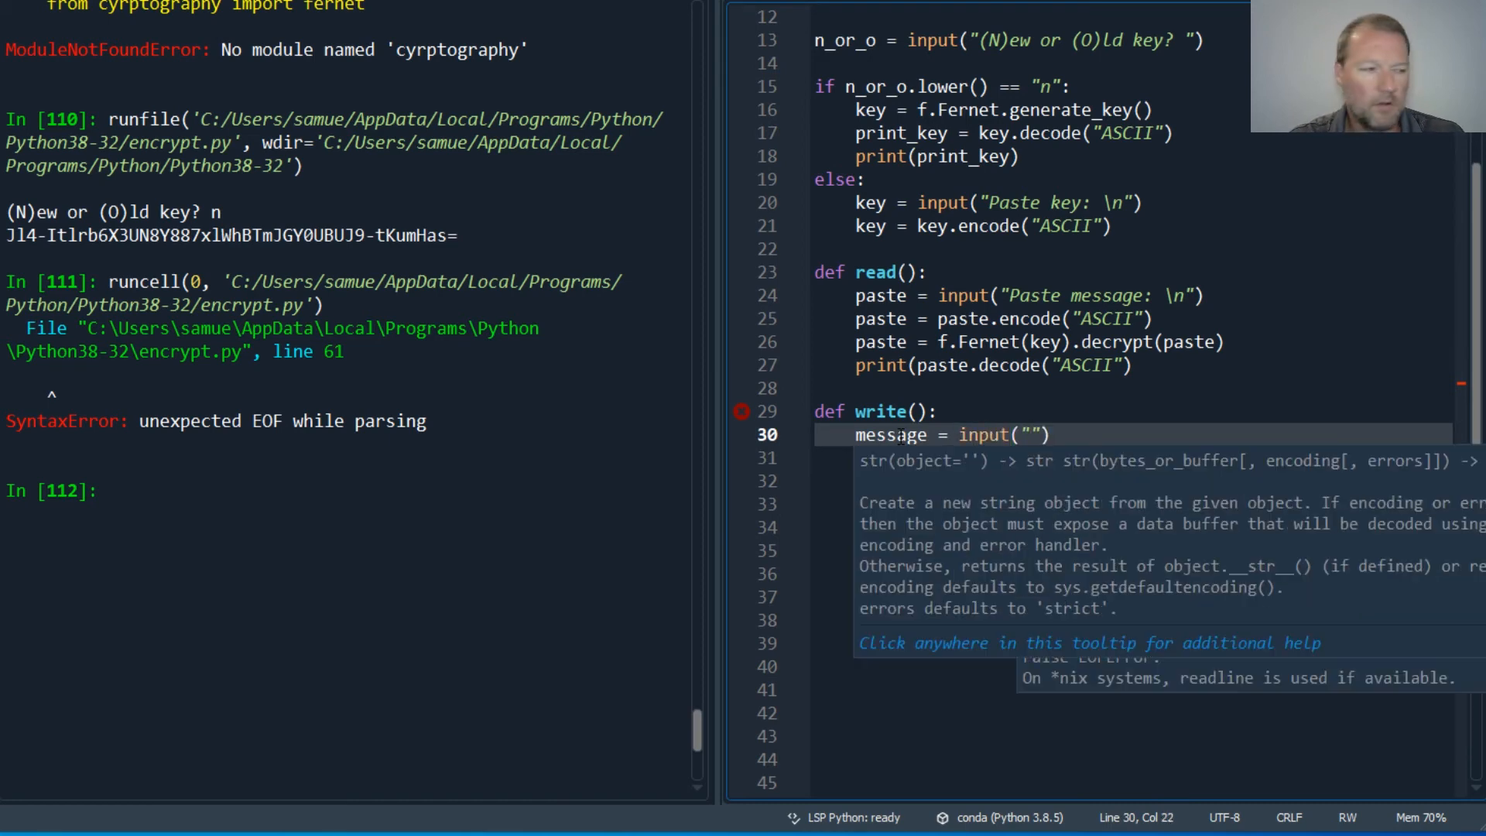
pyautogui.write('Enter')
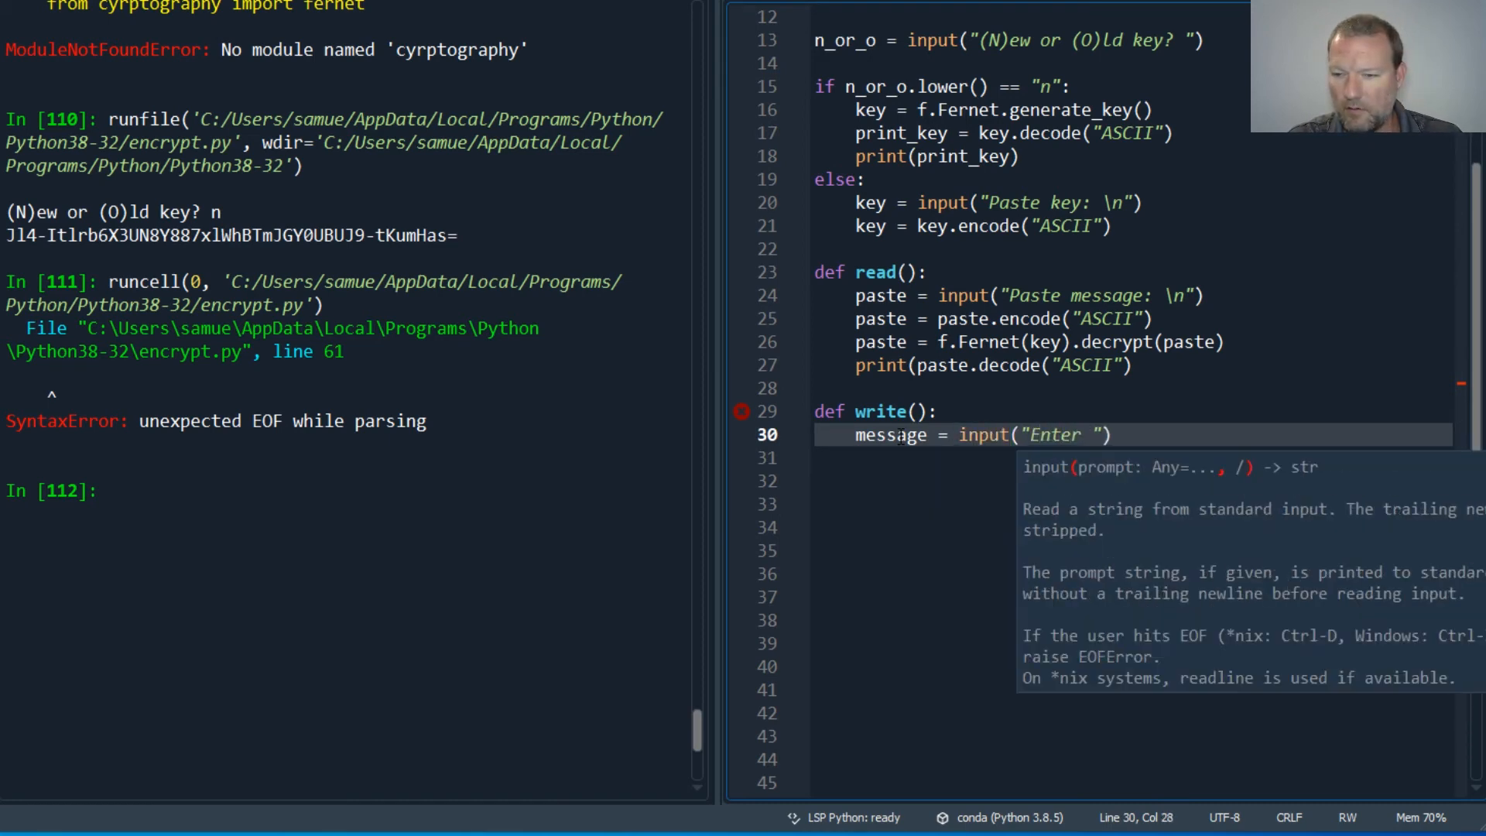
pyautogui.write('message:')
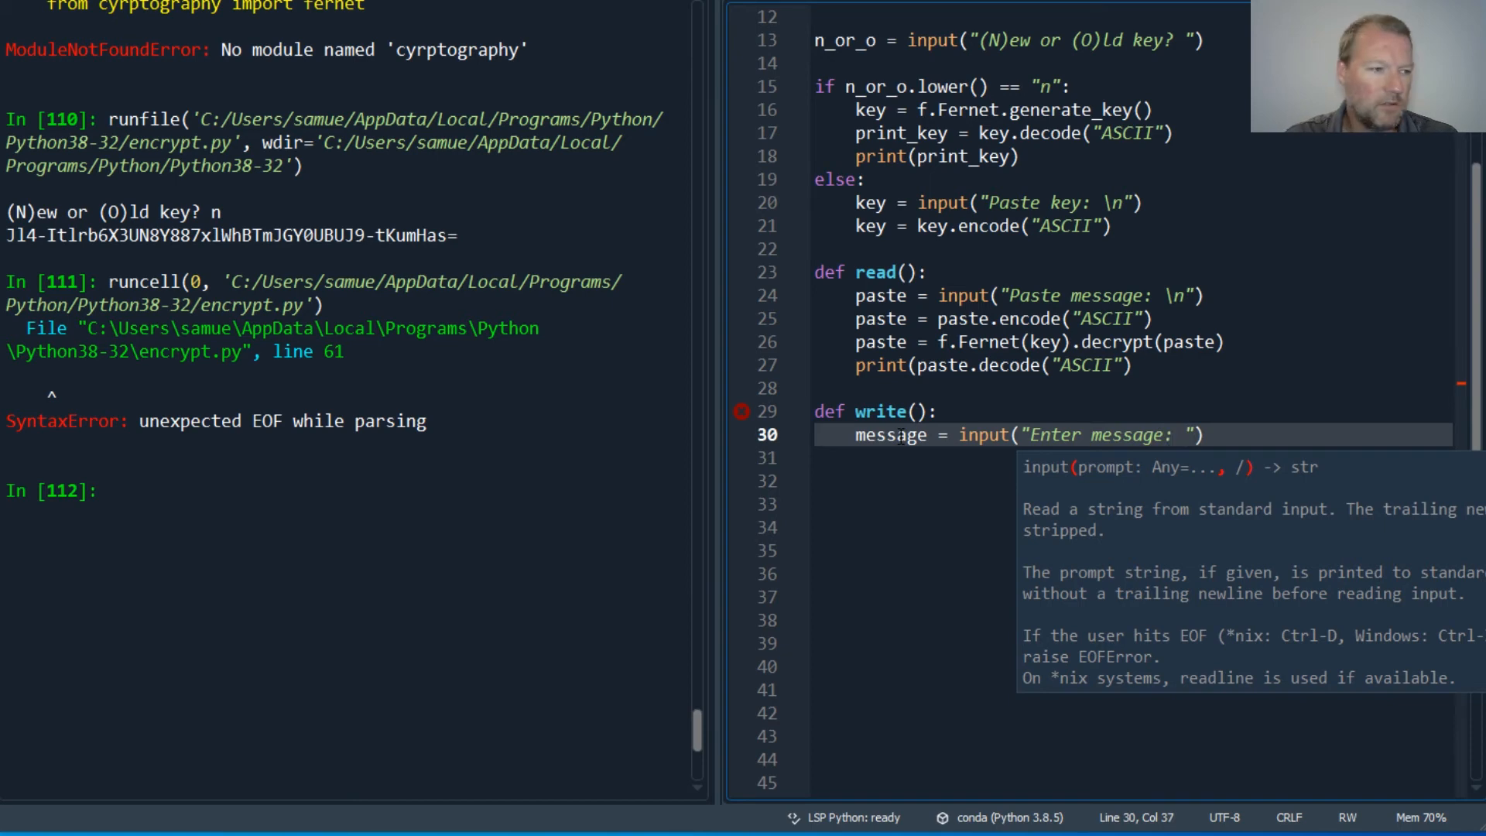
pyautogui.write('\\n')
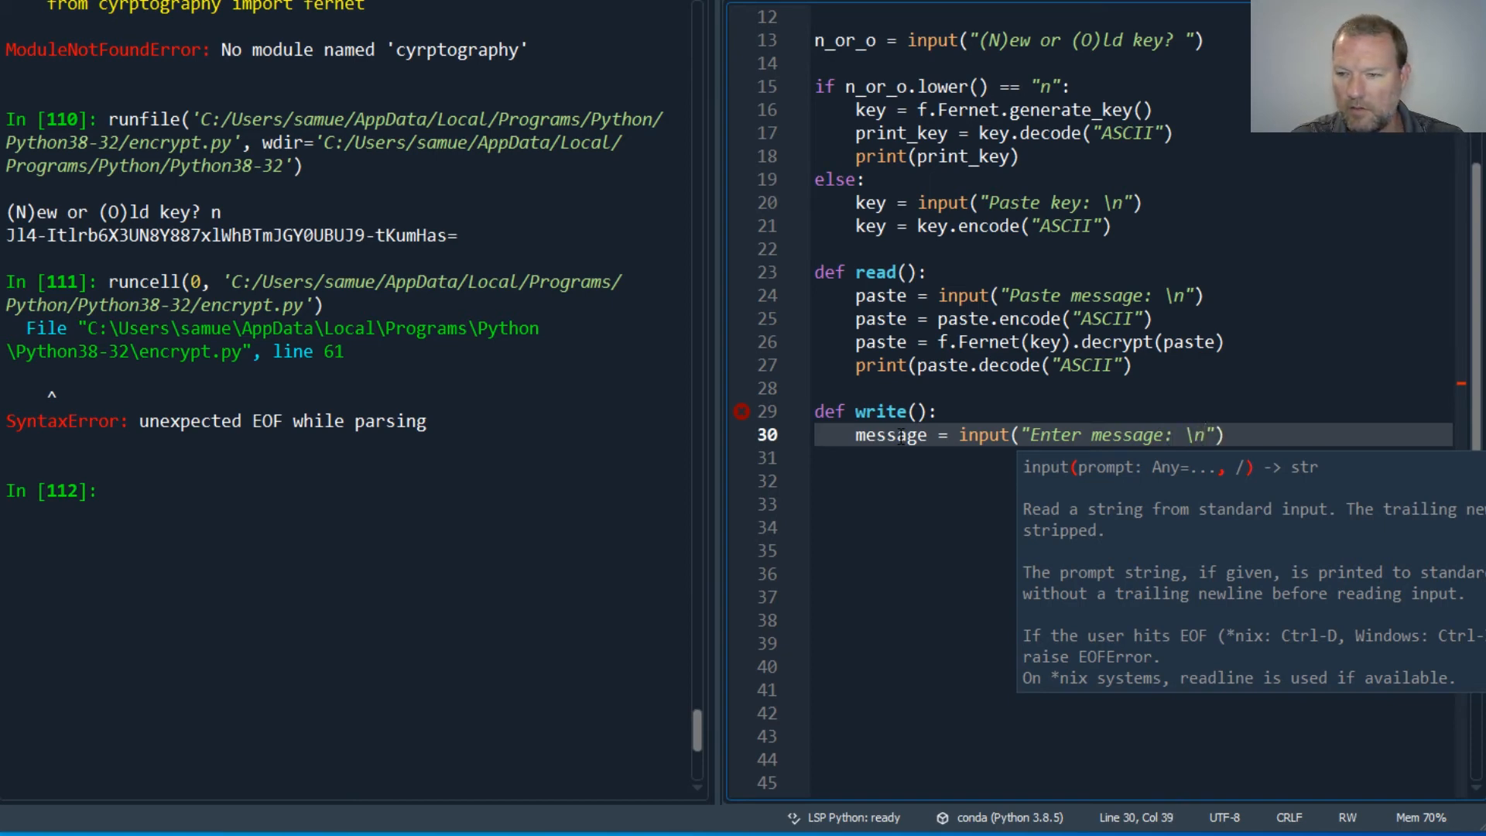
pyautogui.press('enter')
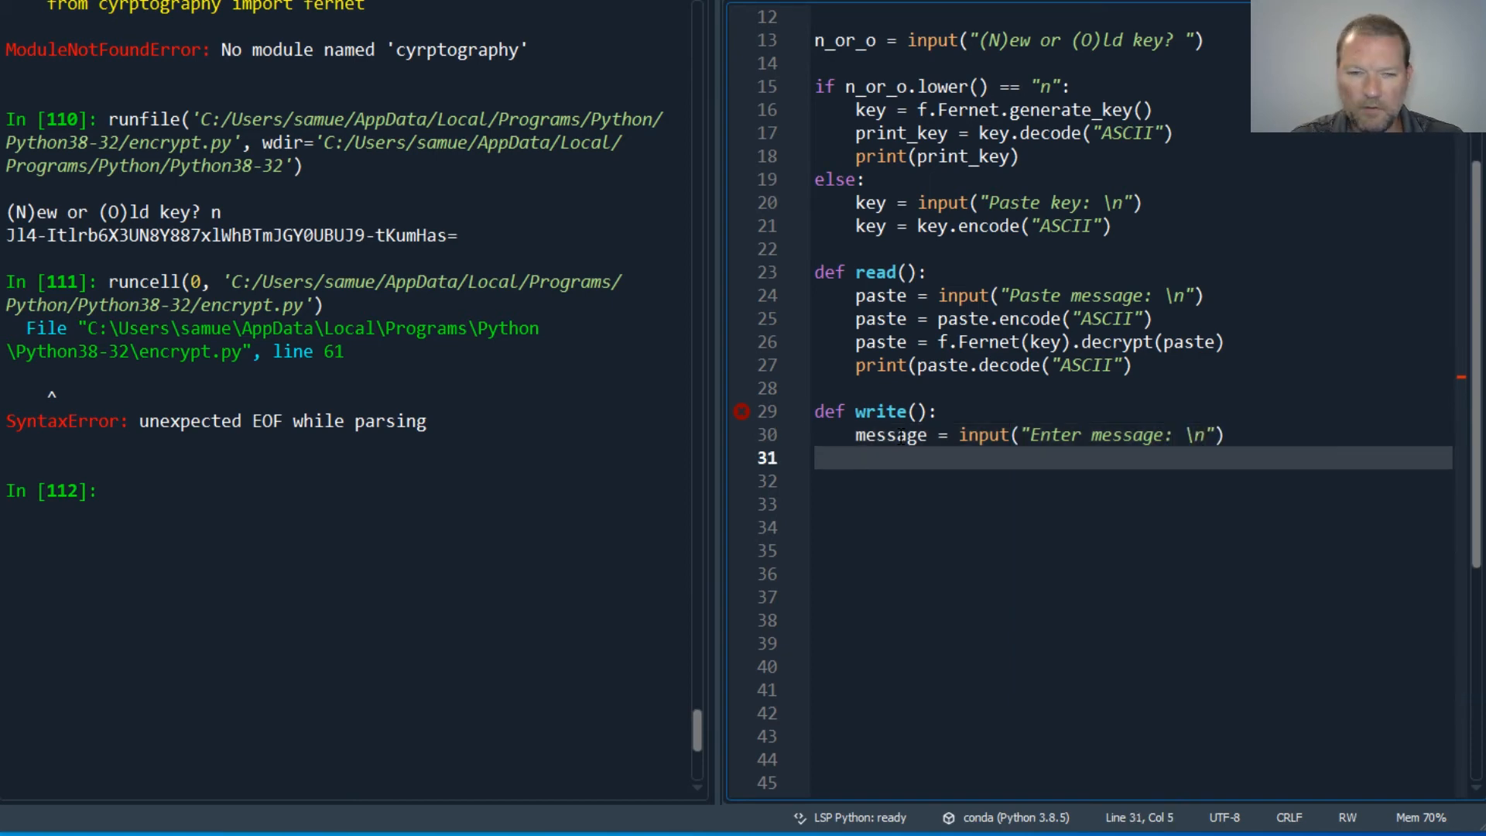
# Convert the entered message to bytes with message.encode("ASCII")
pyautogui.write('message = me')
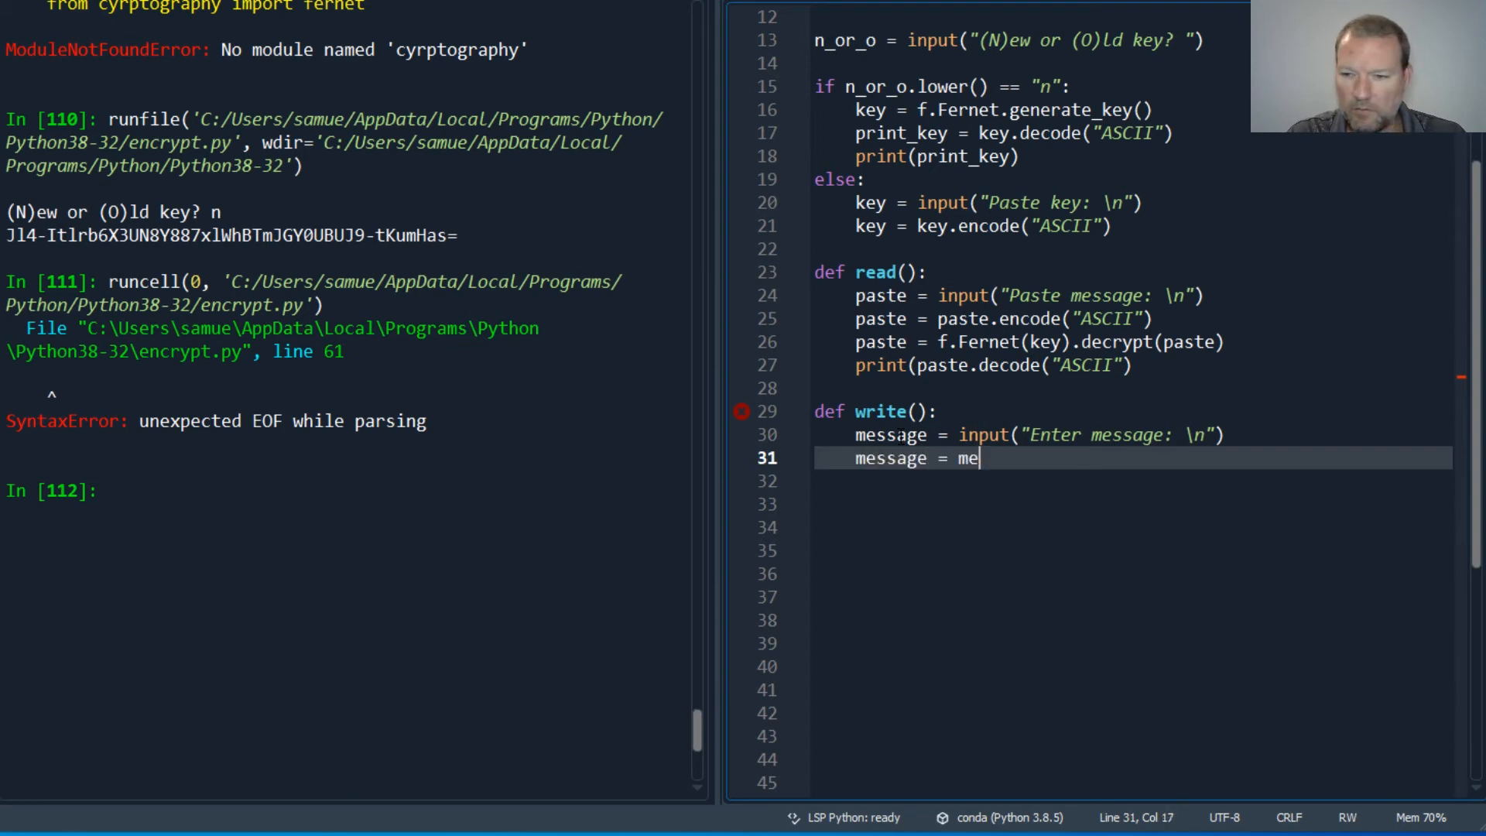
pyautogui.write('ssage')
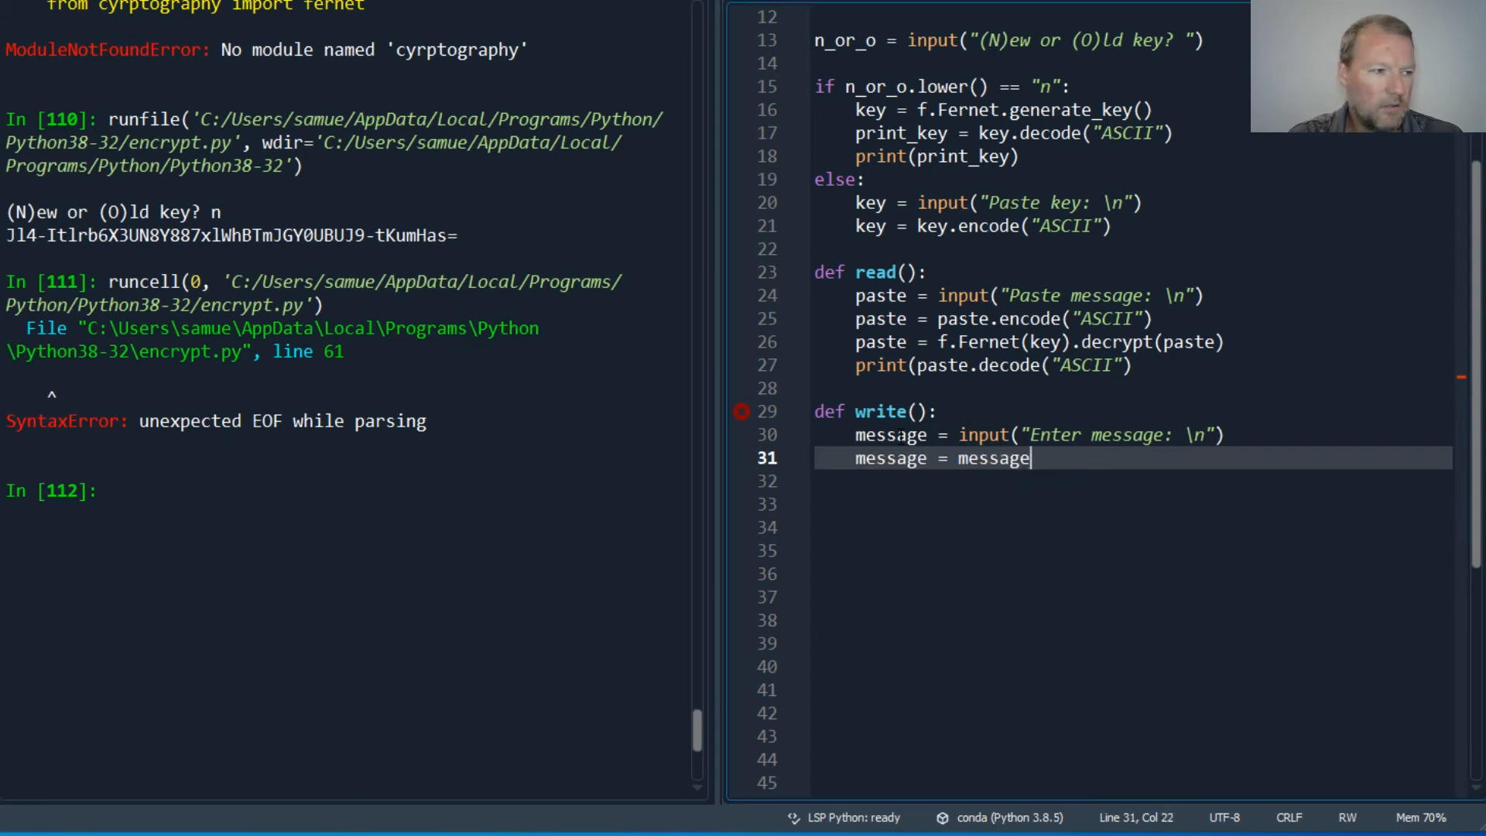
pyautogui.write('.encode()')
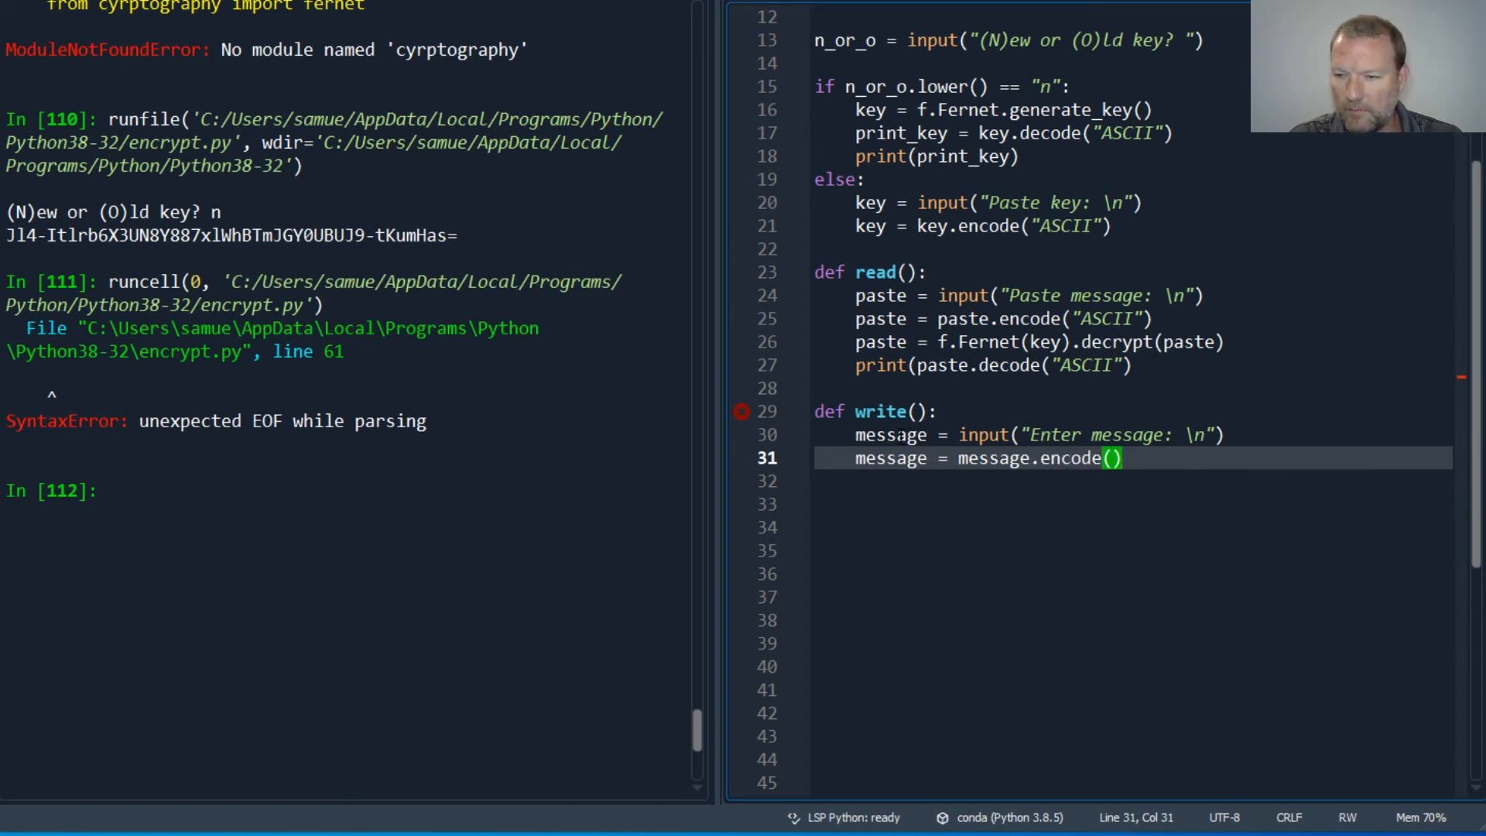
pyautogui.write('"')
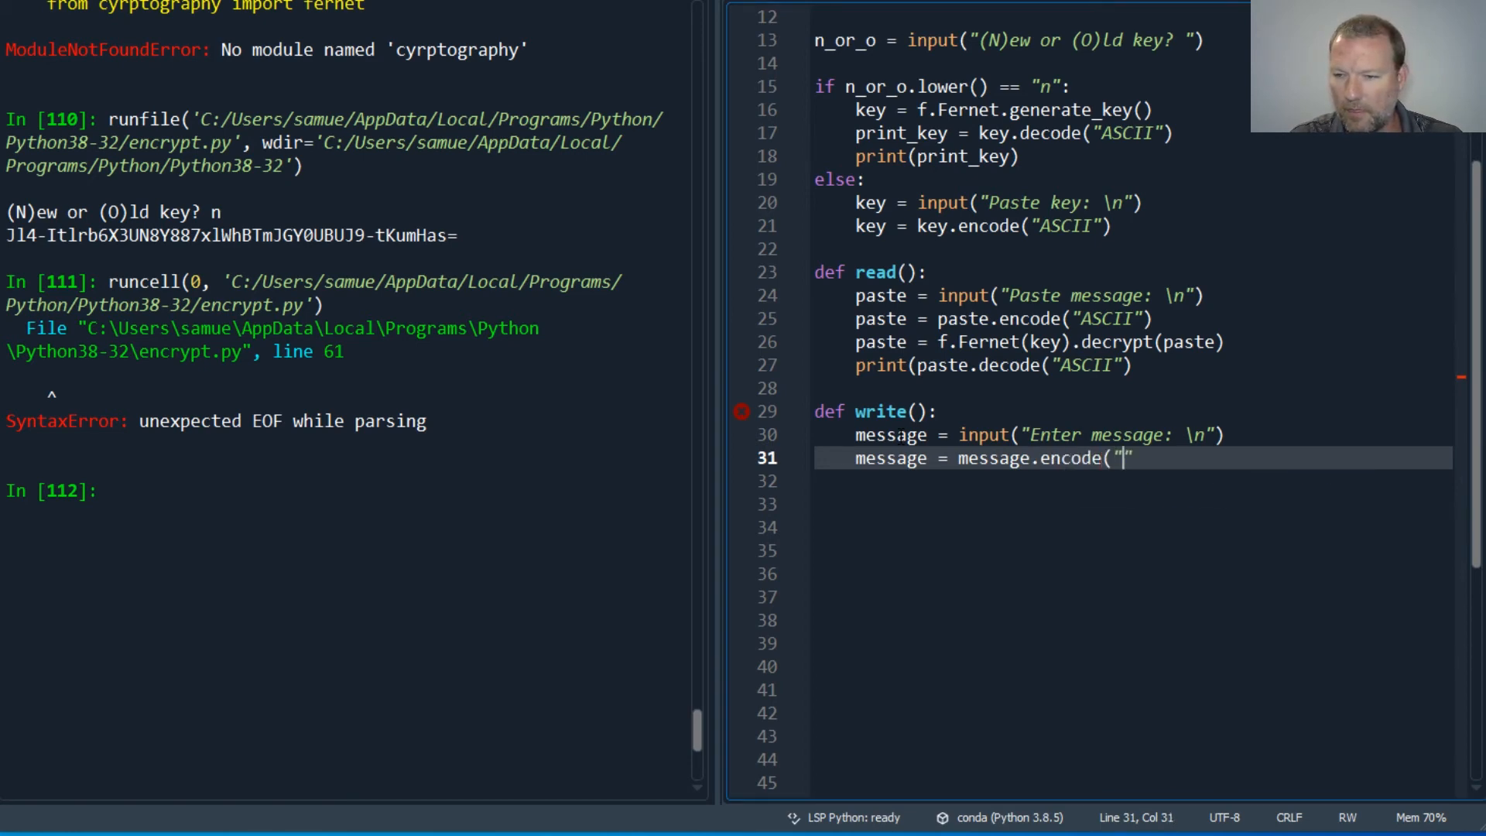
pyautogui.write('AS')
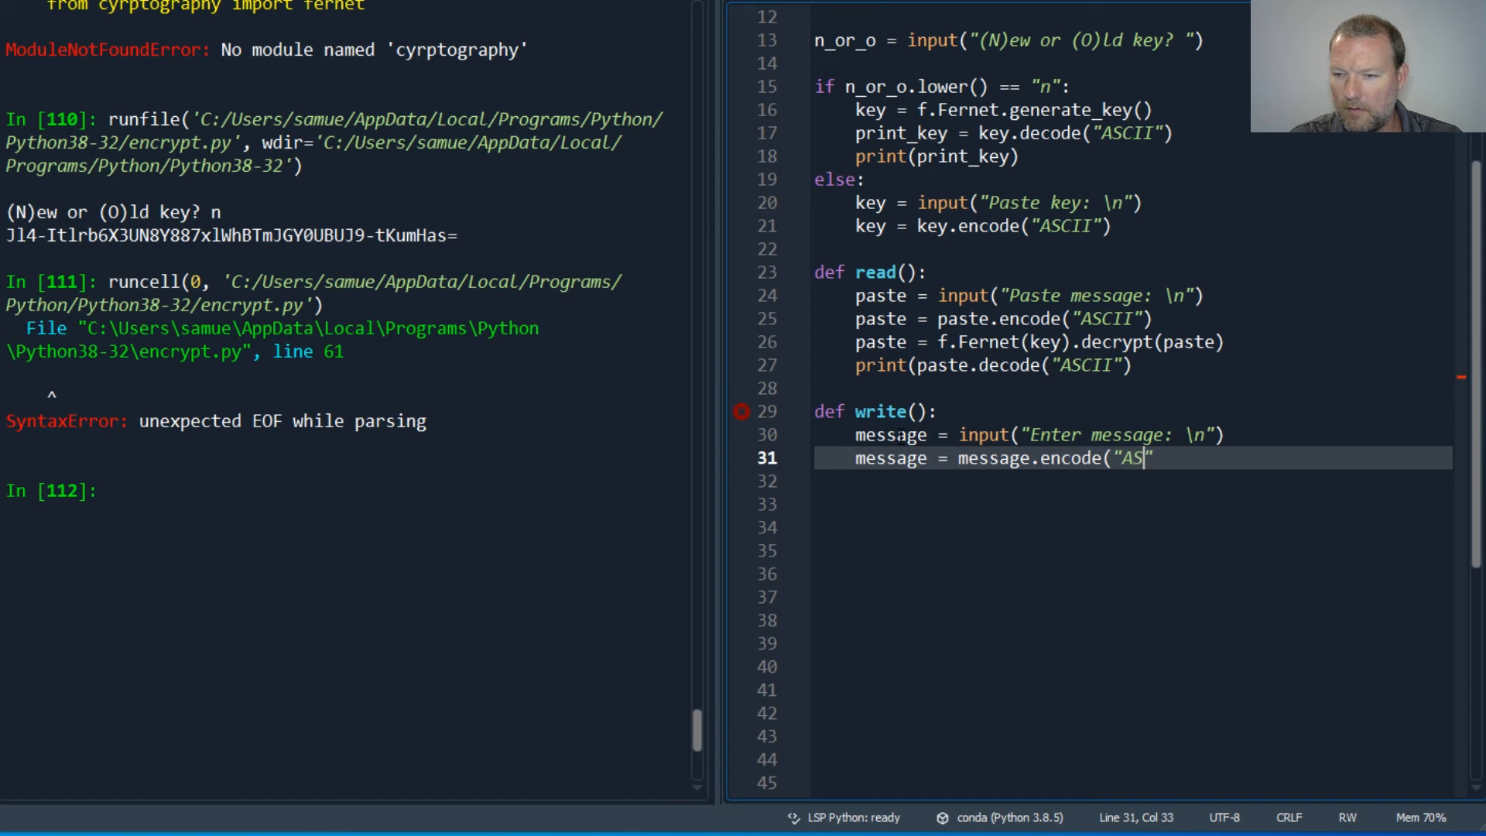
pyautogui.write('CII")')
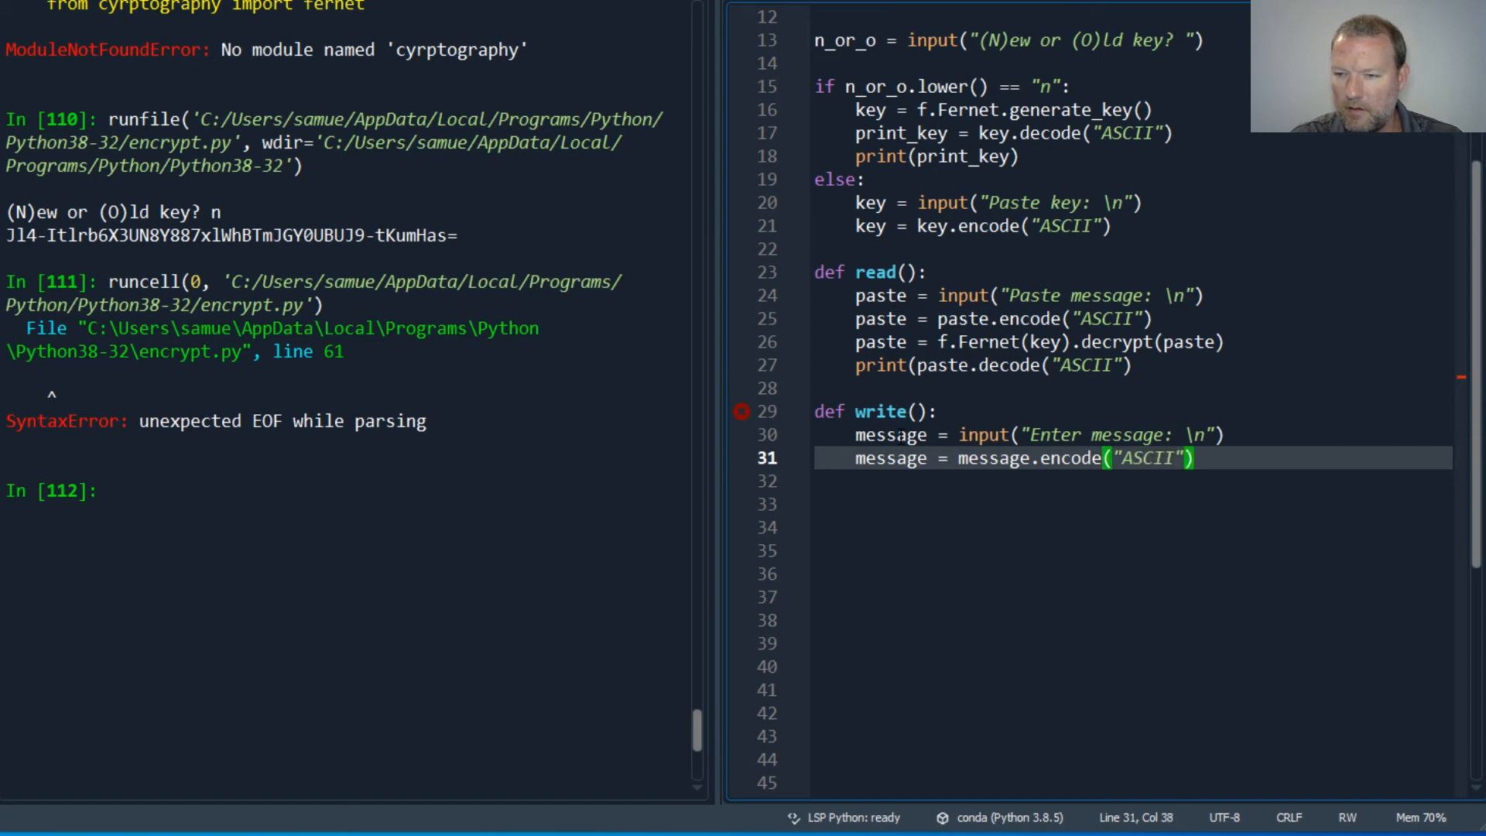
# Encrypt the message with message = key.encrypt(message)
pyautogui.write('M')
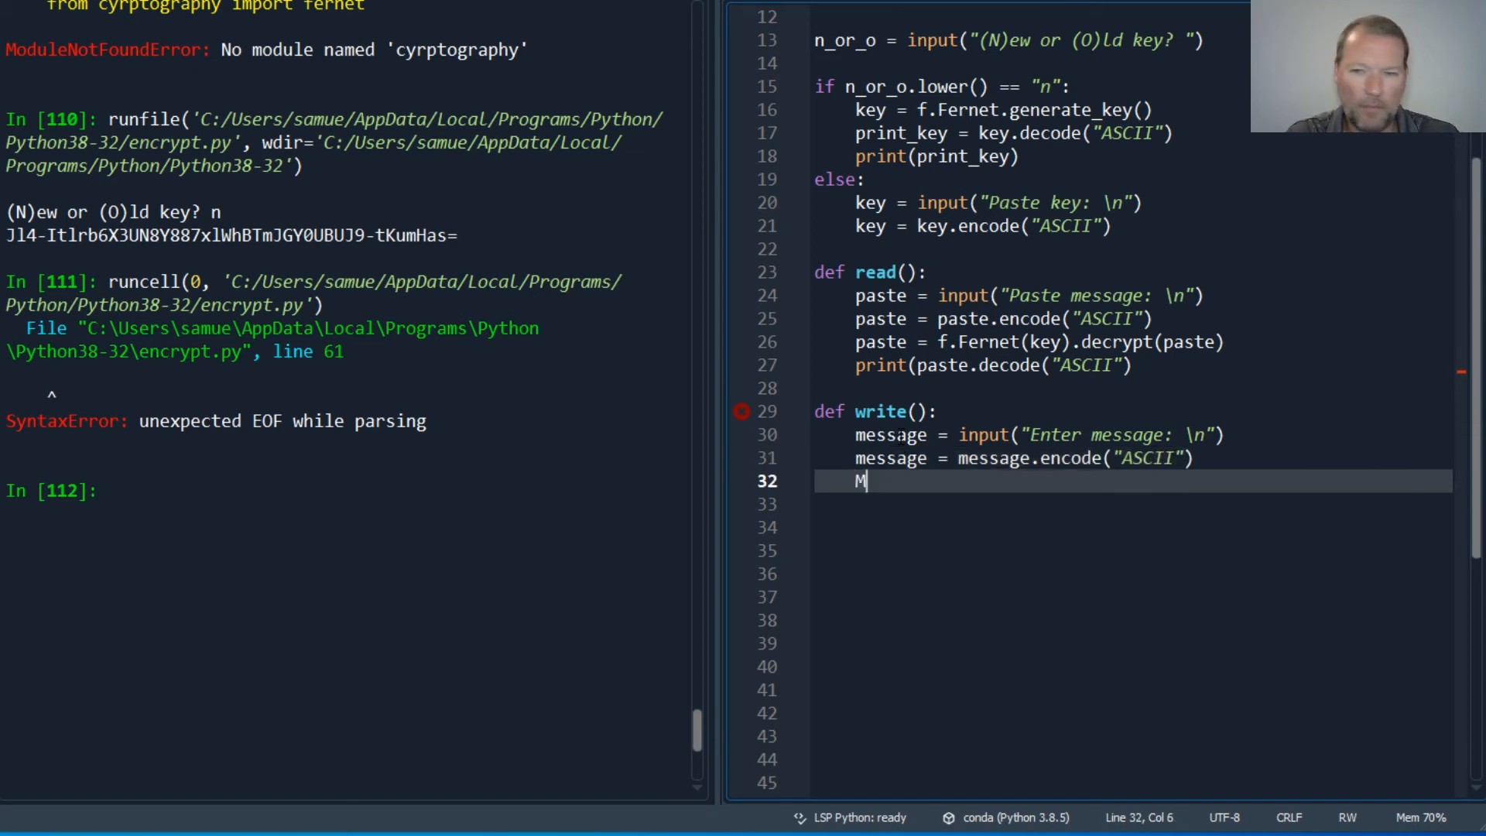
pyautogui.write('essage = F')
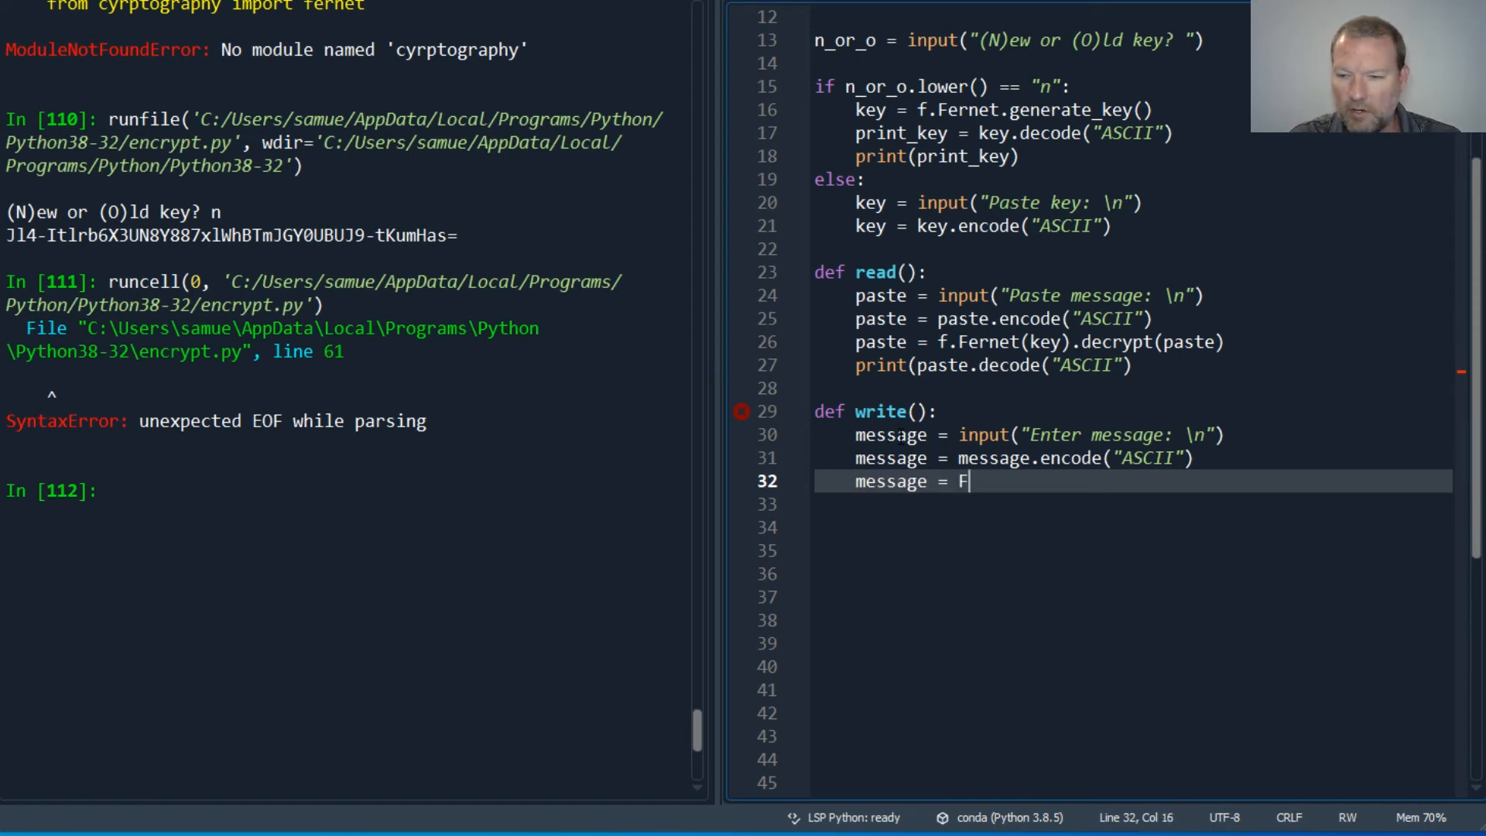
pyautogui.write('.Fernet()')
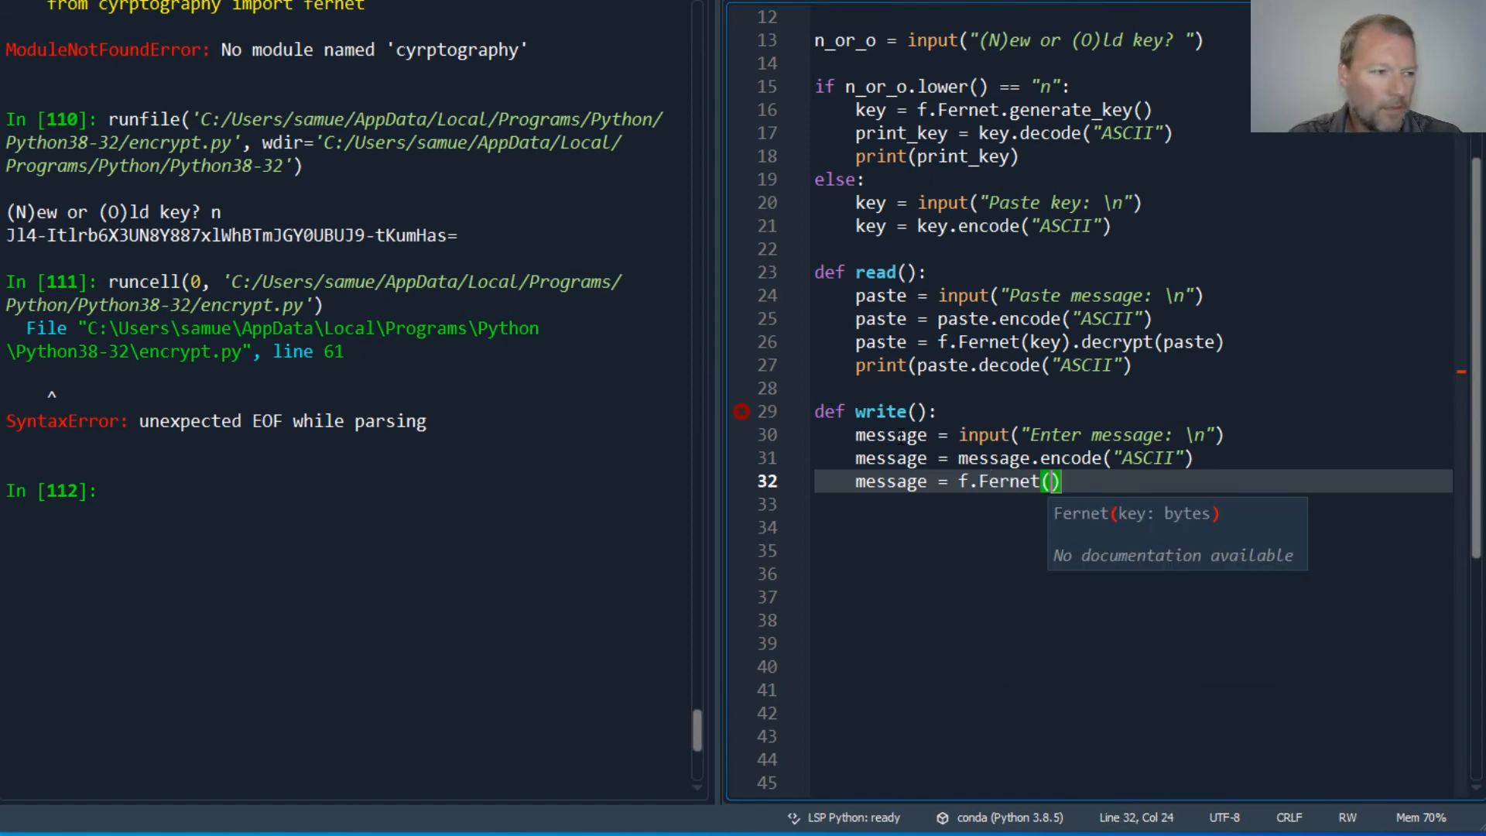
pyautogui.write('key')
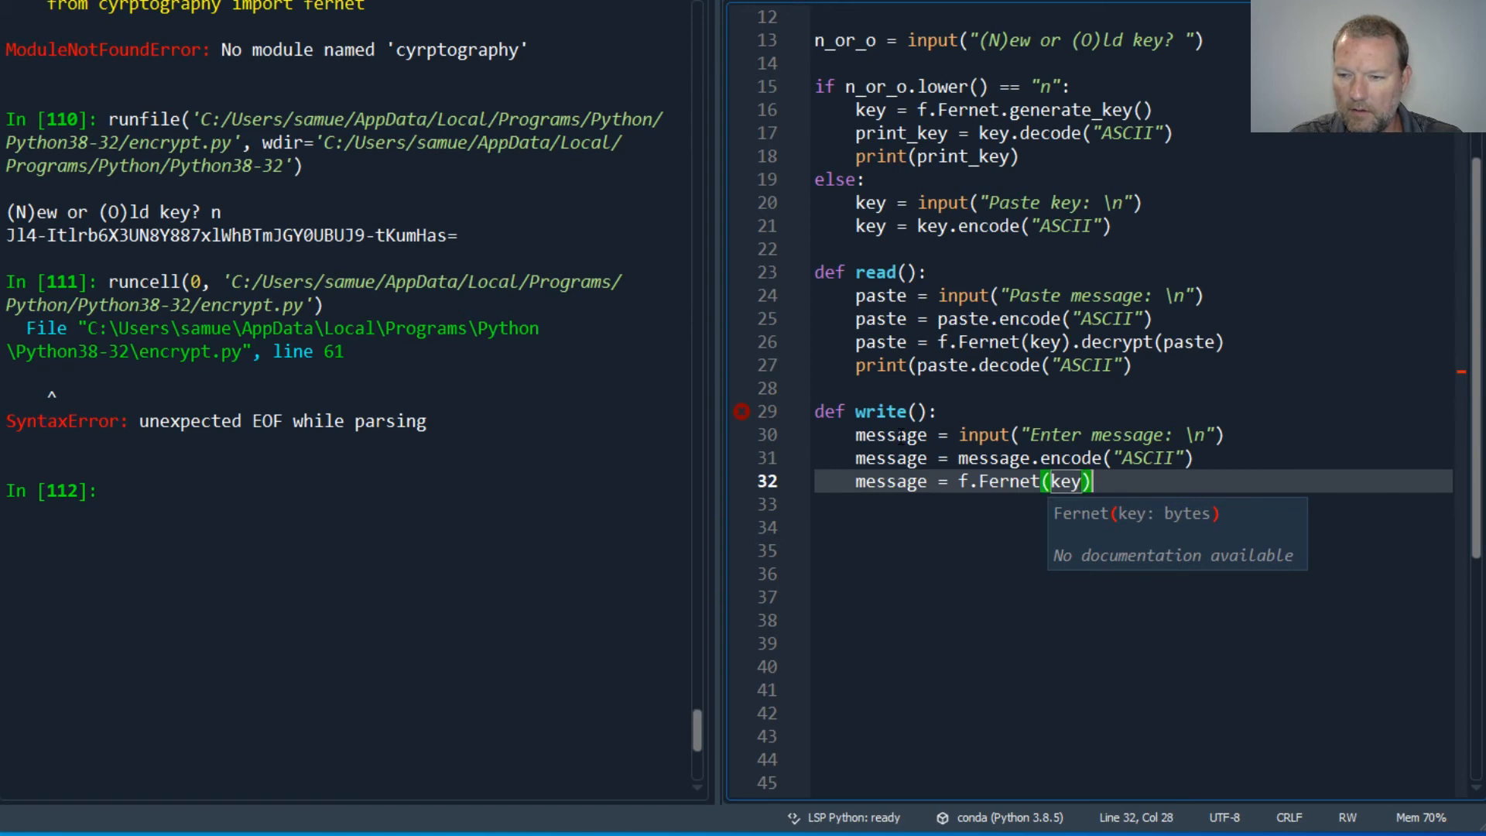
pyautogui.write('.end')
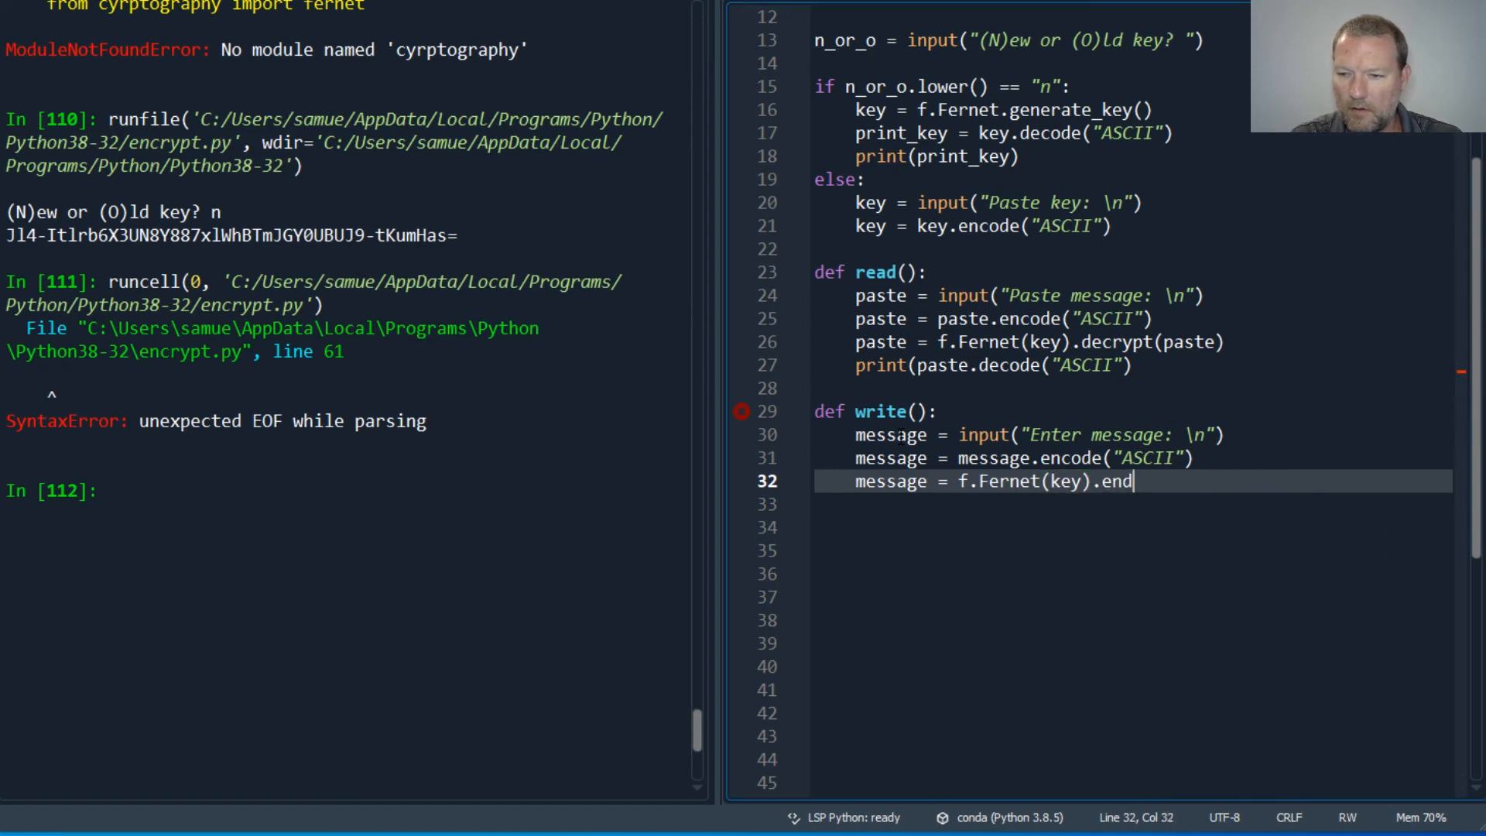
pyautogui.press('BackSpace')
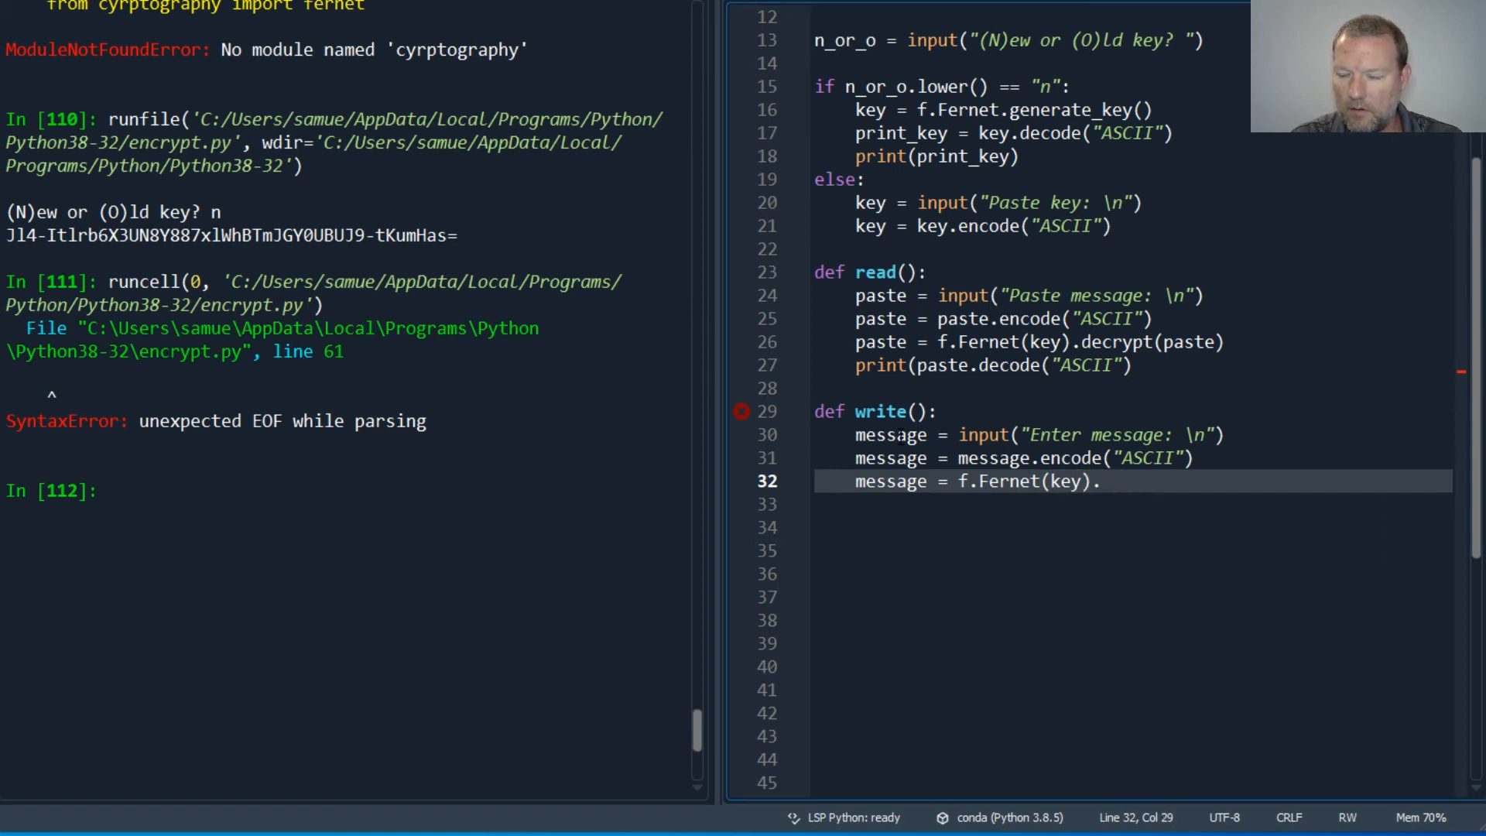
pyautogui.write('encrypt(')
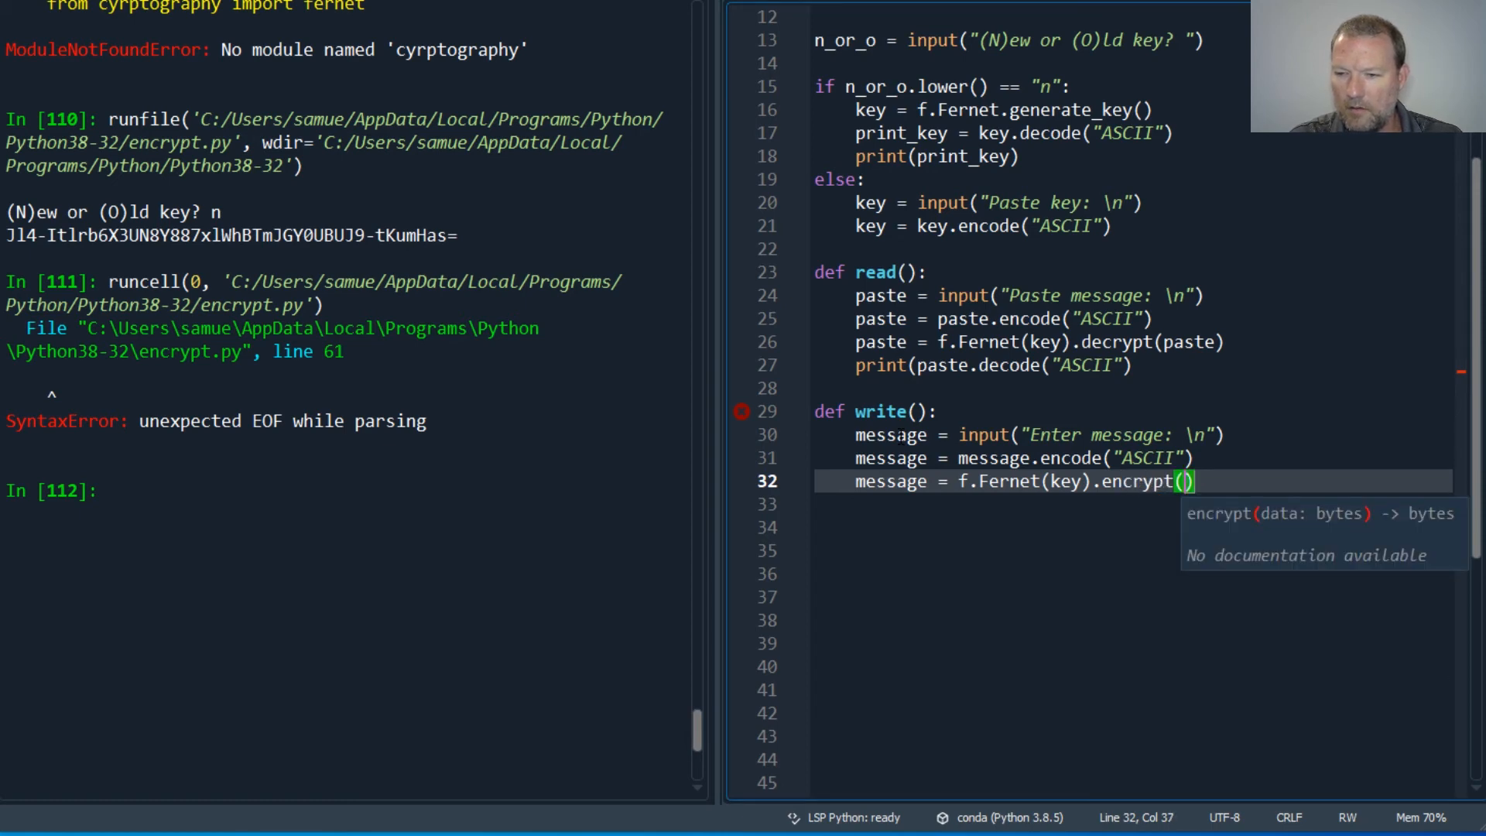
pyautogui.write('mes')
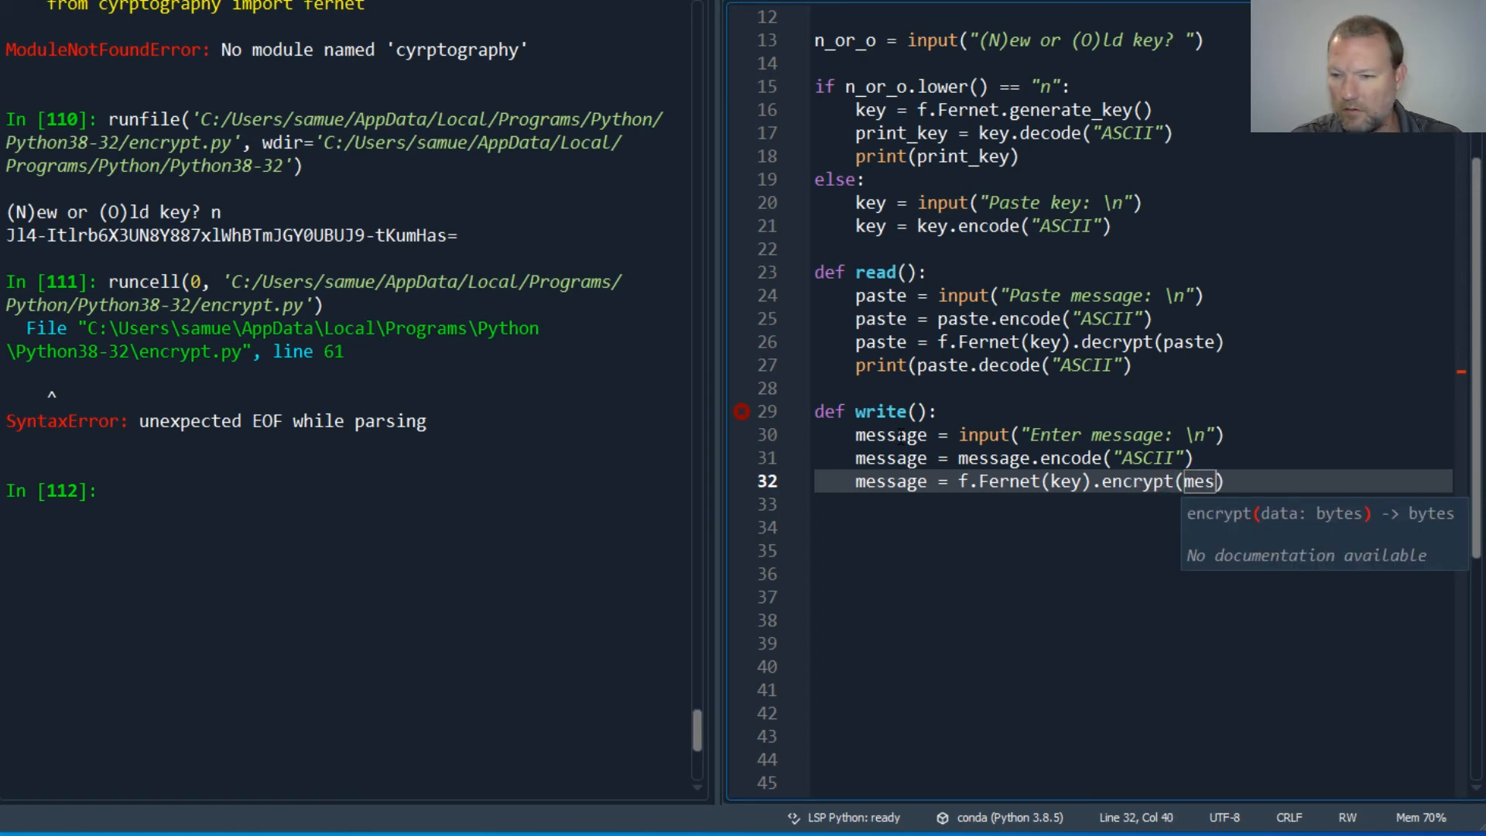
pyautogui.write('sage)')
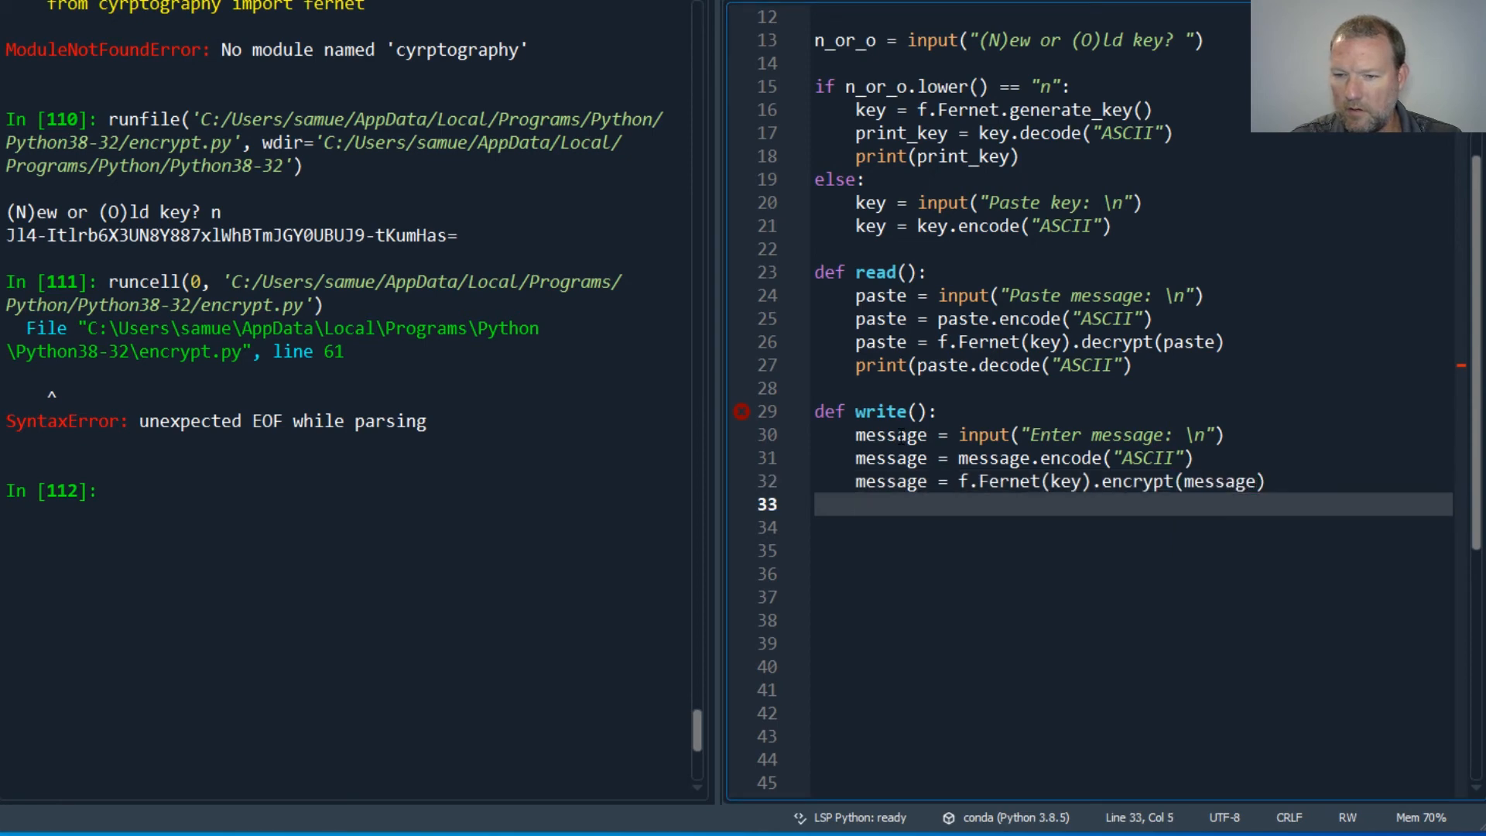
# Print the encrypted result as text with print(message.decode("ASCII"))
pyautogui.write('print()')
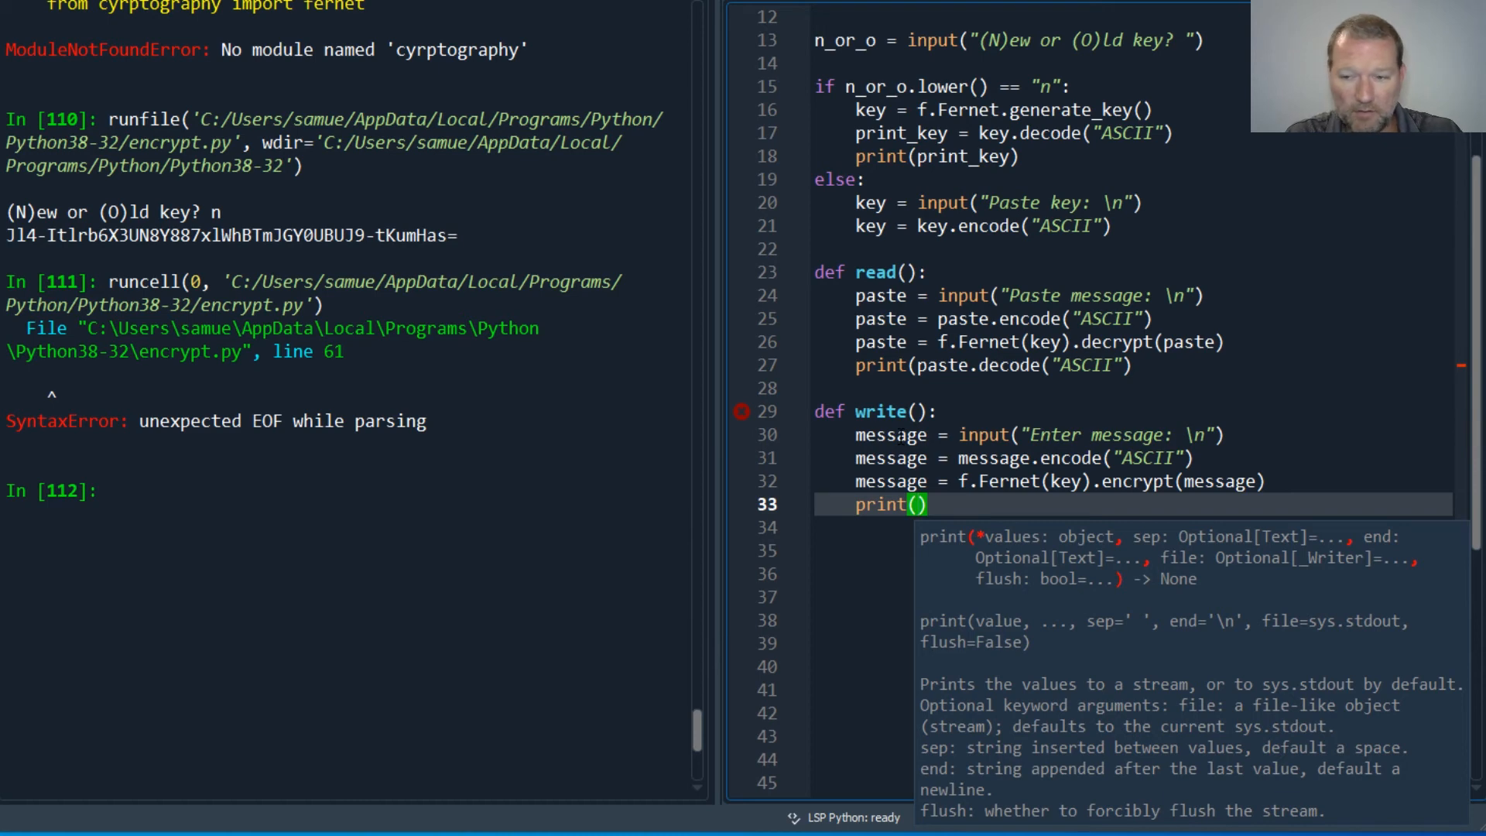
pyautogui.write('message.decode(')
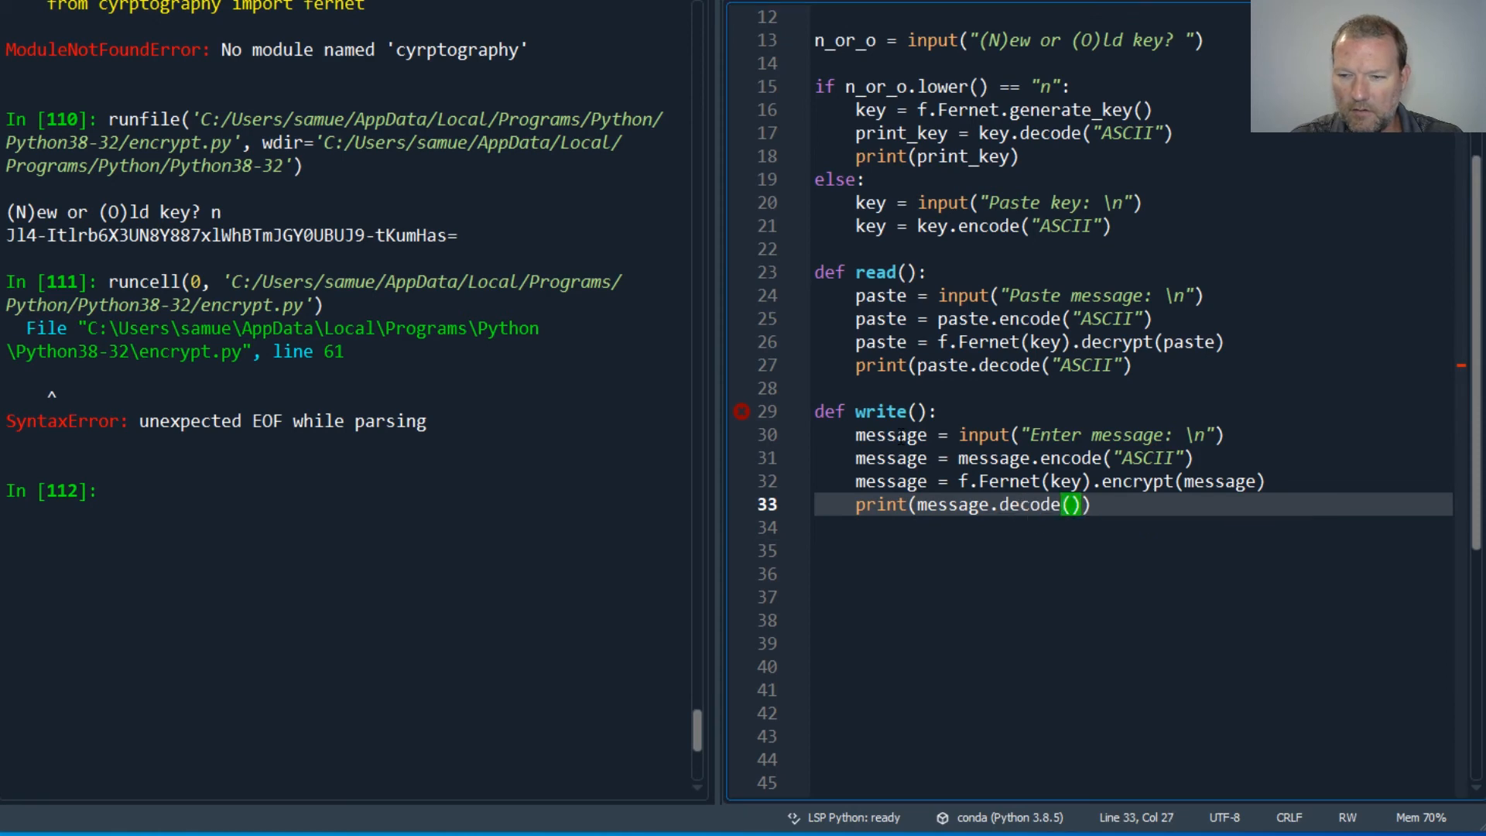
pyautogui.press('Backspace')
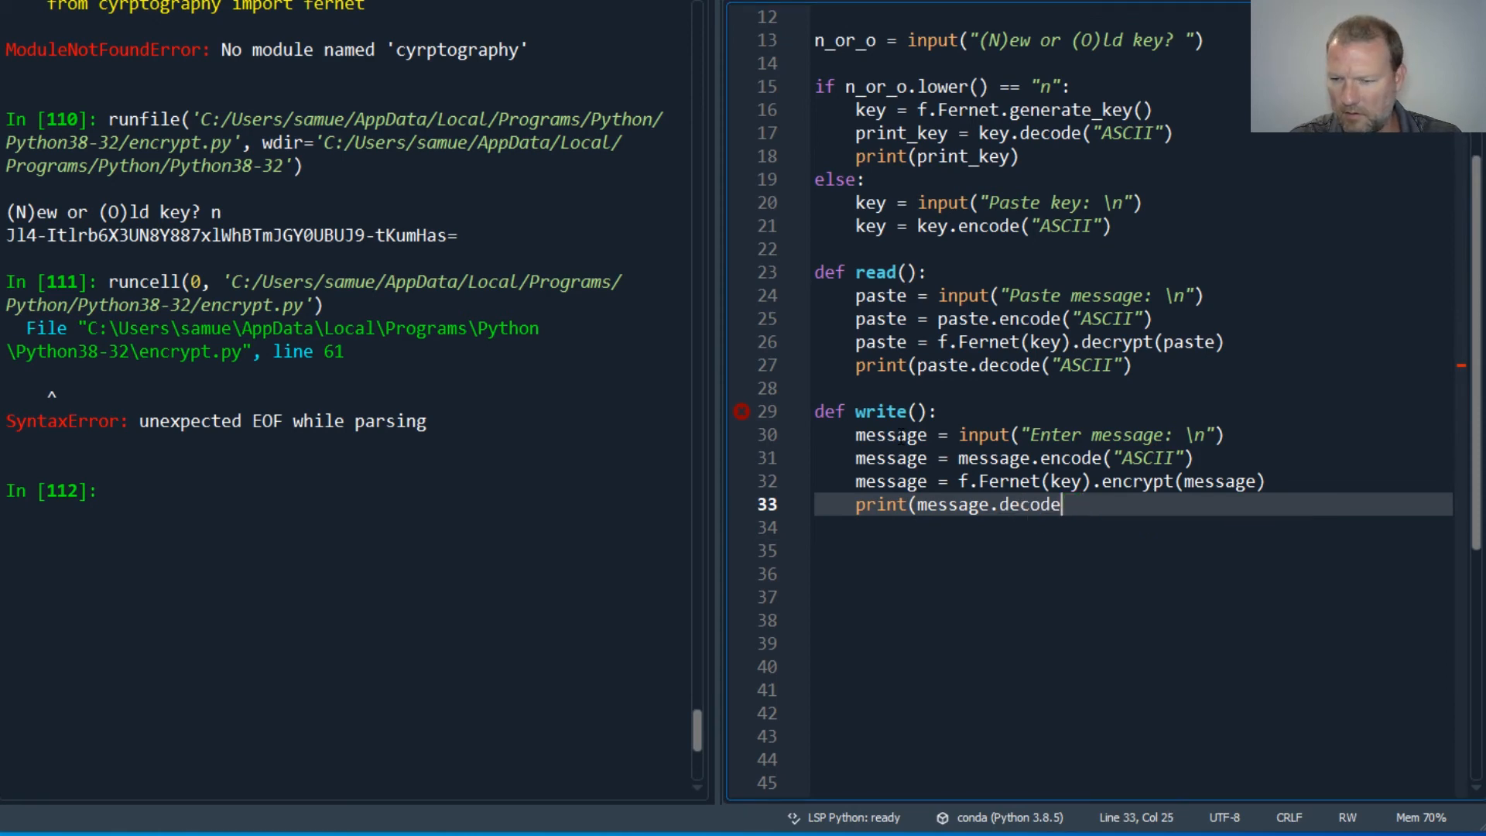
pyautogui.write('()')
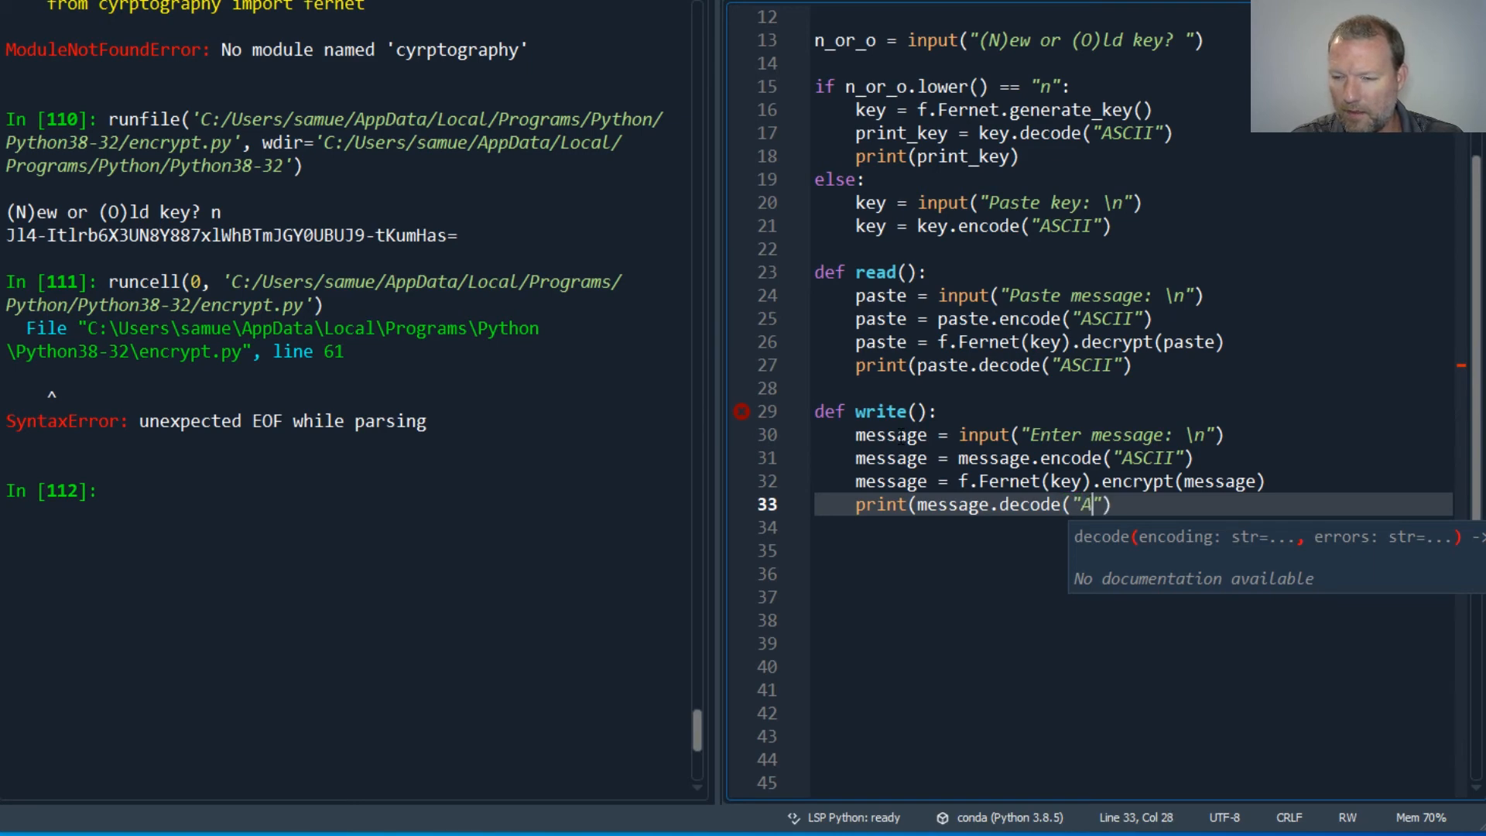
pyautogui.write('SCII')
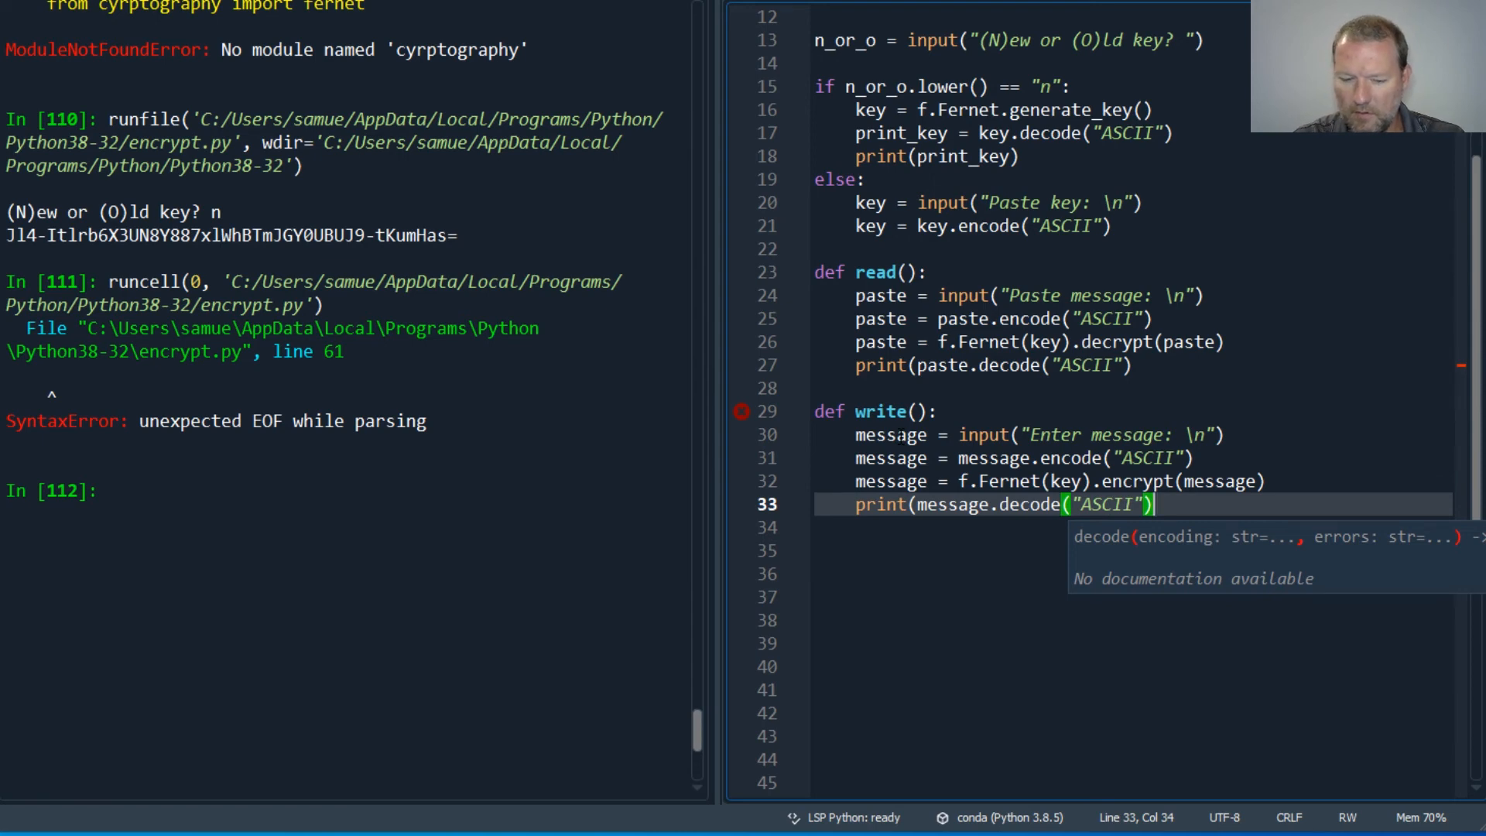
pyautogui.press('enter')
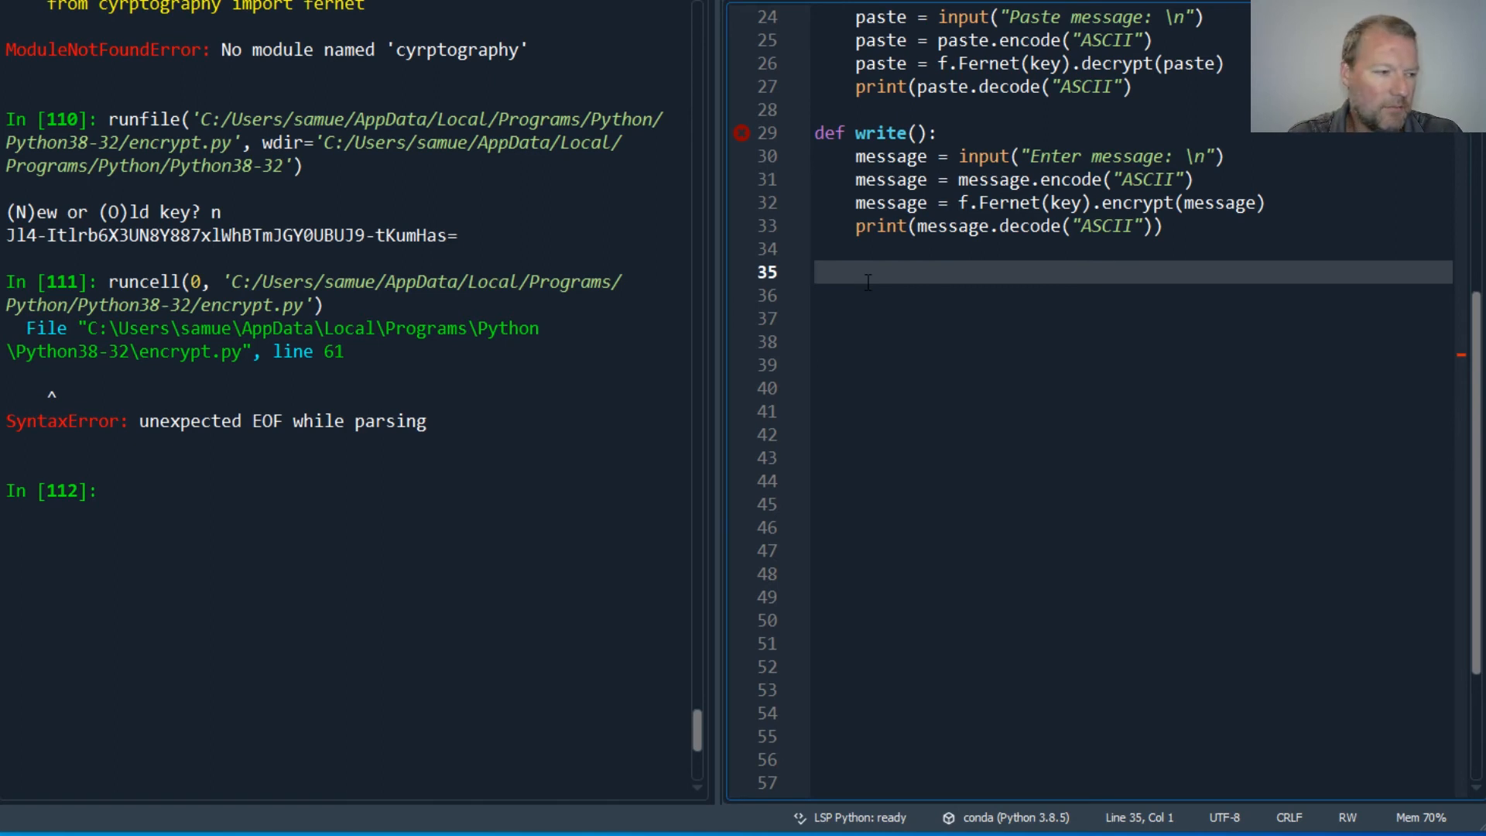
# Add a while True: loop storing an input() answer in process
pyautogui.write('WH')
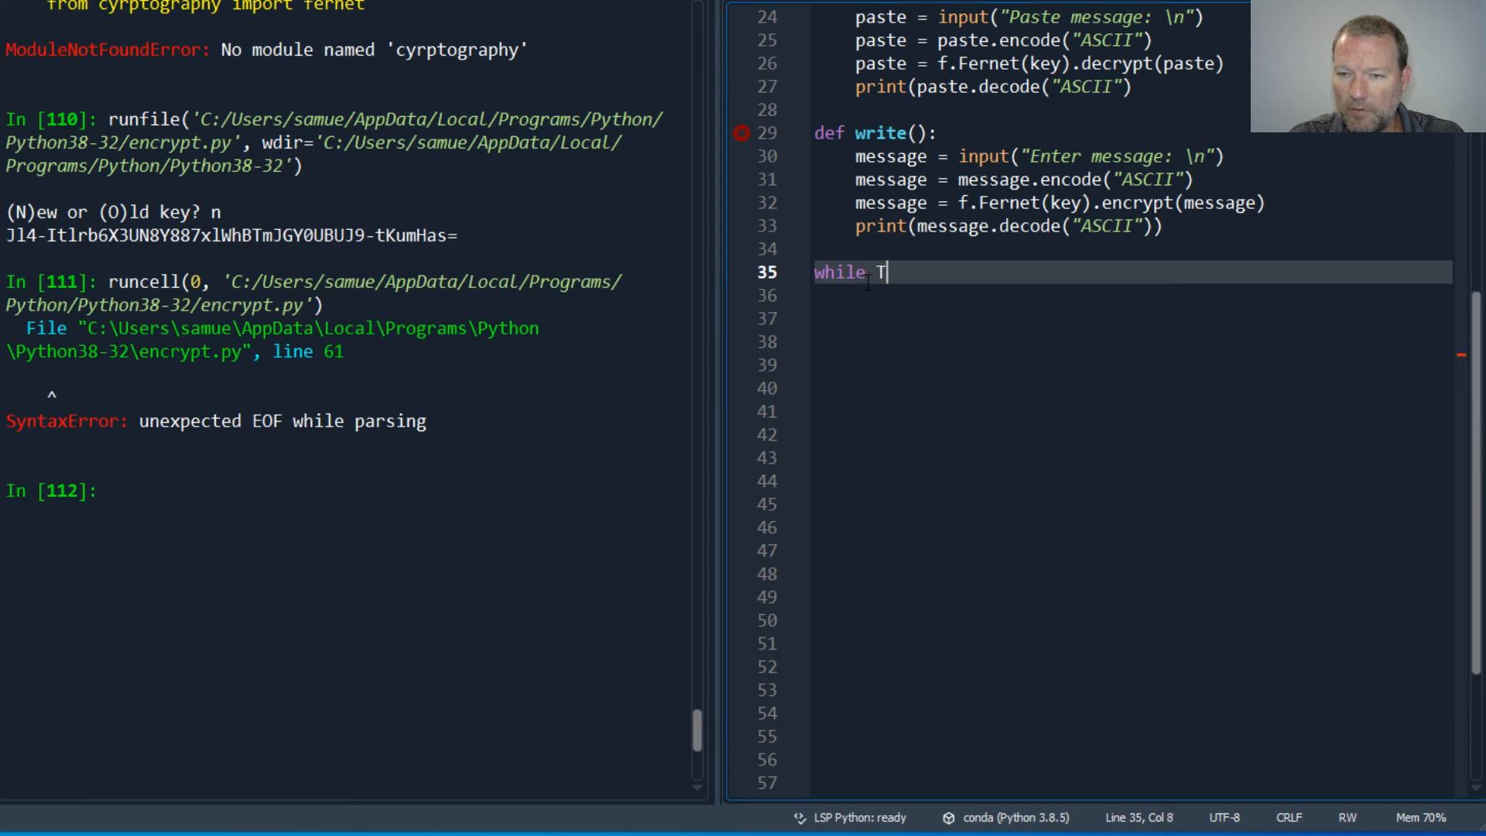
pyautogui.write('rue:')
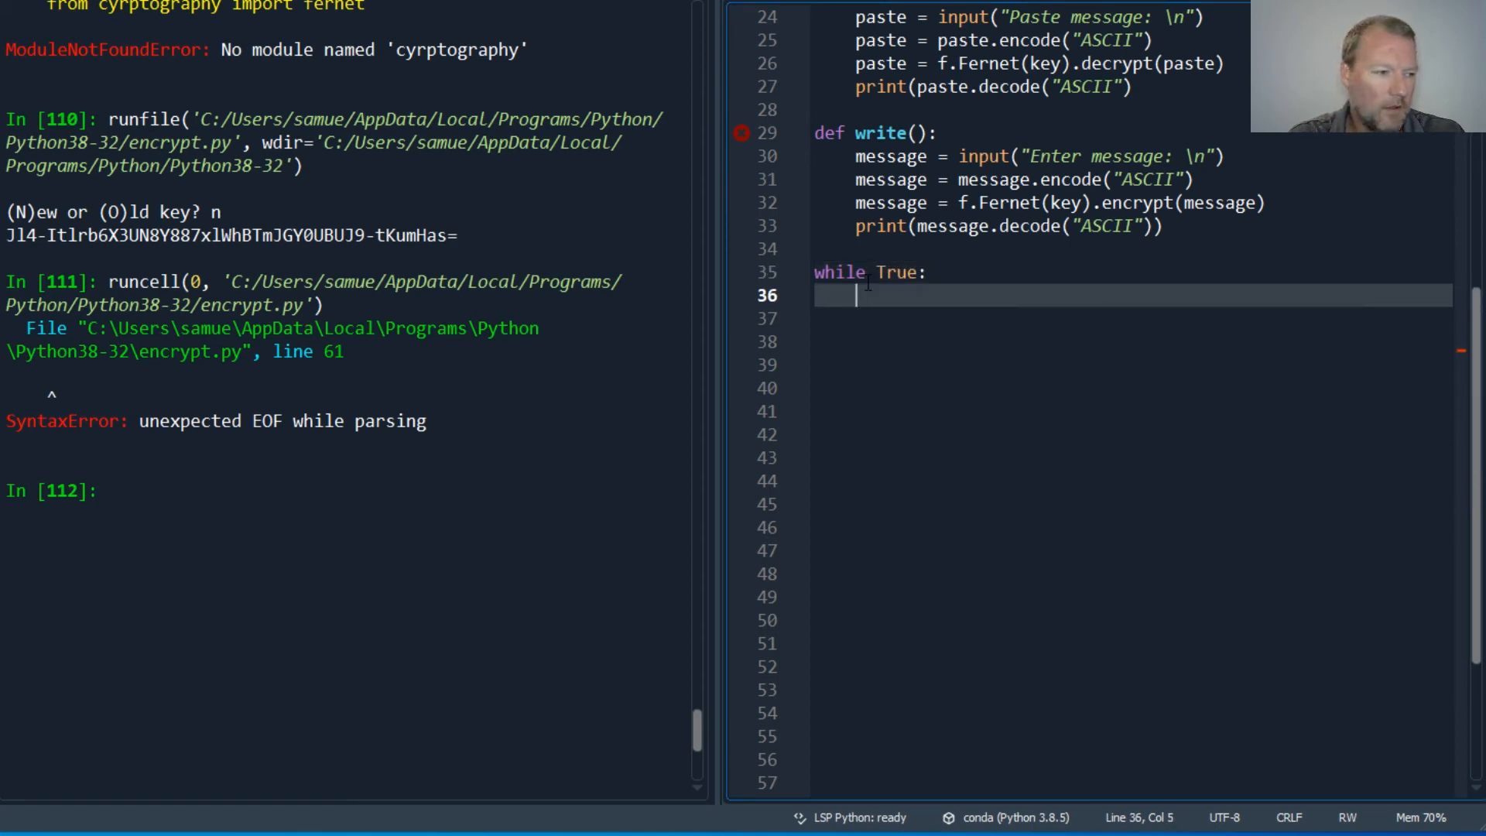
pyautogui.write('process')
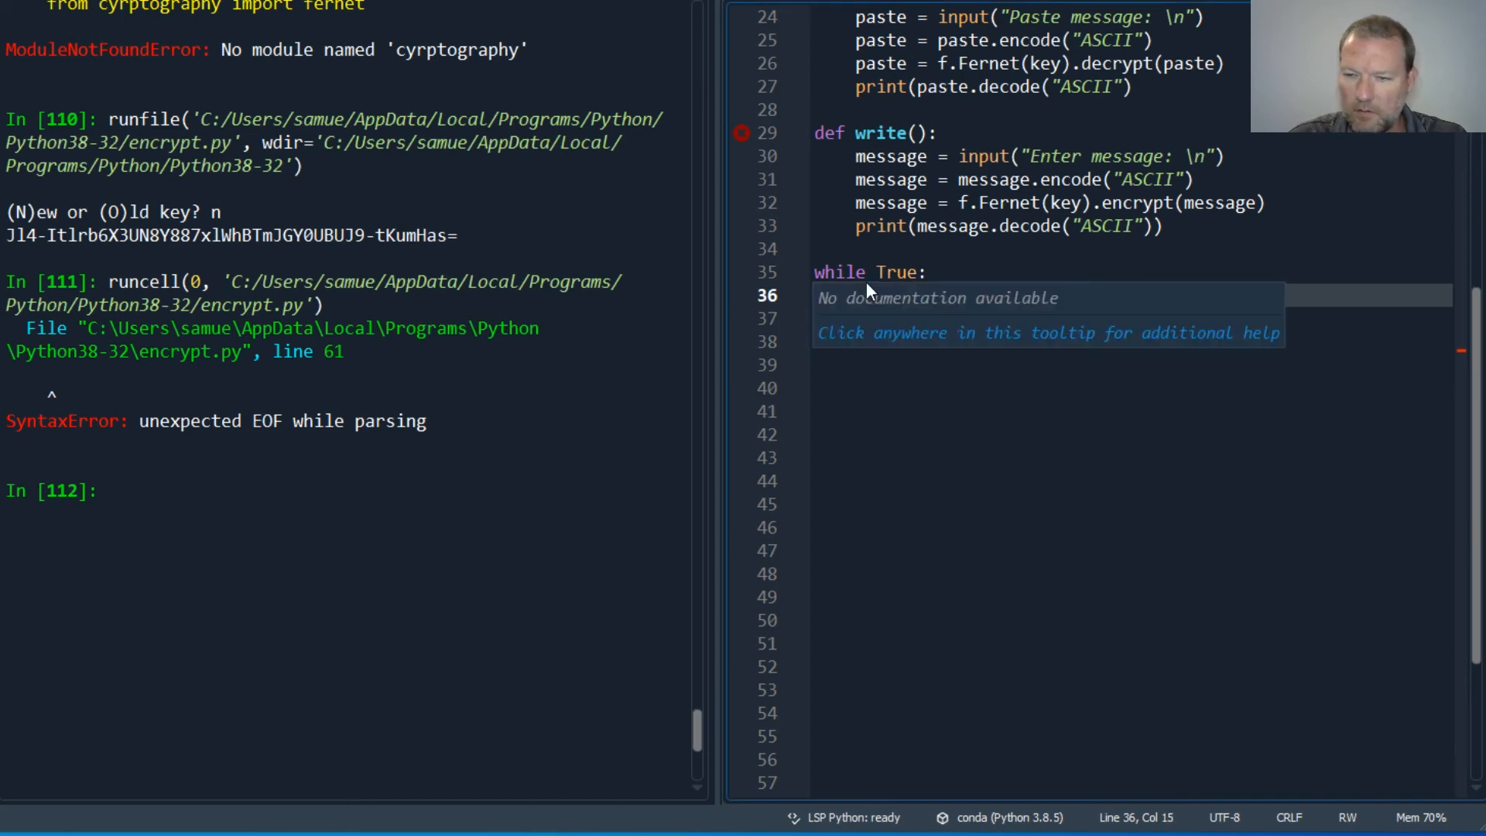
pyautogui.write('process = input')
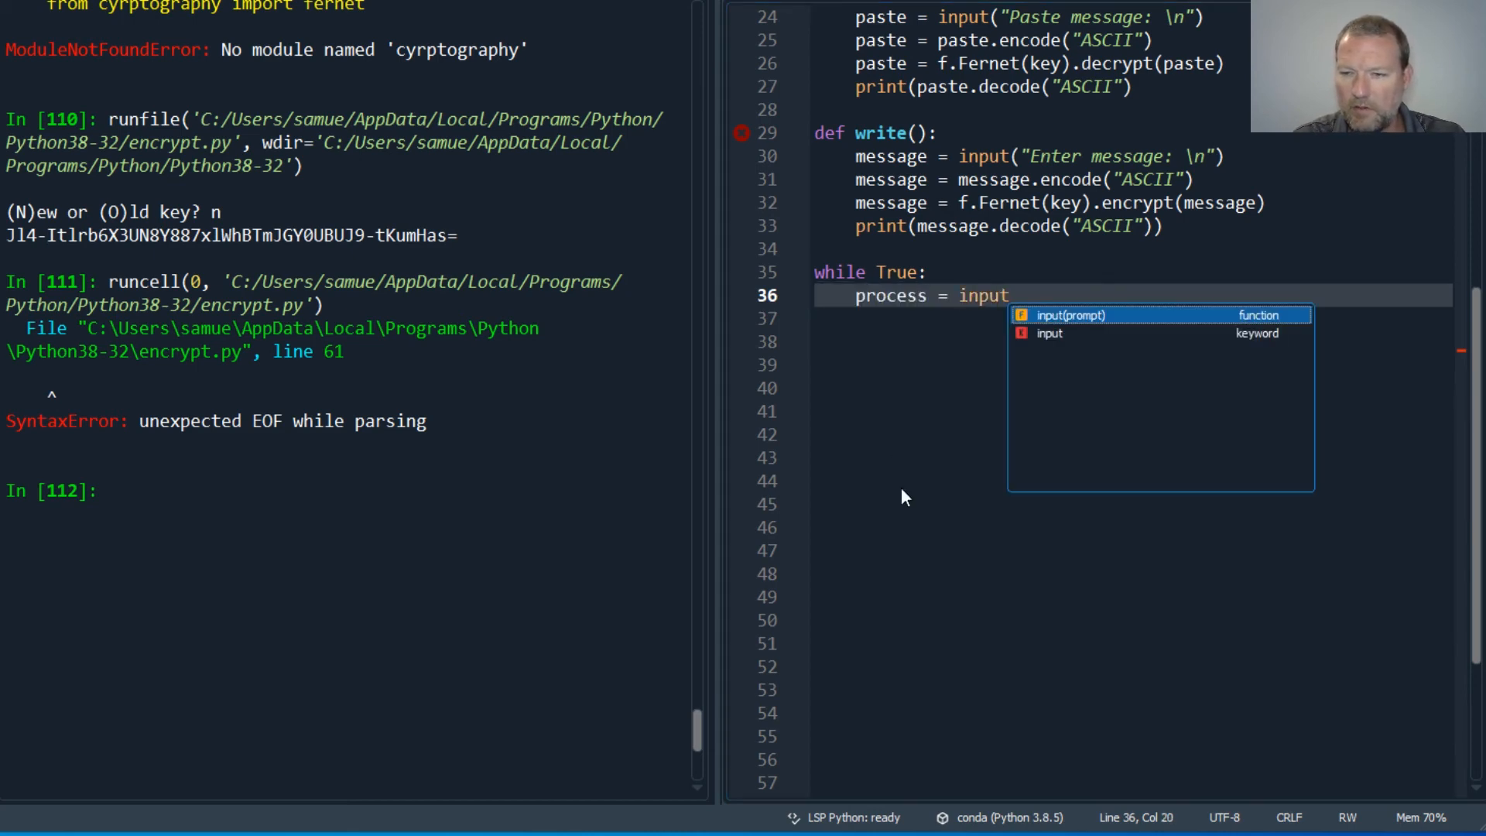
pyautogui.write('("")')
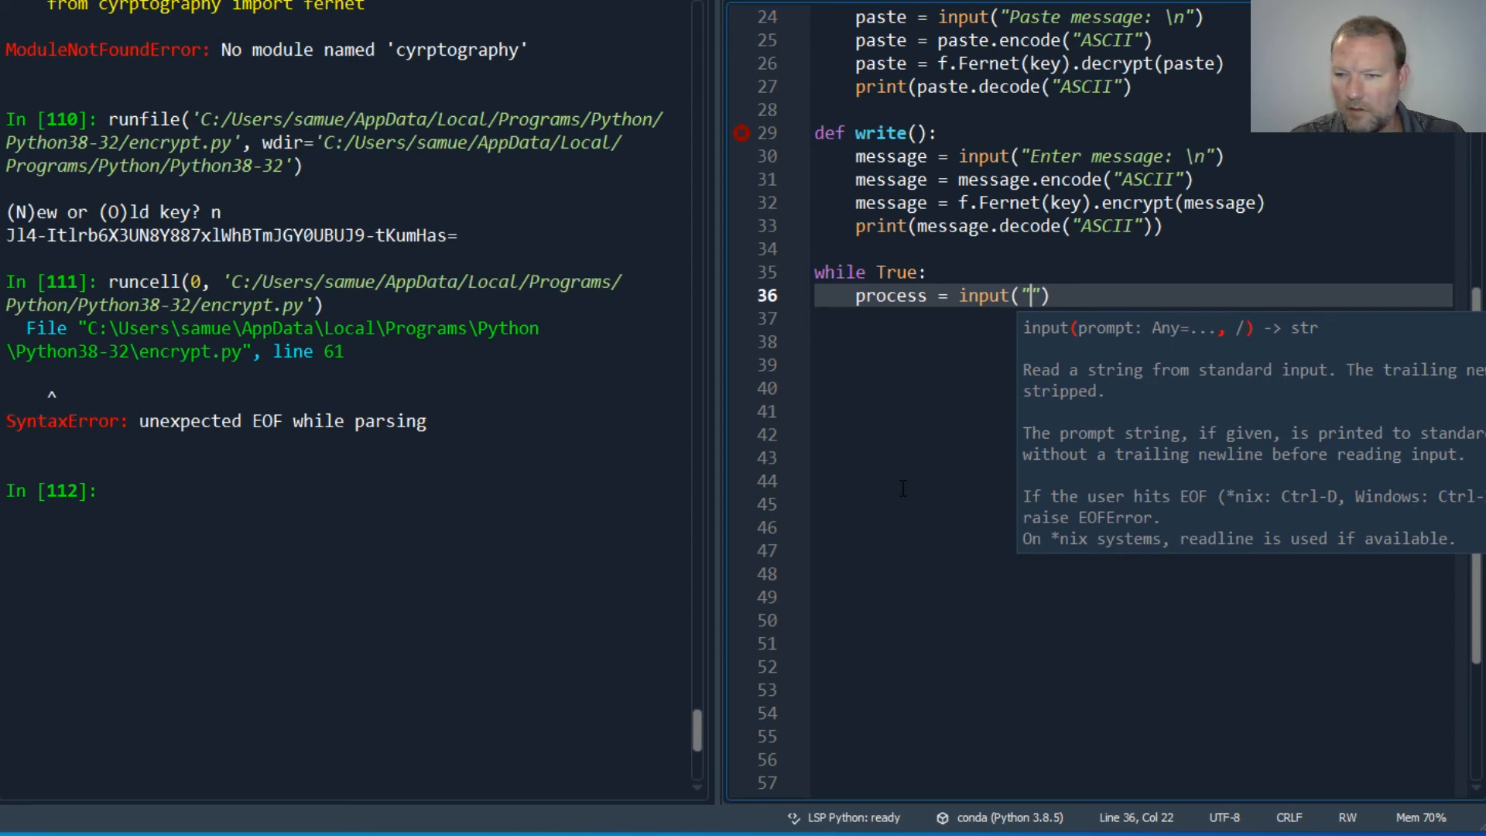
# Word the prompt as "(R)ead or (W)rite or (Q)uit? \n" and begin the if on process
pyautogui.write('(R')
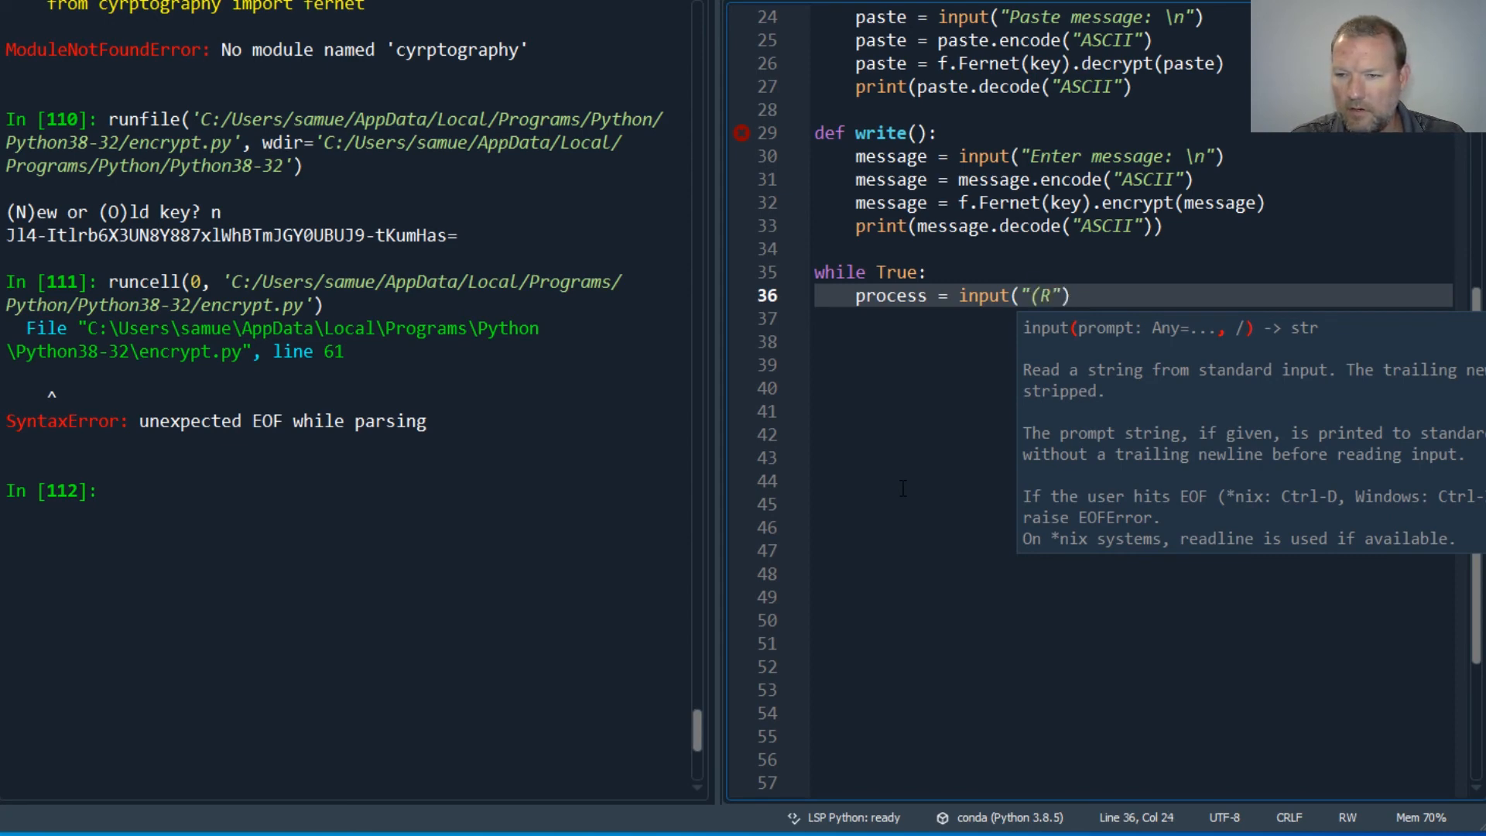
pyautogui.write('R')
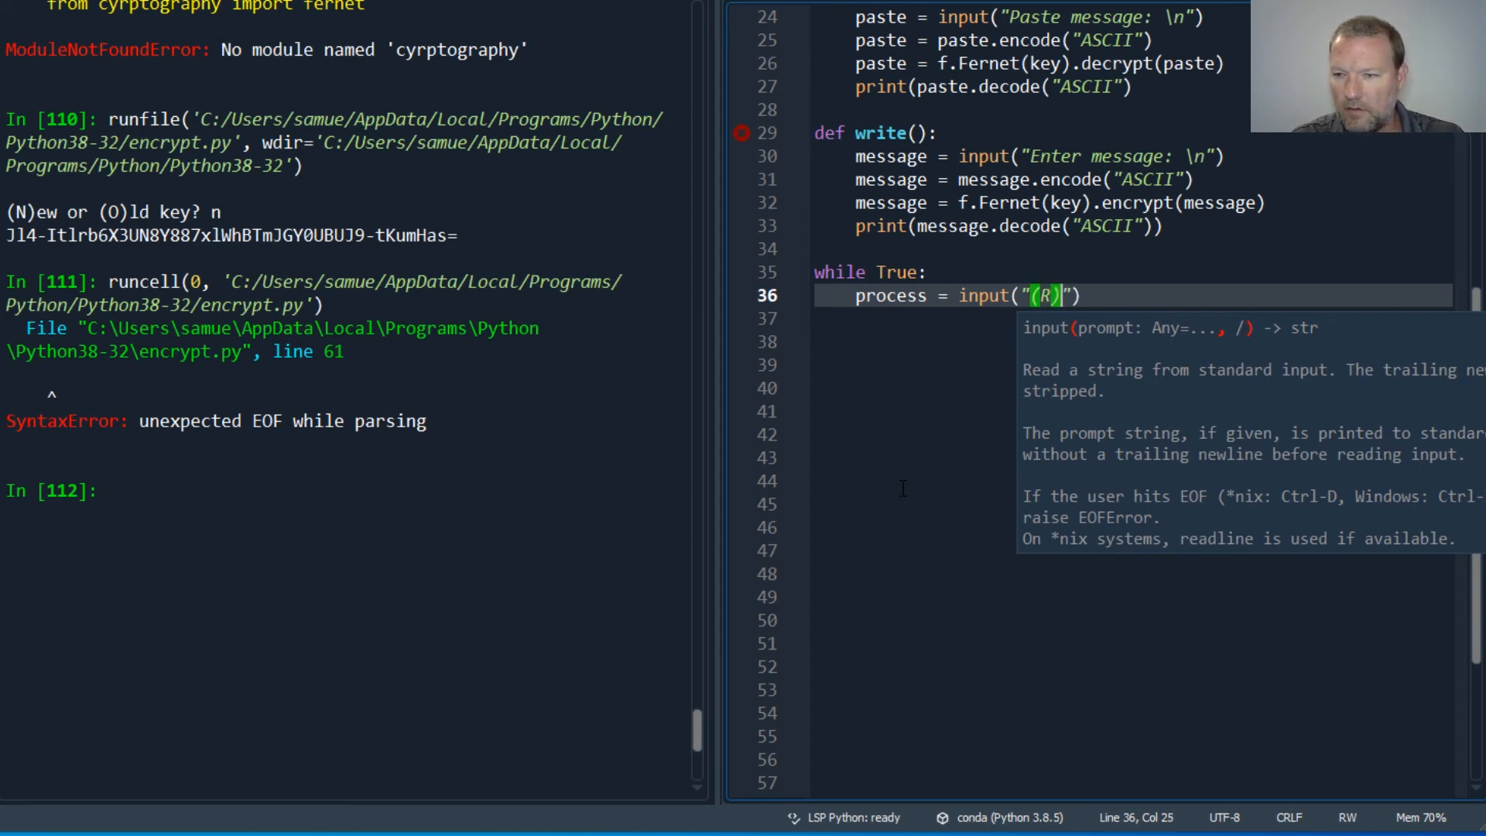
pyautogui.write('ead')
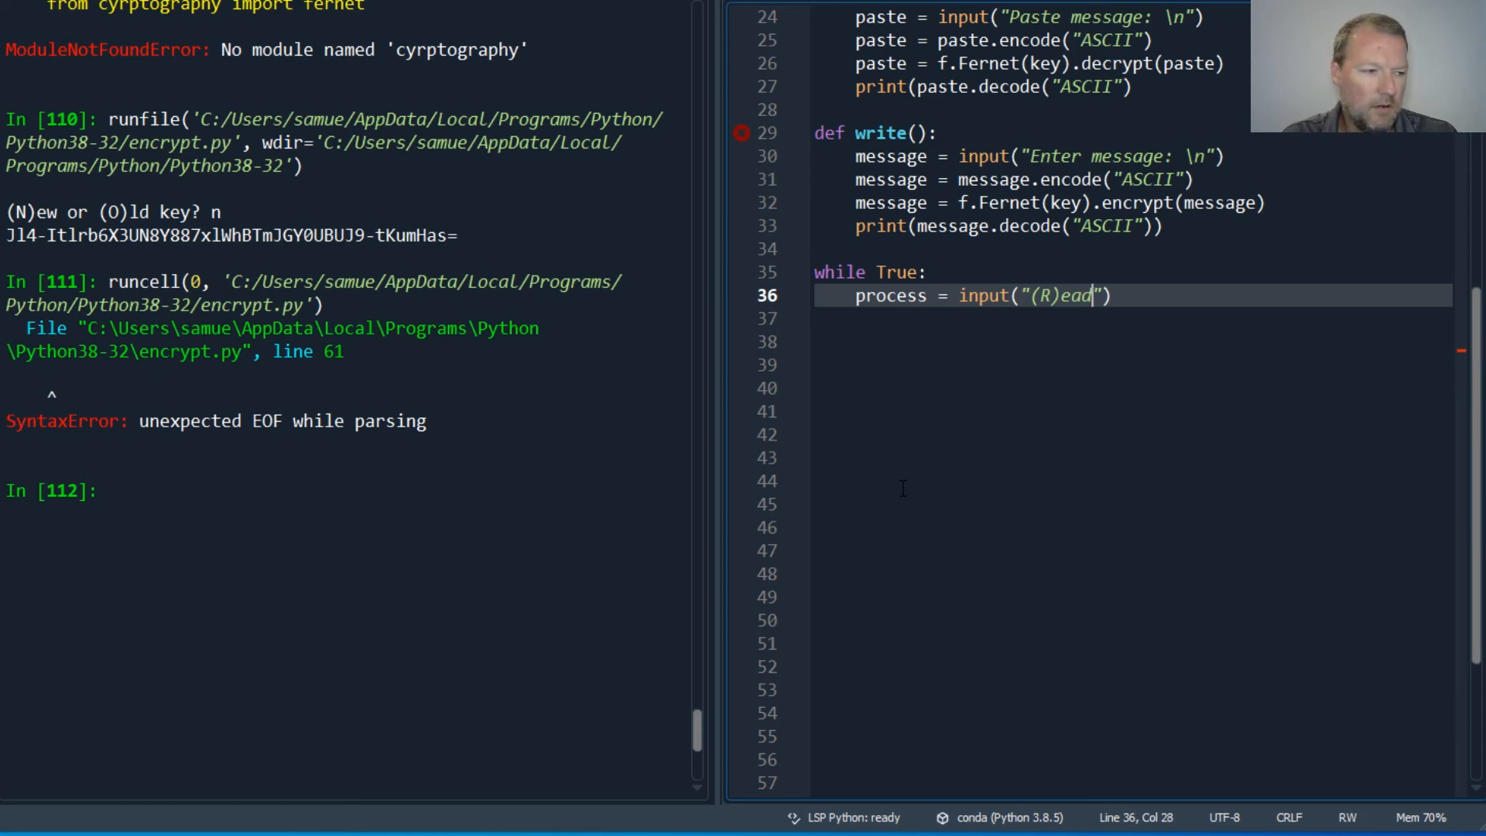
pyautogui.write('" "')
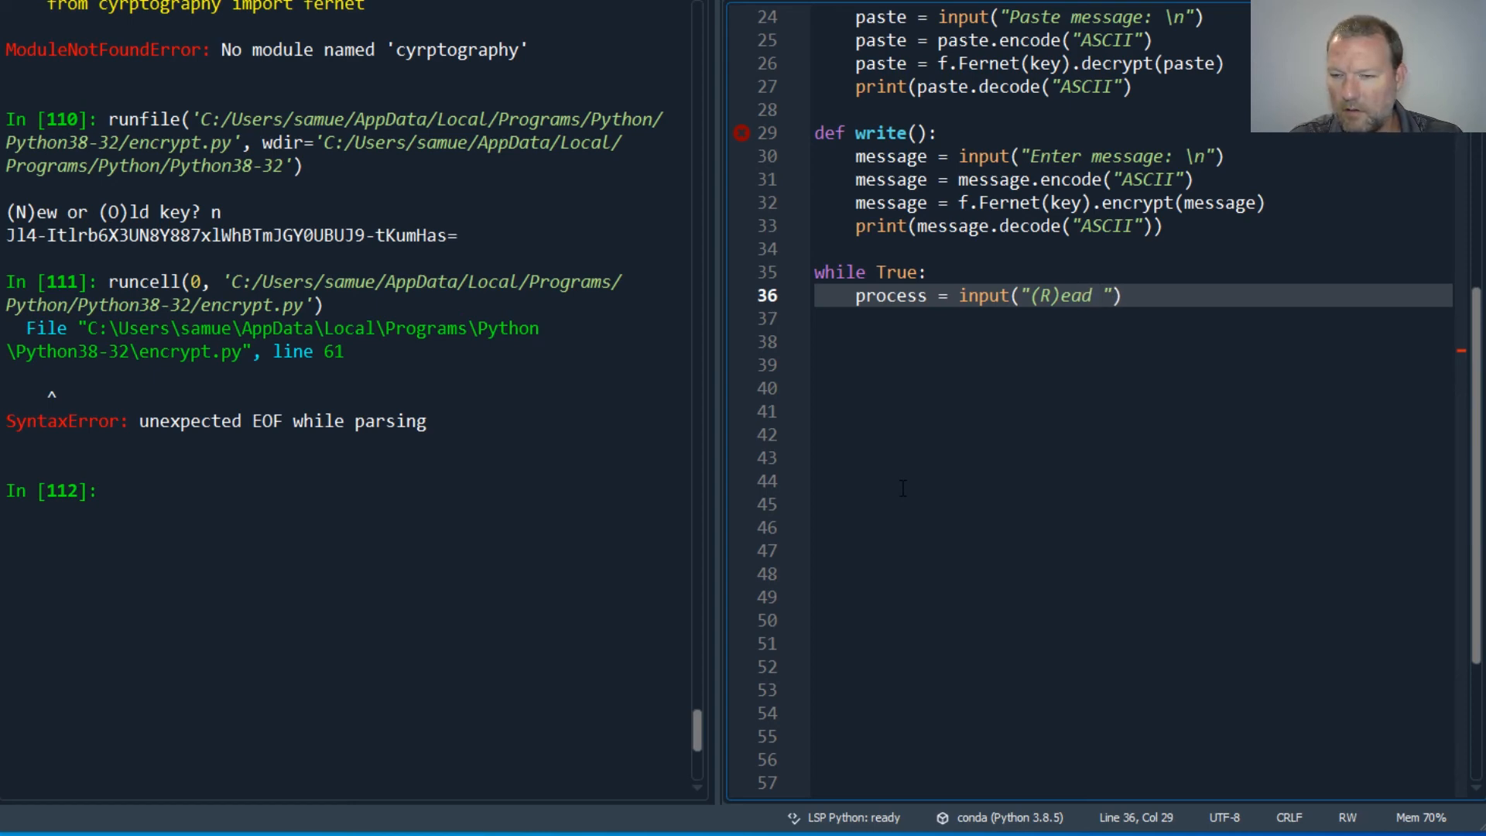
pyautogui.write('or (W')
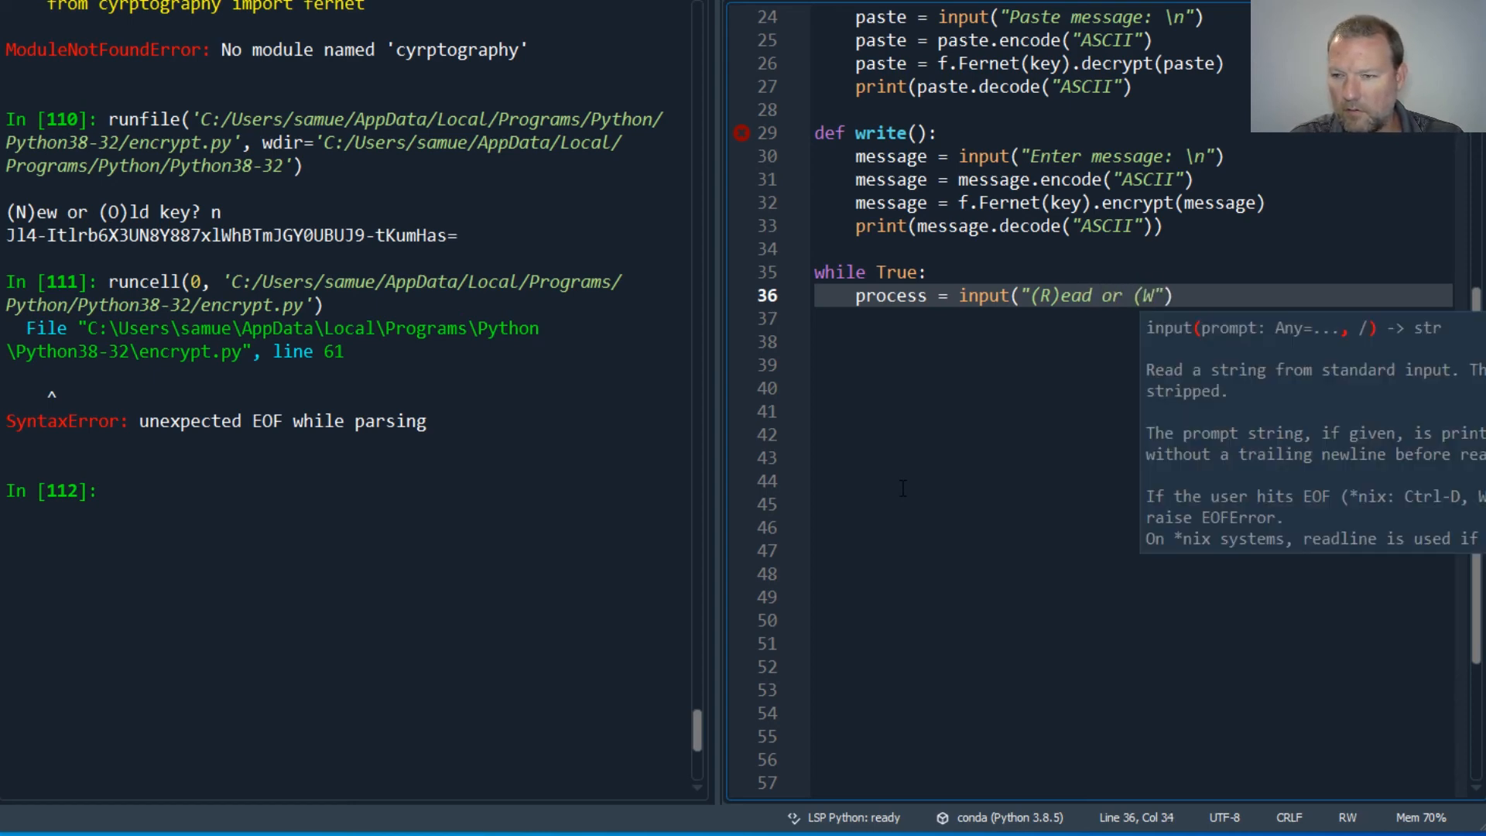
pyautogui.write(')t')
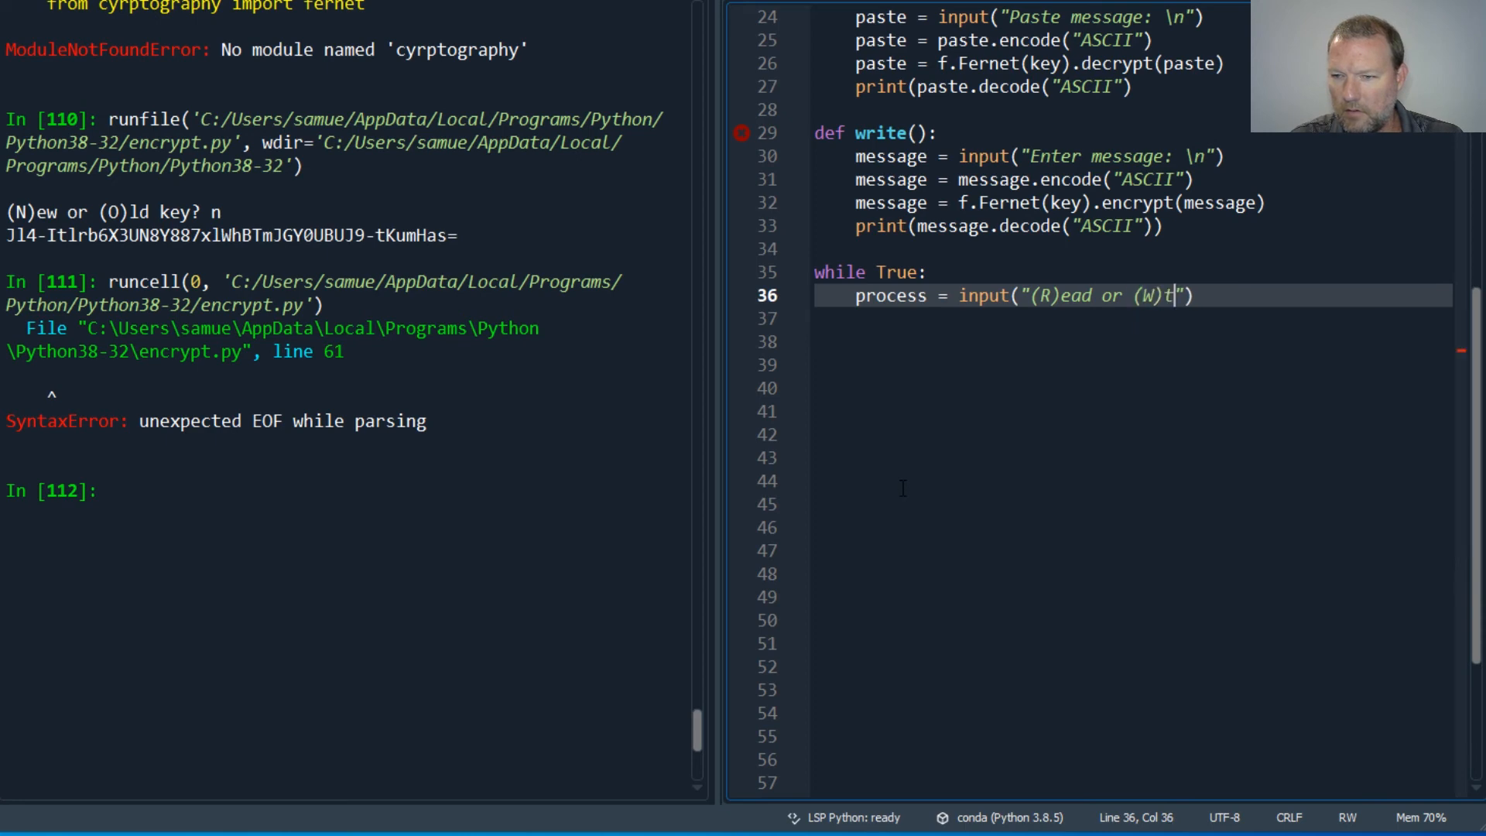
pyautogui.write('ite or')
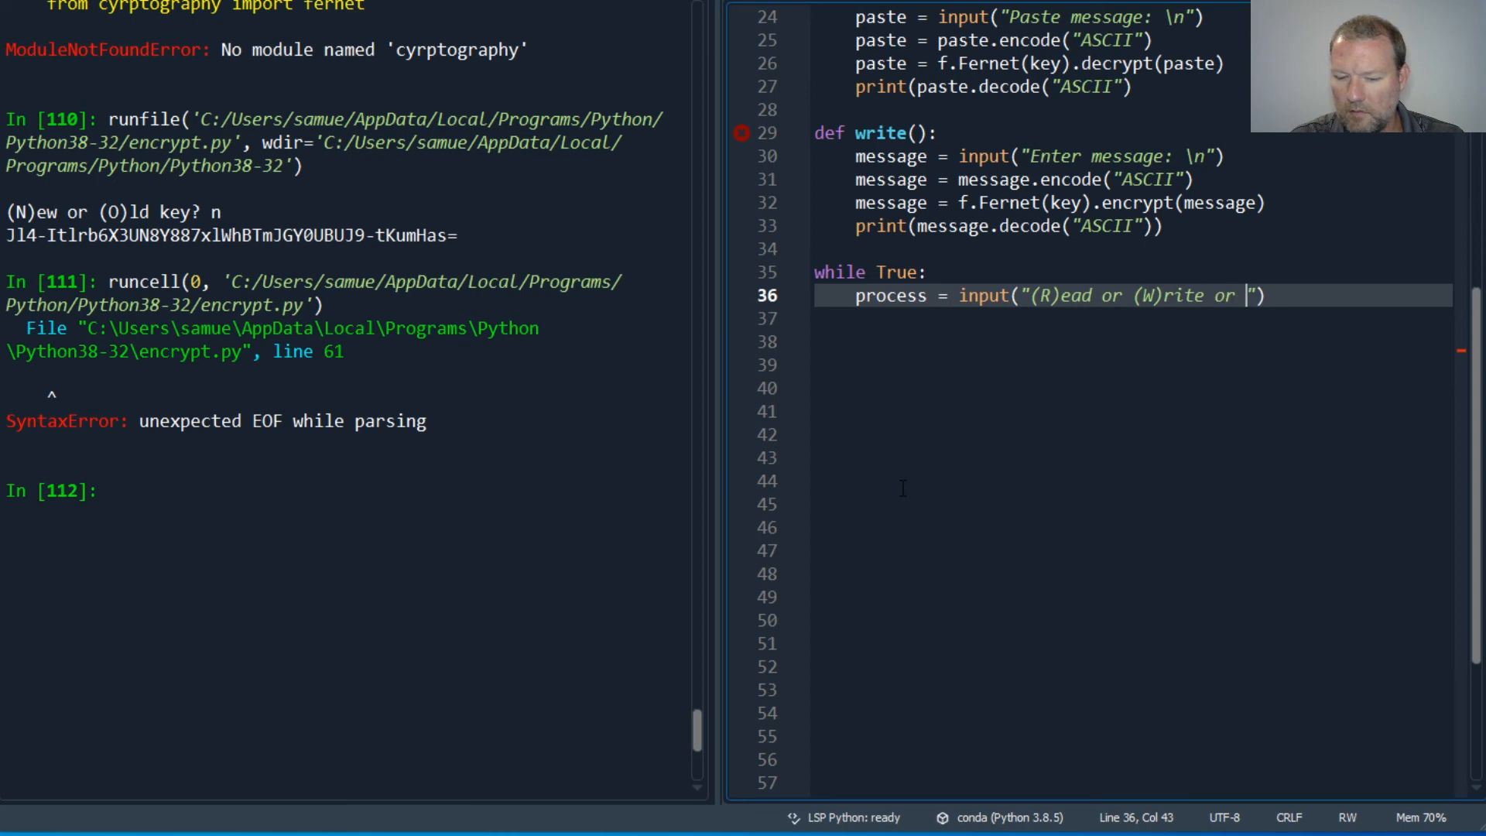
pyautogui.write('(Q)')
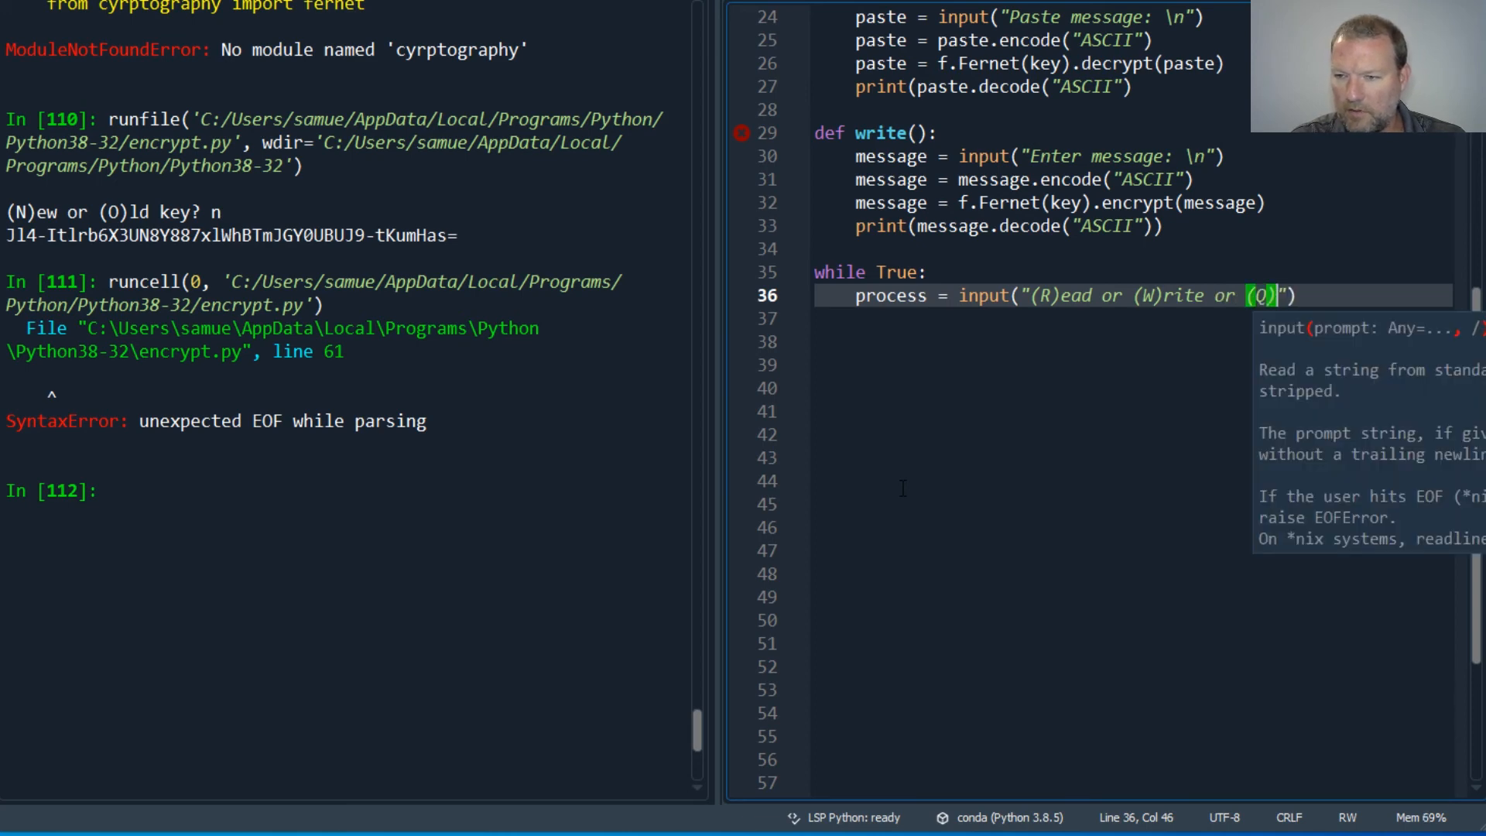
pyautogui.write('uit? \\')
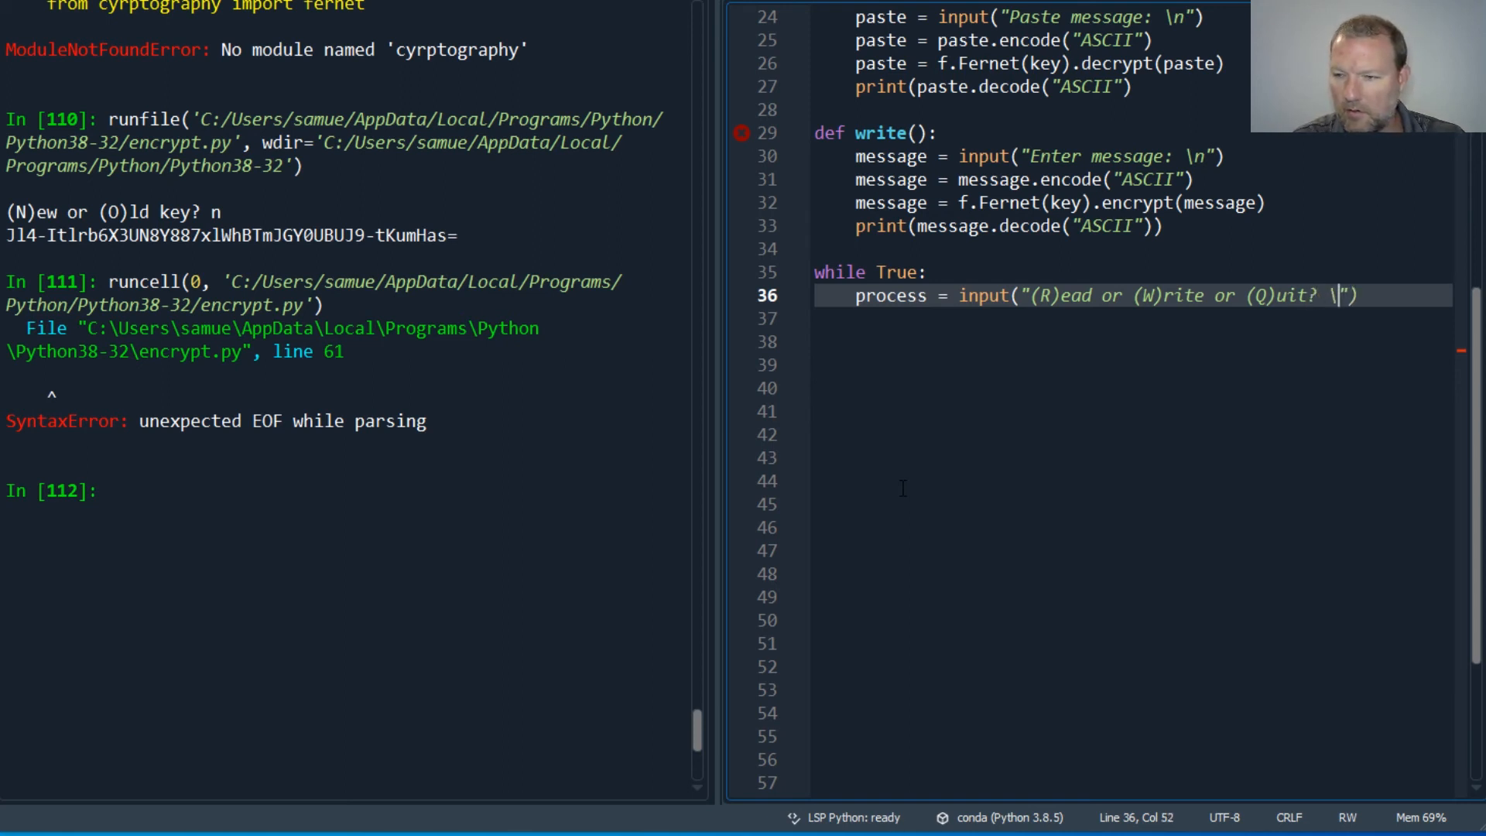
pyautogui.write('n')
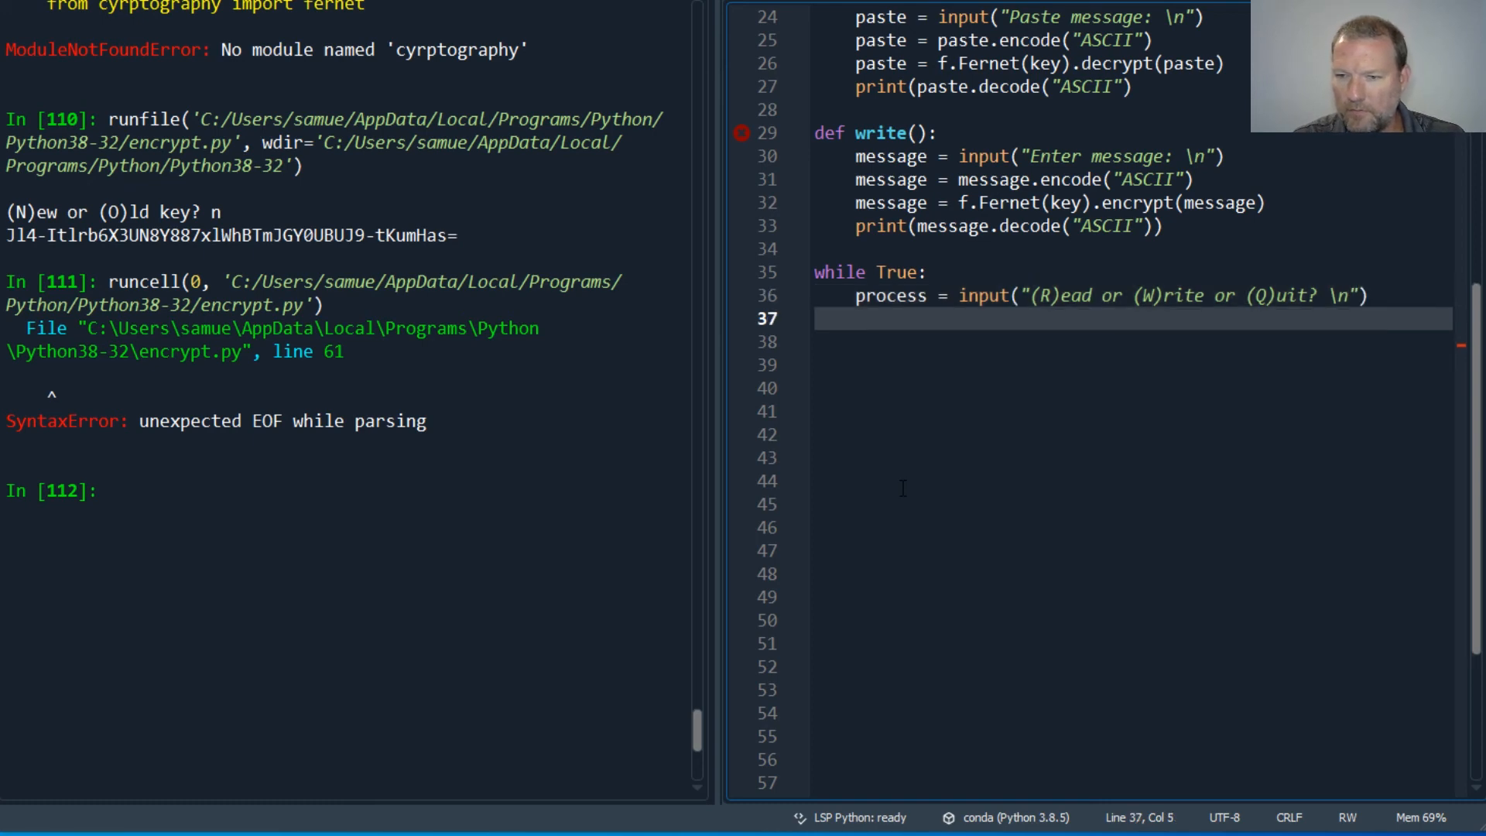
pyautogui.write('if p')
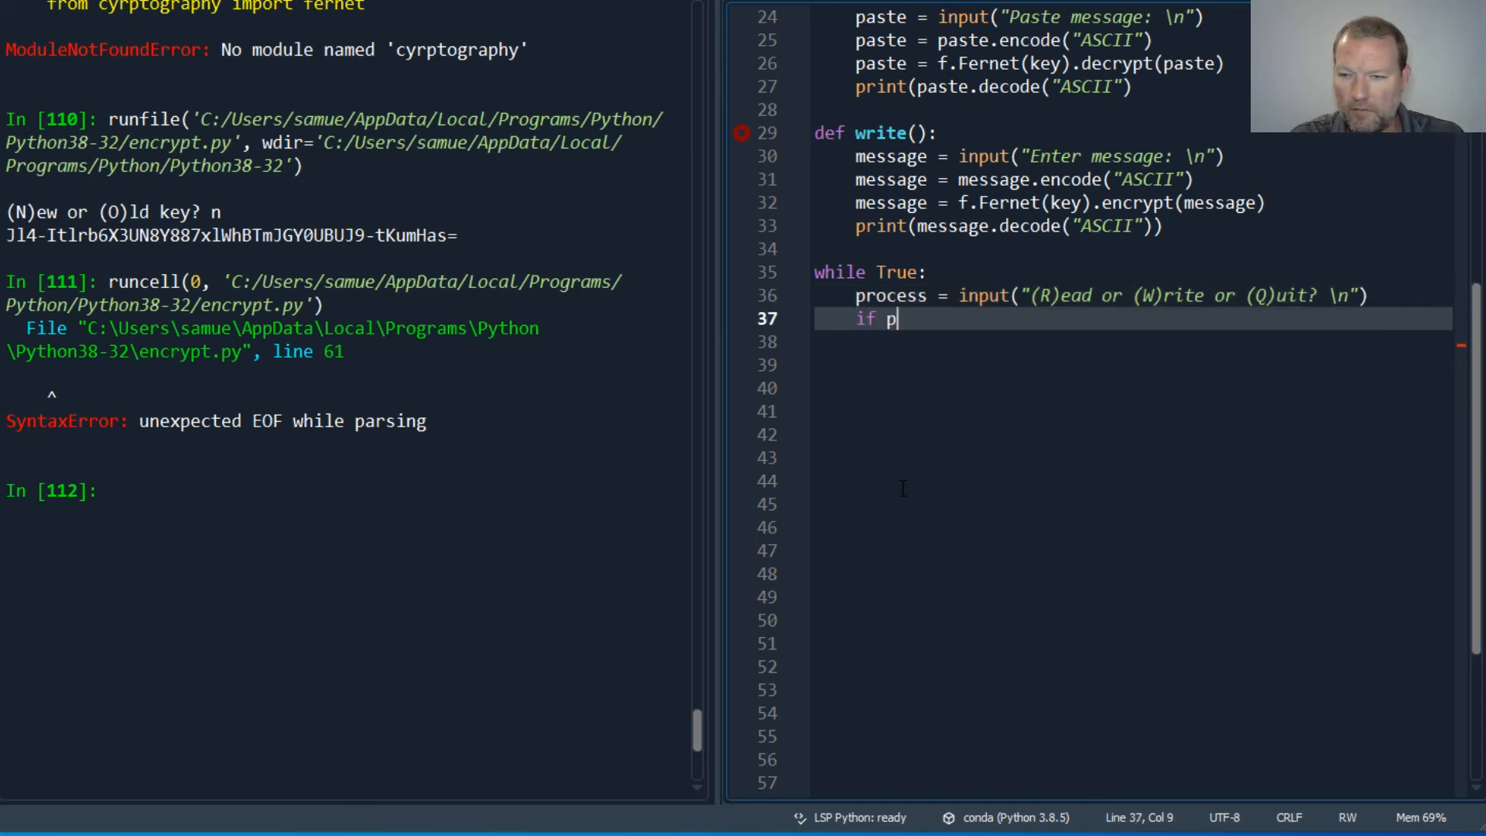
# Break out of the loop when process.lower() == "q"
pyautogui.write('rocess.')
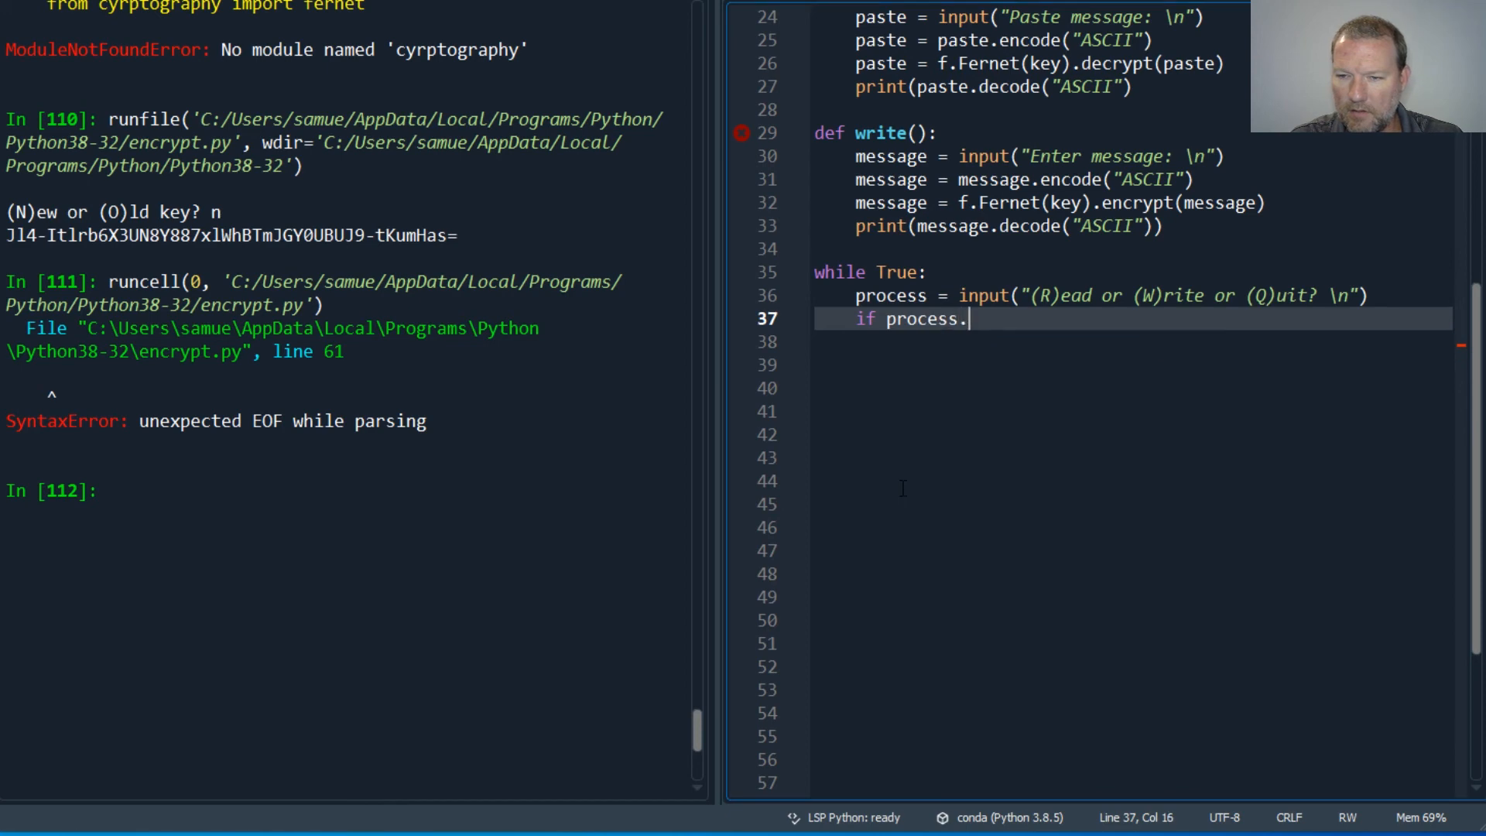
pyautogui.write('lower')
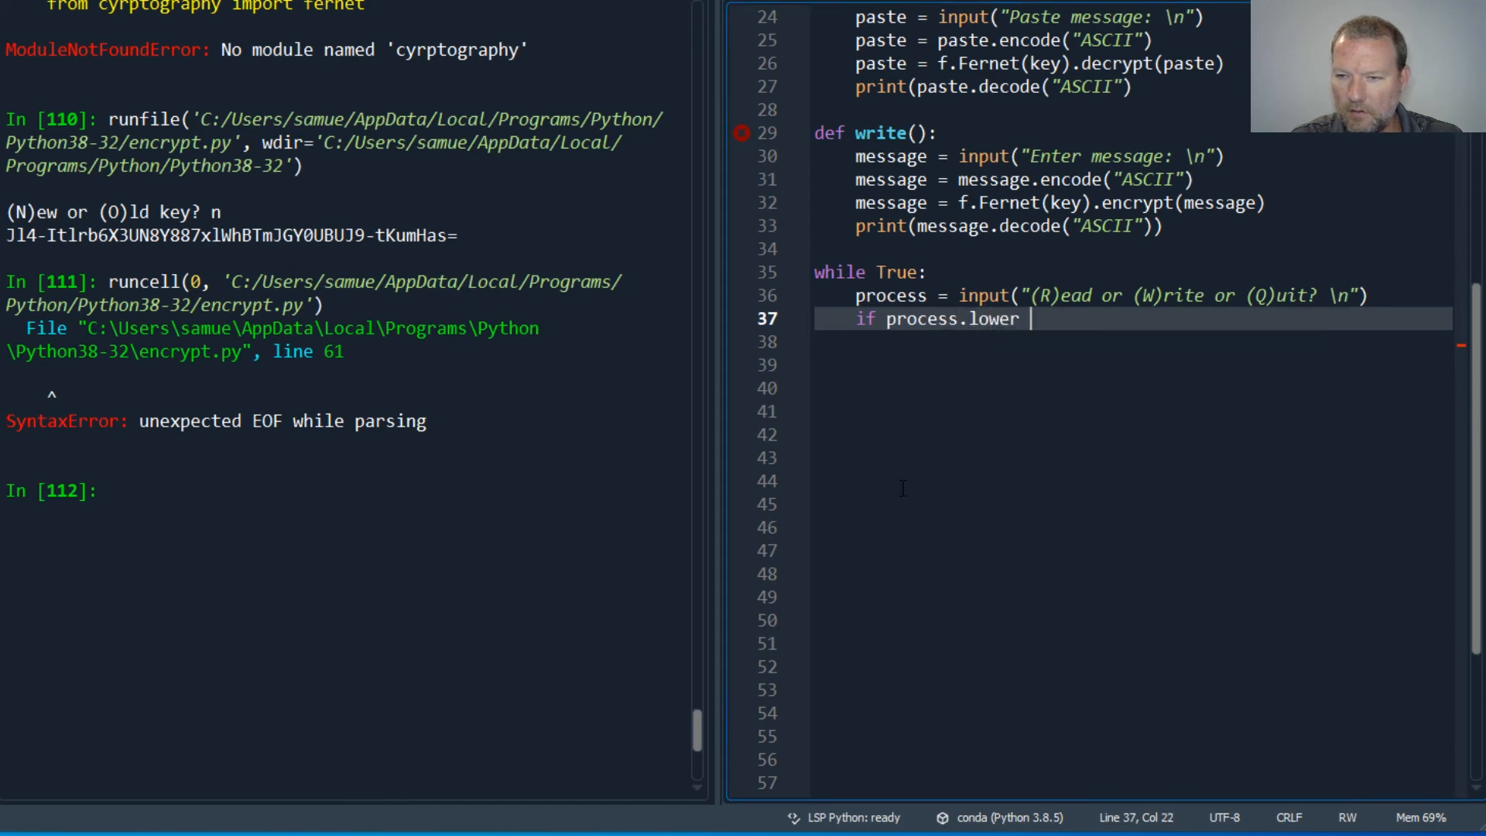
pyautogui.write('==')
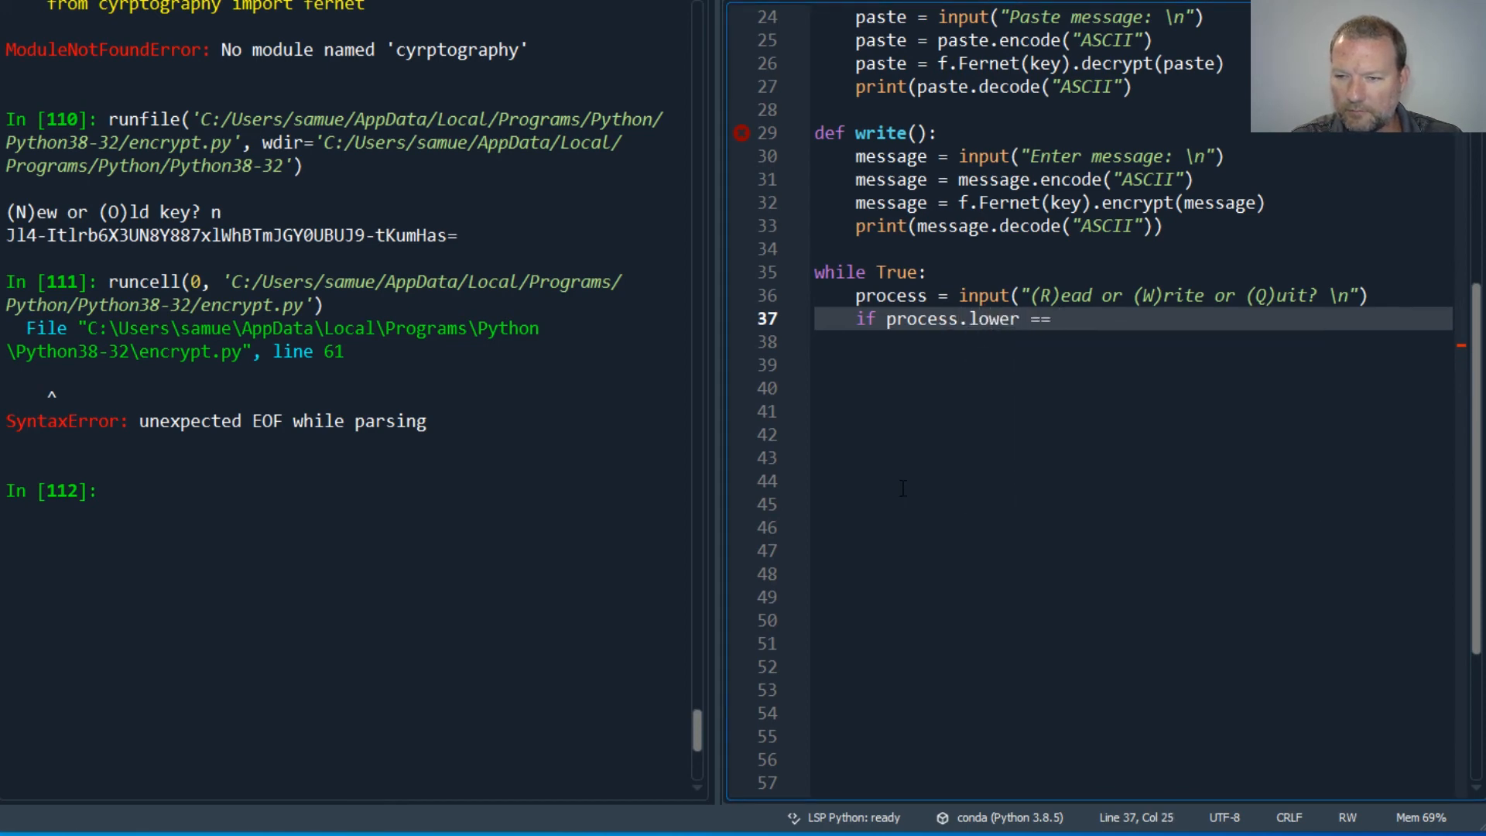
pyautogui.write('"q":')
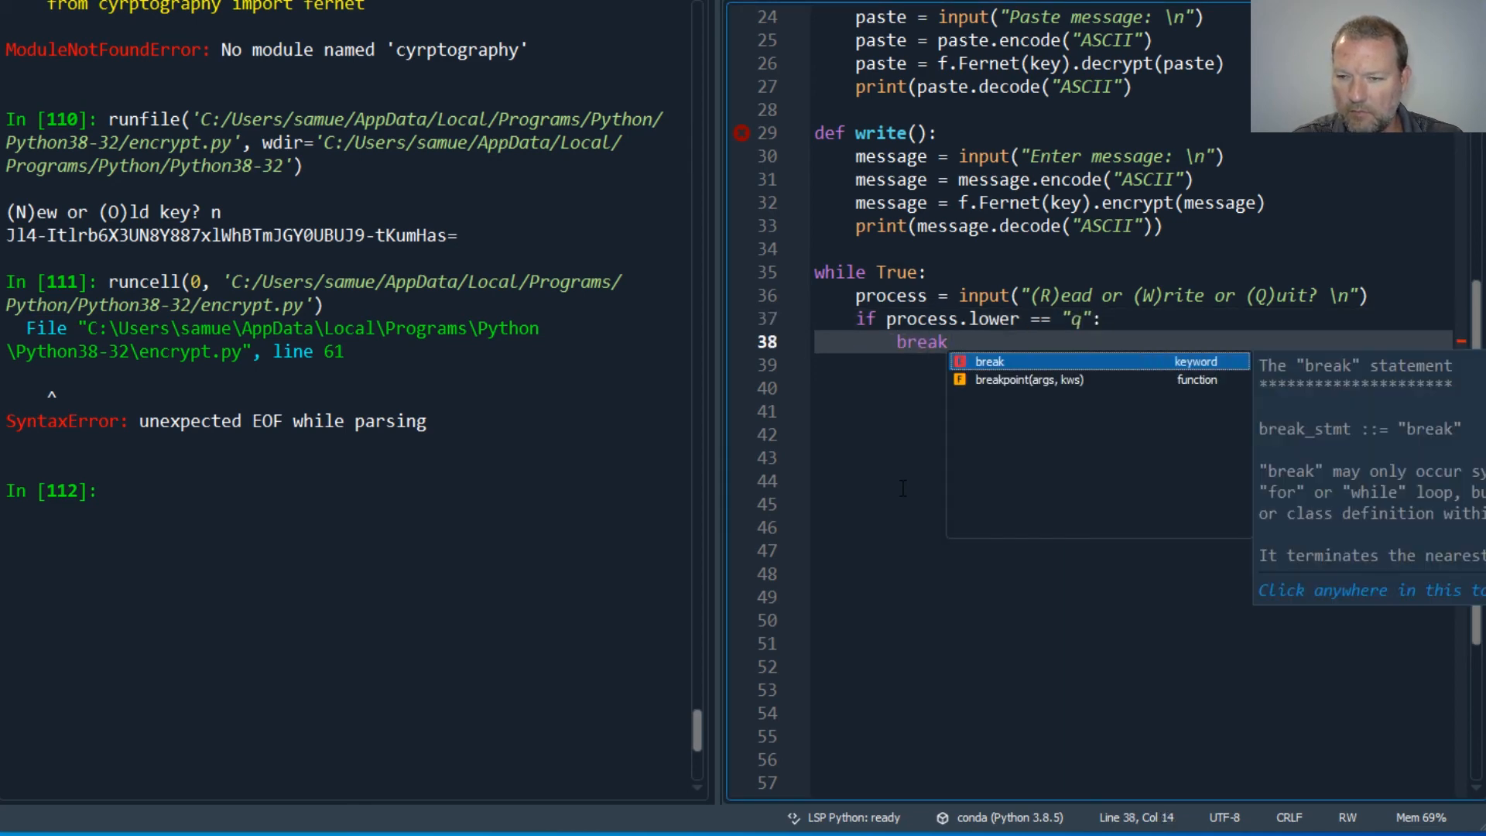
pyautogui.press('Escape')
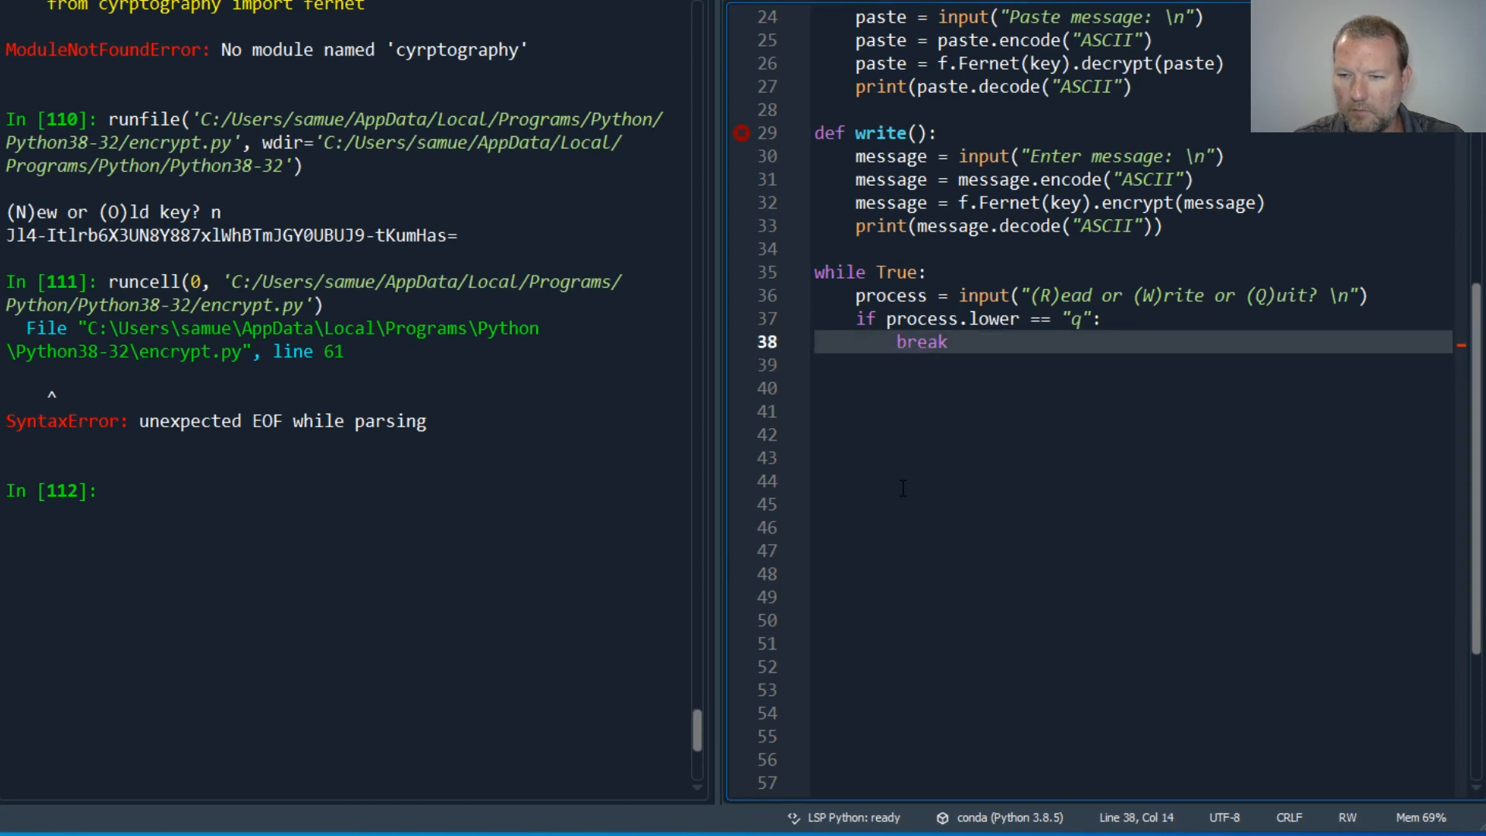
# Add an elif branch calling read() when the lowercased choice is "r"
pyautogui.write('elfi')
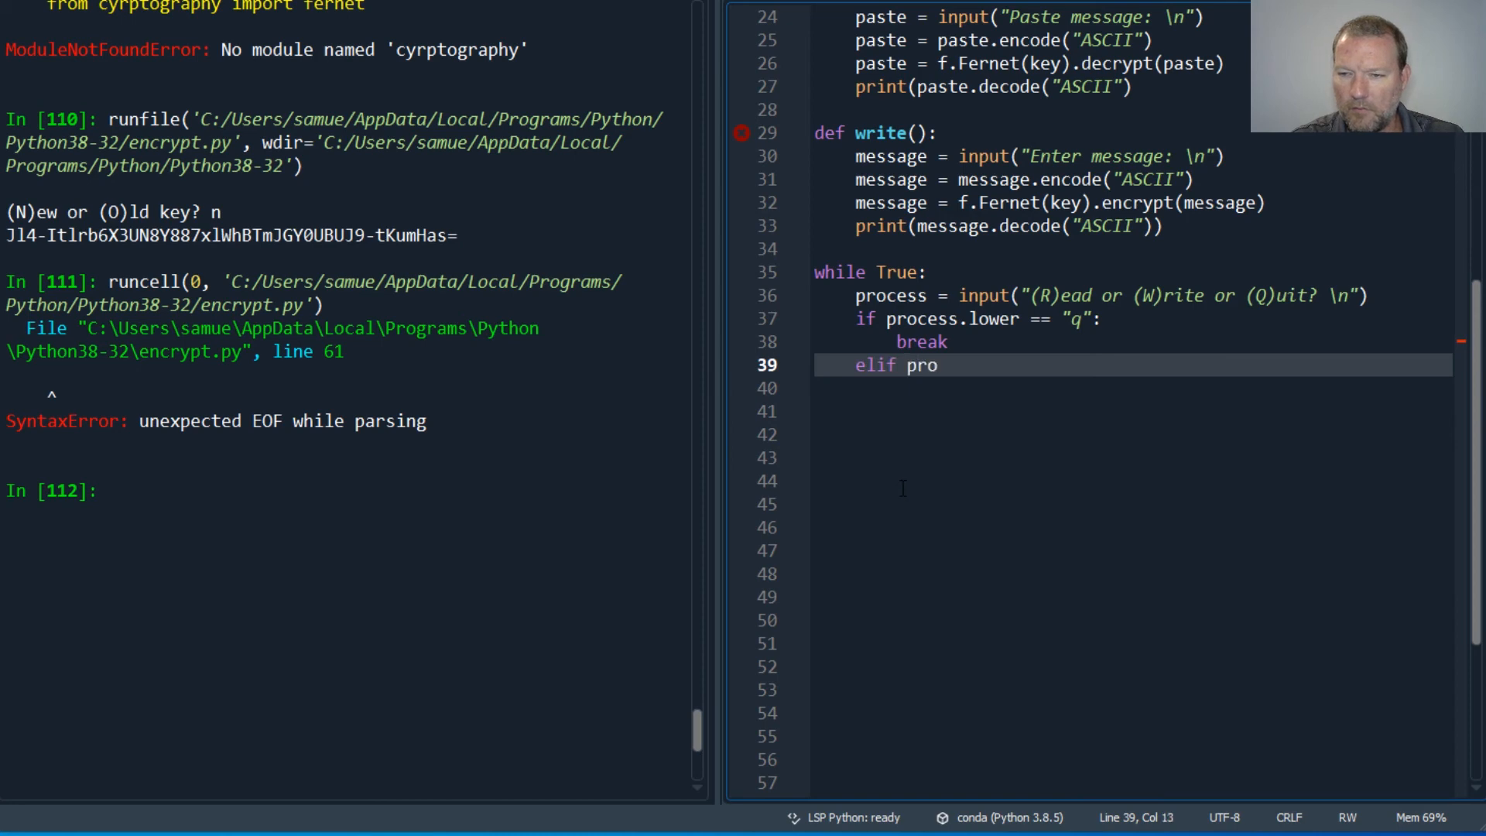
pyautogui.write('ce')
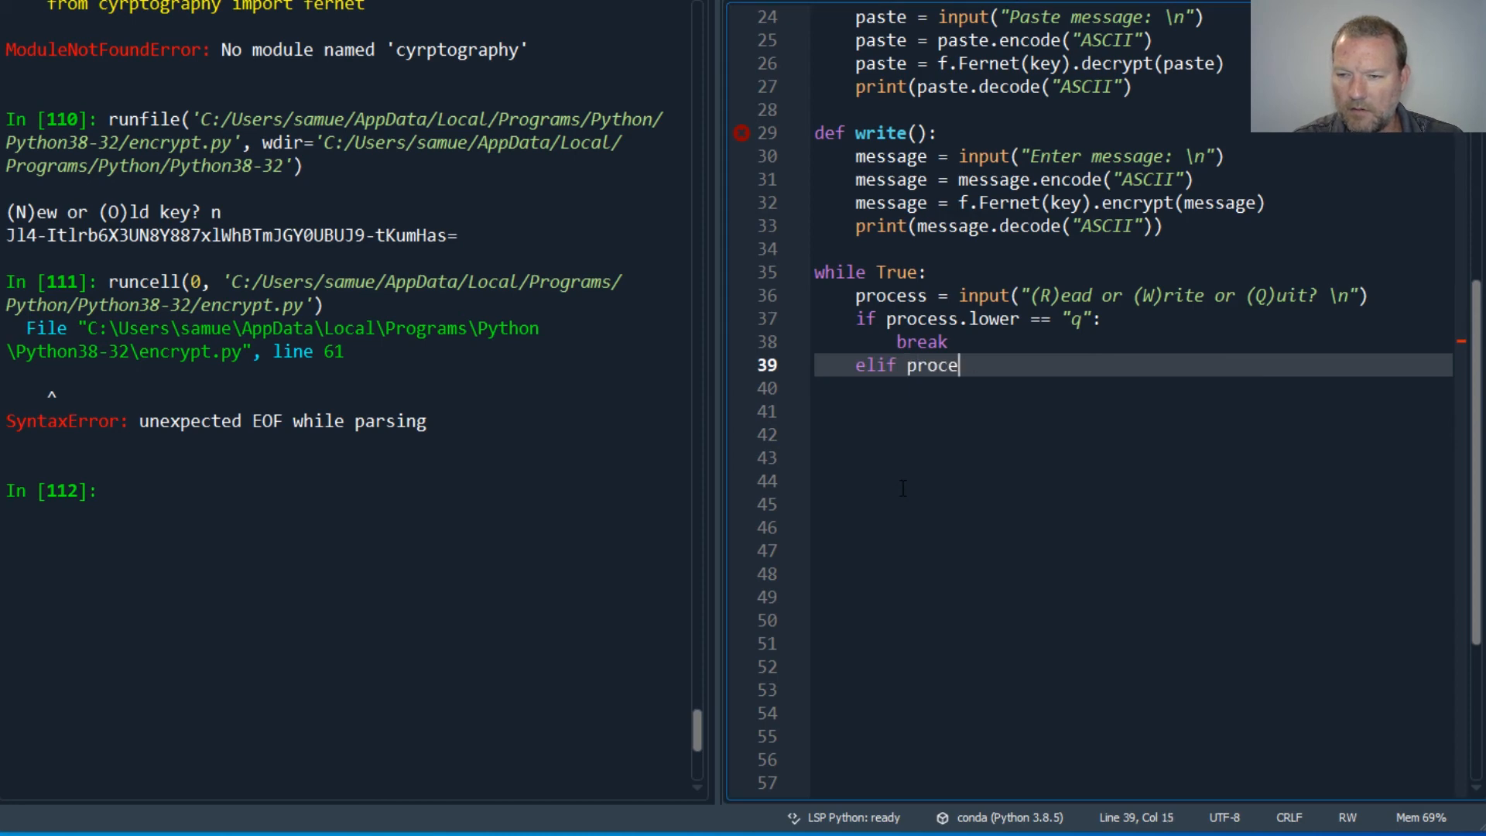
pyautogui.write('ss.')
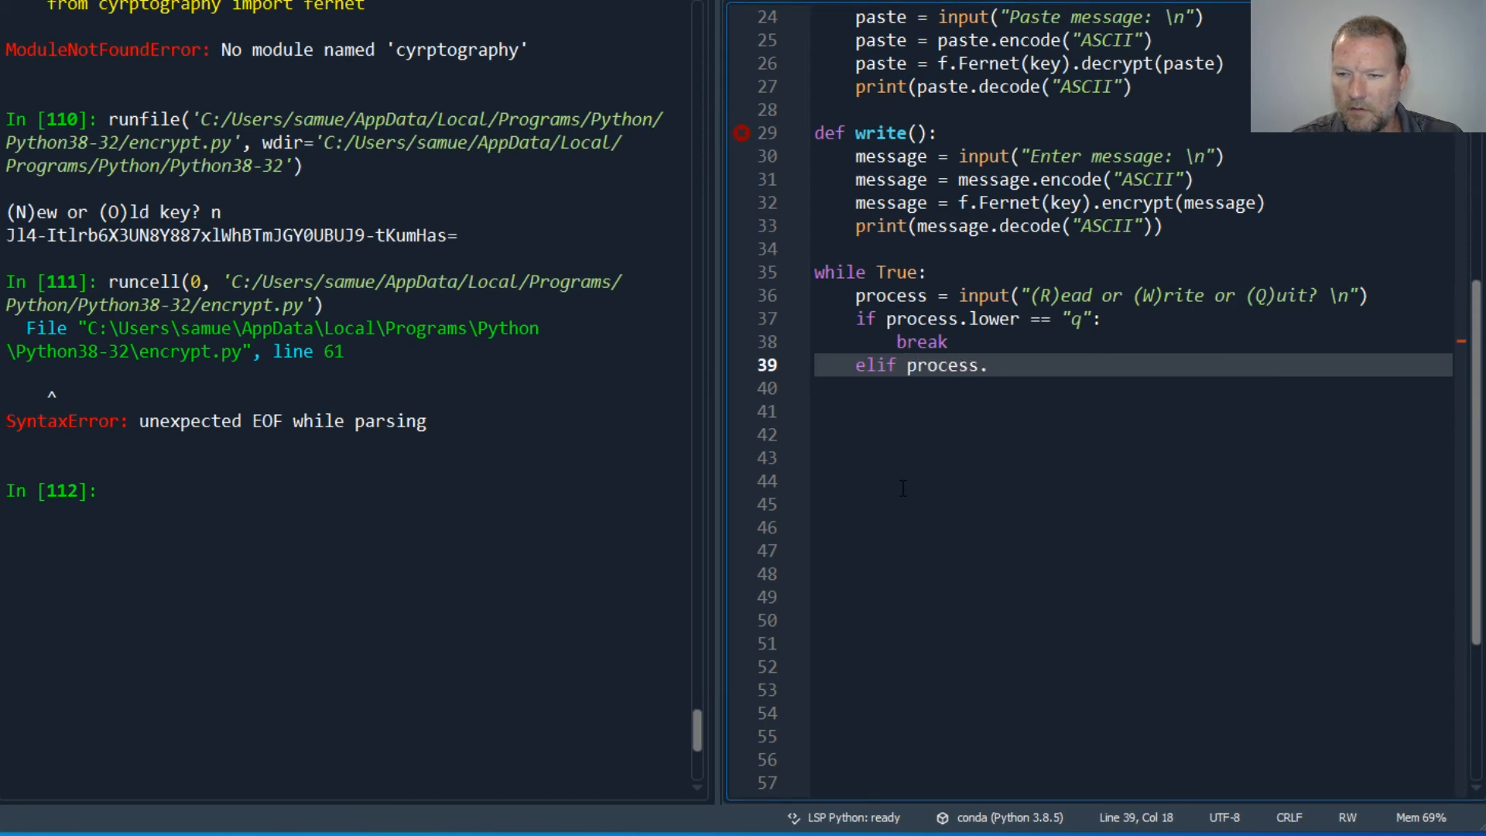
pyautogui.write('lower() ==')
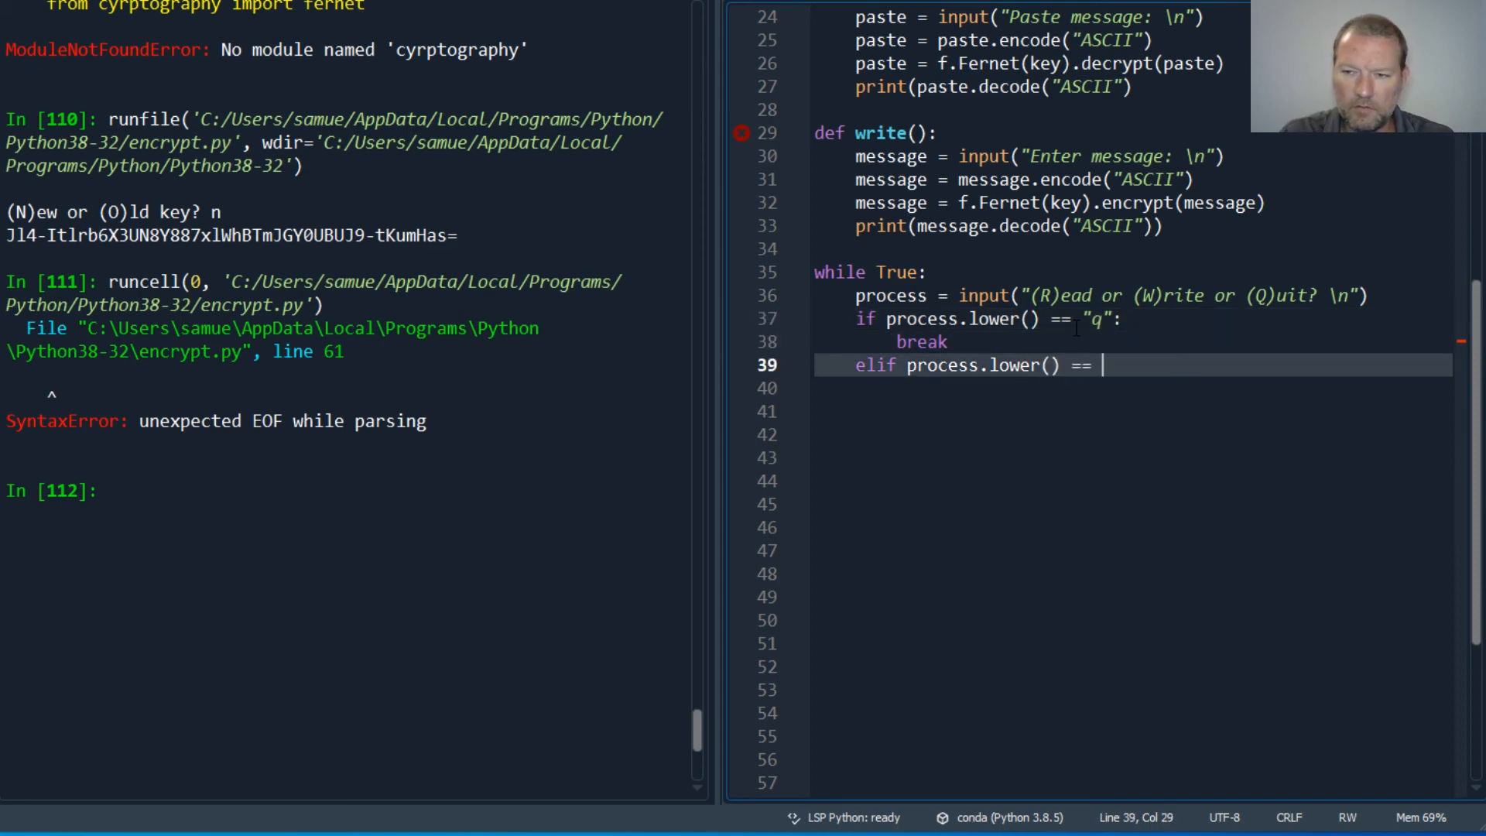
pyautogui.write('"r"')
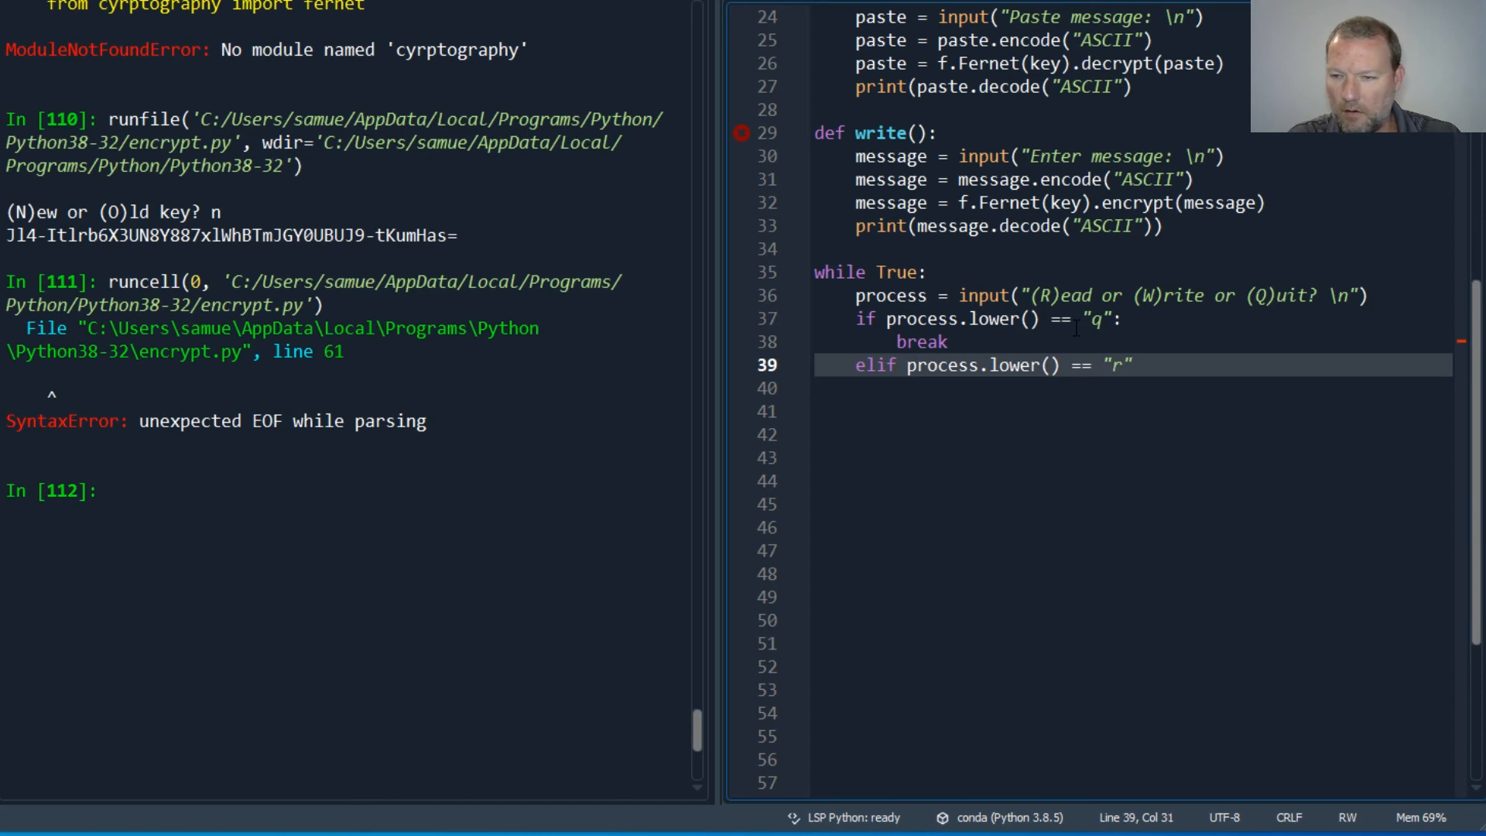
pyautogui.write(':')
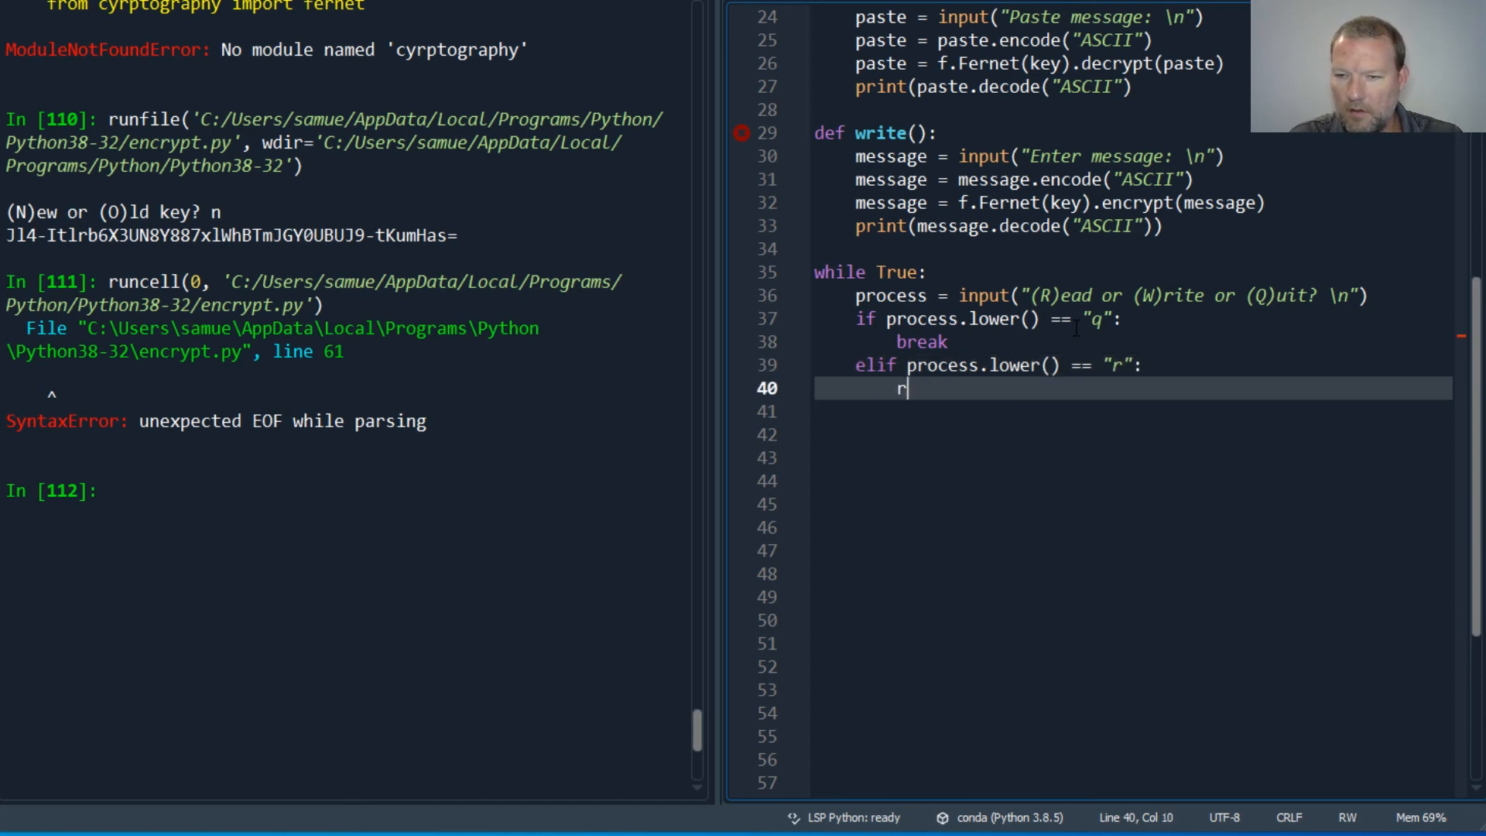
pyautogui.write('ead()')
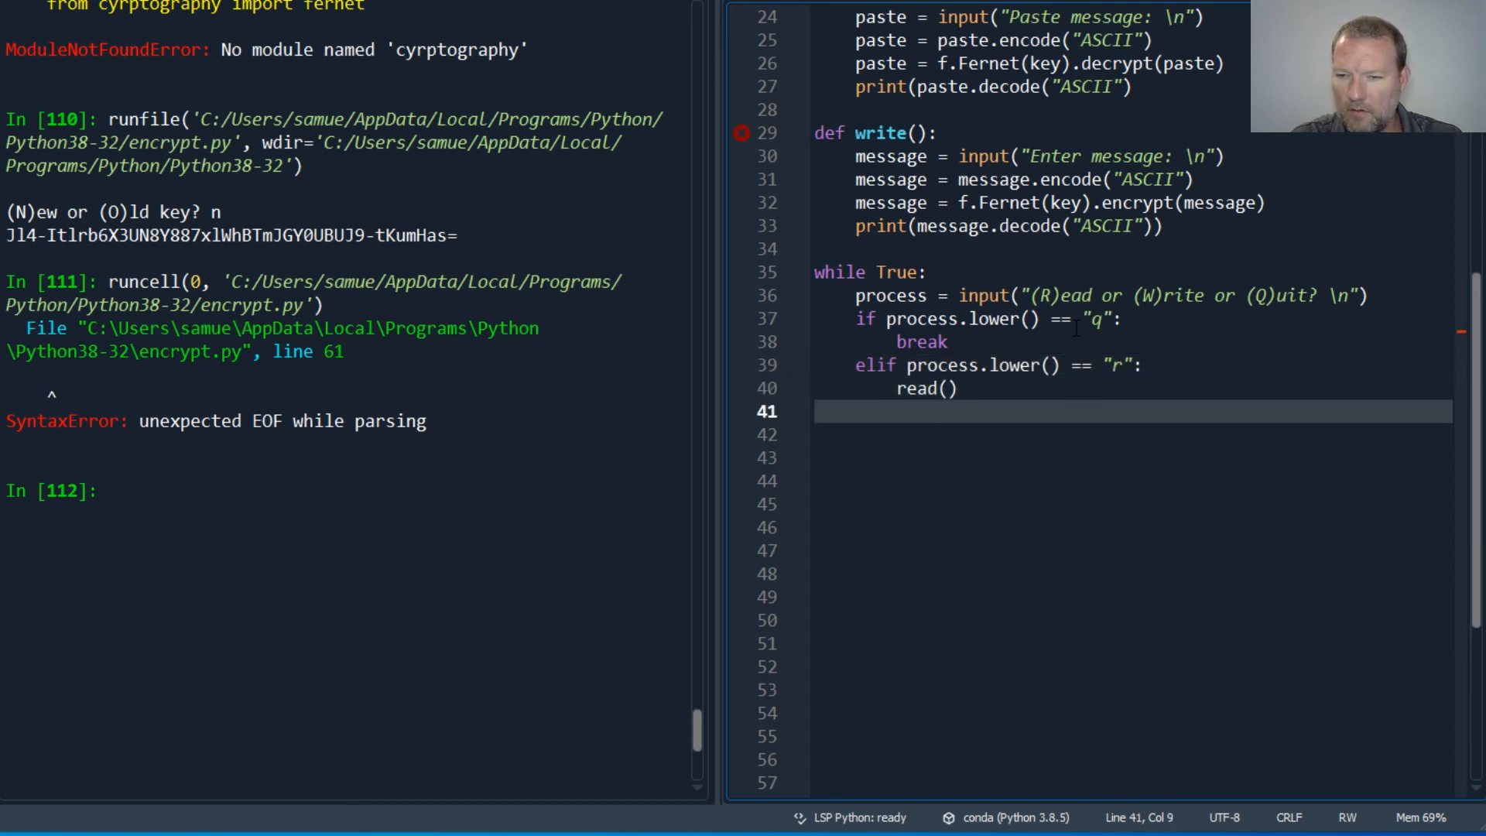
# Add an elif branch calling write() for "w" and start the else: branch
pyautogui.write('elif process.lower()(')
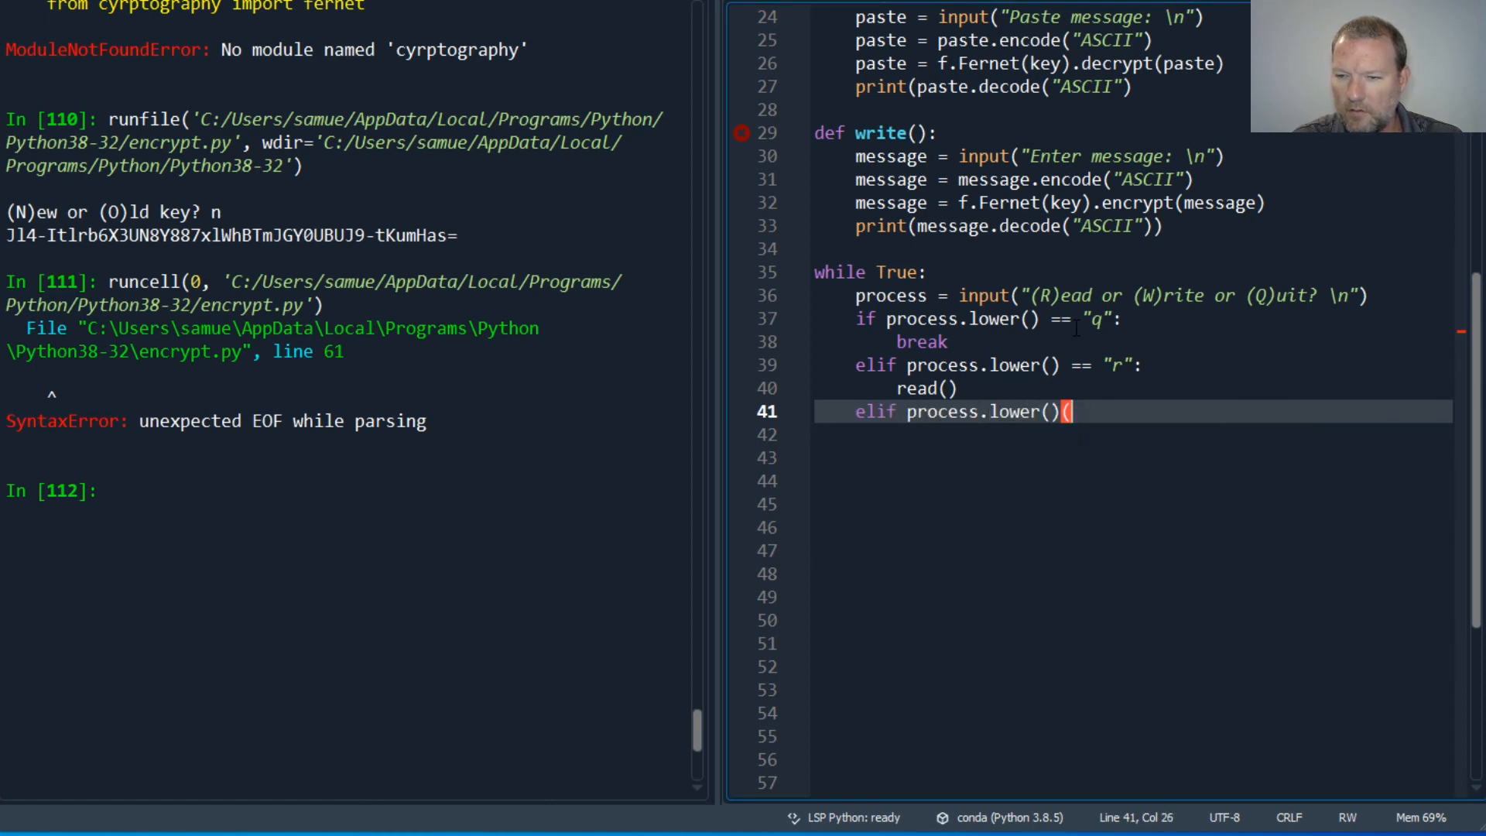
pyautogui.write('== "')
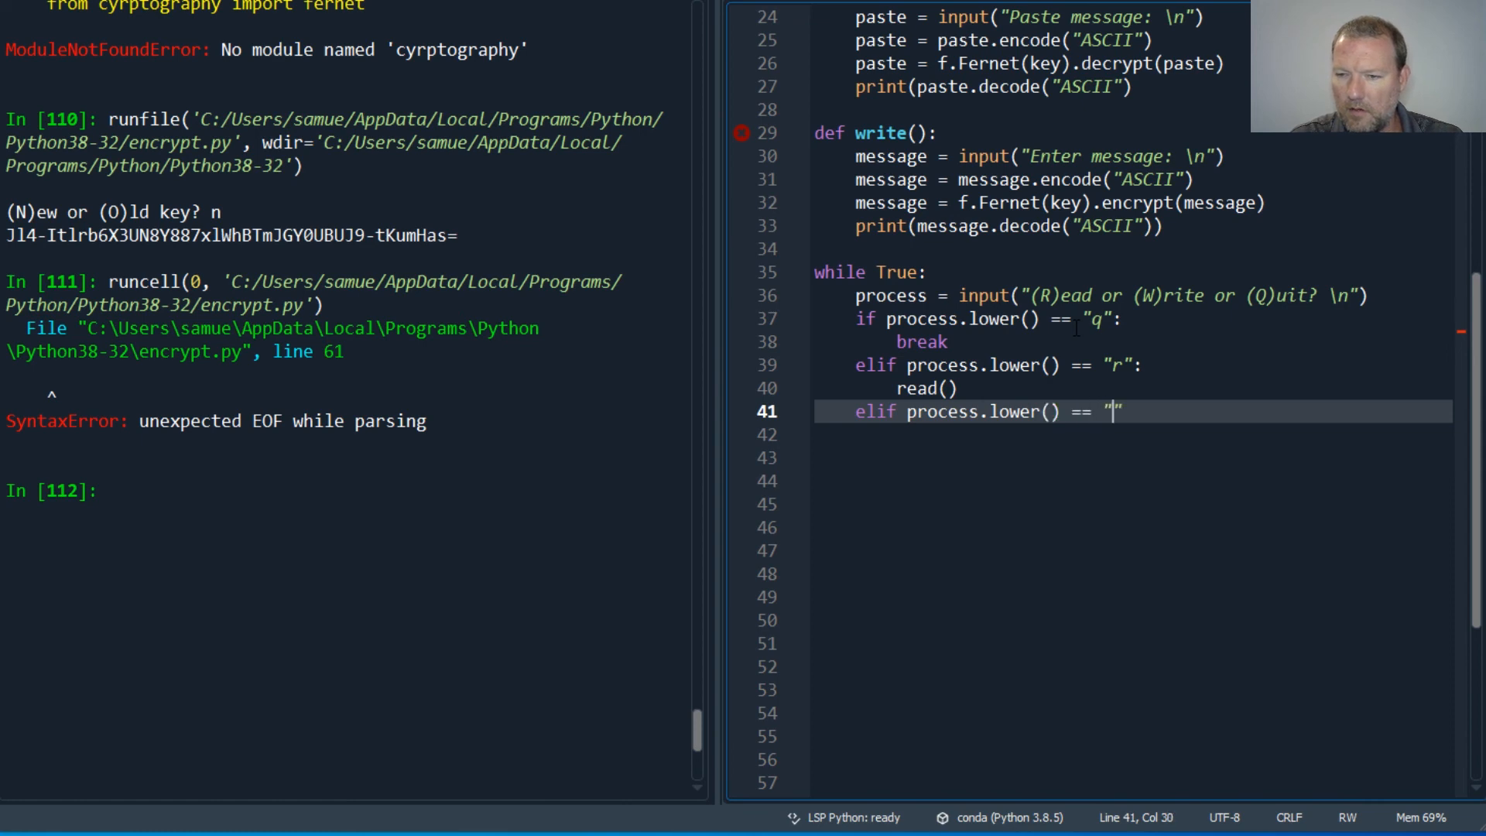
pyautogui.write('w')
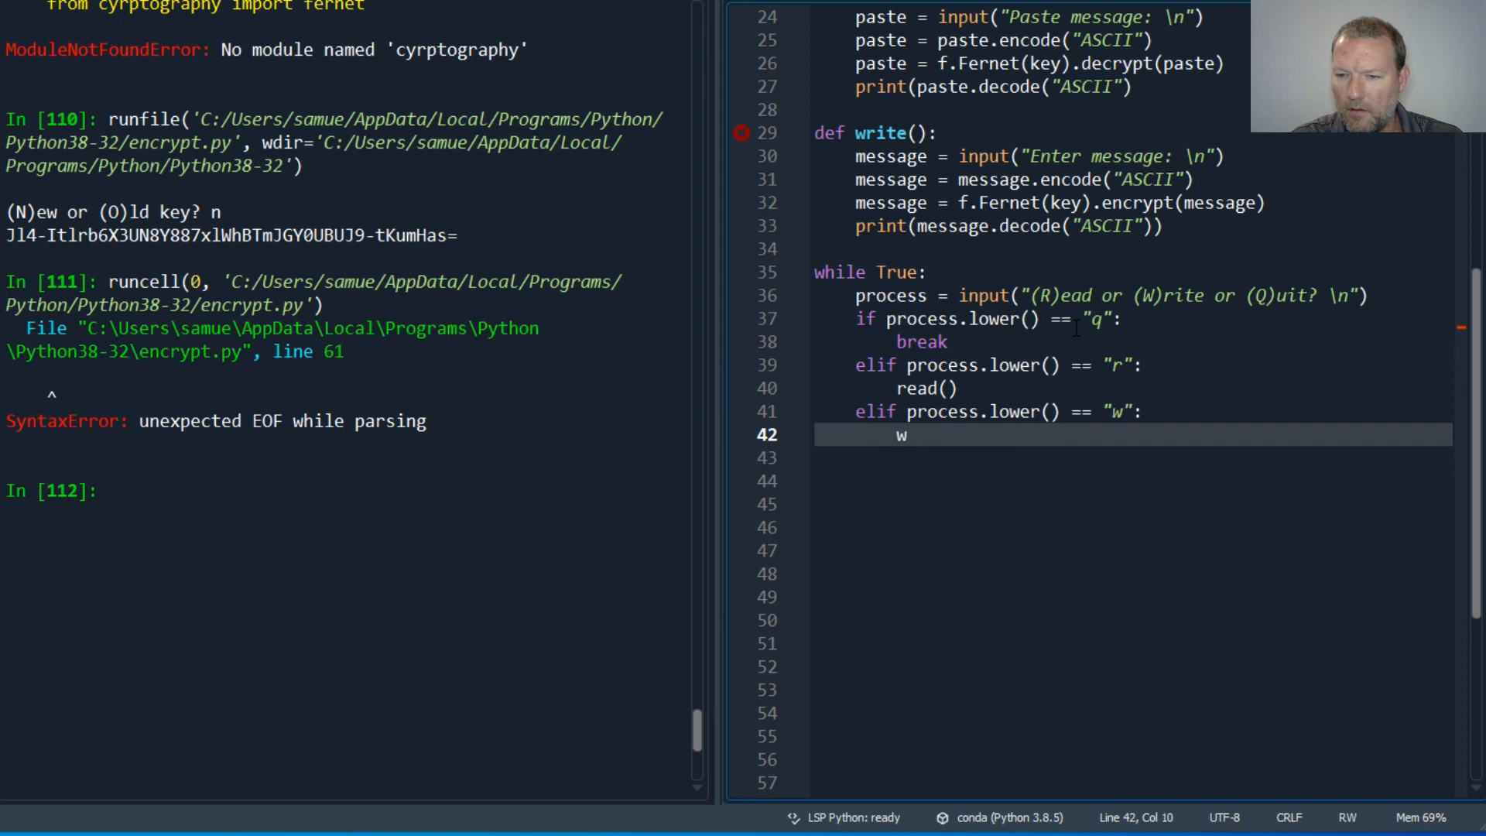
pyautogui.write('rite()')
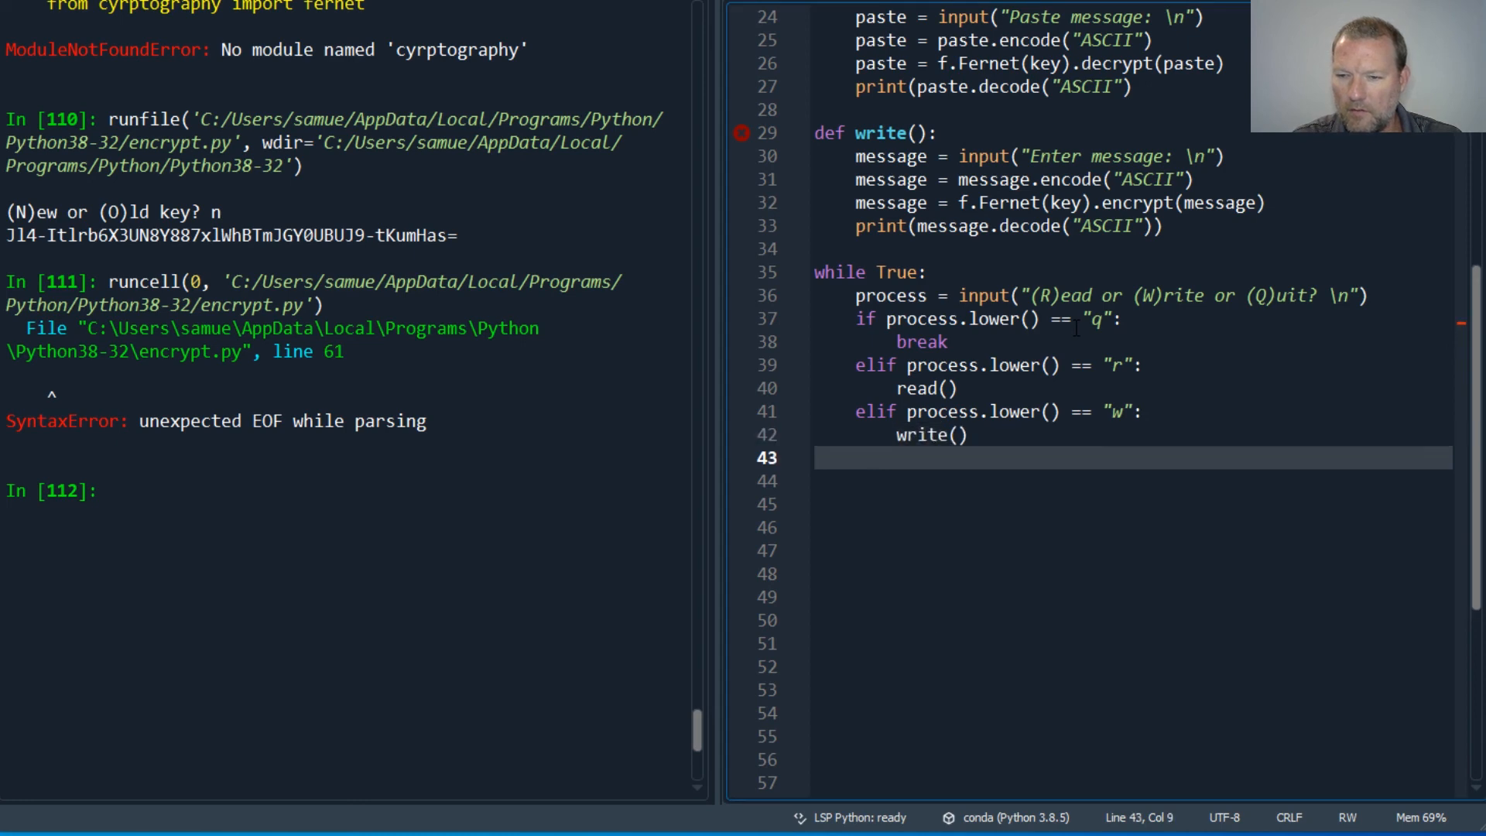
pyautogui.write('else:')
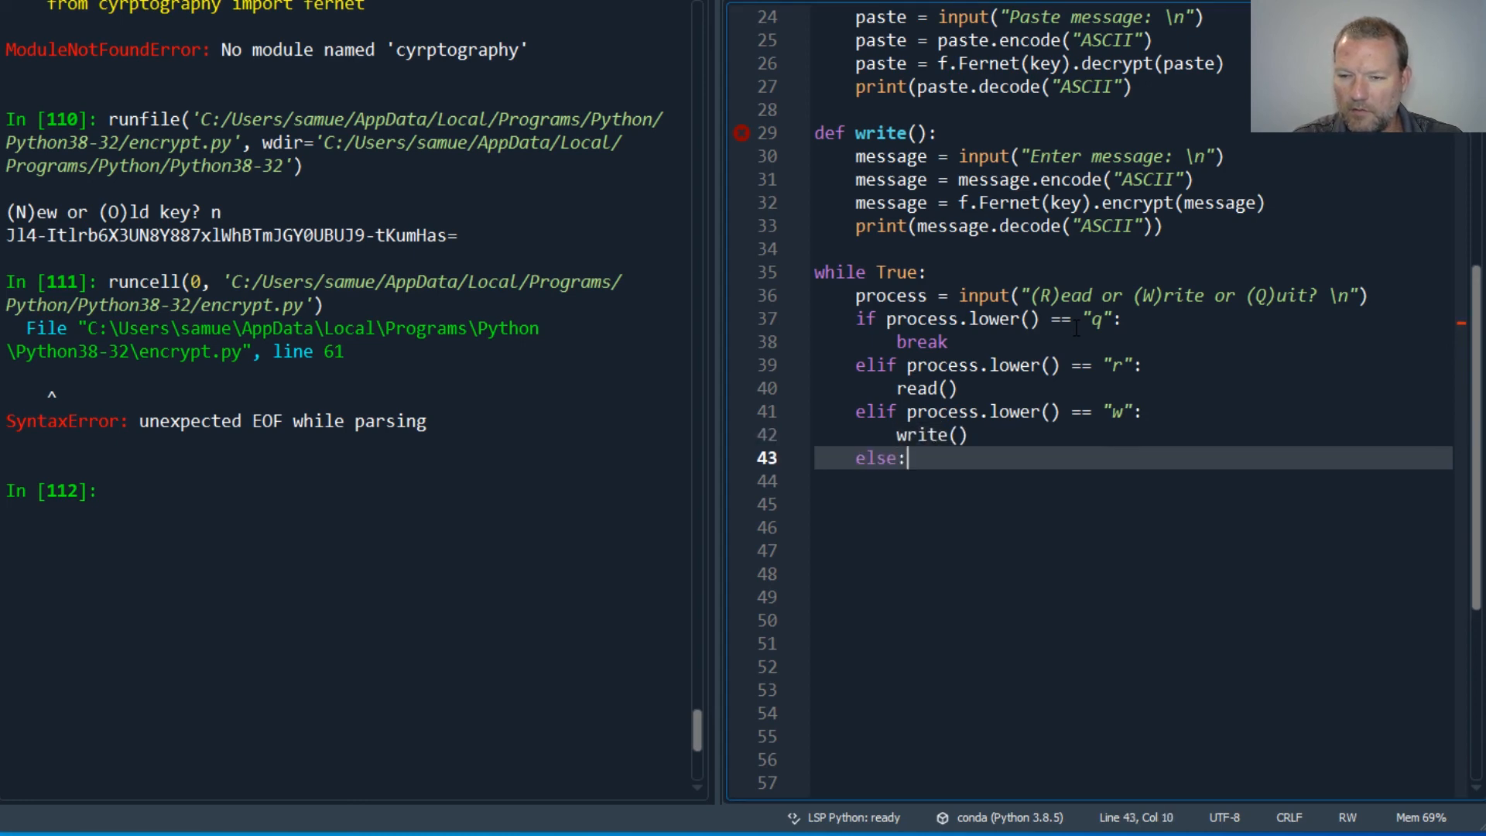
# Make the else branch print("Please check entry!") for unrecognised answers
pyautogui.write('print')
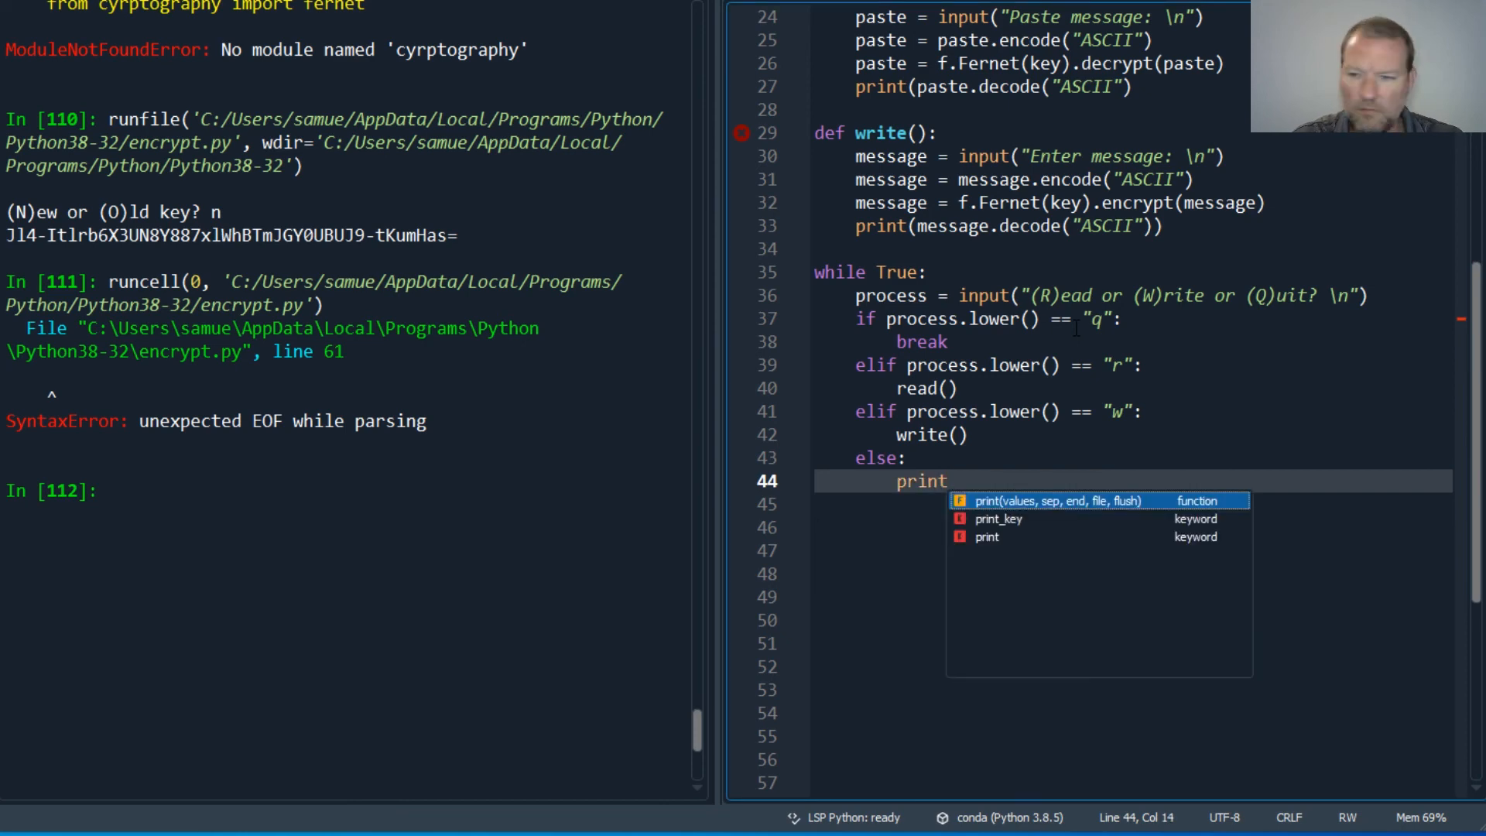
pyautogui.write('(')
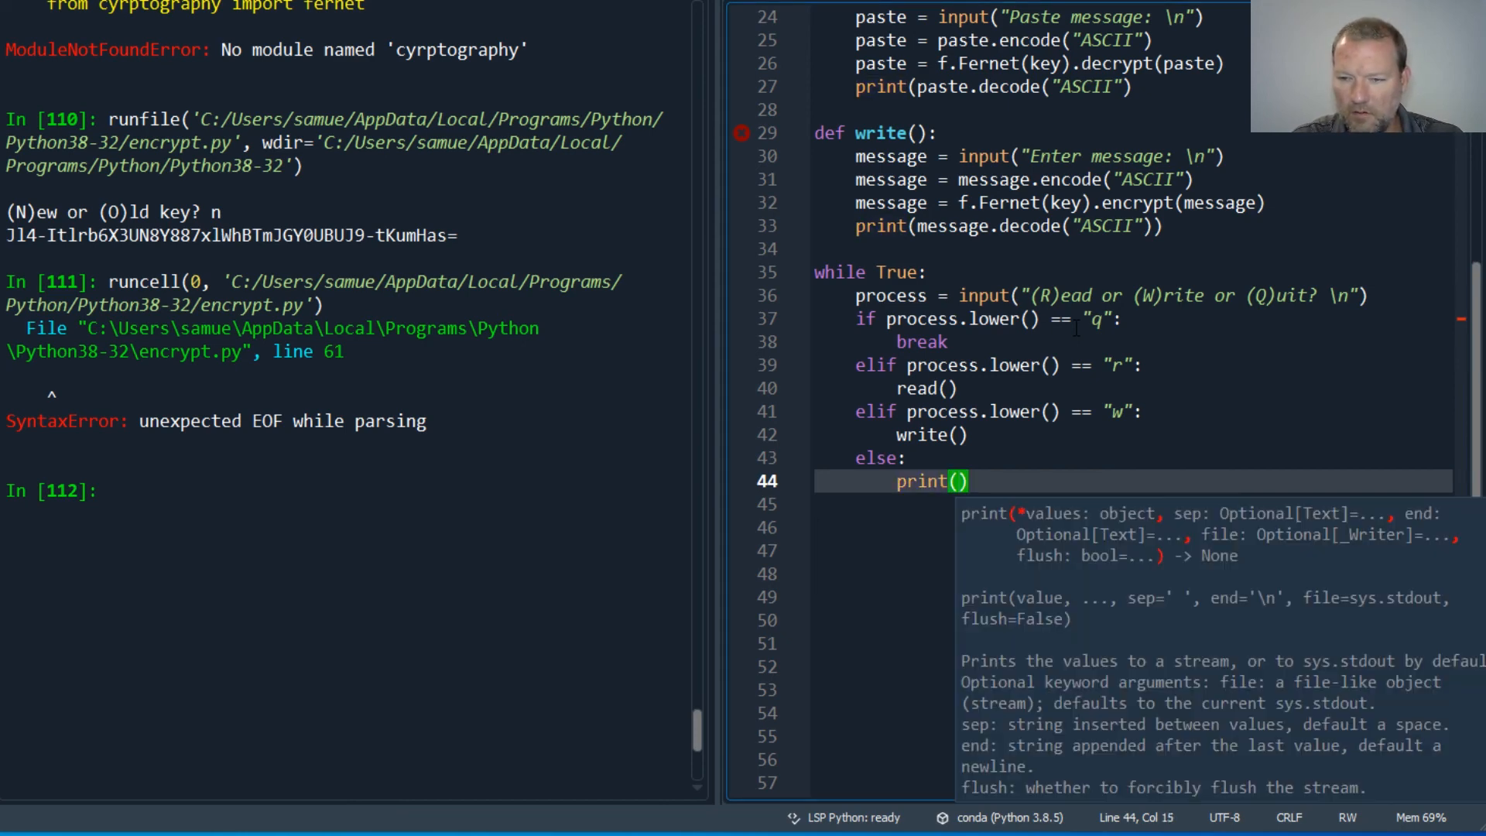
pyautogui.write('Please en')
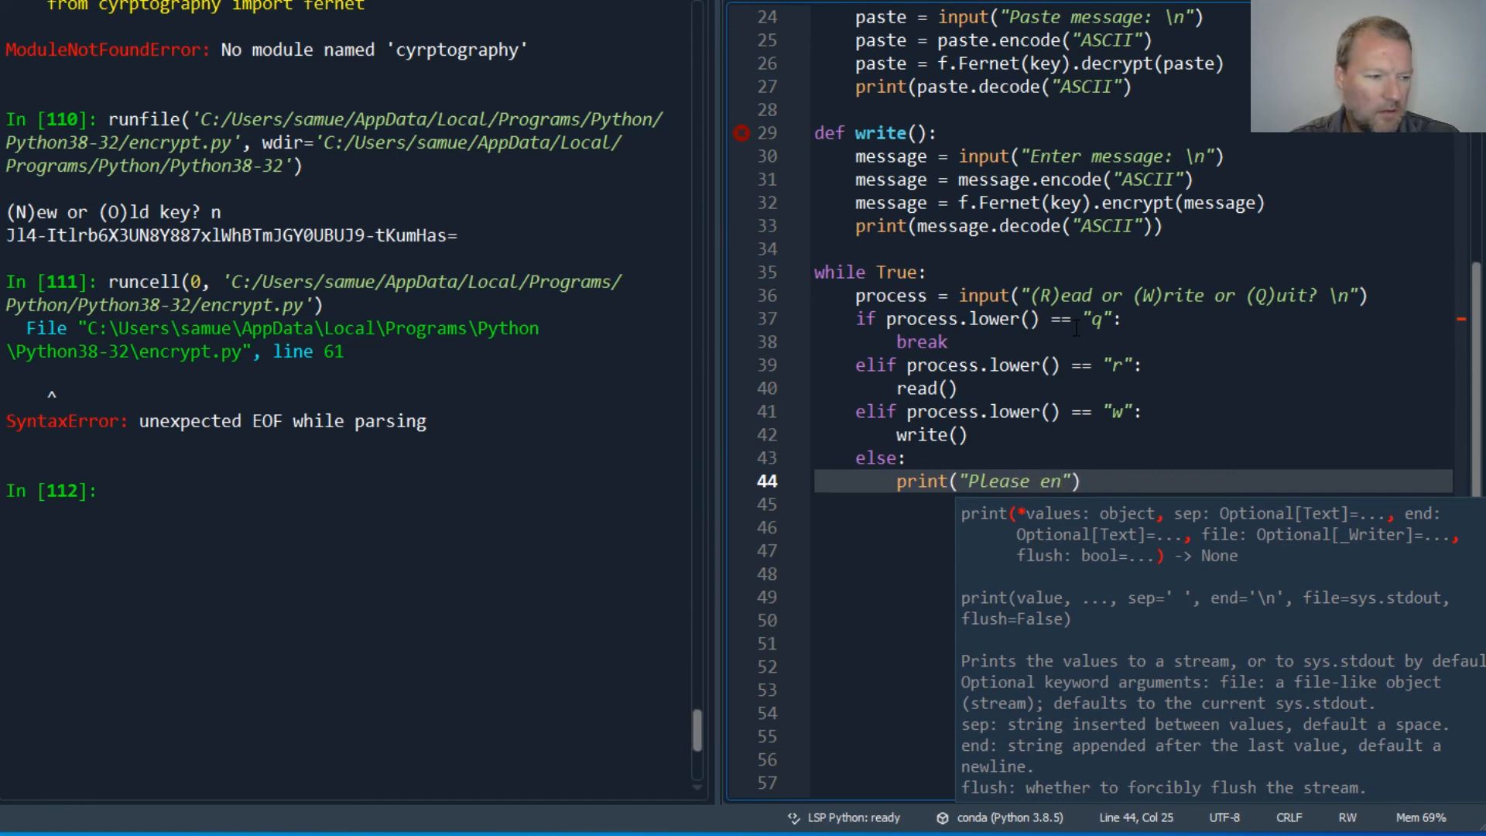
pyautogui.write('check')
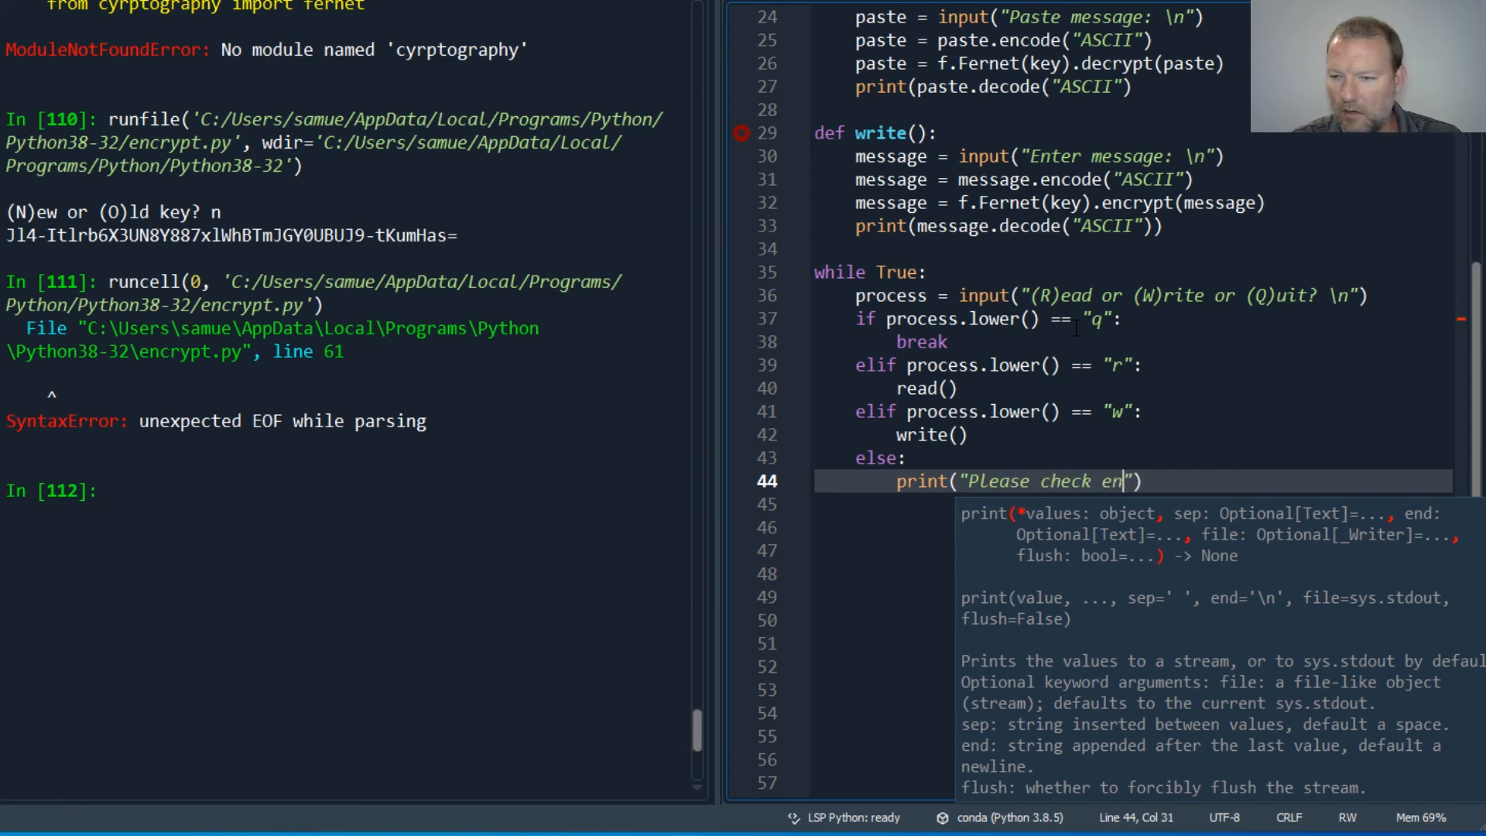
pyautogui.write('ry:')
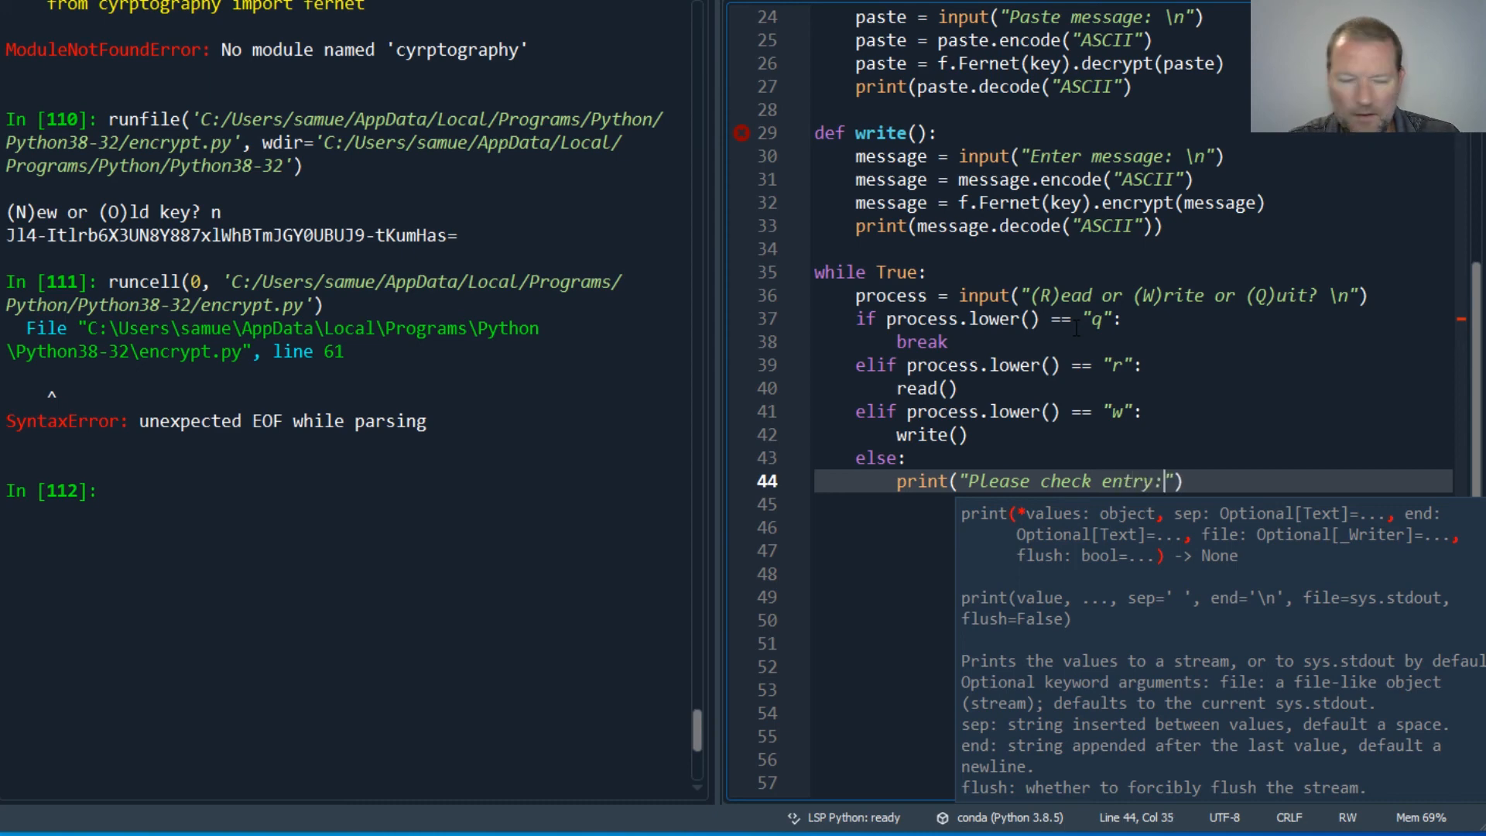
pyautogui.write('!')
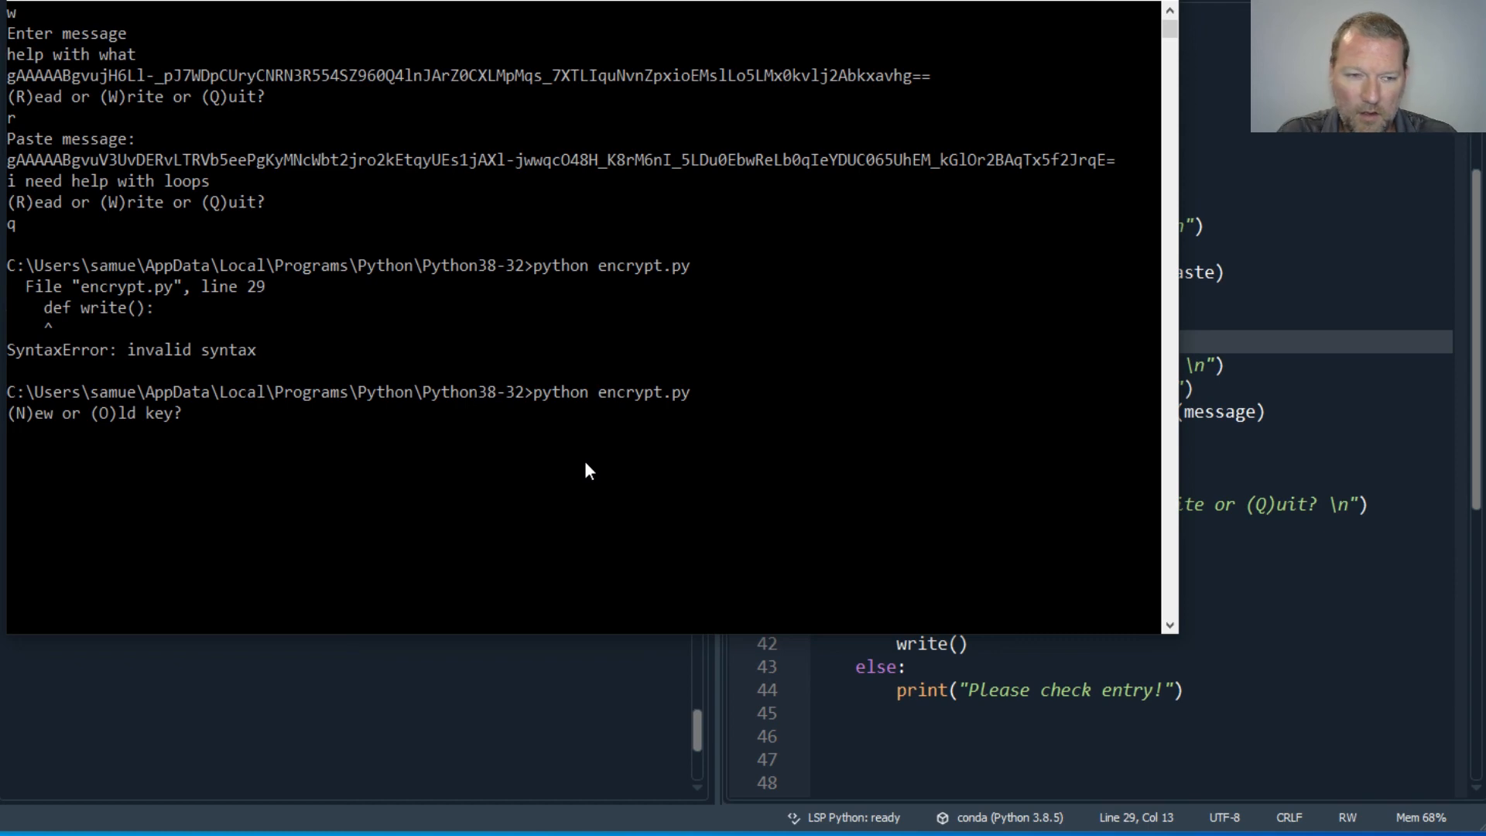
pyautogui.write('o')
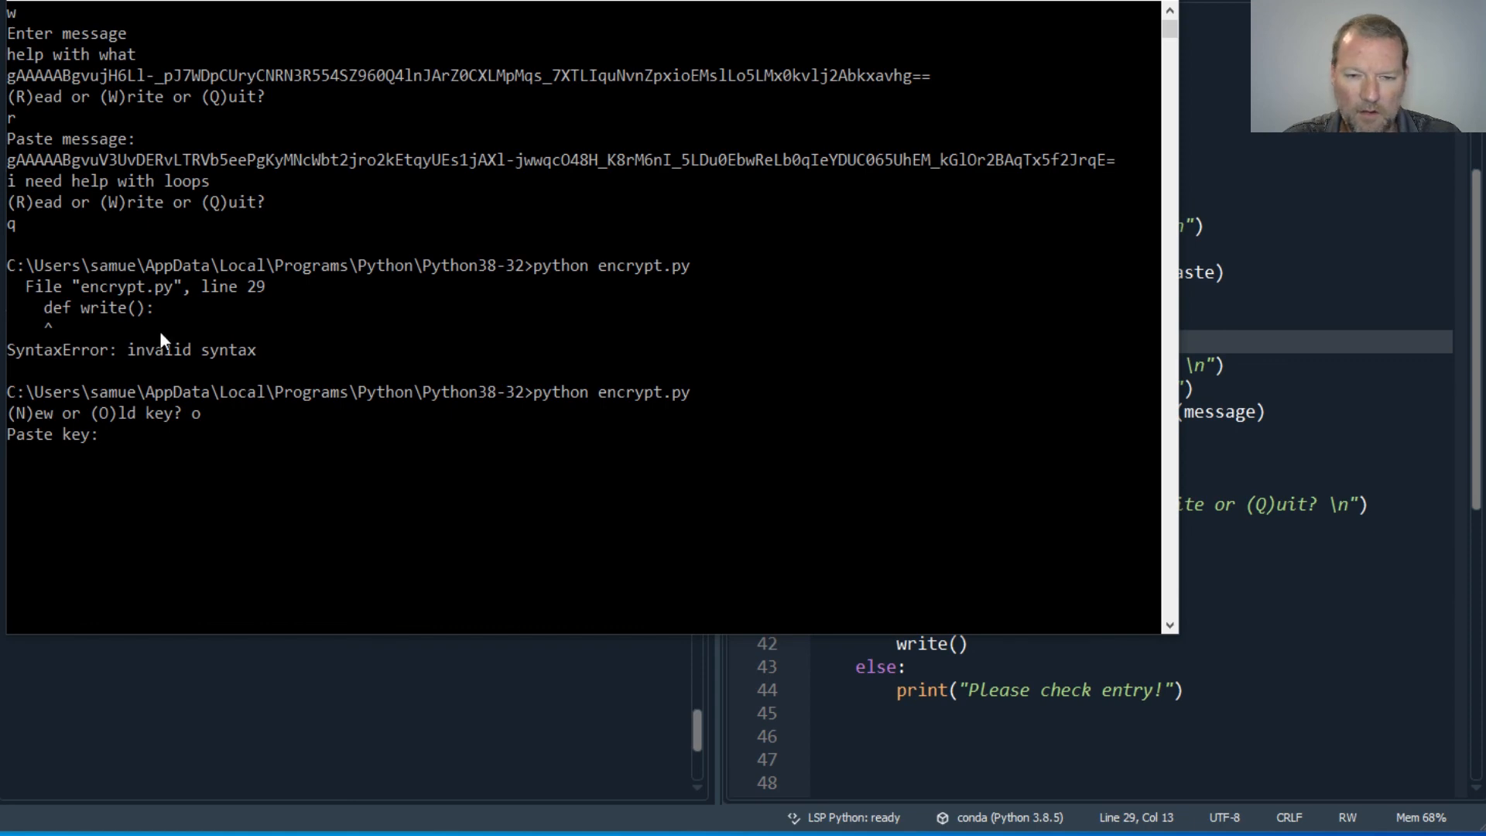
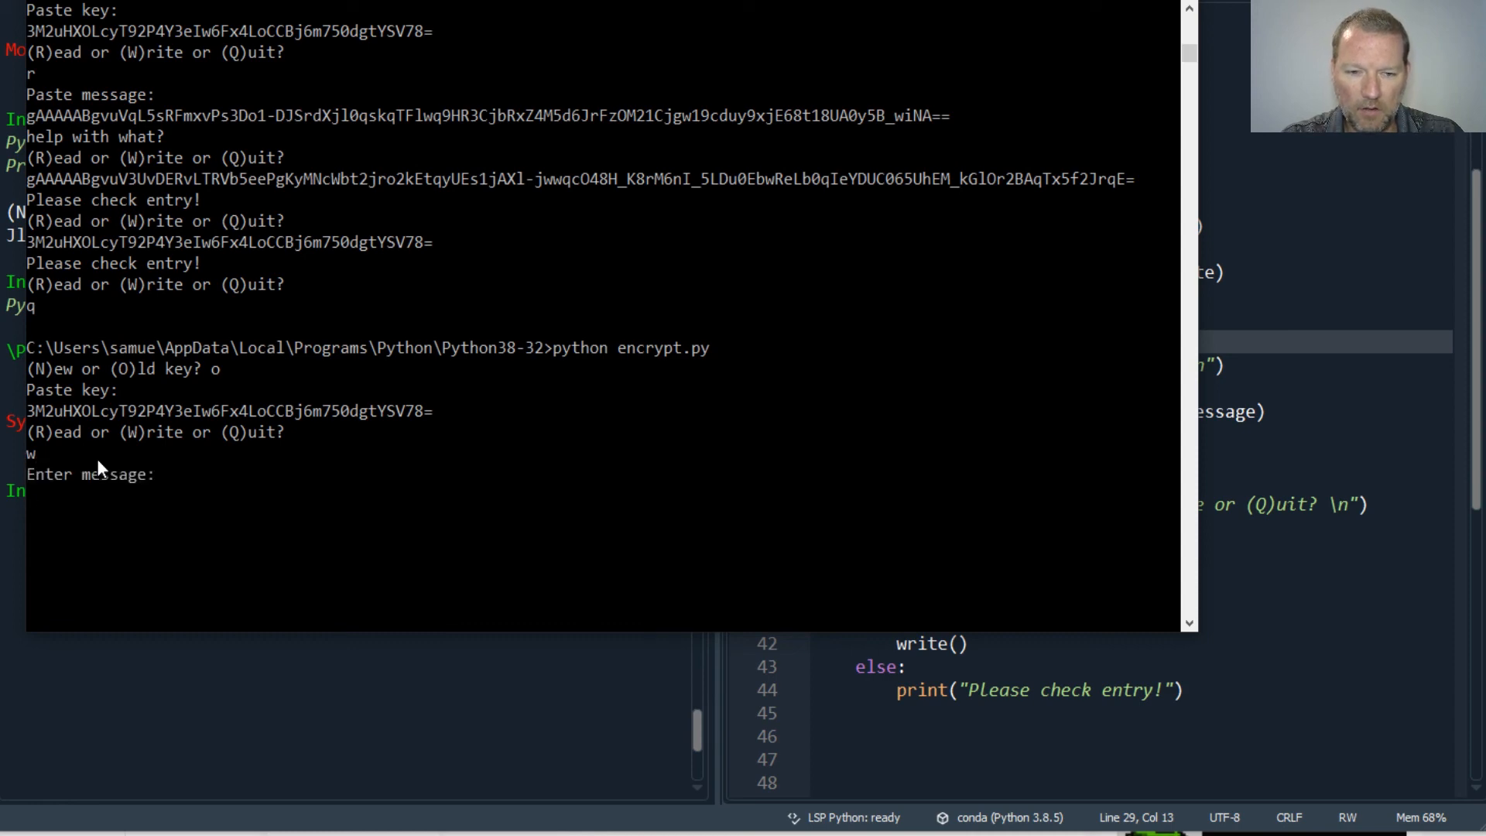
pyautogui.write('hello')
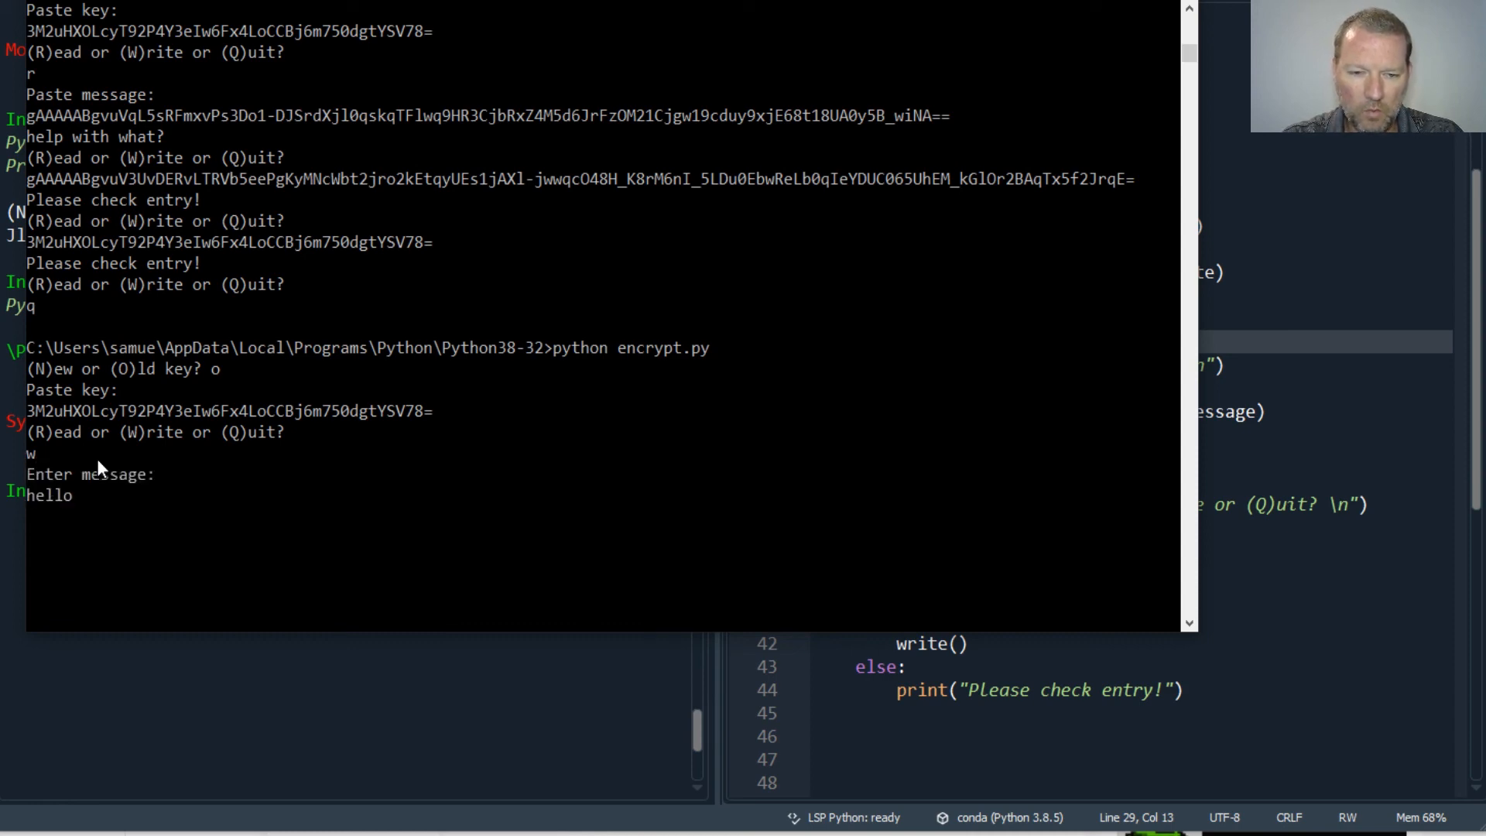
# Decrypt via r, encrypt a message ending "what", read again, then quit with q
pyautogui.write('r')
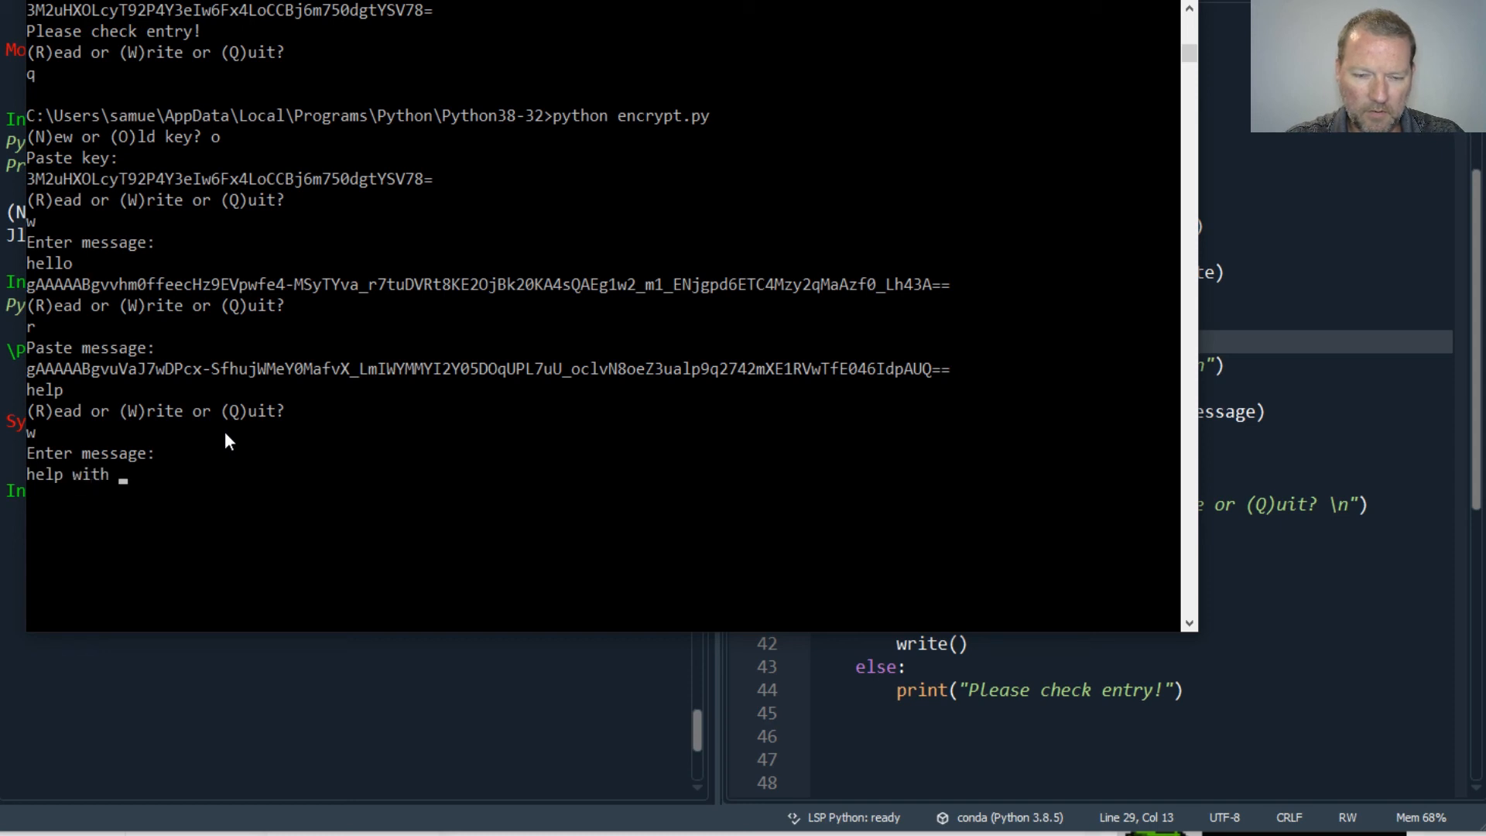
pyautogui.write('what')
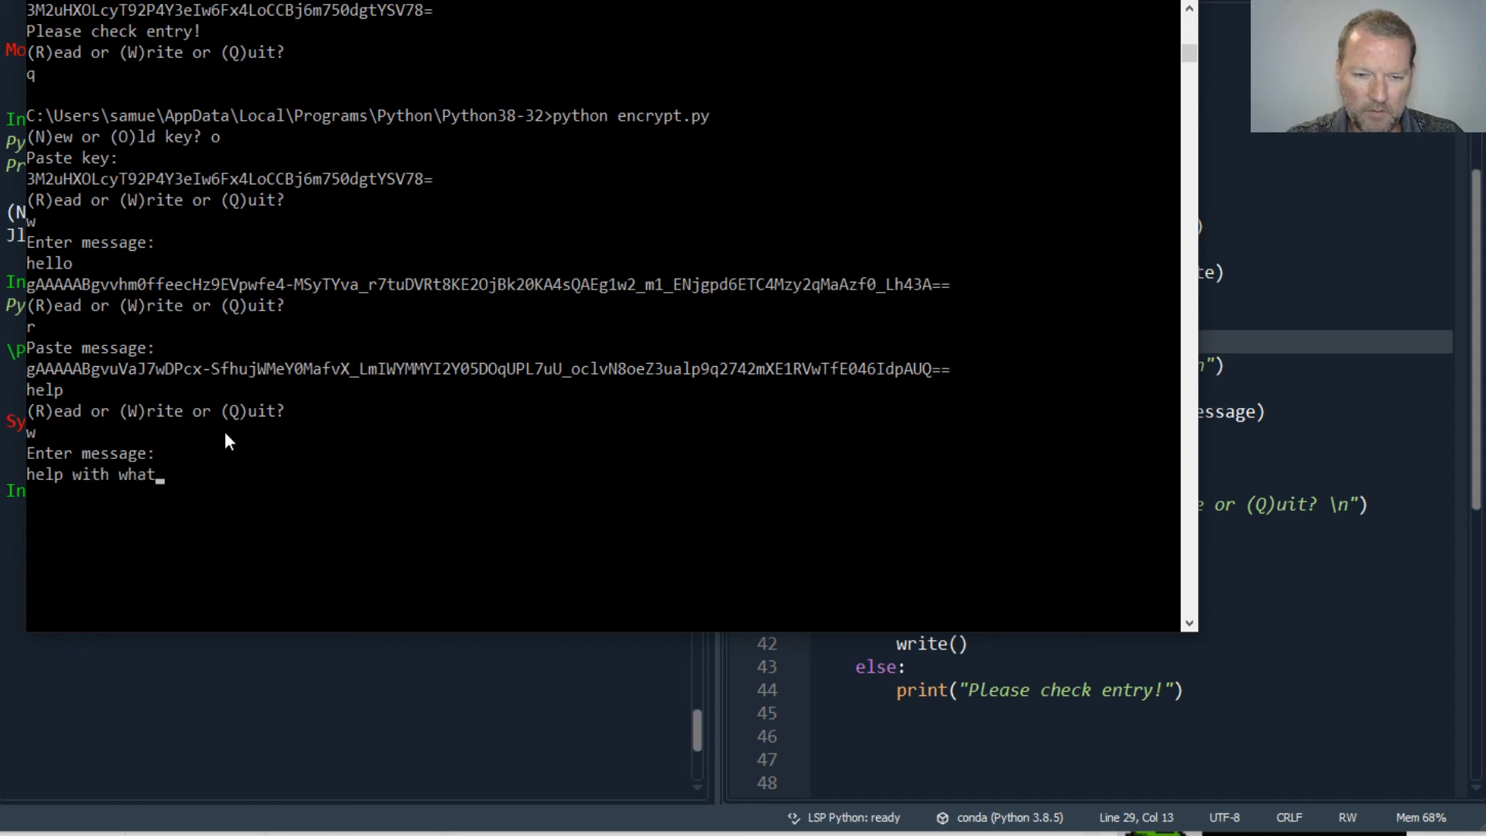
pyautogui.press('enter')
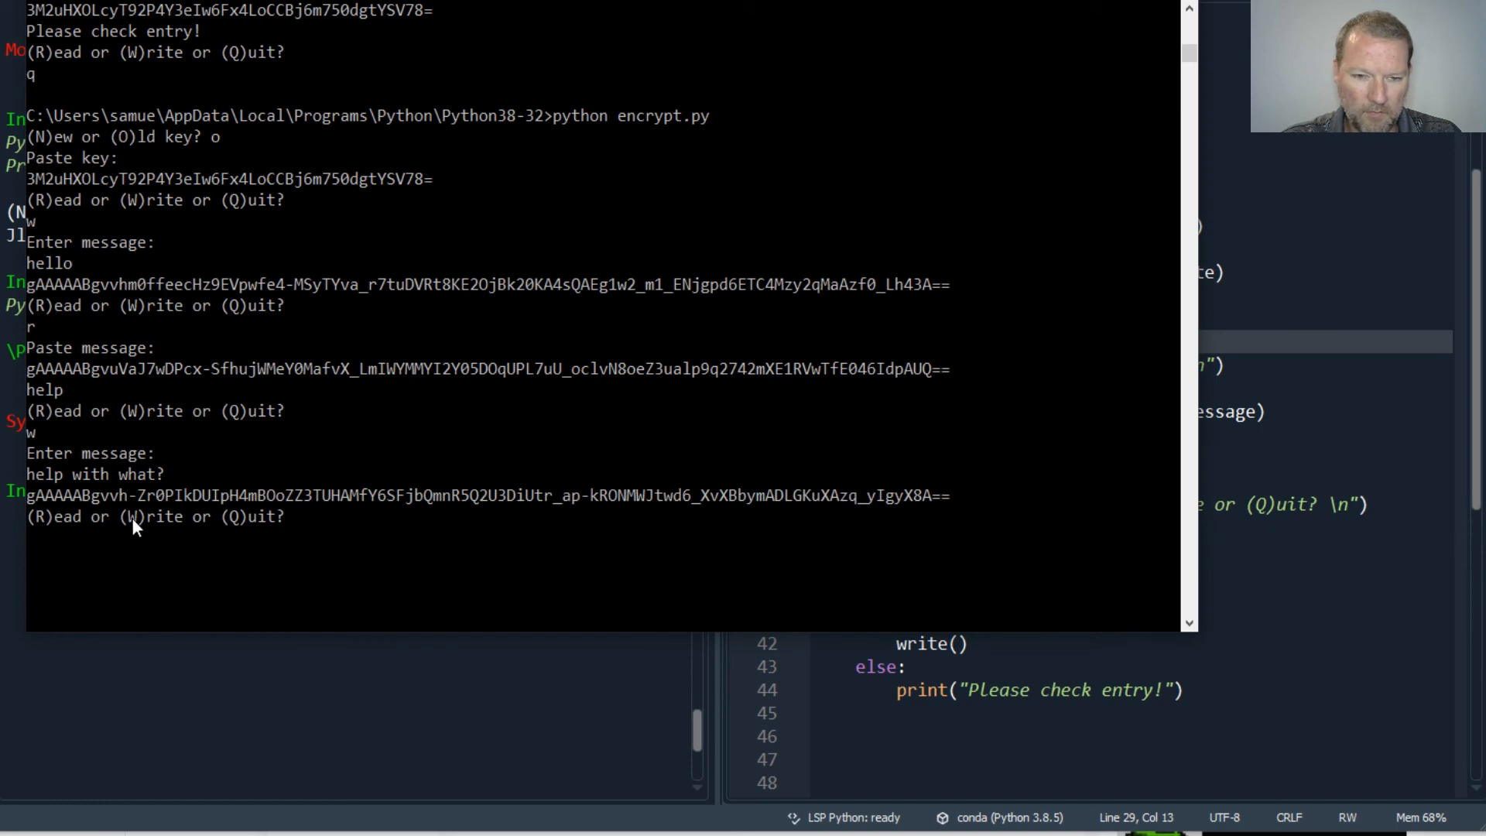
pyautogui.write('r')
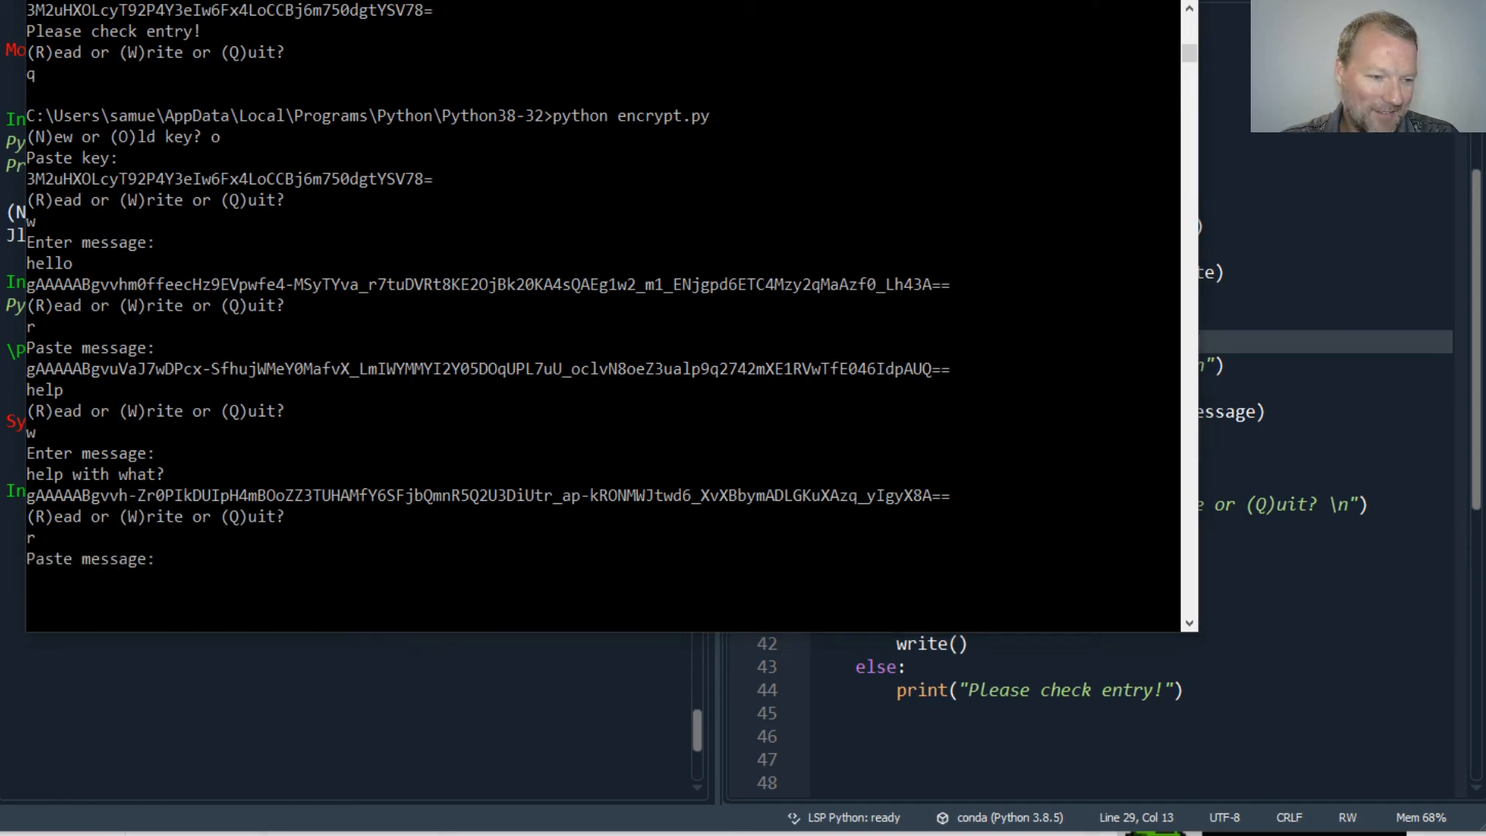
pyautogui.moveTo(39, 586)
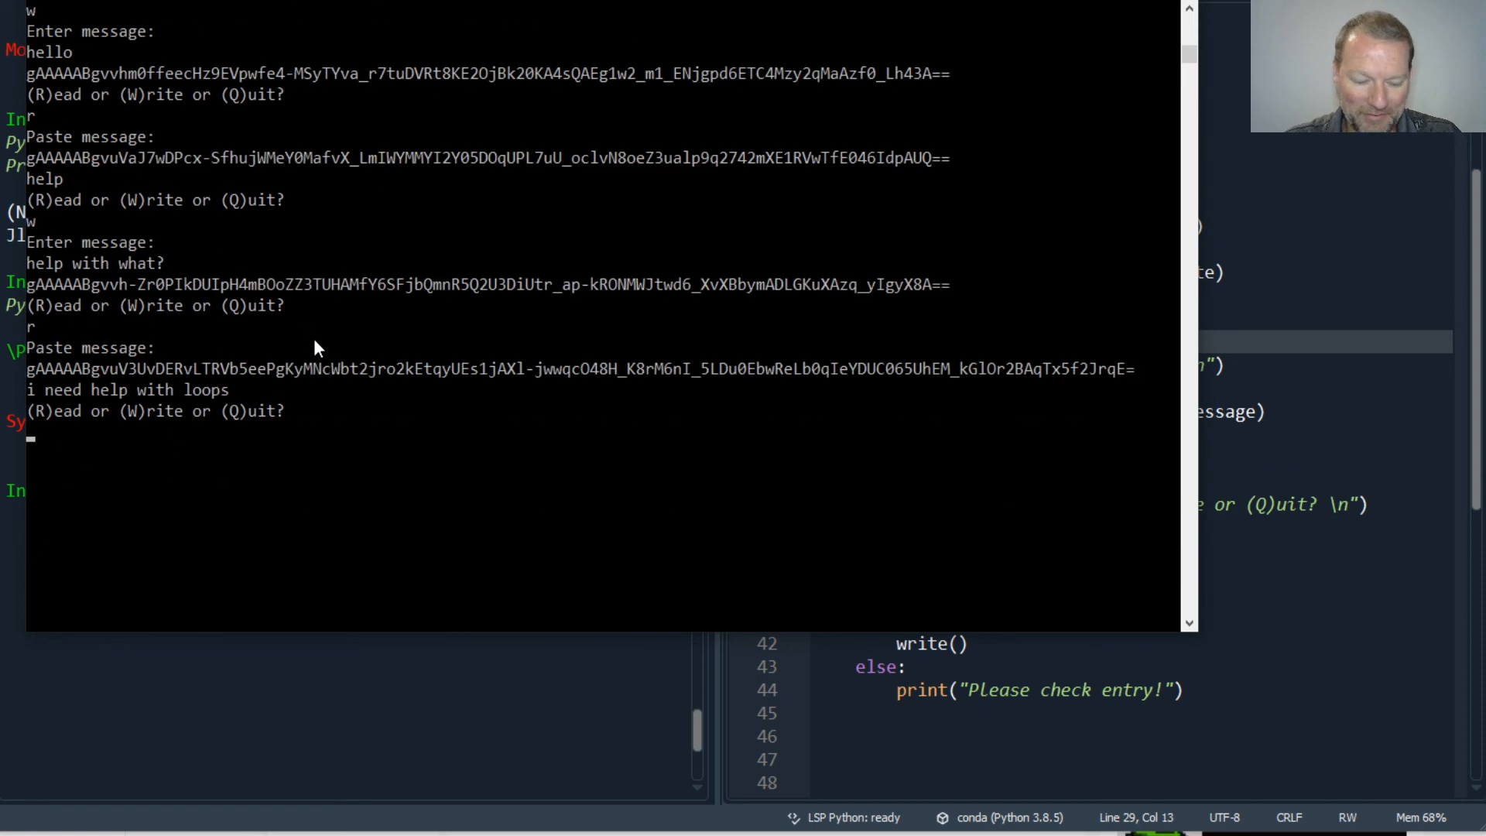
pyautogui.write('q')
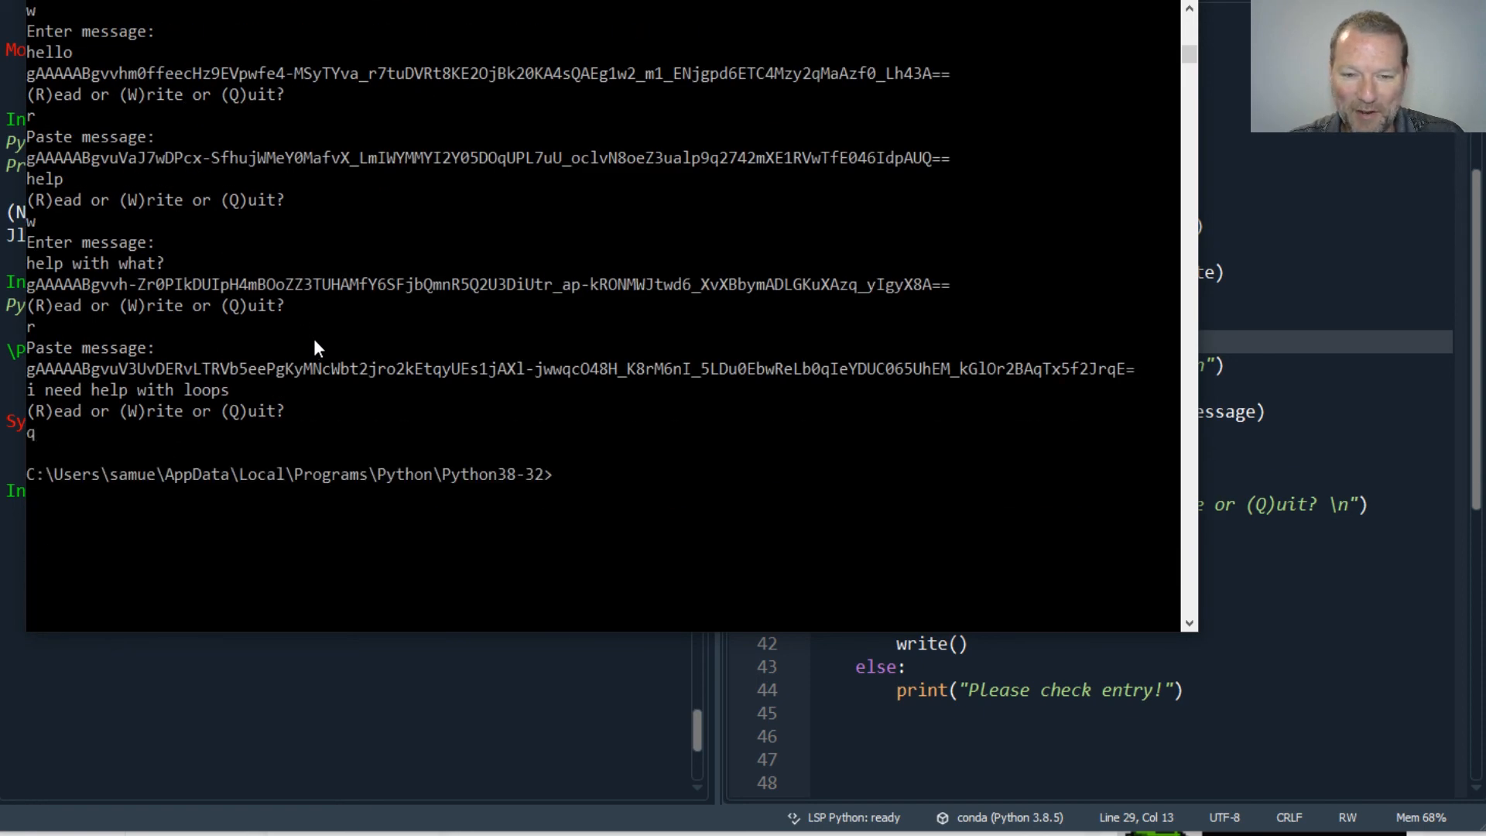